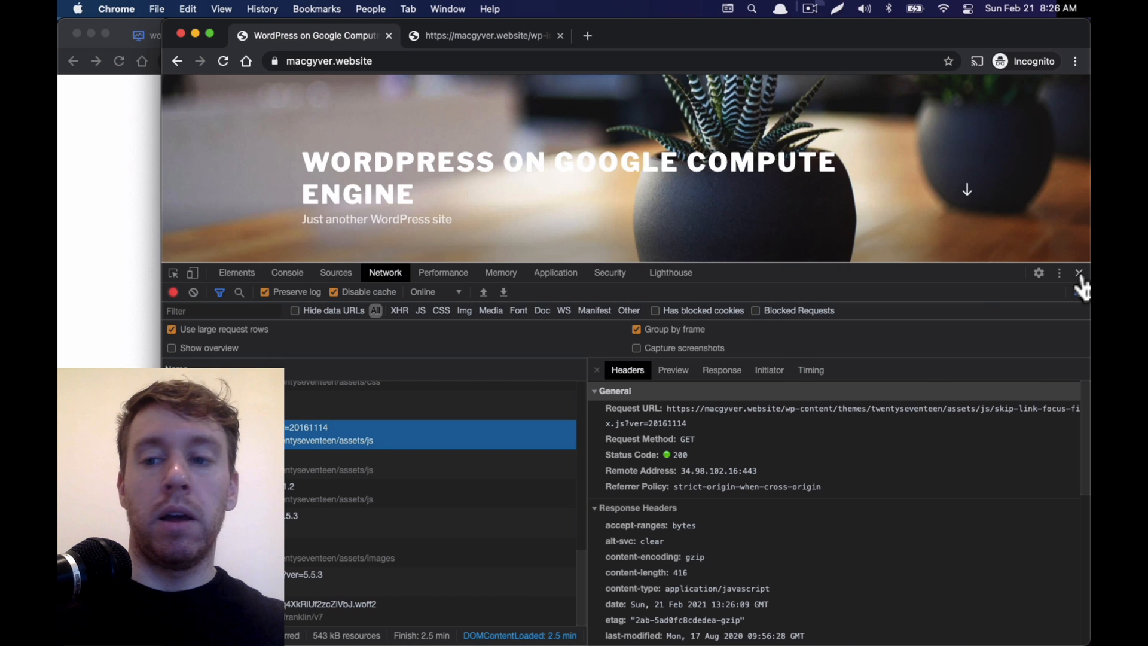
# - Close DevTools so the macgyver.website WordPress page fills the window
pyautogui.click(1078, 273)
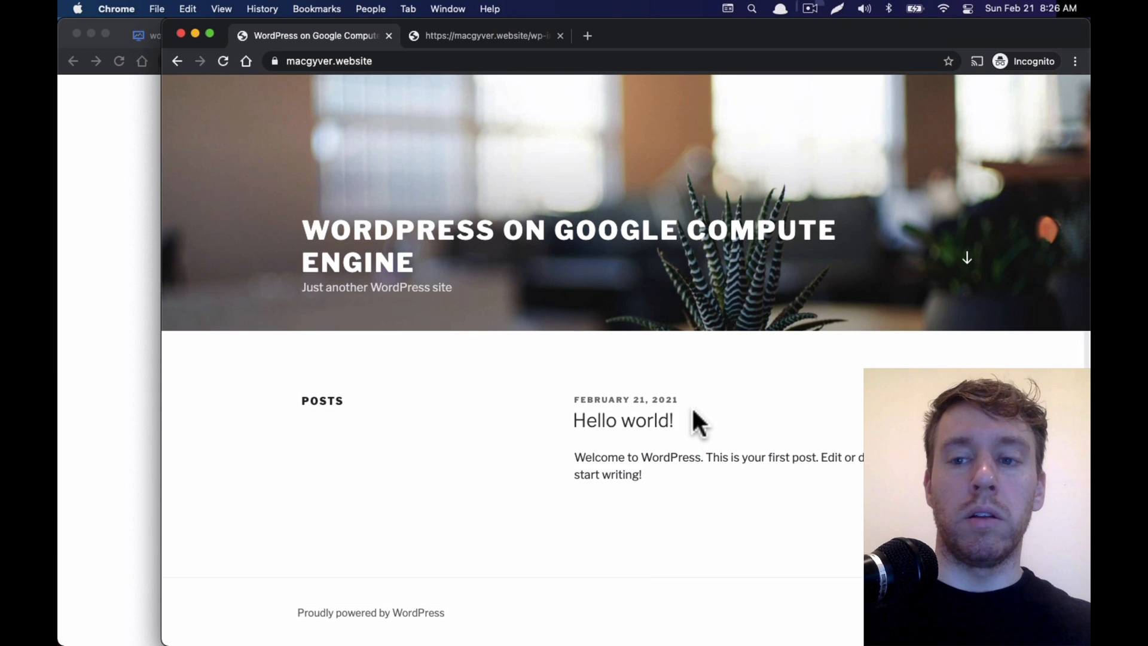
pyautogui.scroll(3)
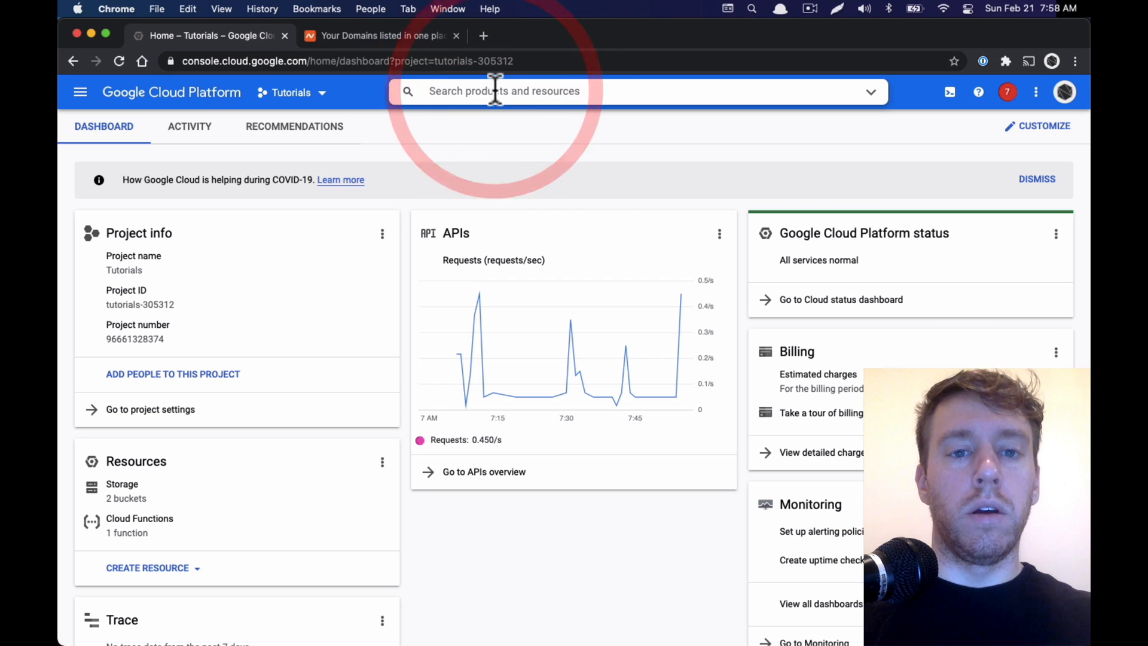
# - Search 'marketplace' and scroll the Marketplace to the WordPress Click to Deploy card
pyautogui.write('marketplac')
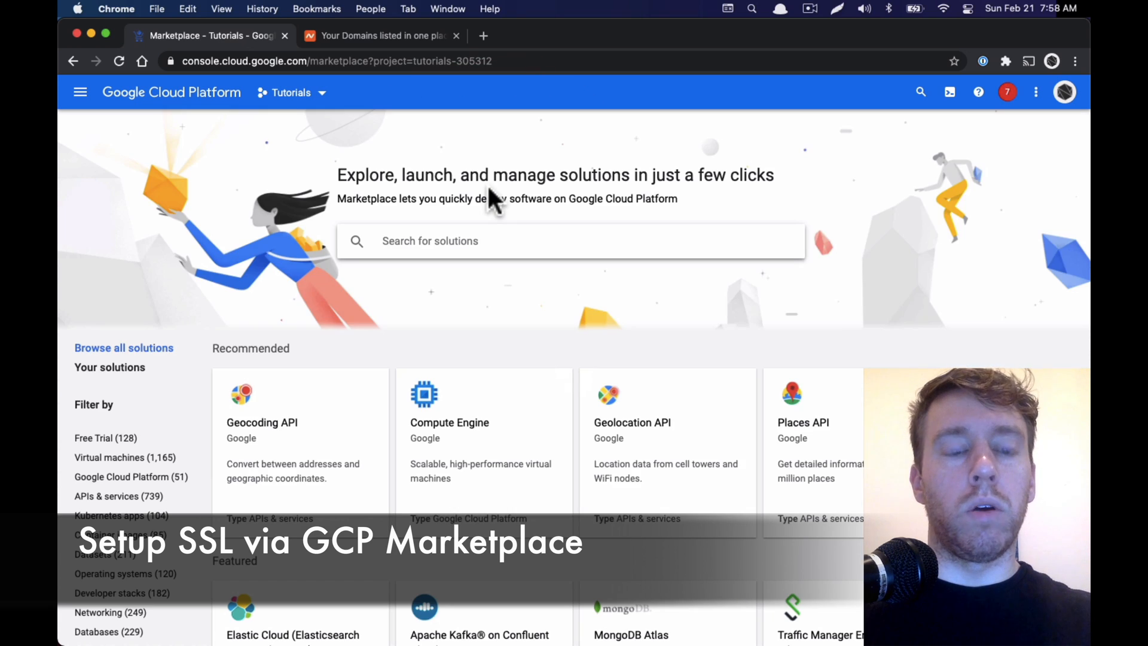
pyautogui.scroll(-3)
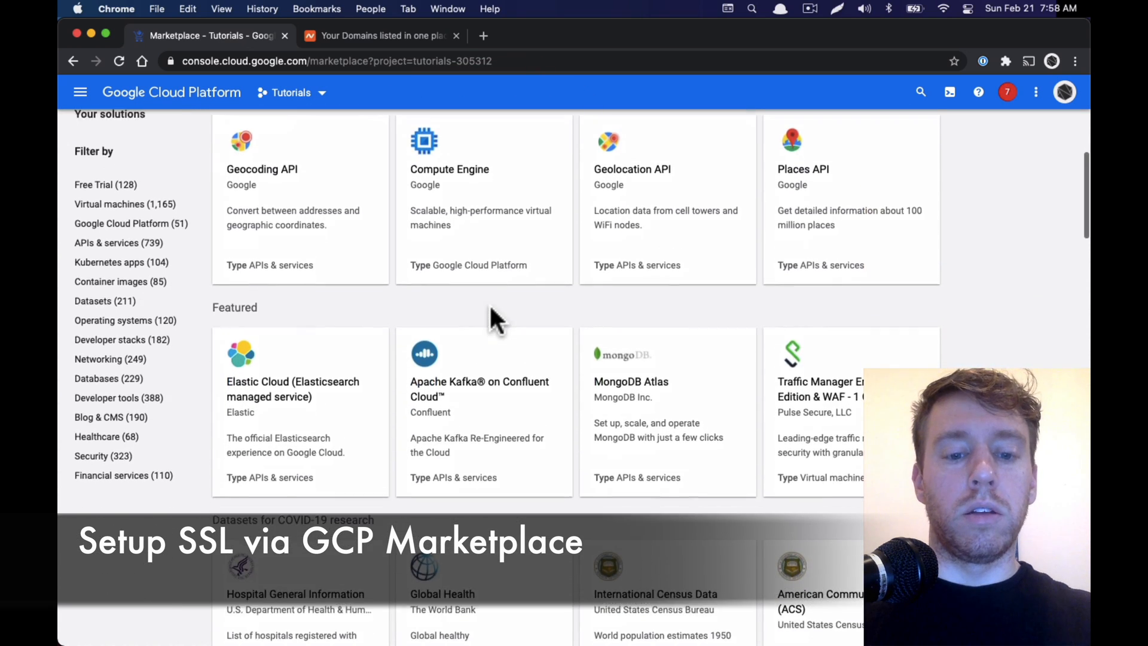
pyautogui.scroll(-3)
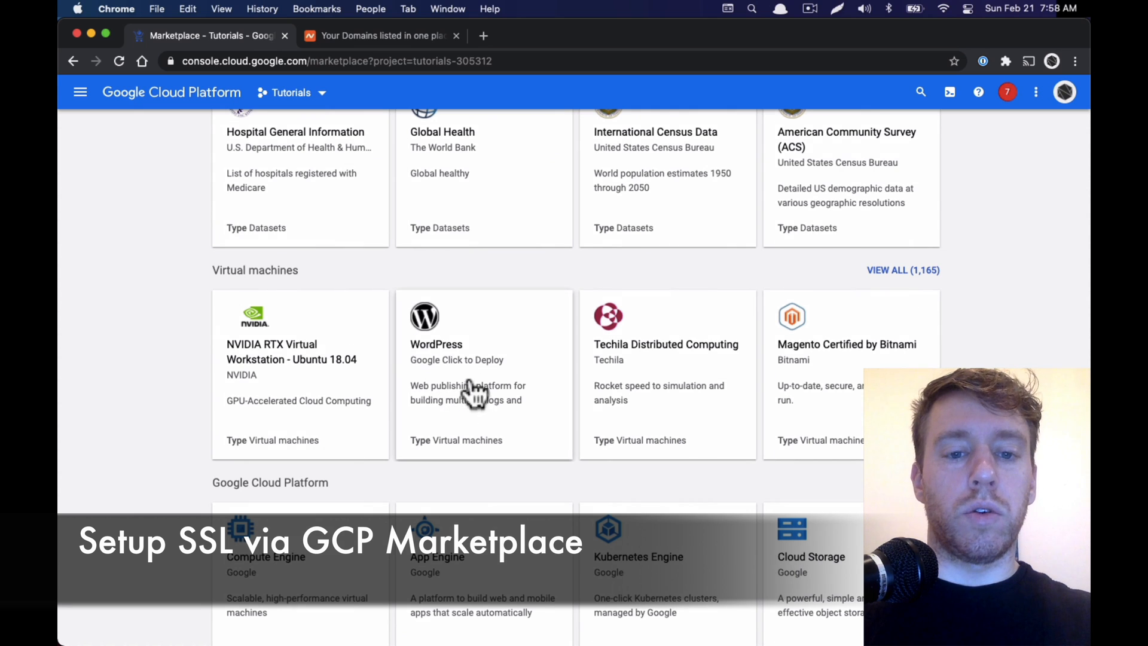
pyautogui.moveTo(432, 365)
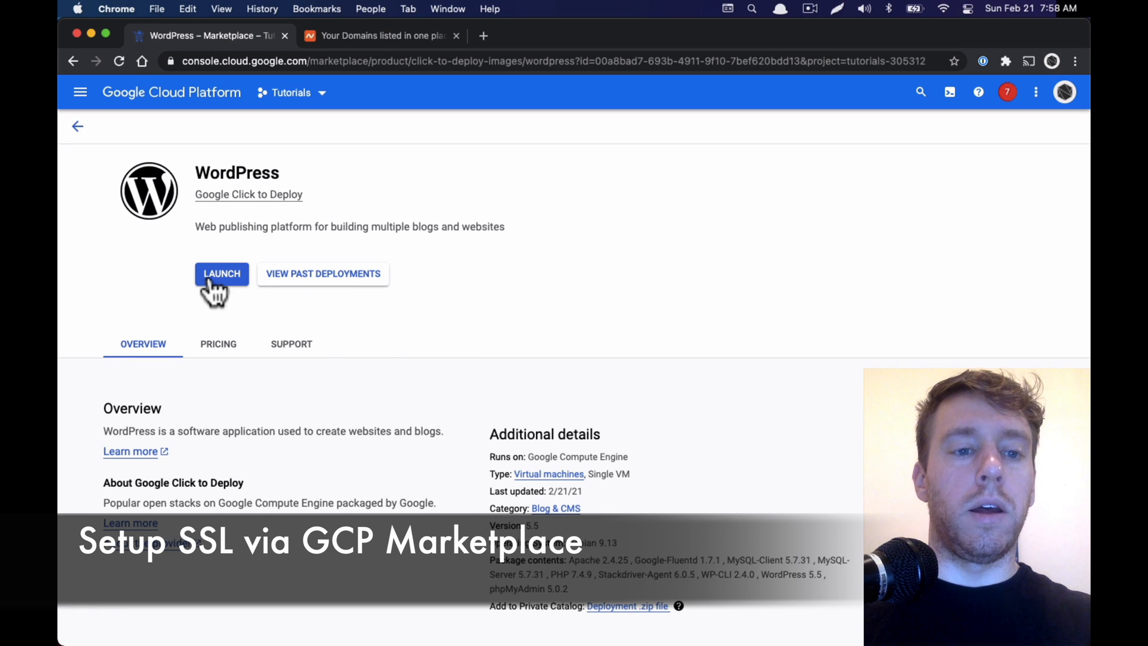
# - Launch a new WordPress deployment and fill in the administrator e-mail ending in tim.com
pyautogui.click(221, 273)
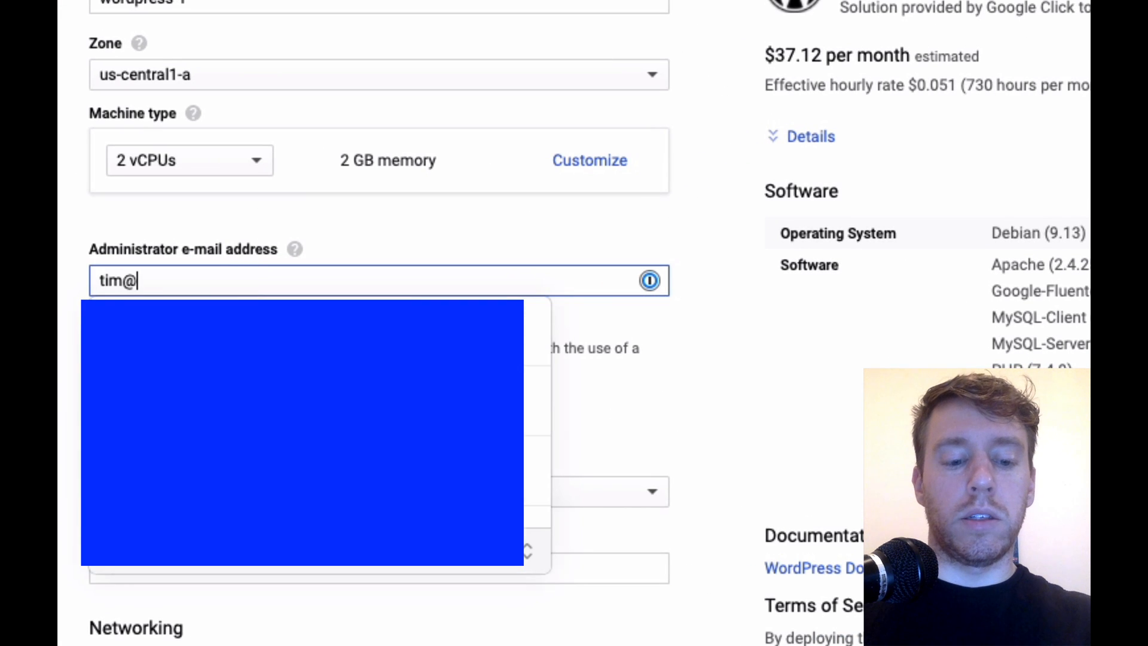
pyautogui.write('tim.com')
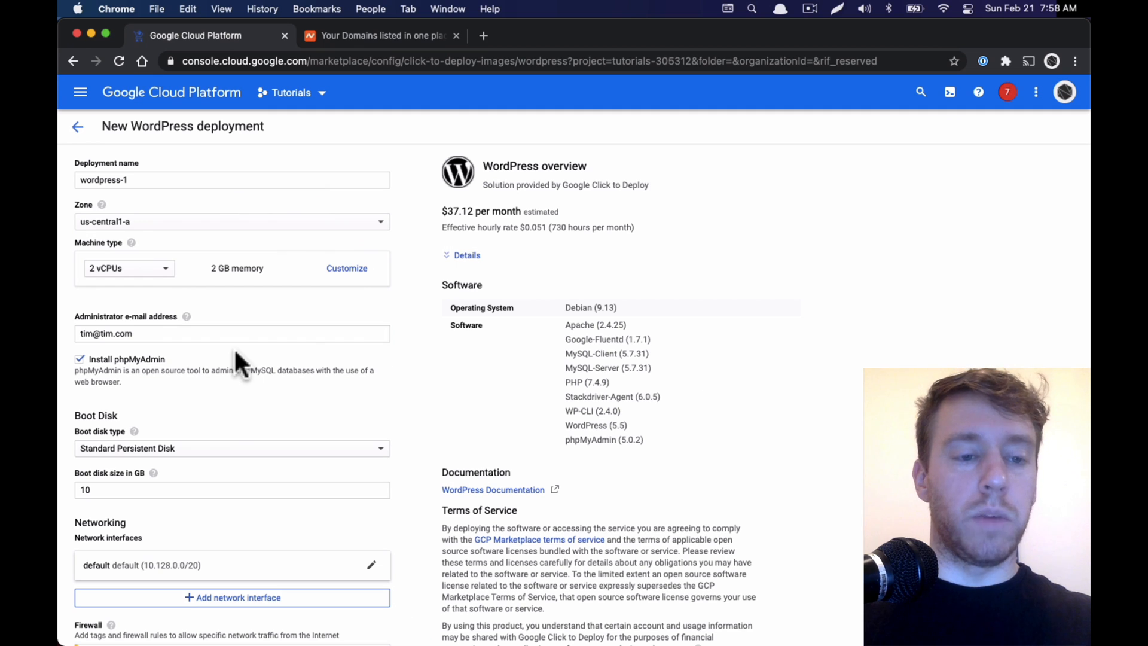
pyautogui.moveTo(406, 410)
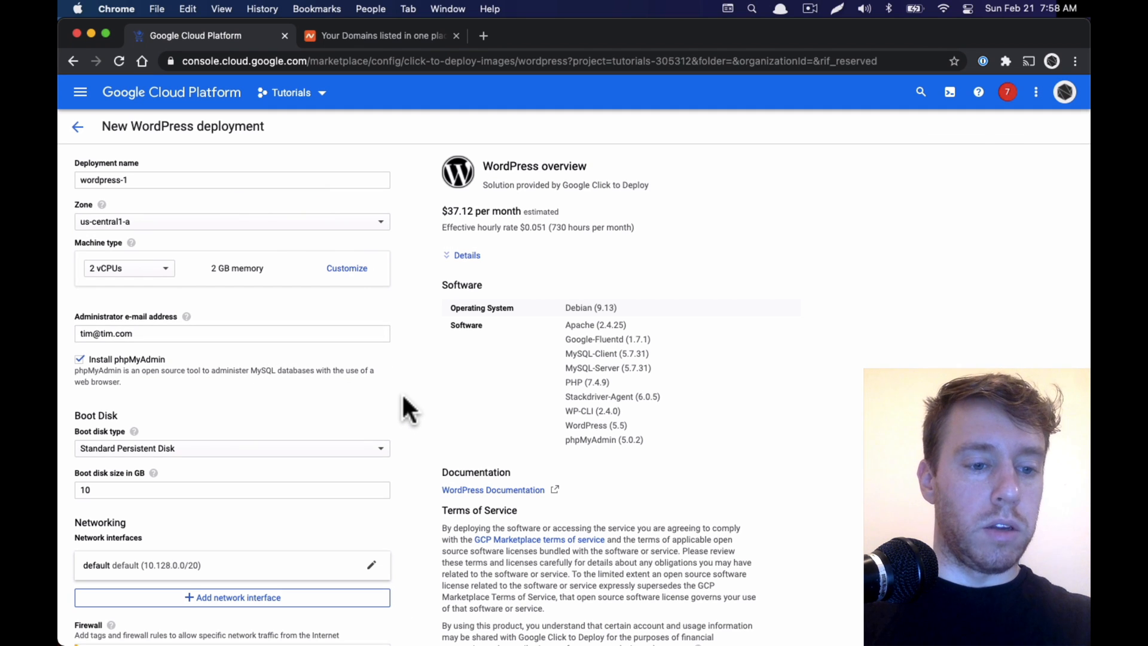
pyautogui.scroll(-3)
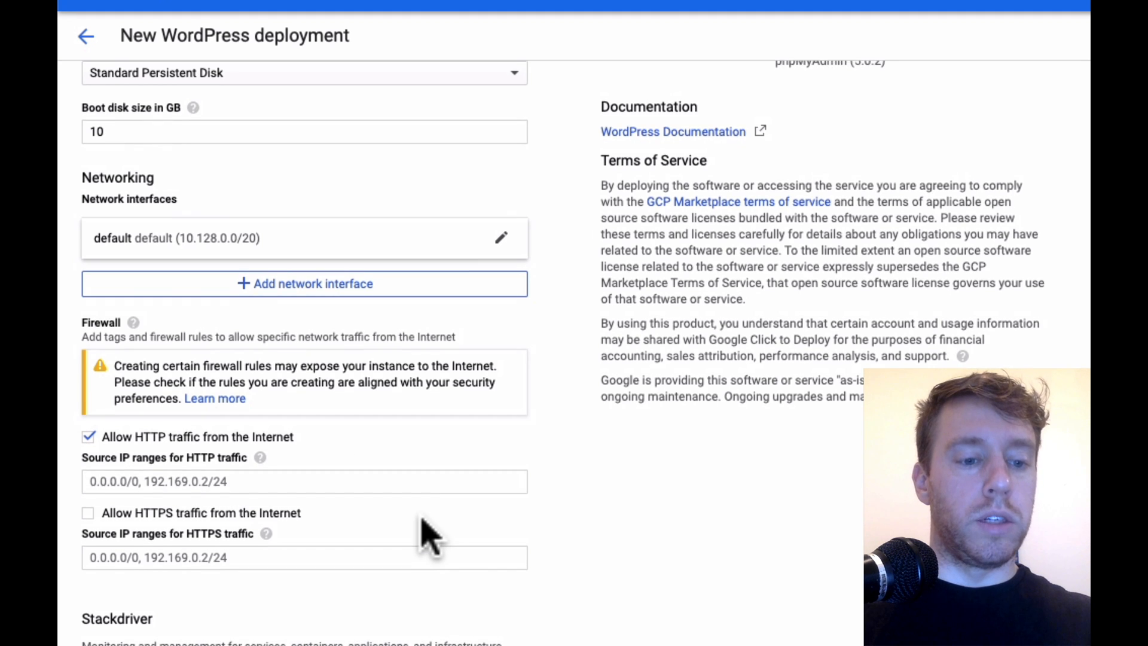
pyautogui.scroll(3)
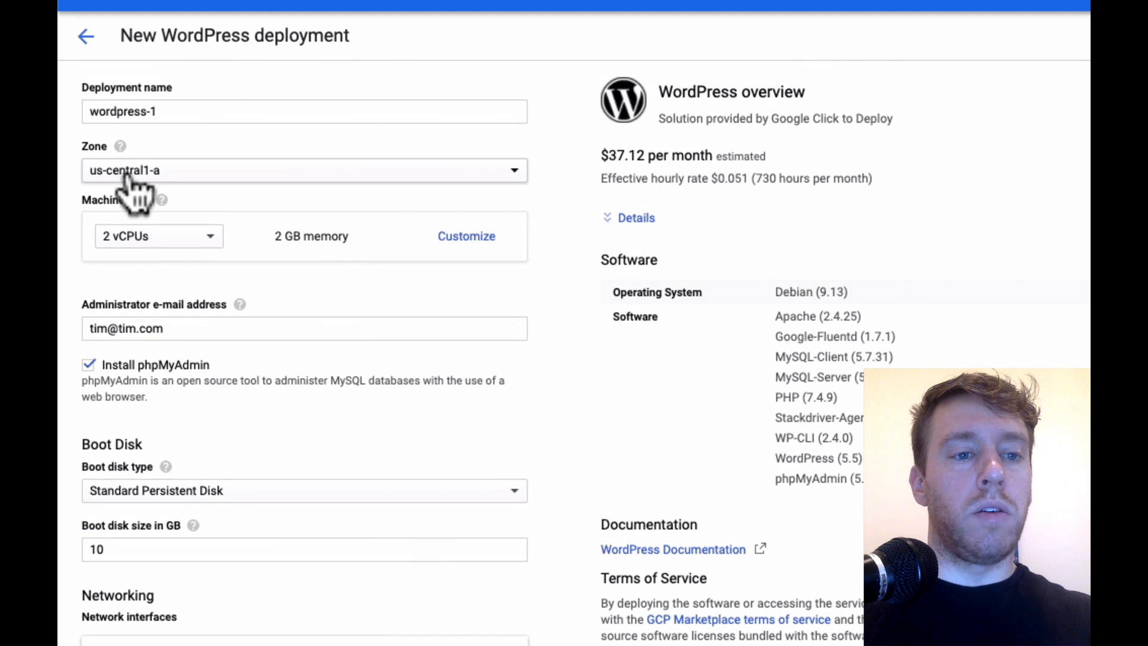
pyautogui.moveTo(138, 204)
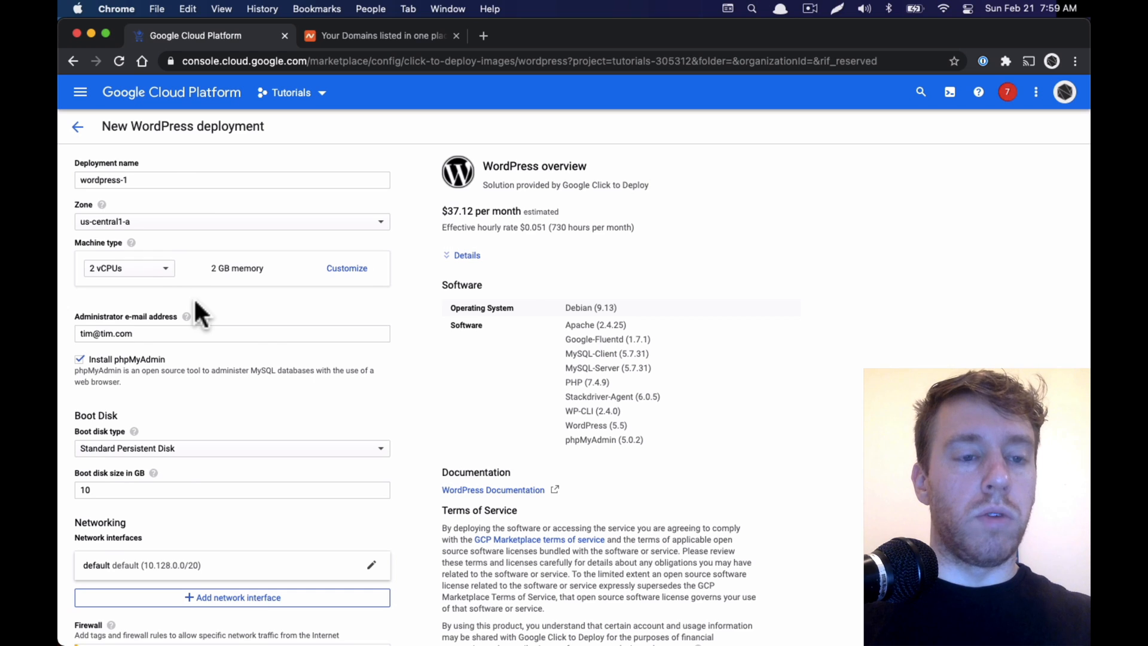
pyautogui.scroll(-3)
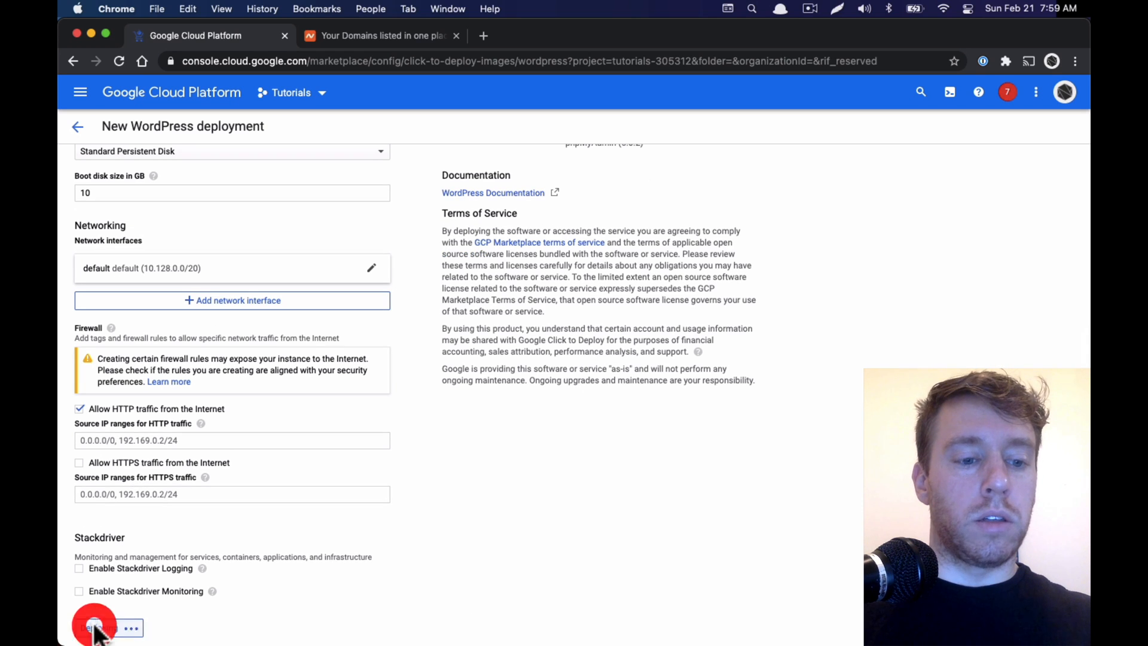
# - Deploy wordpress-1 with the entered settings via Deployment Manager
pyautogui.click(93, 628)
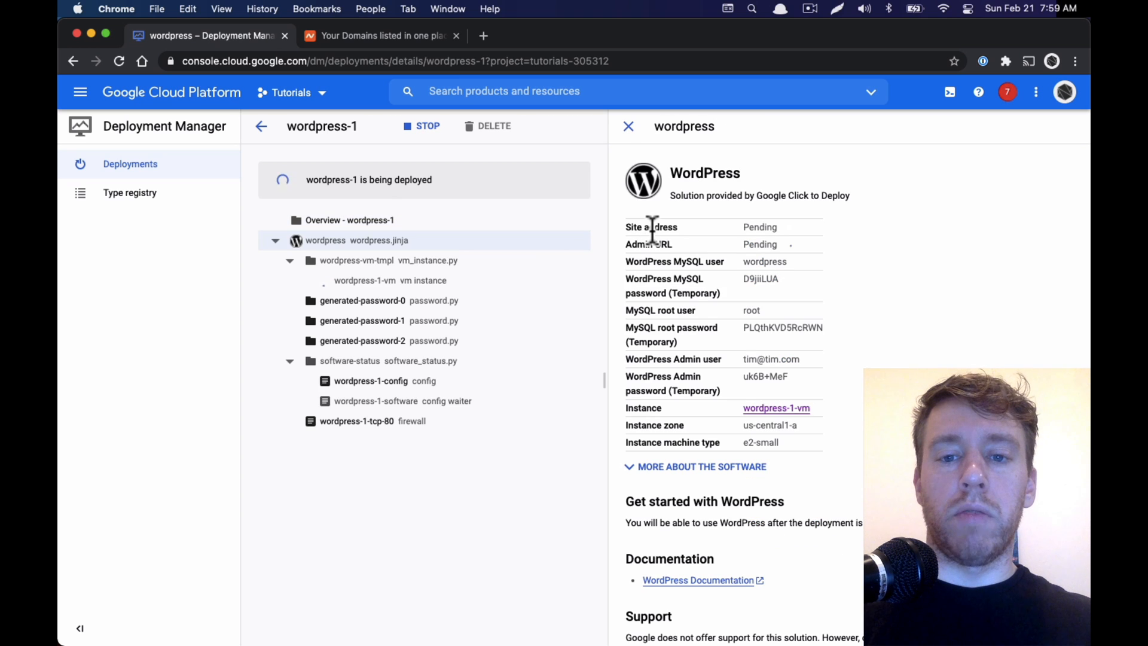
pyautogui.moveTo(696, 355)
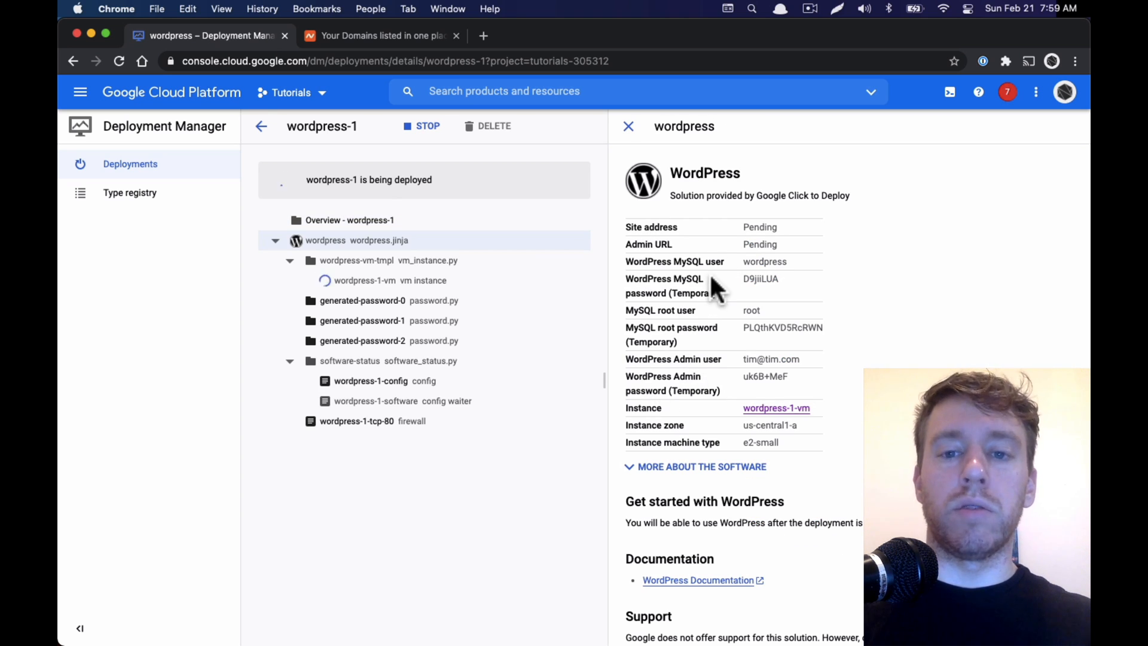
pyautogui.moveTo(700, 289)
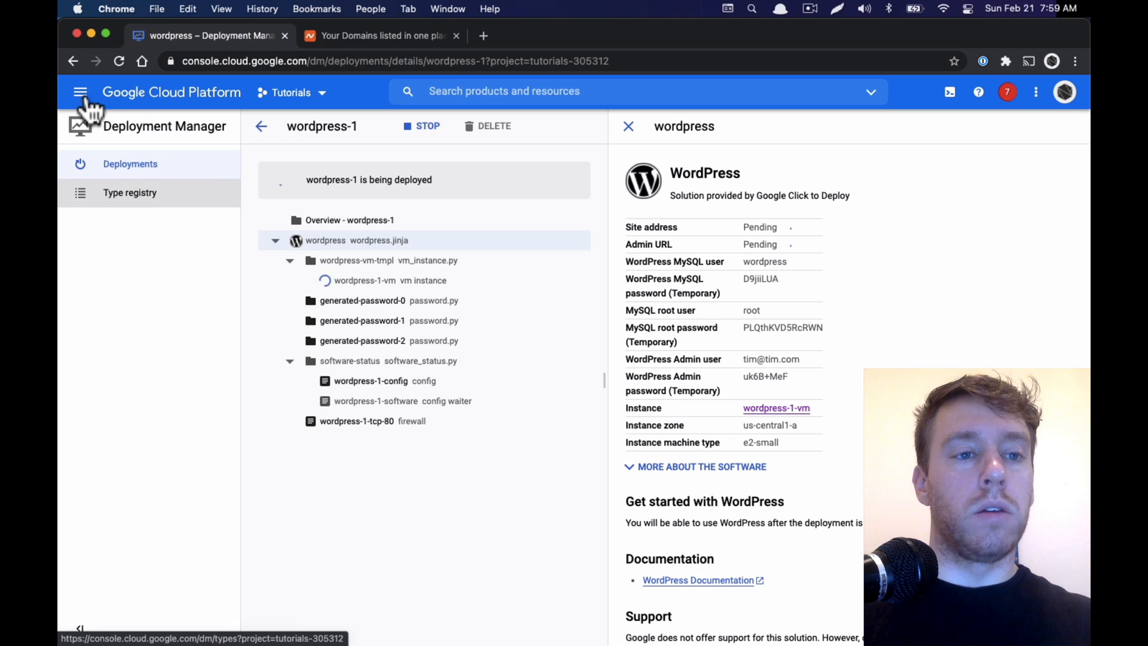
# - Go to Compute Engine VM instances to check wordpress-1-vm and its external IP
pyautogui.click(80, 93)
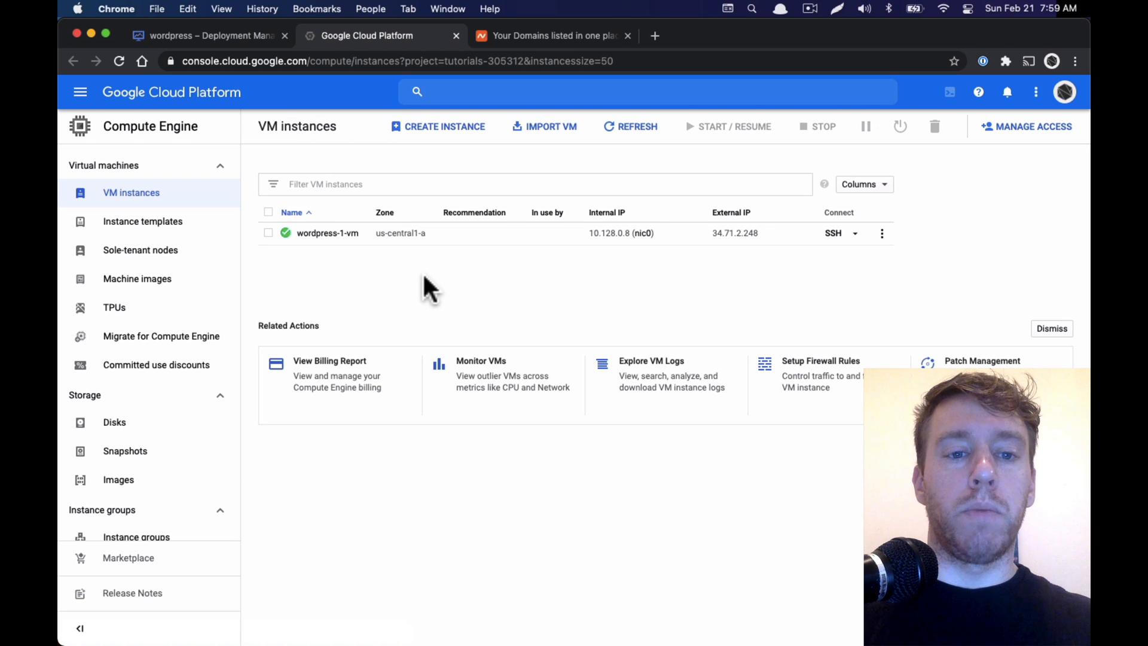
pyautogui.moveTo(284, 233)
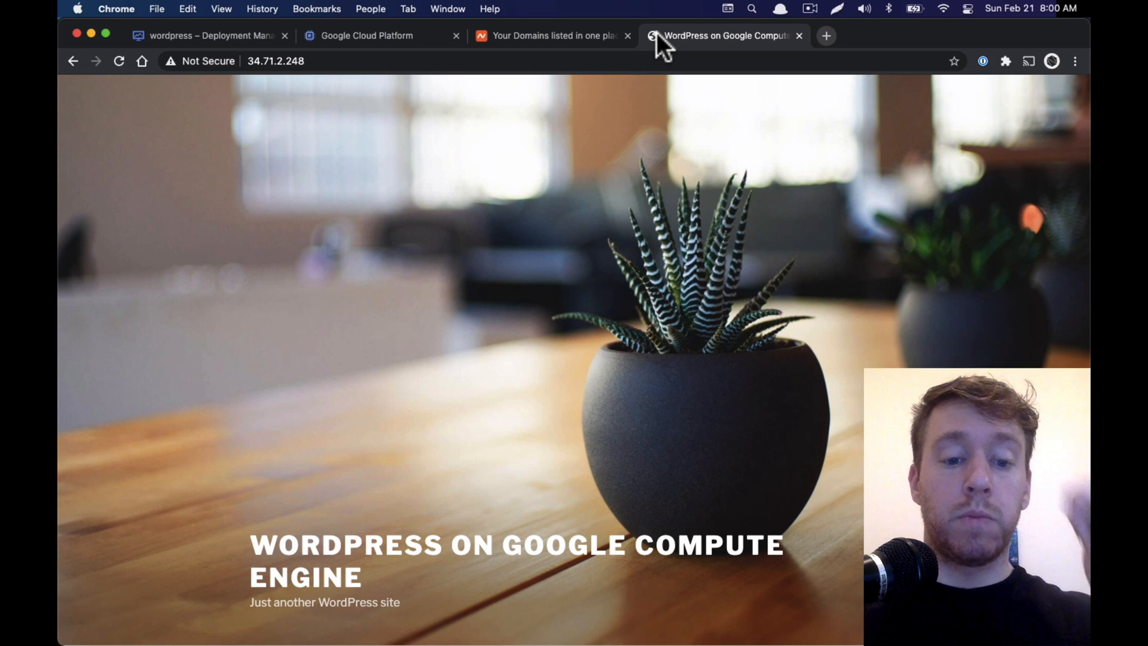
# - Scroll through the WordPress homepage served over HTTP at the VM's external IP
pyautogui.scroll(-3)
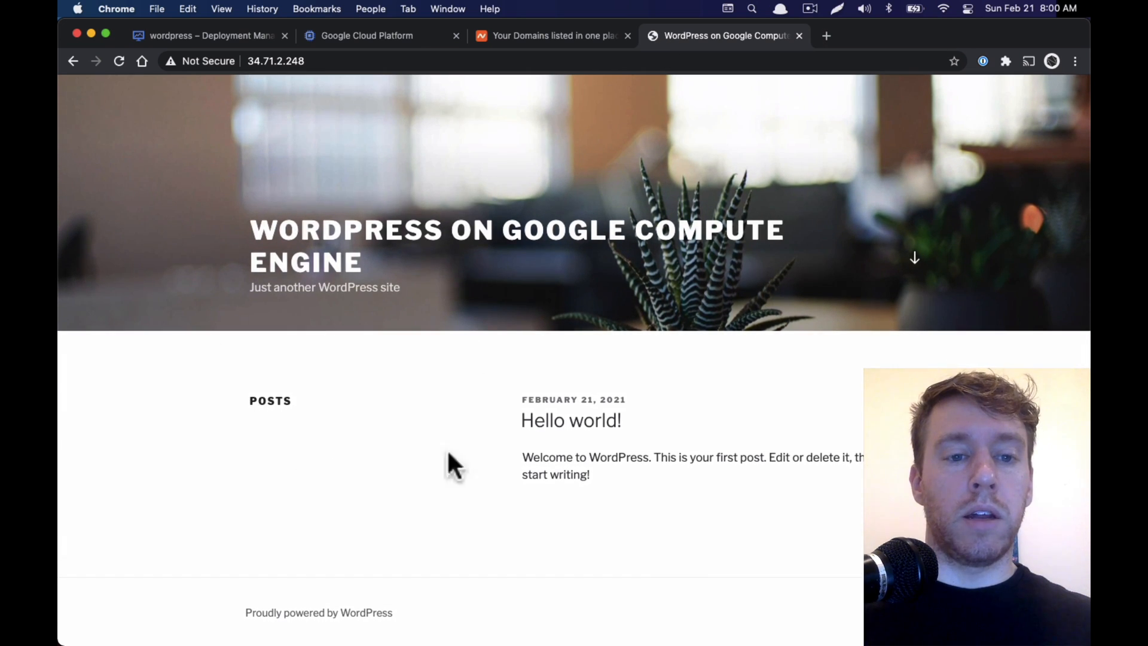
pyautogui.scroll(3)
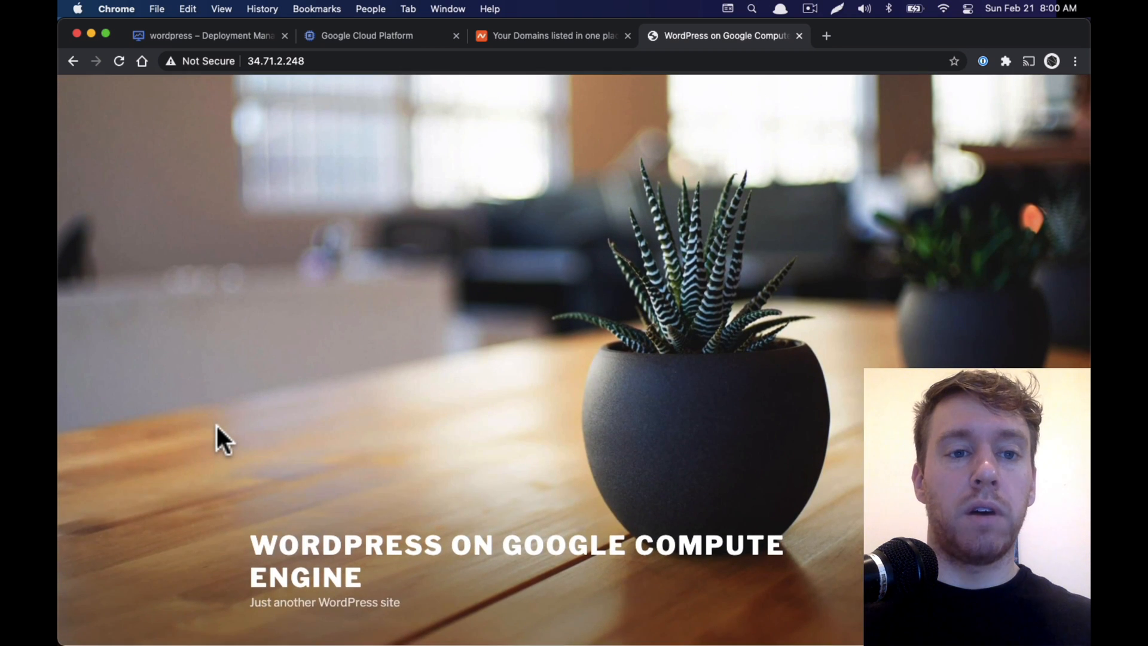
pyautogui.scroll(-3)
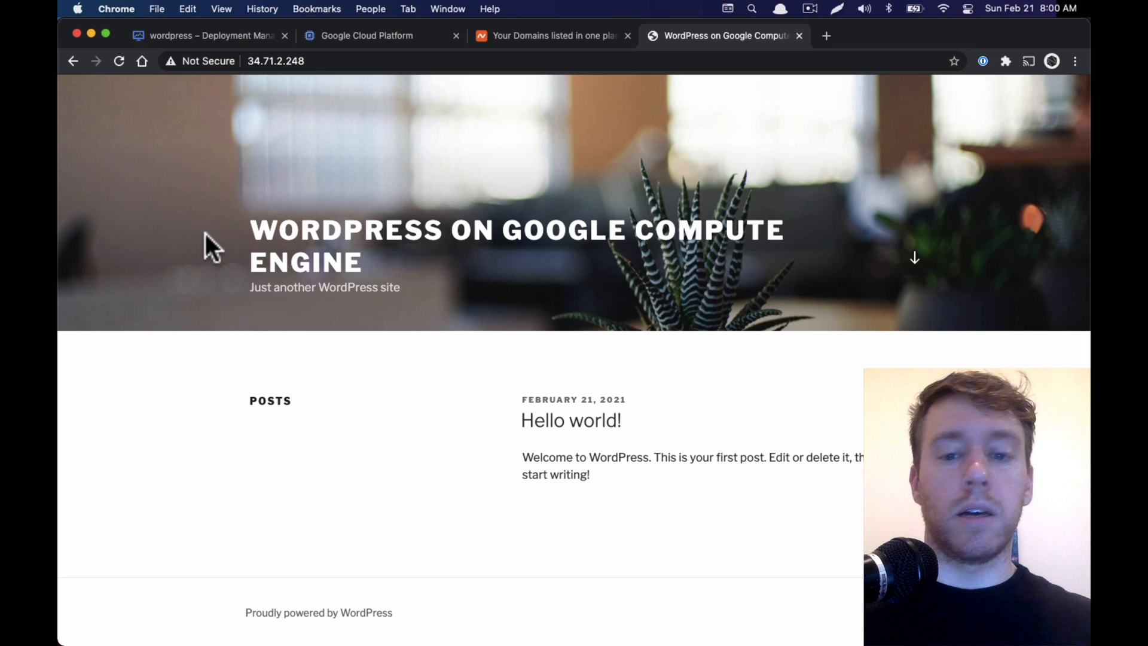
pyautogui.scroll(3)
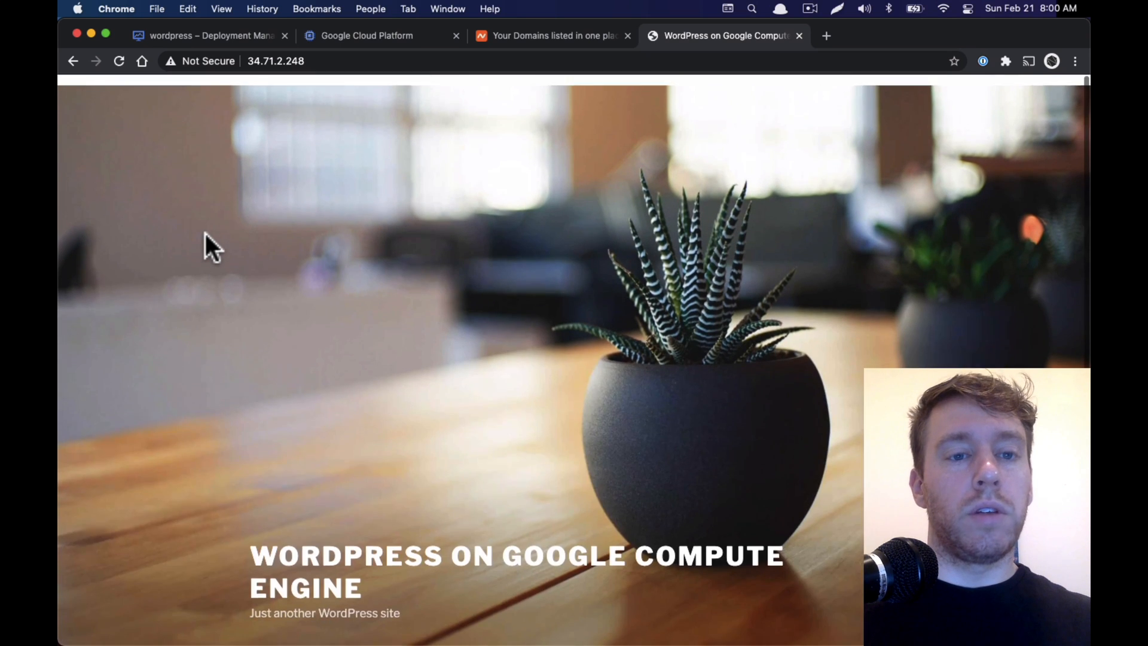
pyautogui.scroll(-3)
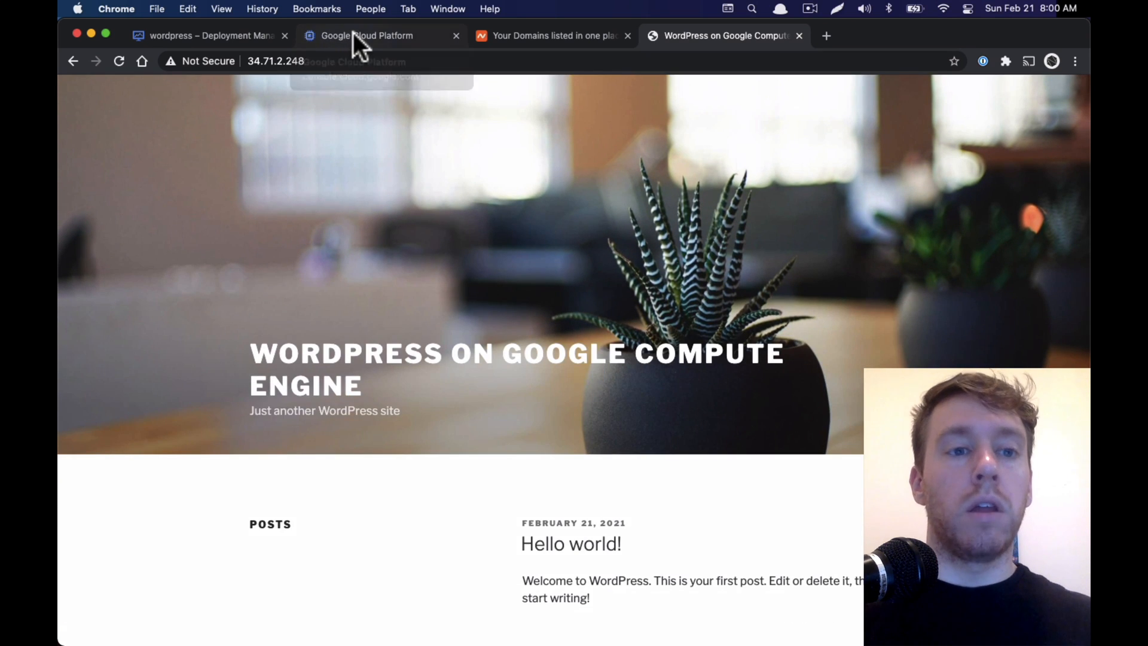
# - Return to the Cloud Console tab and go to Compute Engine Instance groups
pyautogui.click(366, 35)
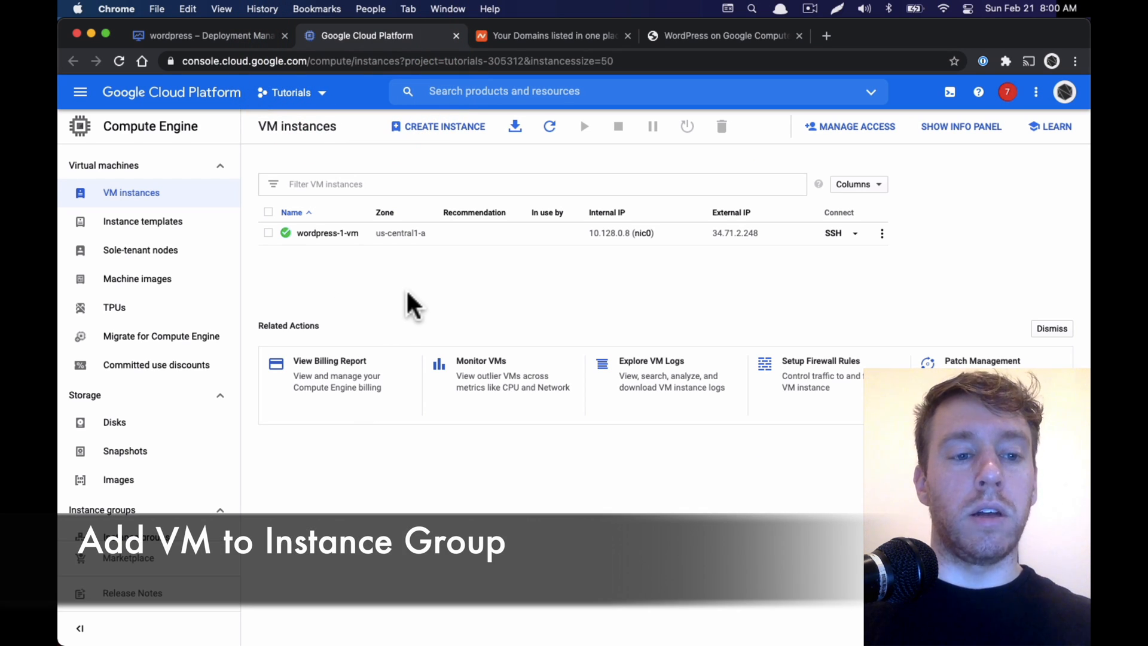
pyautogui.moveTo(363, 271)
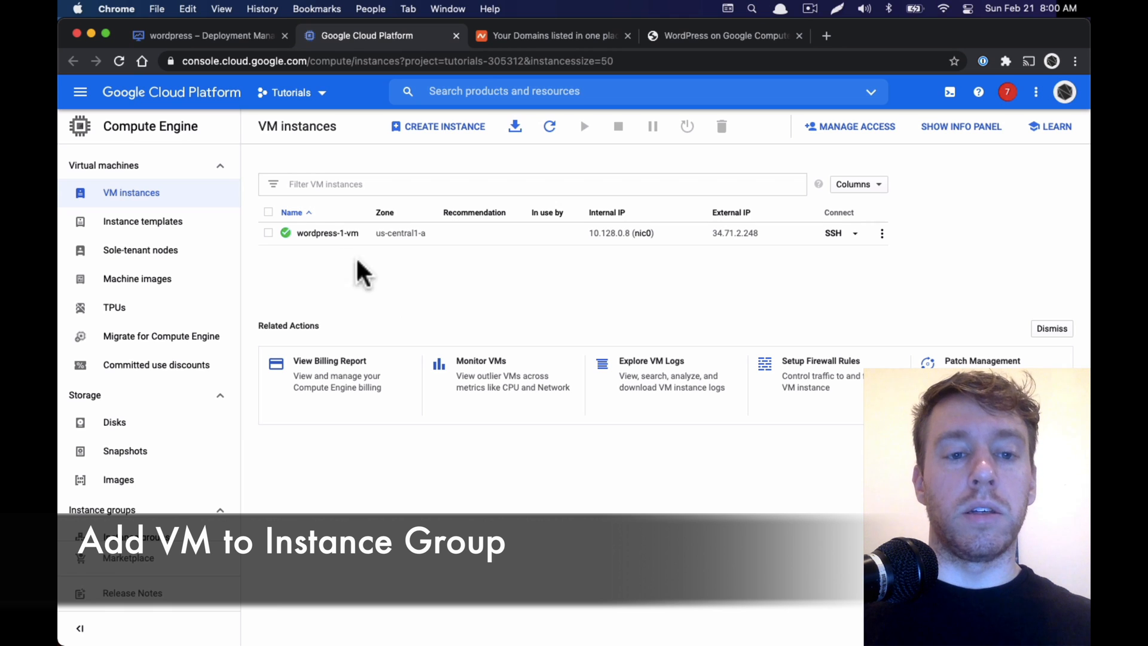
pyautogui.moveTo(376, 286)
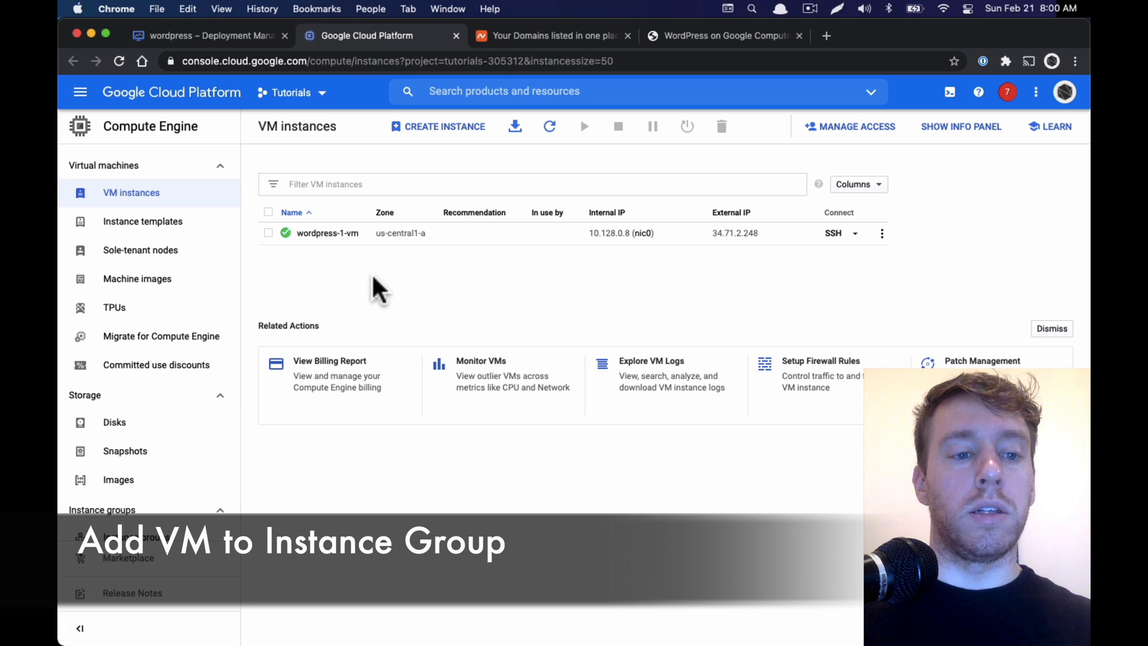
pyautogui.scroll(-3)
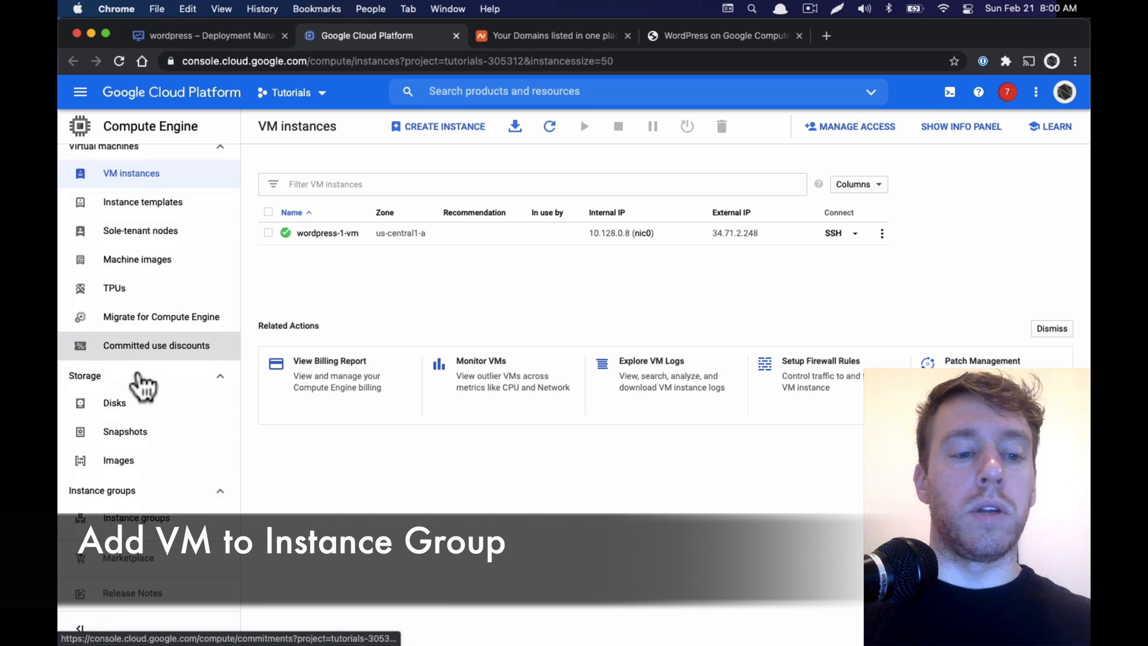
pyautogui.scroll(-3)
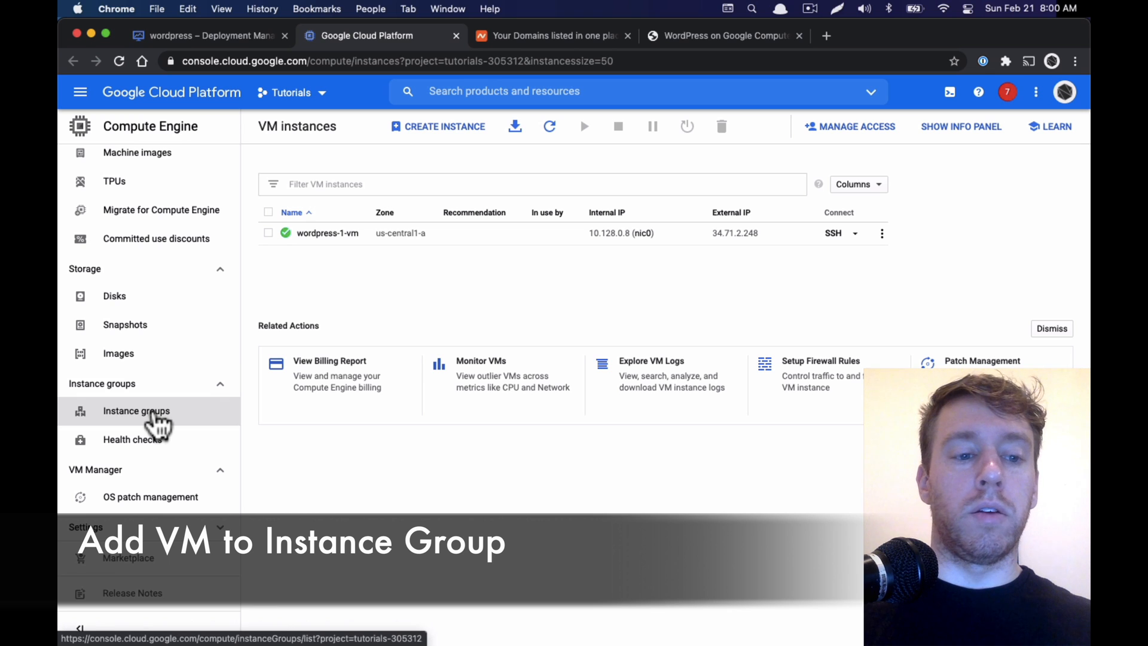
pyautogui.click(136, 410)
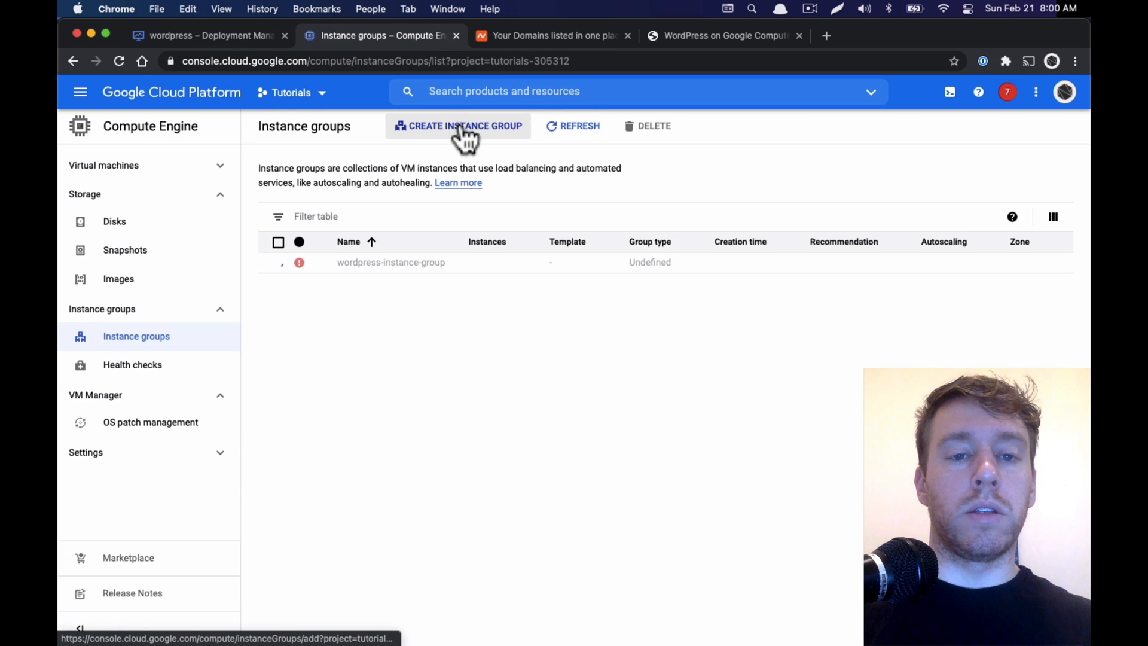
# - Create unmanaged instance-group-2 in us-central1-a containing wordpress-1-vm
pyautogui.click(466, 125)
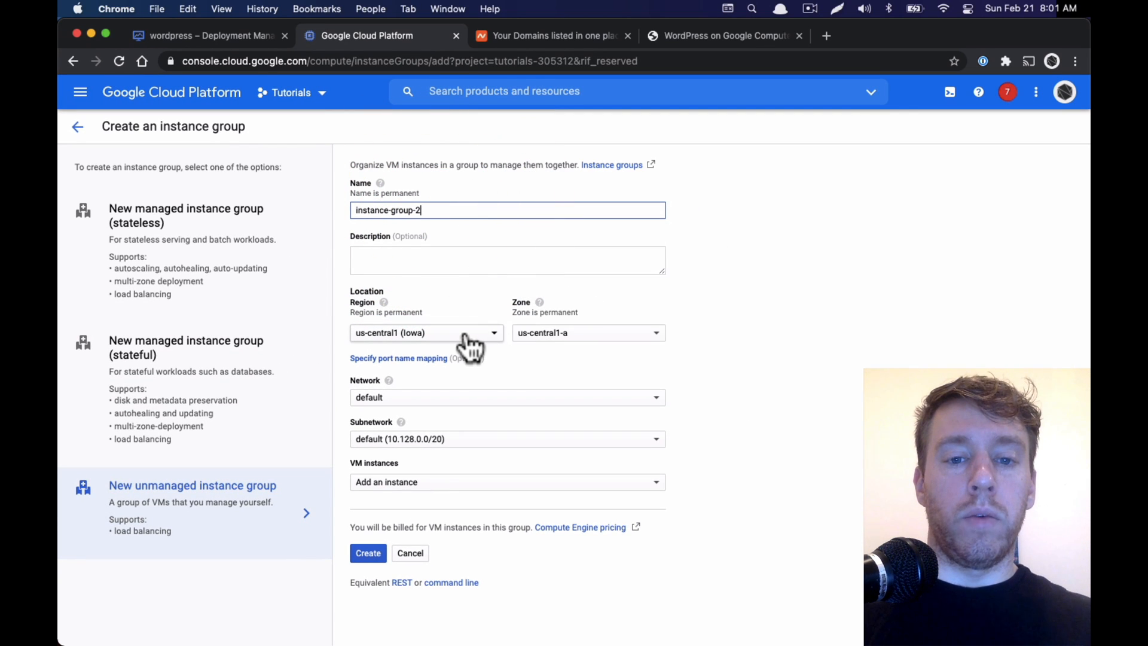
pyautogui.moveTo(531, 338)
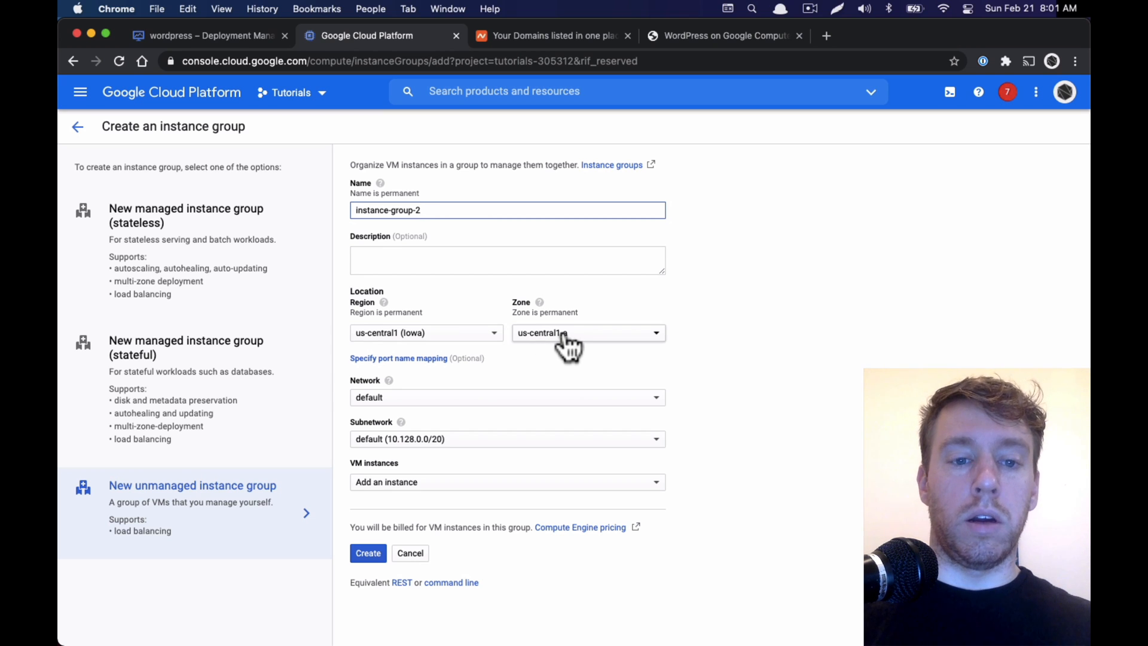
pyautogui.click(507, 482)
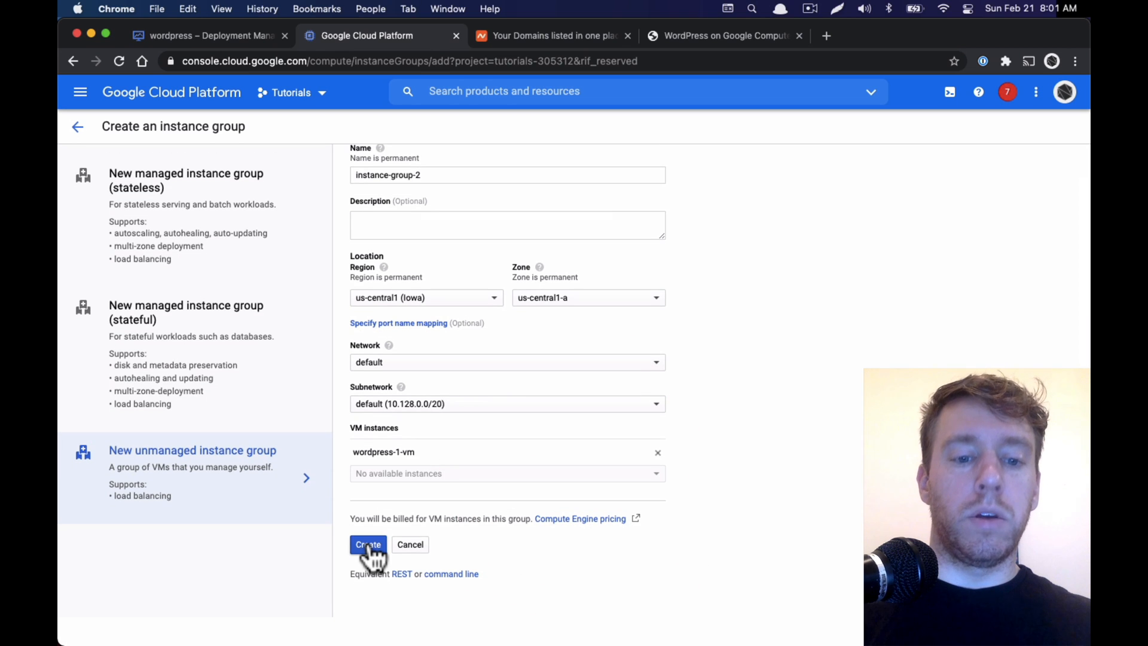
pyautogui.click(367, 544)
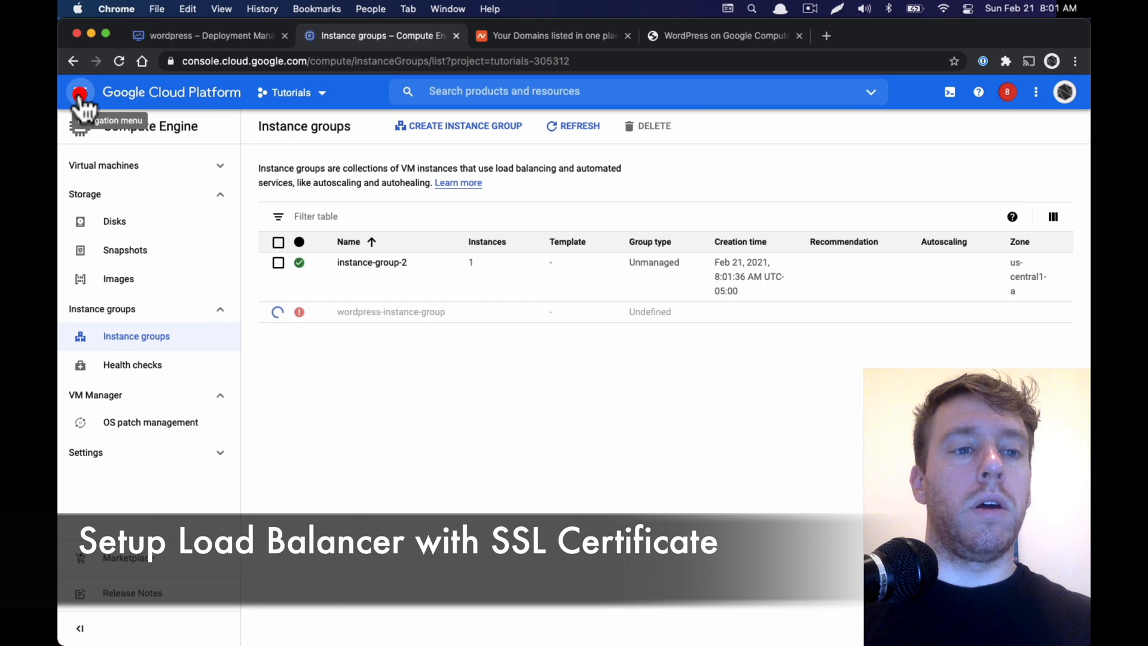
# - Start an HTTP(S) load balancer from Network services > Load balancing, internet-facing to the VMs
pyautogui.click(80, 92)
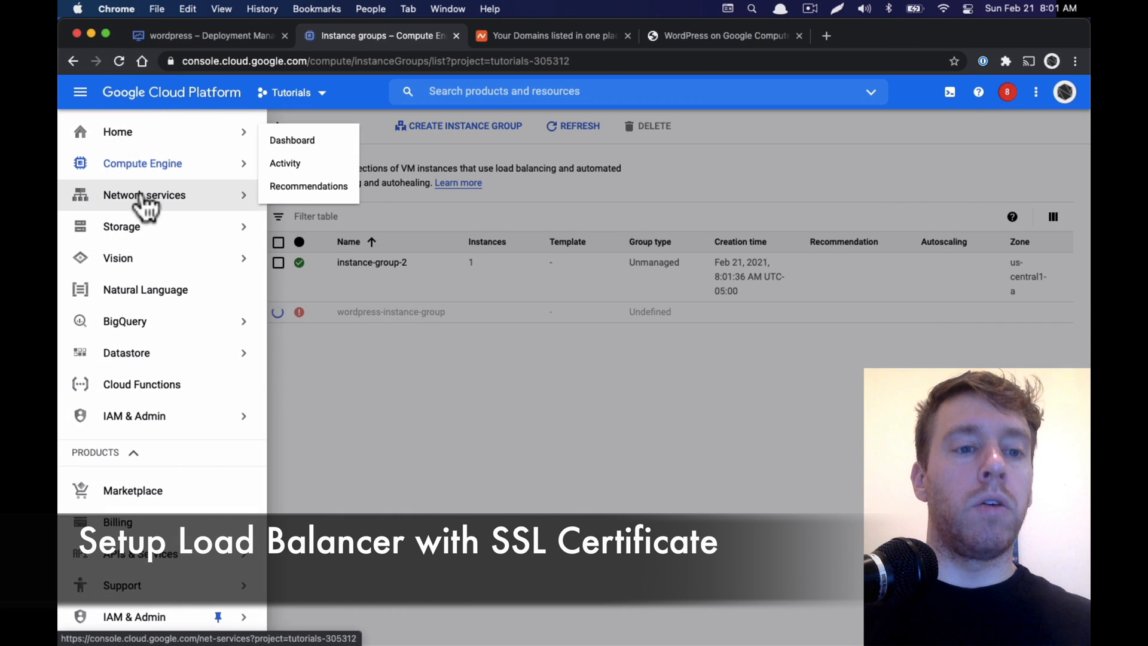
pyautogui.click(143, 195)
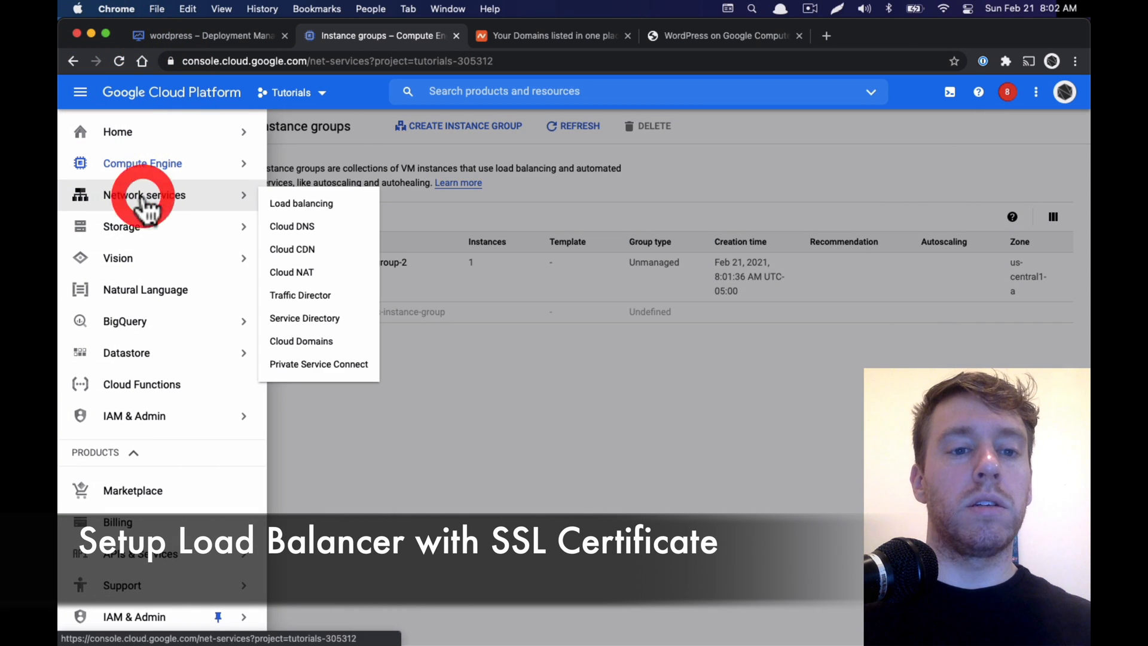
pyautogui.click(301, 203)
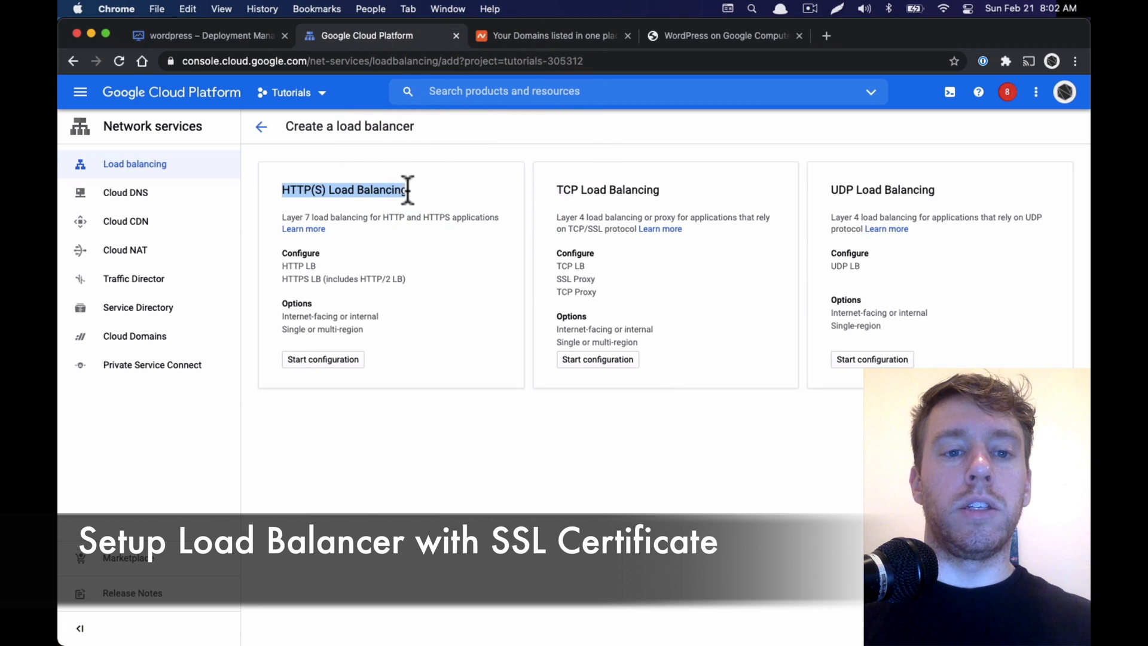
pyautogui.click(323, 360)
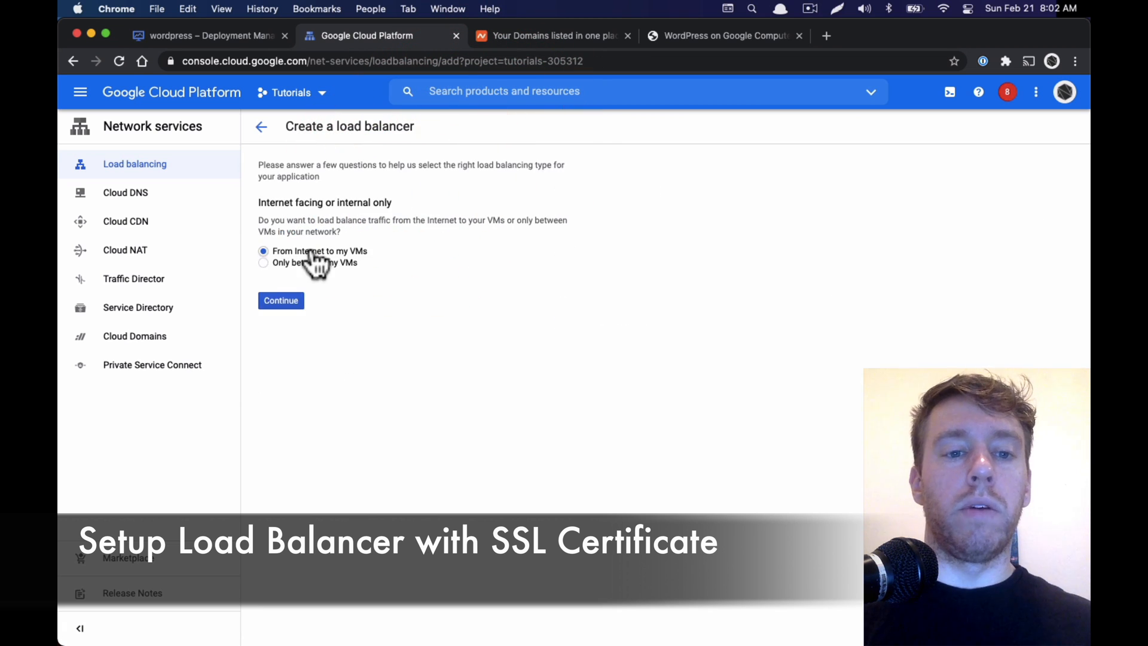
pyautogui.click(279, 301)
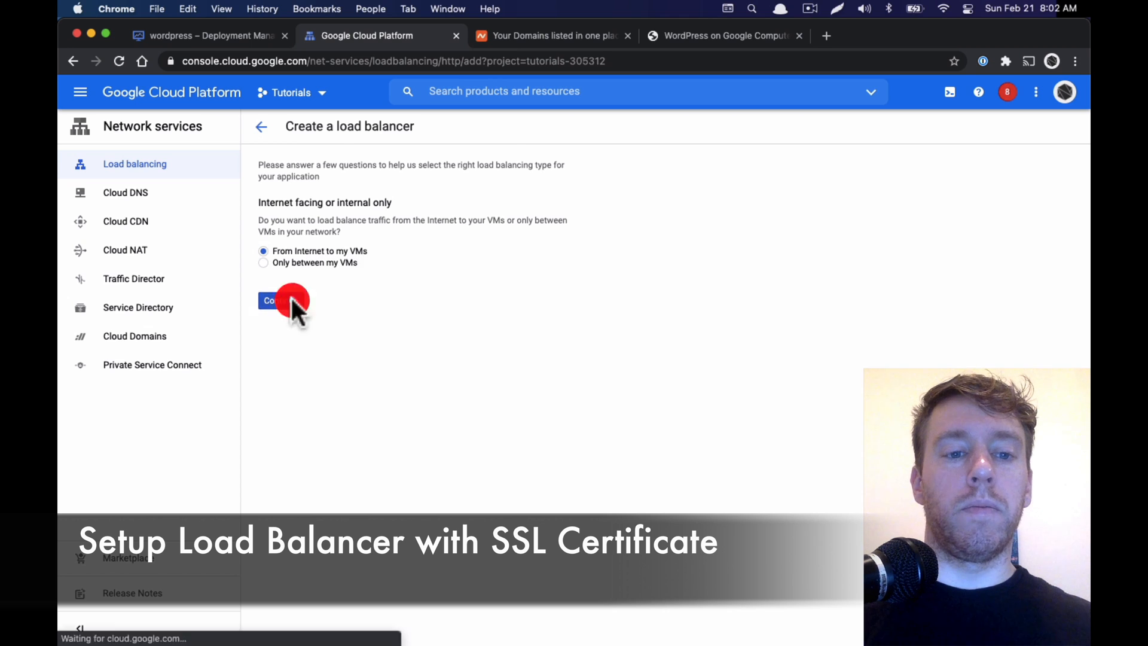
# - Name the load balancer demo-wordpress-ssl and list backend services in Backend configuration
pyautogui.click(269, 300)
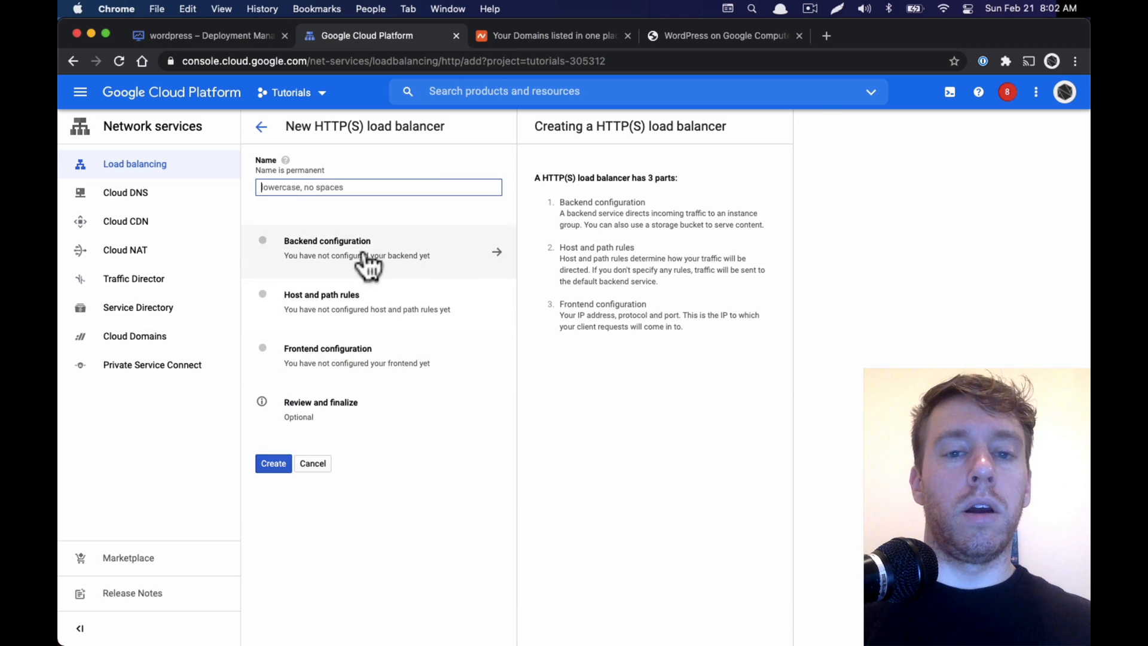
pyautogui.moveTo(417, 442)
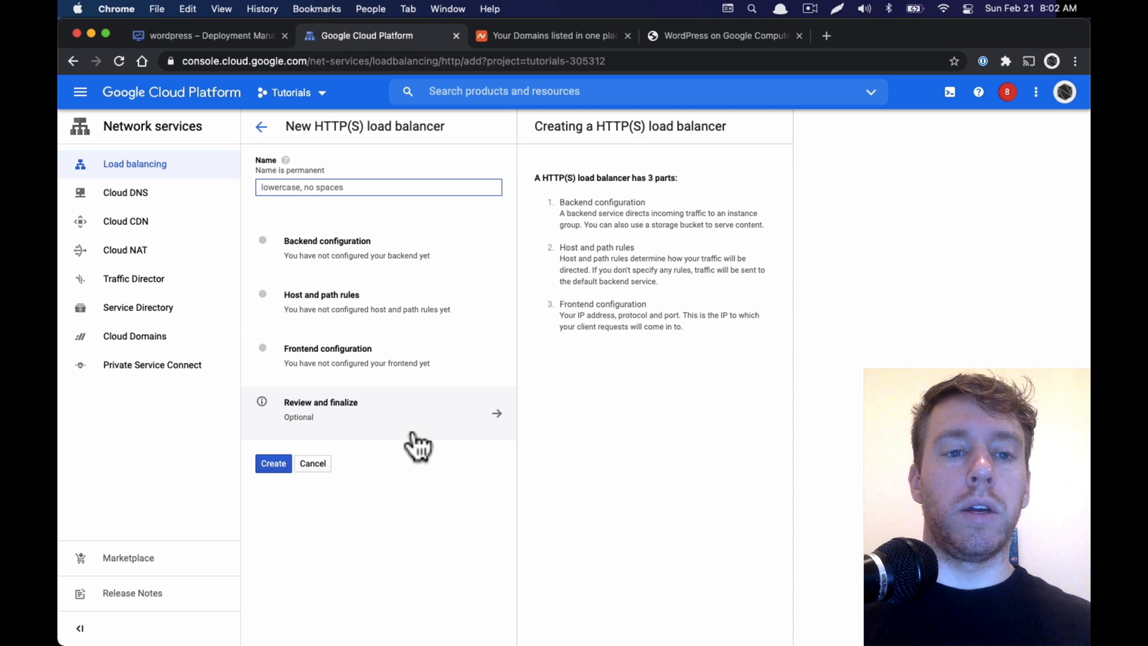
pyautogui.write('demo-')
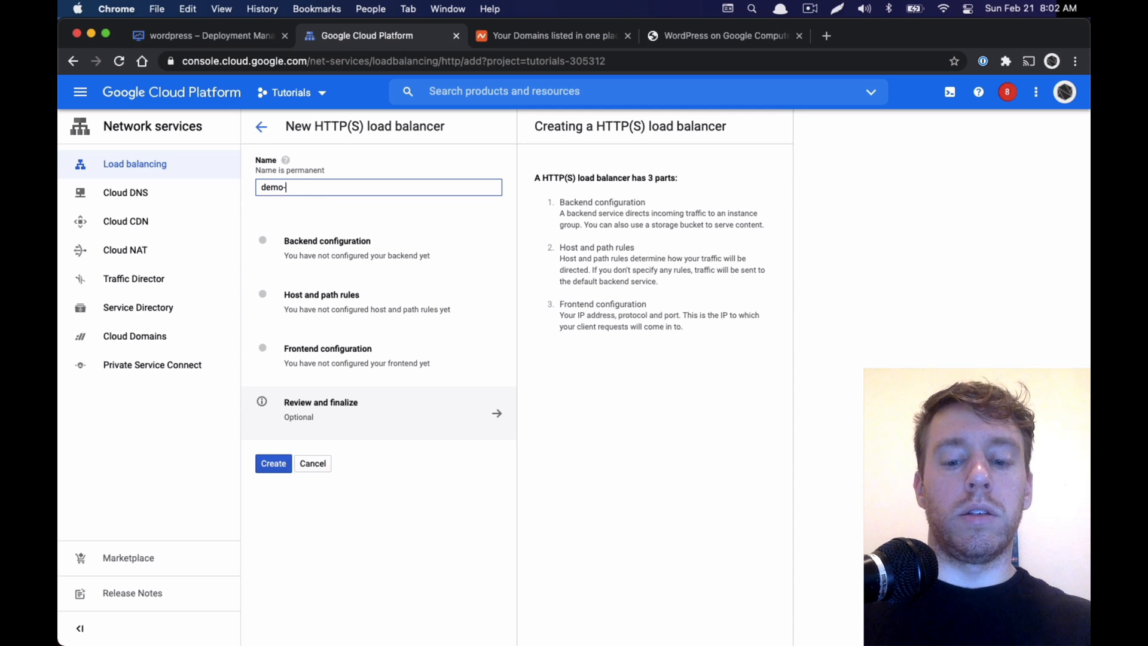
pyautogui.write('wordpress-s')
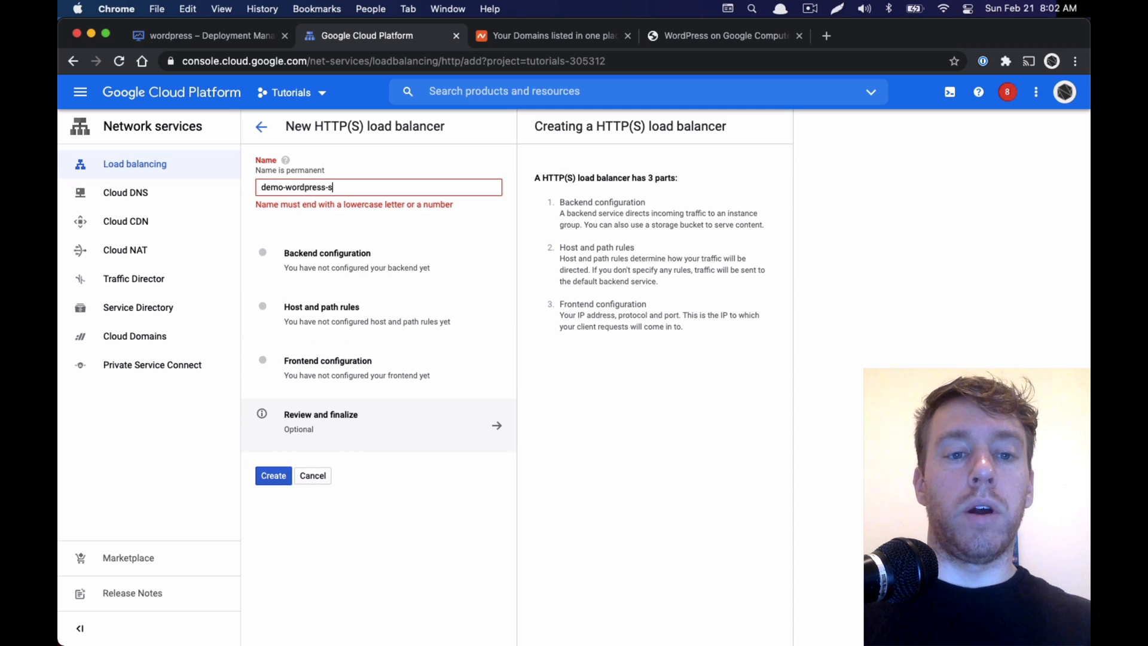
pyautogui.click(328, 249)
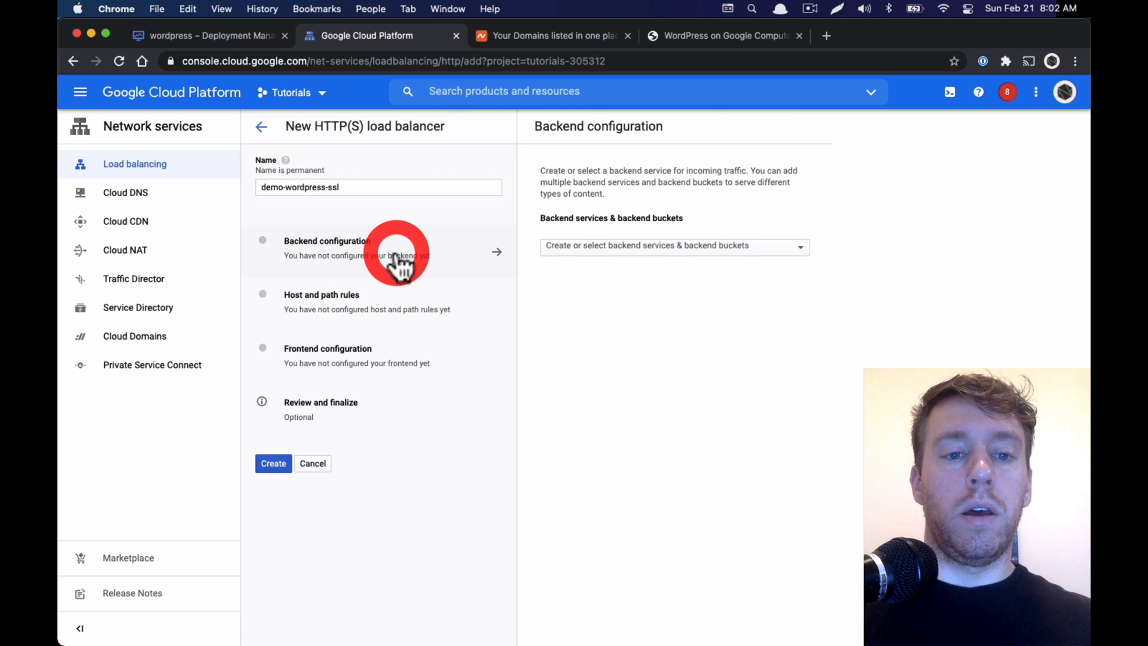
pyautogui.moveTo(642, 350)
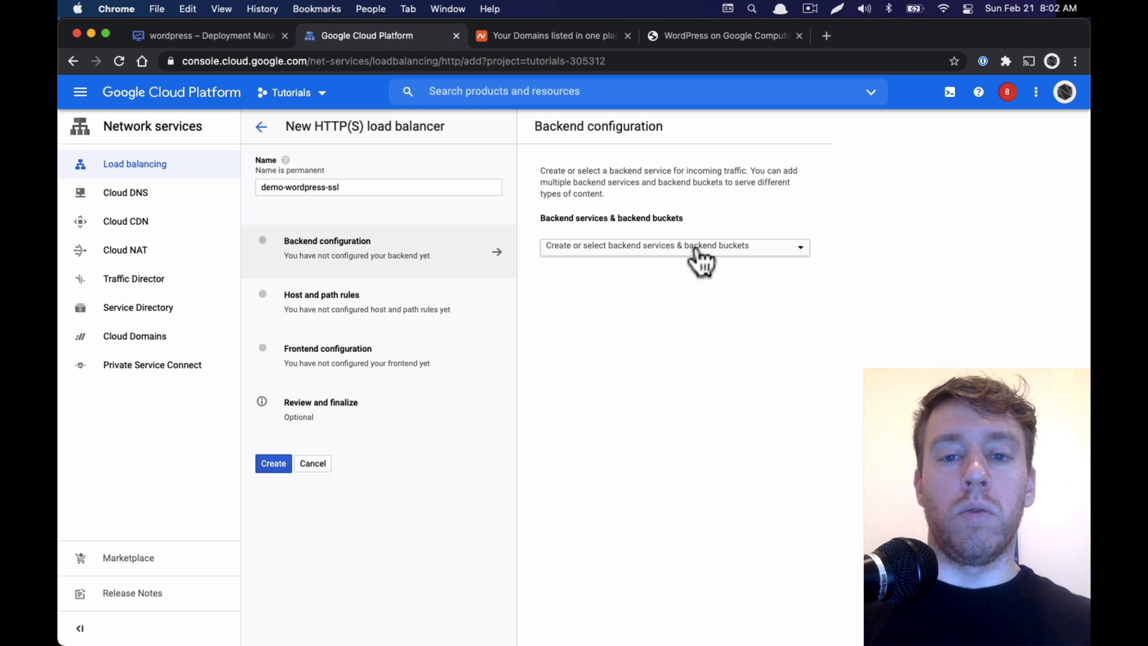
pyautogui.click(672, 245)
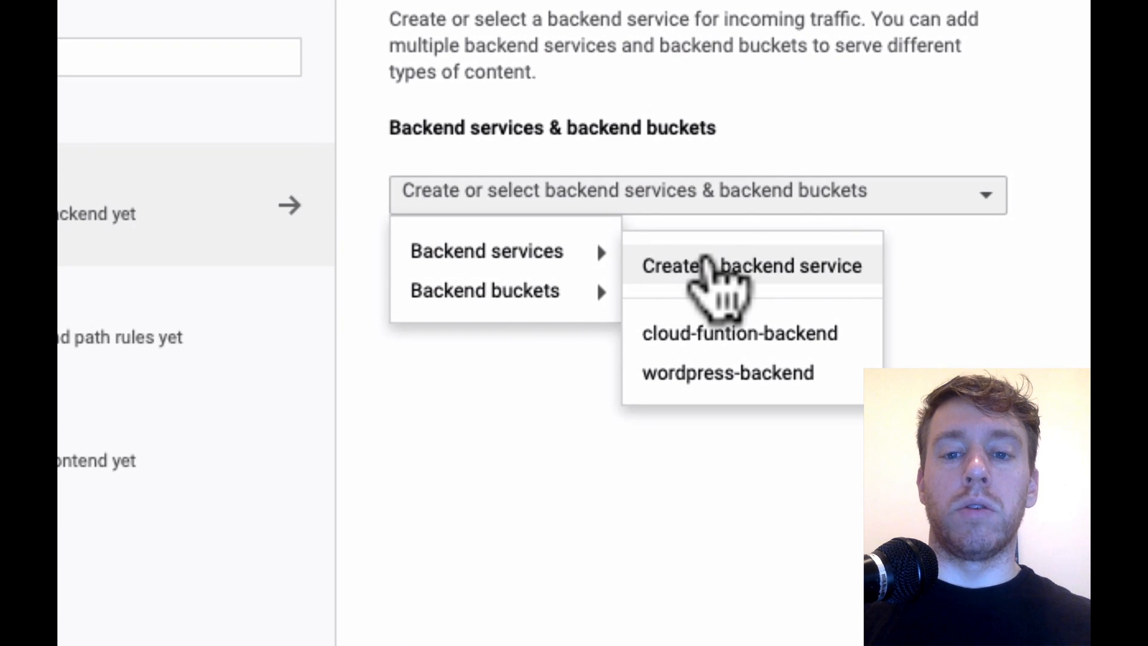
# - Create backend service wordpress-demo-instance-group backed by wordpress-instance-group on the http named port (port 80)
pyautogui.click(749, 265)
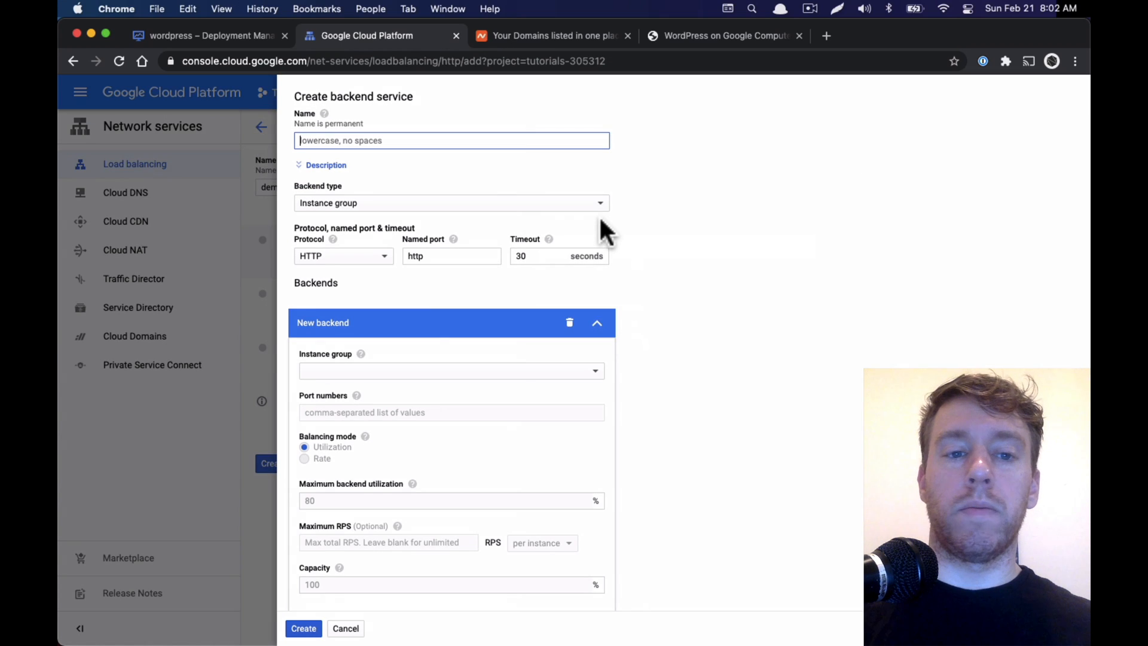
pyautogui.write('wordpress-demo-instance-group')
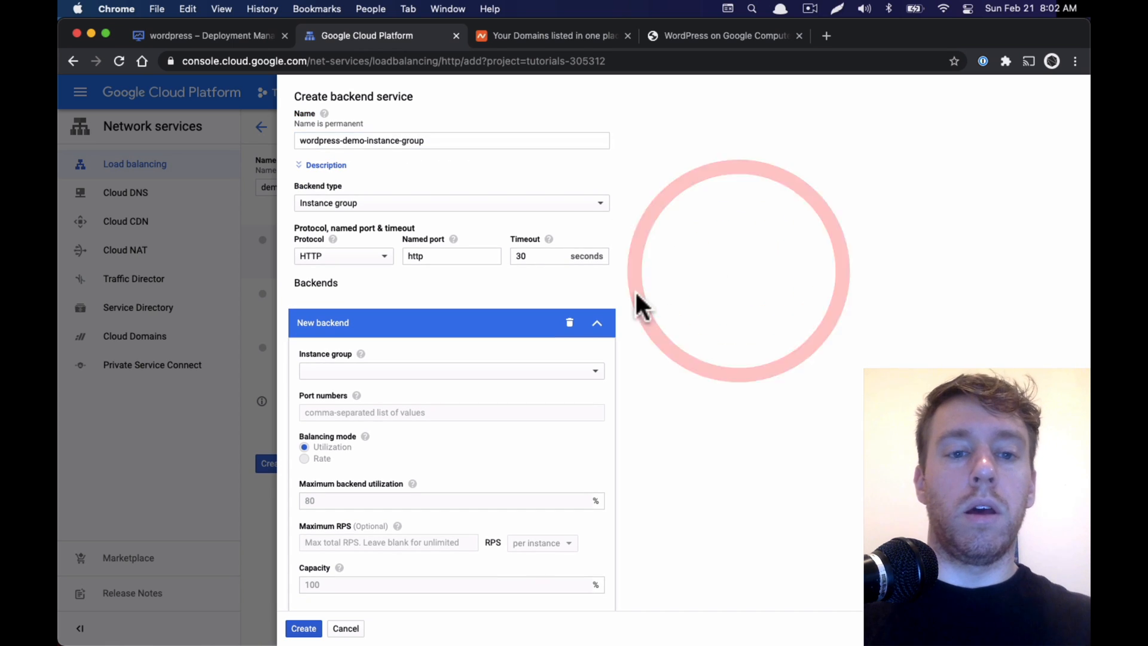
pyautogui.moveTo(321, 276)
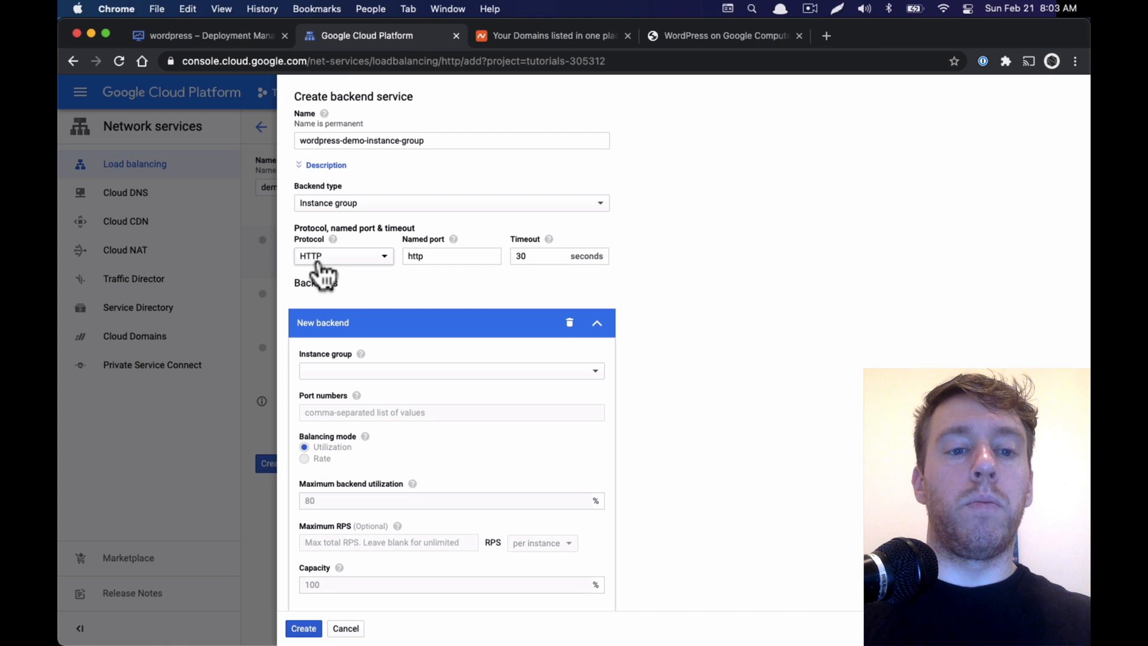
pyautogui.moveTo(392, 278)
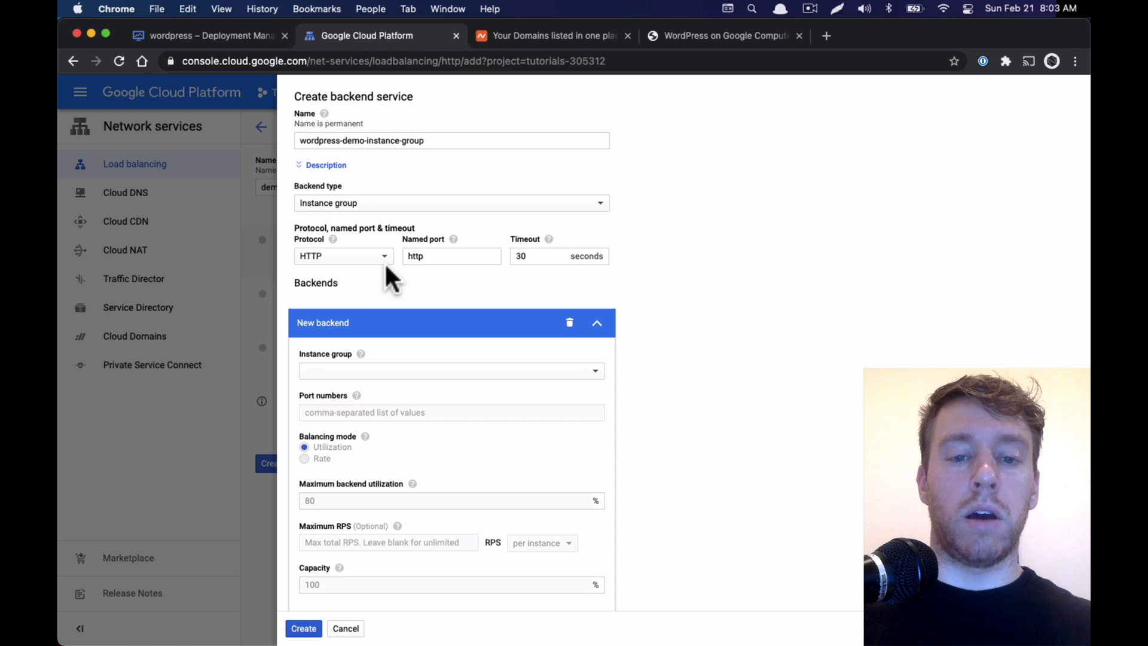
pyautogui.click(451, 370)
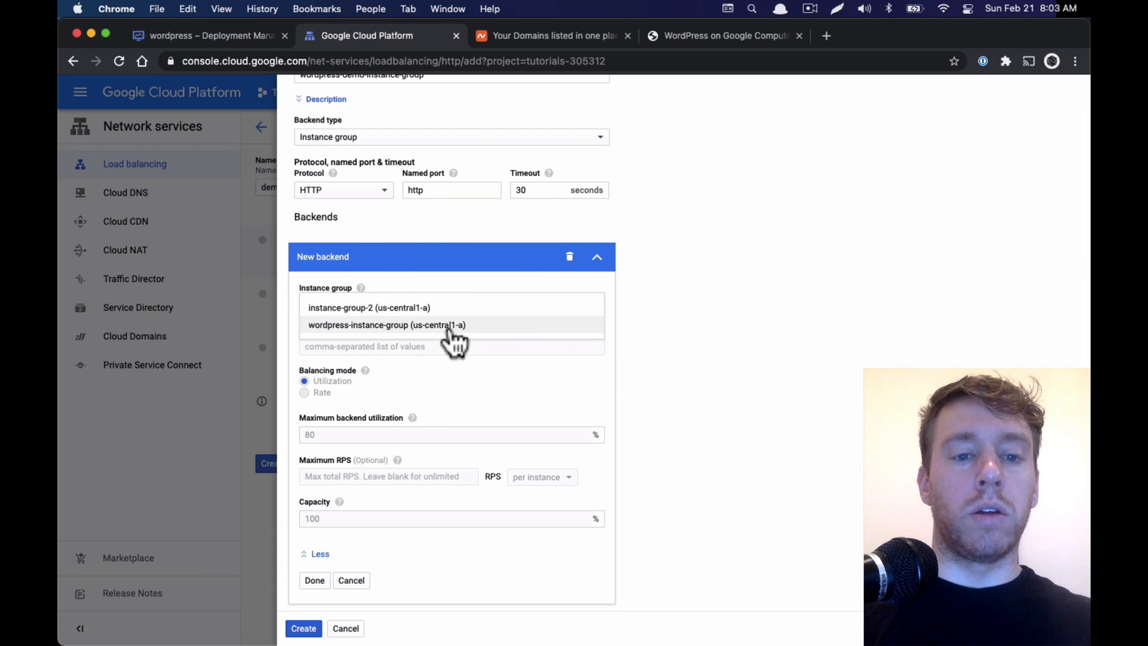
pyautogui.click(387, 324)
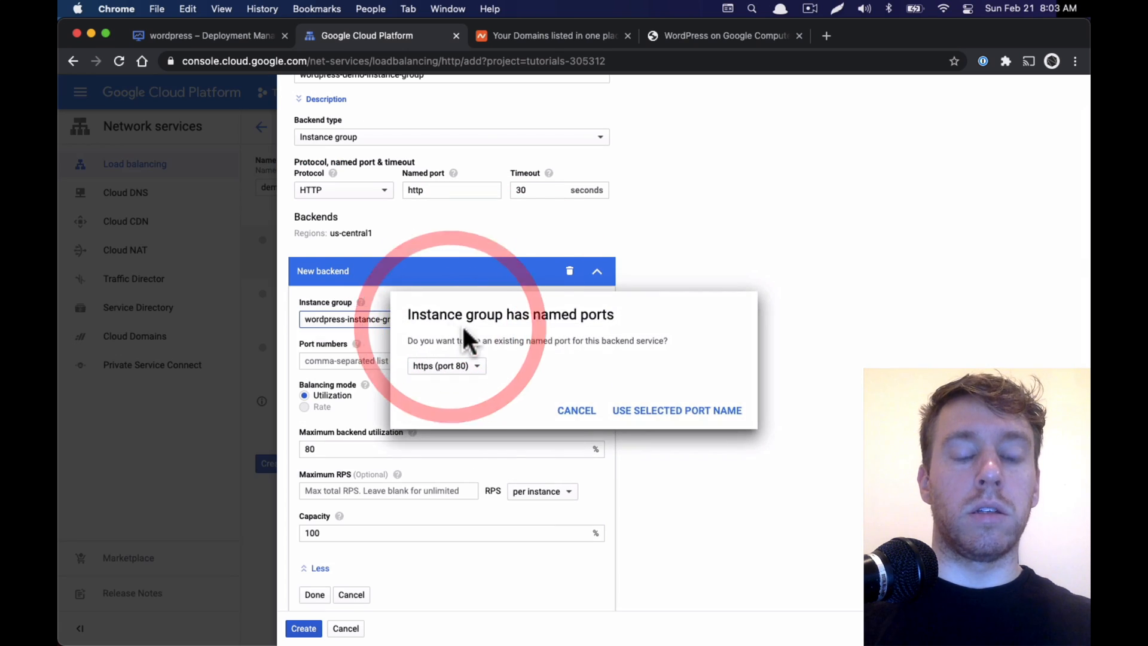
pyautogui.moveTo(680, 399)
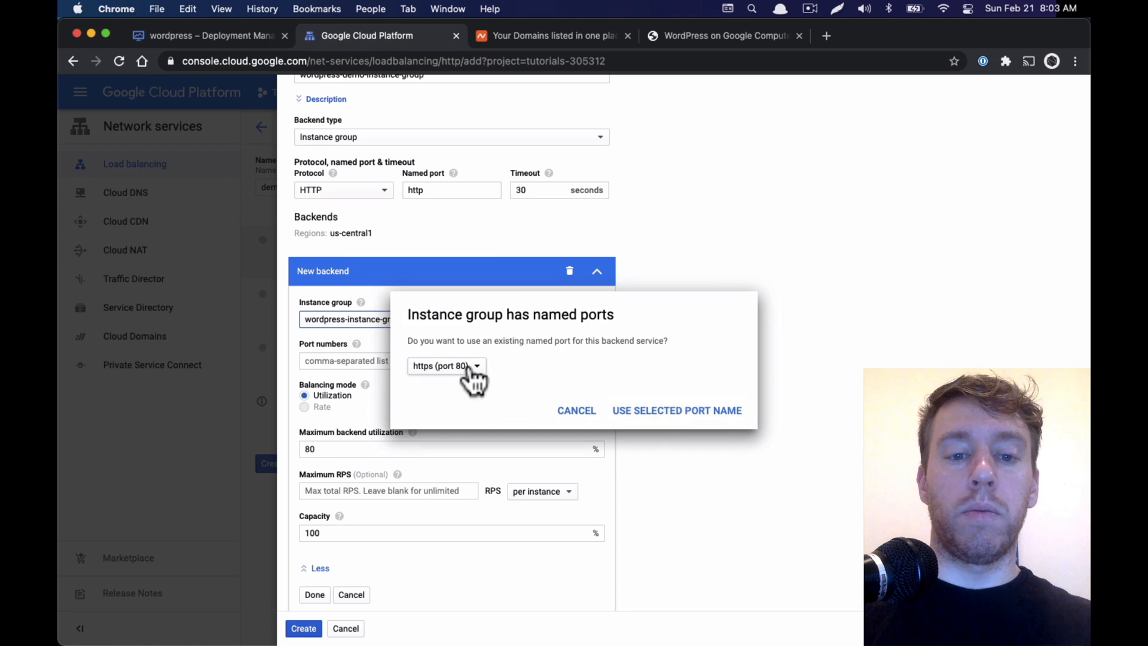
pyautogui.moveTo(435, 383)
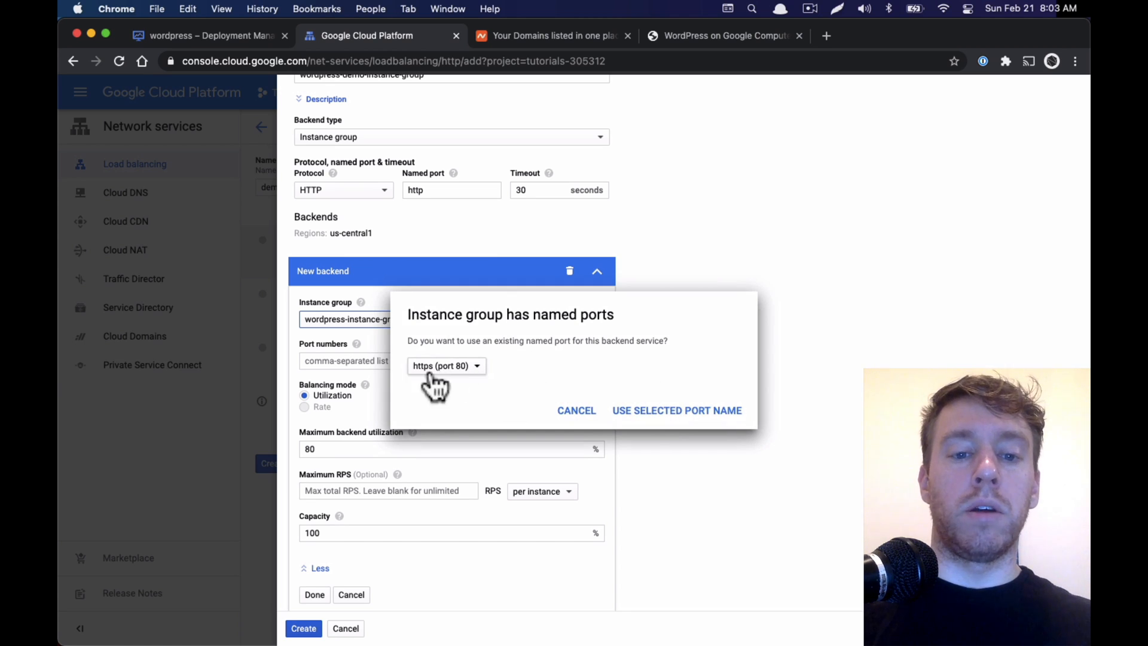
pyautogui.moveTo(428, 384)
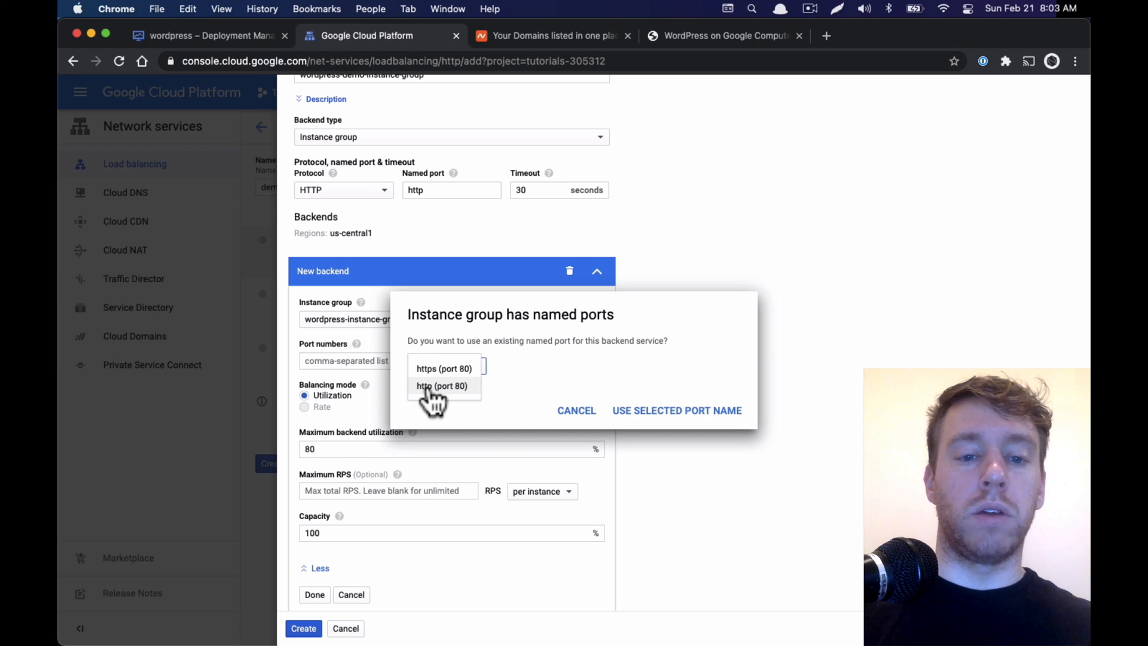
pyautogui.click(442, 386)
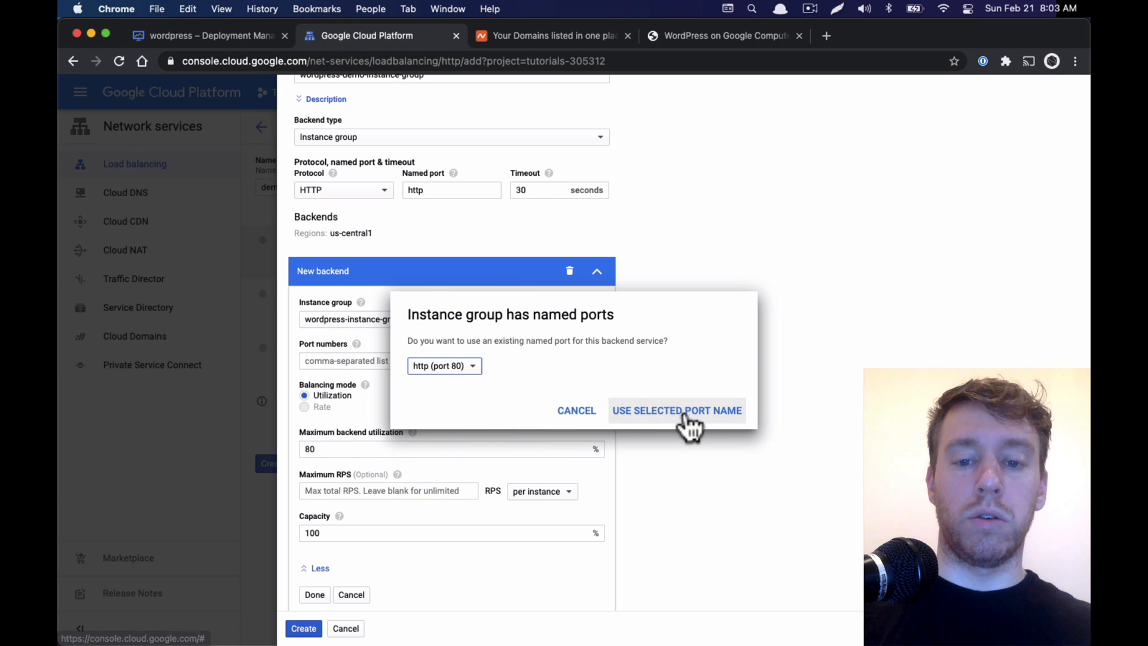
pyautogui.click(675, 410)
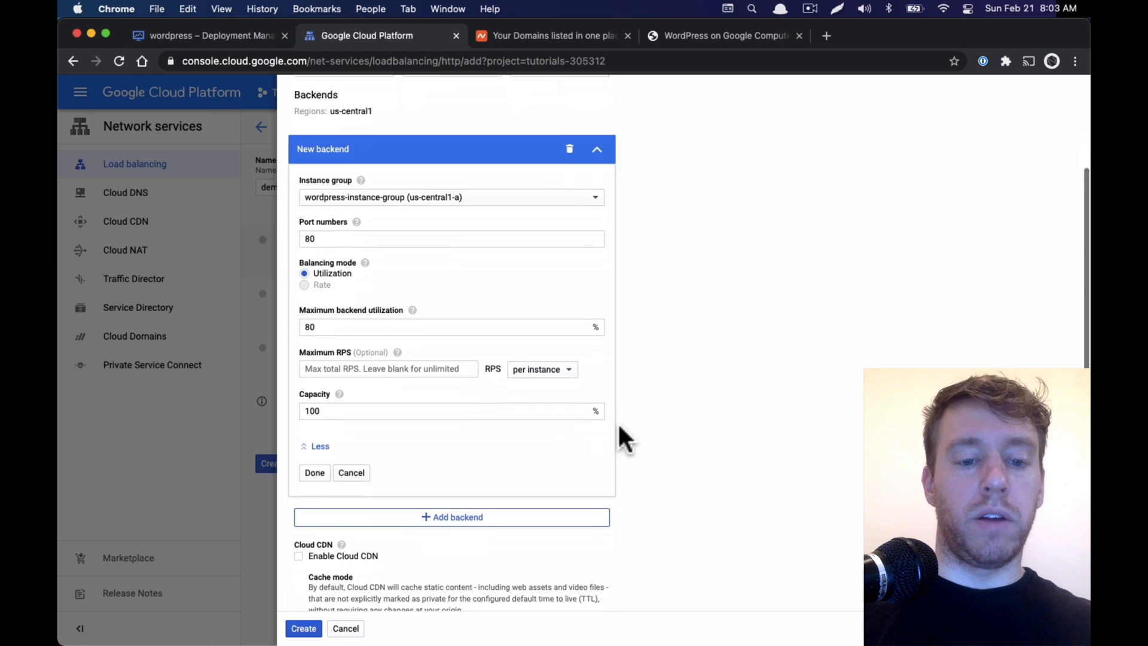
pyautogui.scroll(-3)
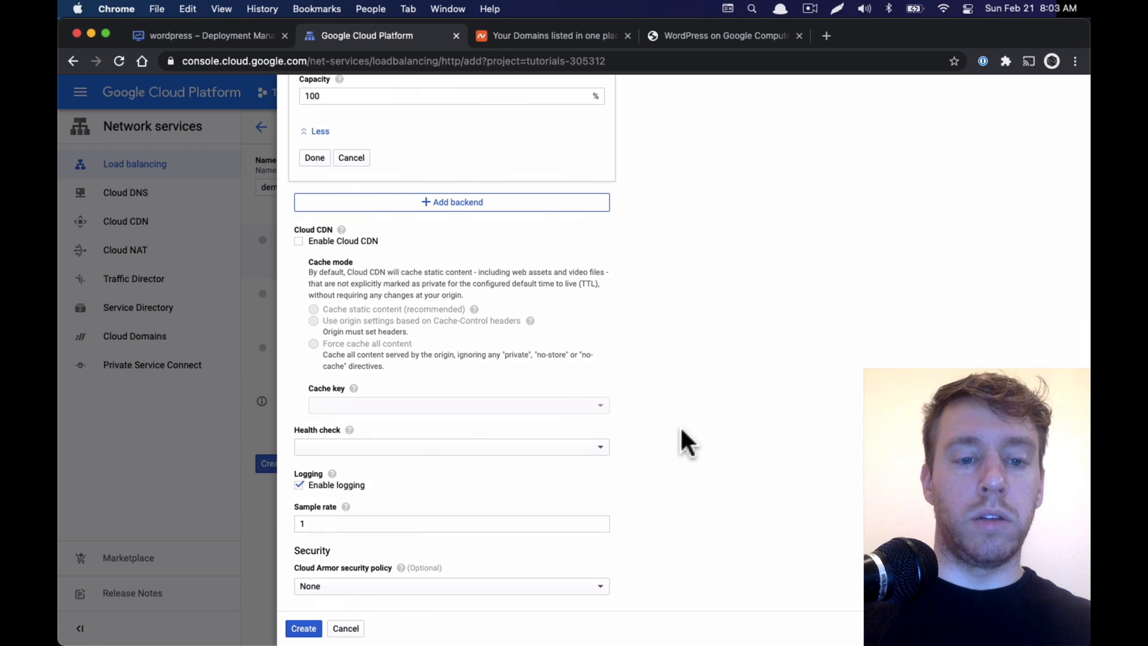
# - Attach a new HTTP health check healthcheck-2 on port 80 and continue to the frontend
pyautogui.click(451, 446)
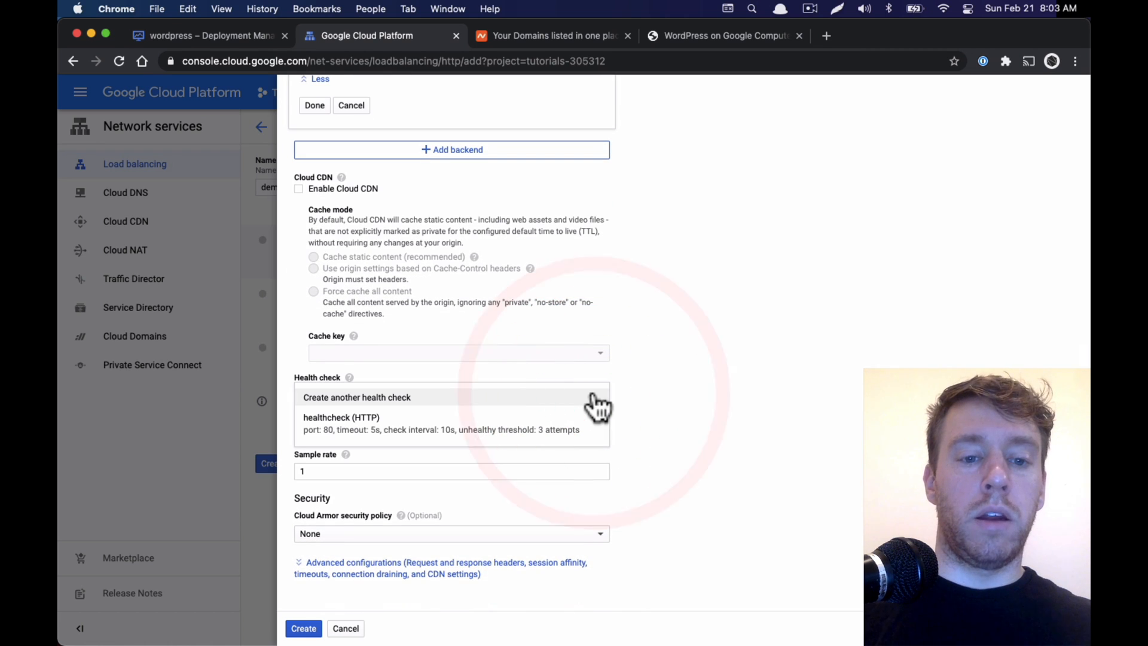
pyautogui.click(356, 397)
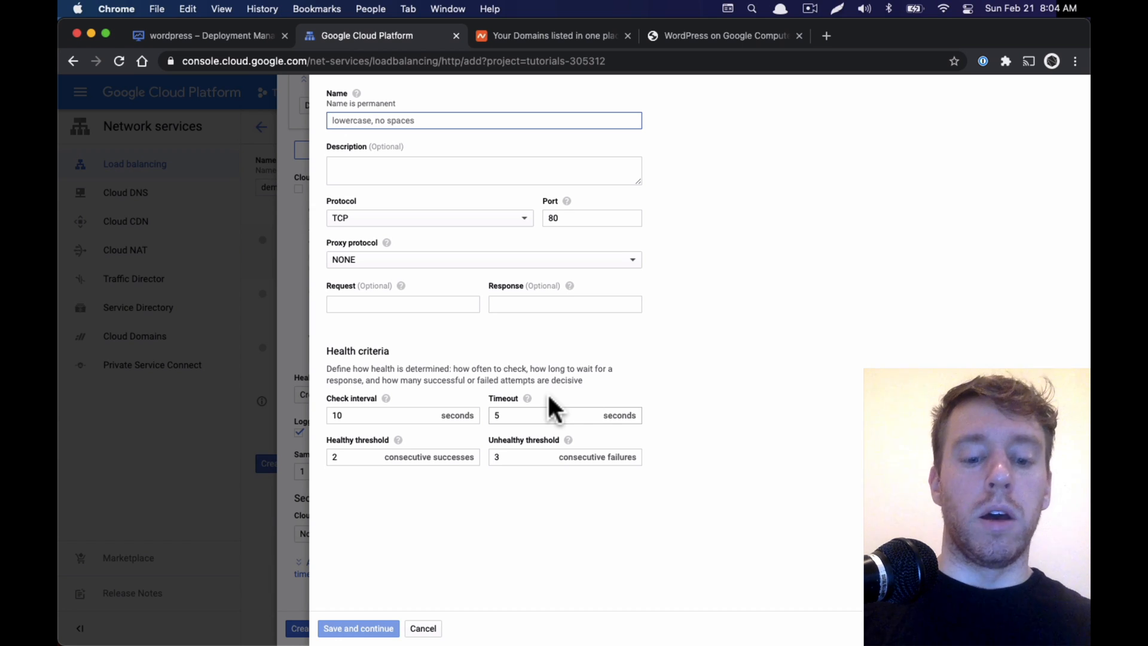
pyautogui.write('healthcheck-2')
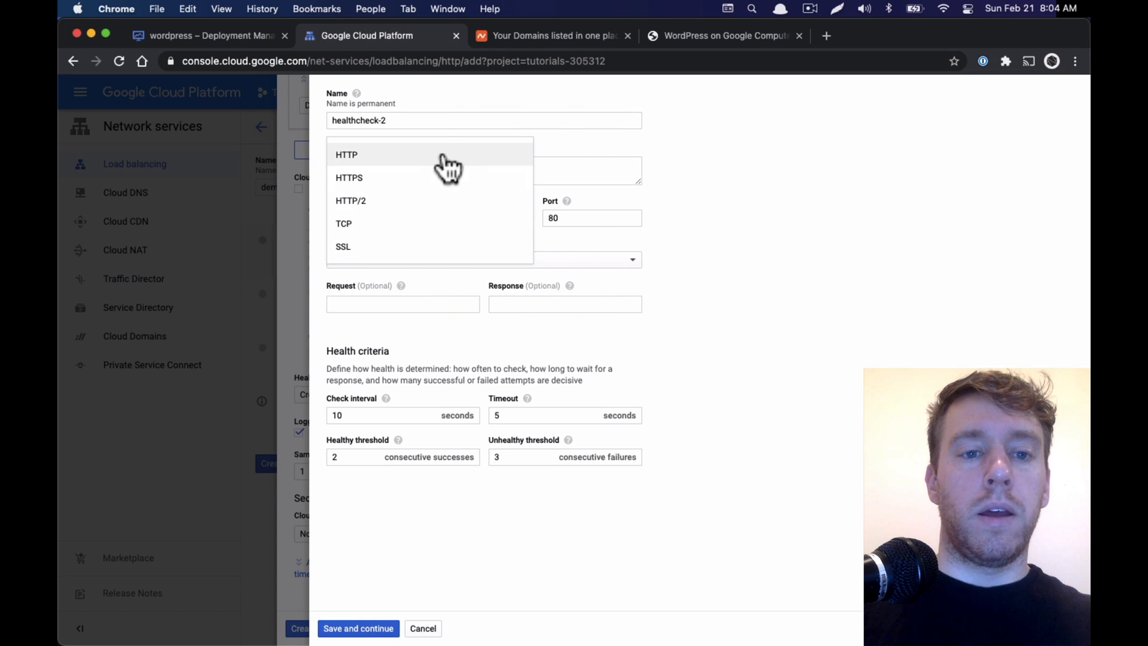
pyautogui.click(346, 154)
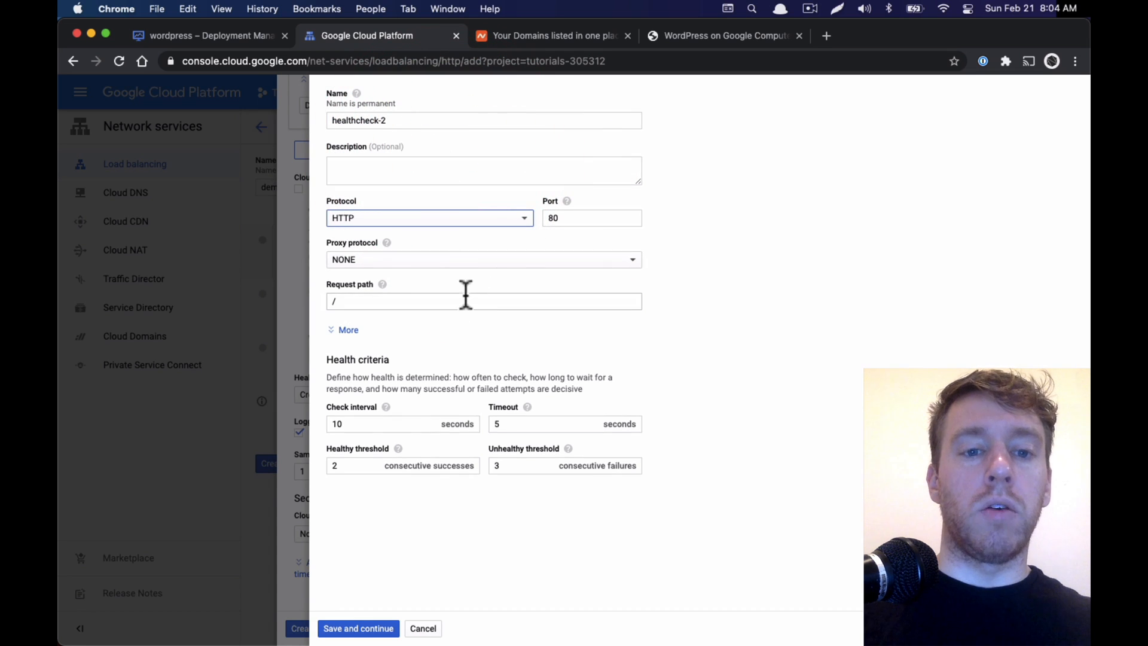
pyautogui.moveTo(448, 266)
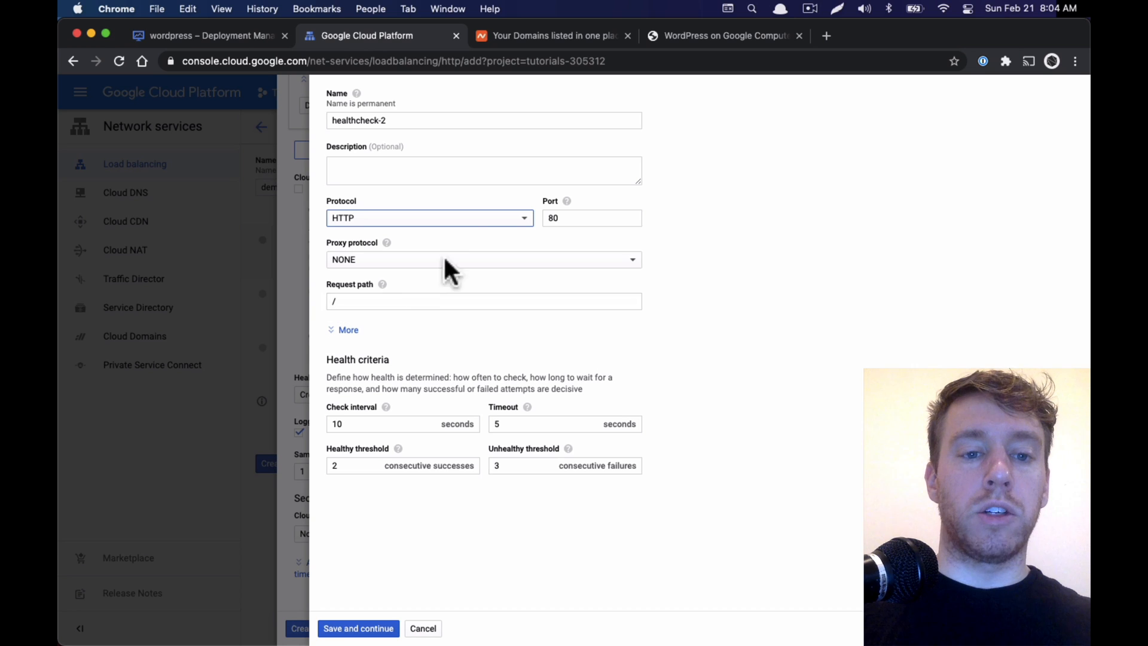
pyautogui.moveTo(479, 285)
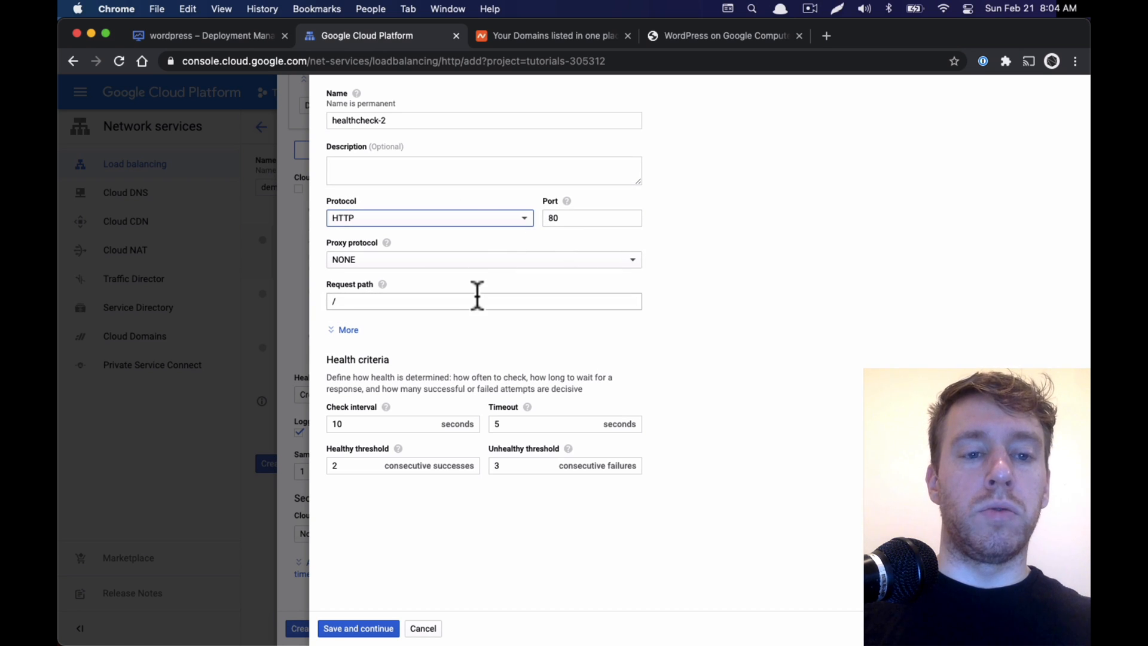
pyautogui.moveTo(517, 275)
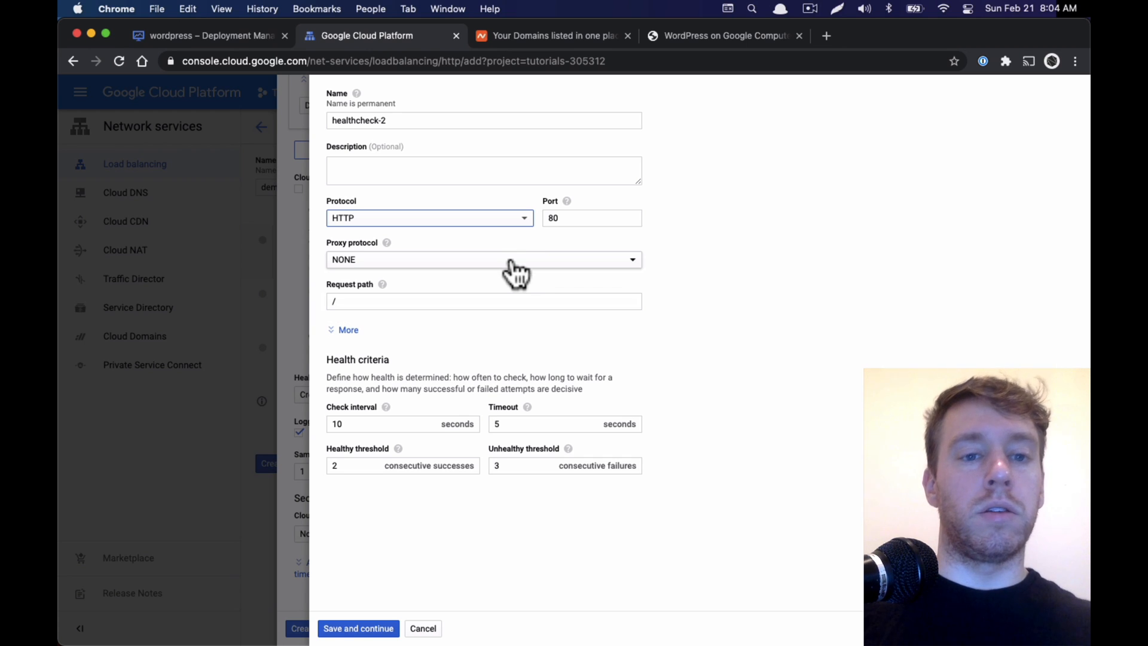
pyautogui.moveTo(450, 376)
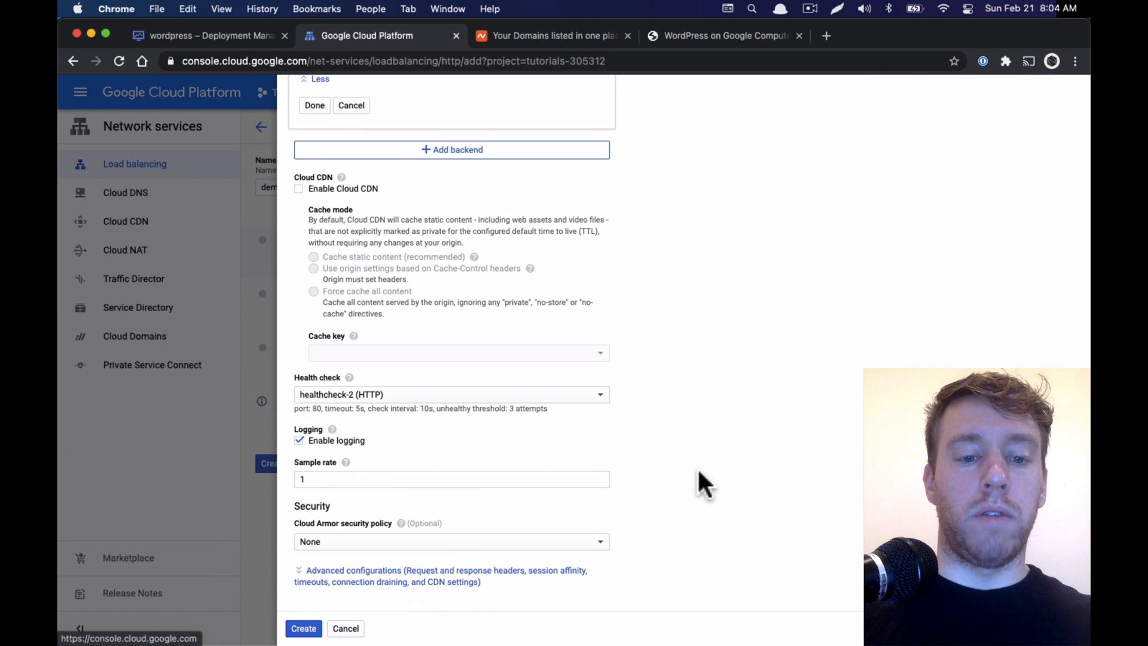
pyautogui.click(315, 105)
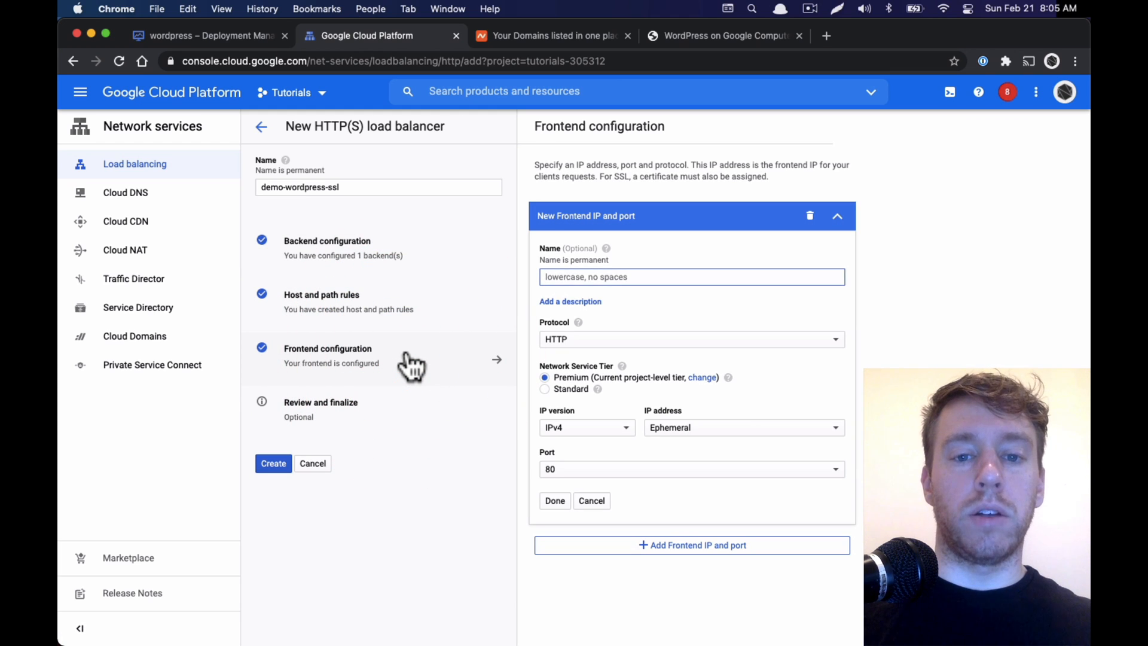
# - Name the frontend wordpress-demo-frontend and set its protocol to HTTPS on port 443
pyautogui.write('wordpress-')
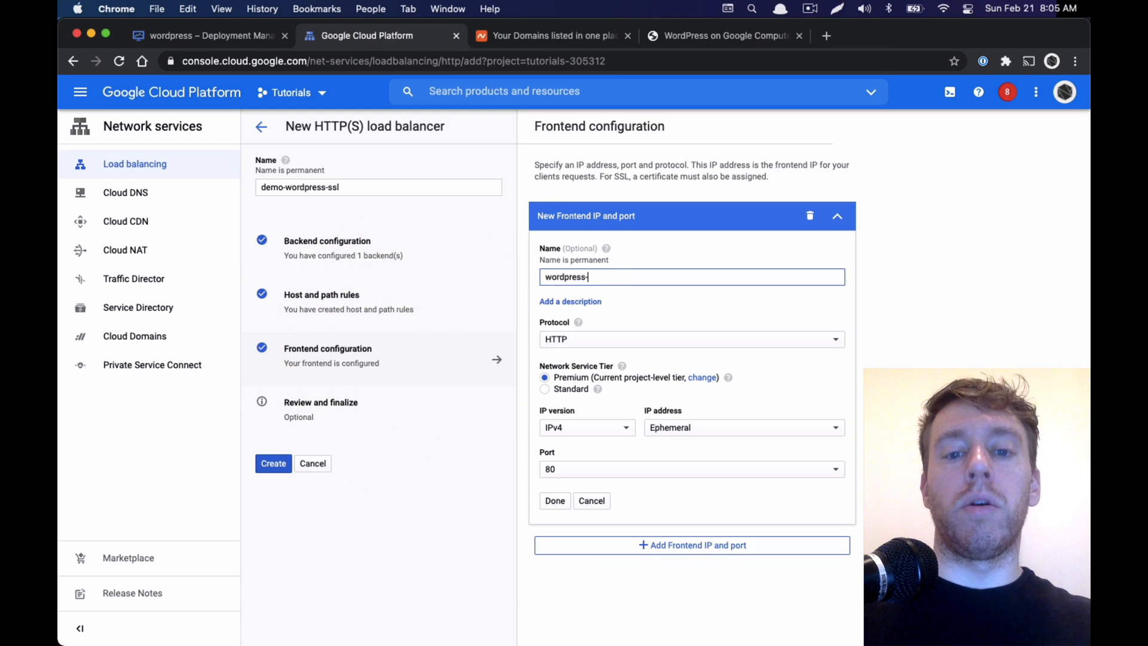
pyautogui.write('demo-frontend')
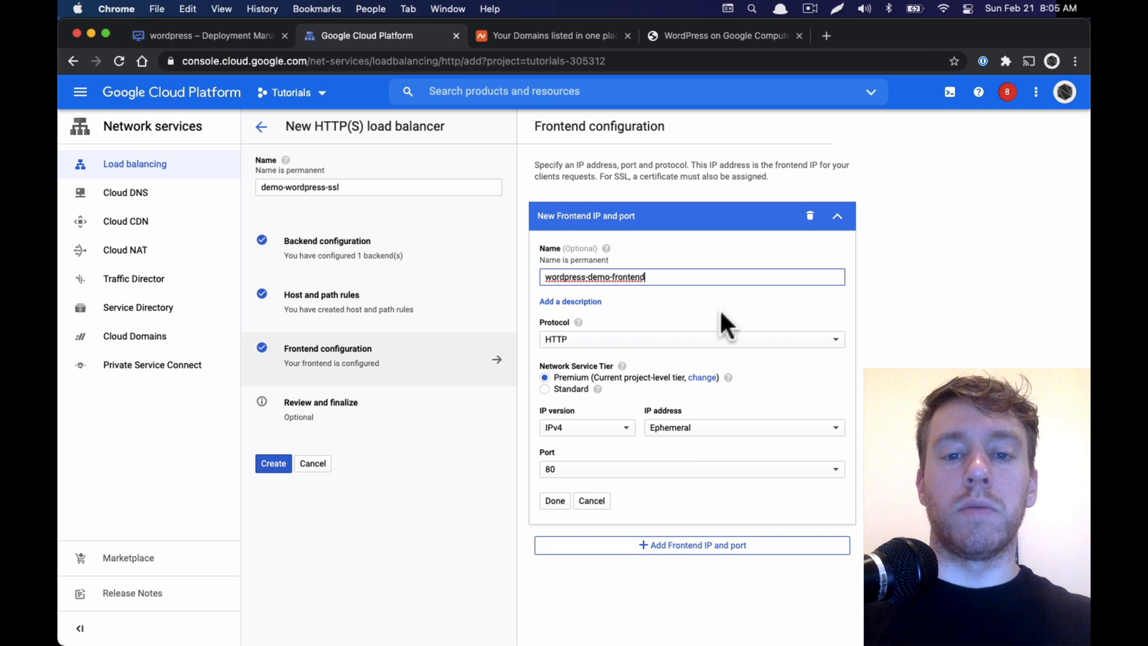
pyautogui.click(689, 338)
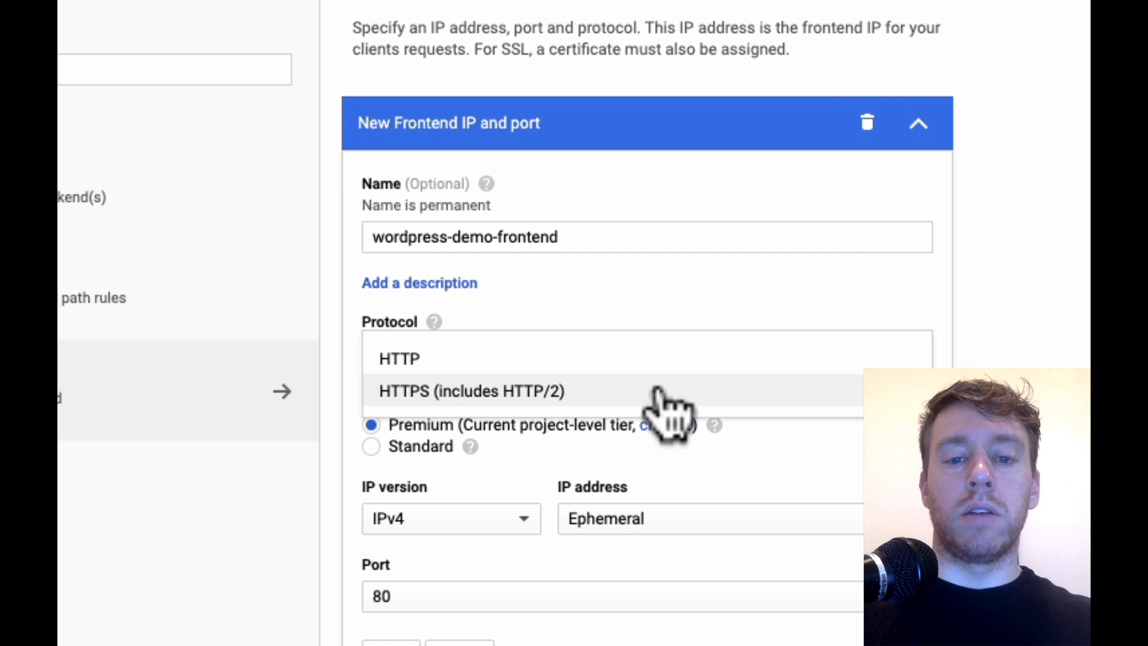
pyautogui.click(471, 391)
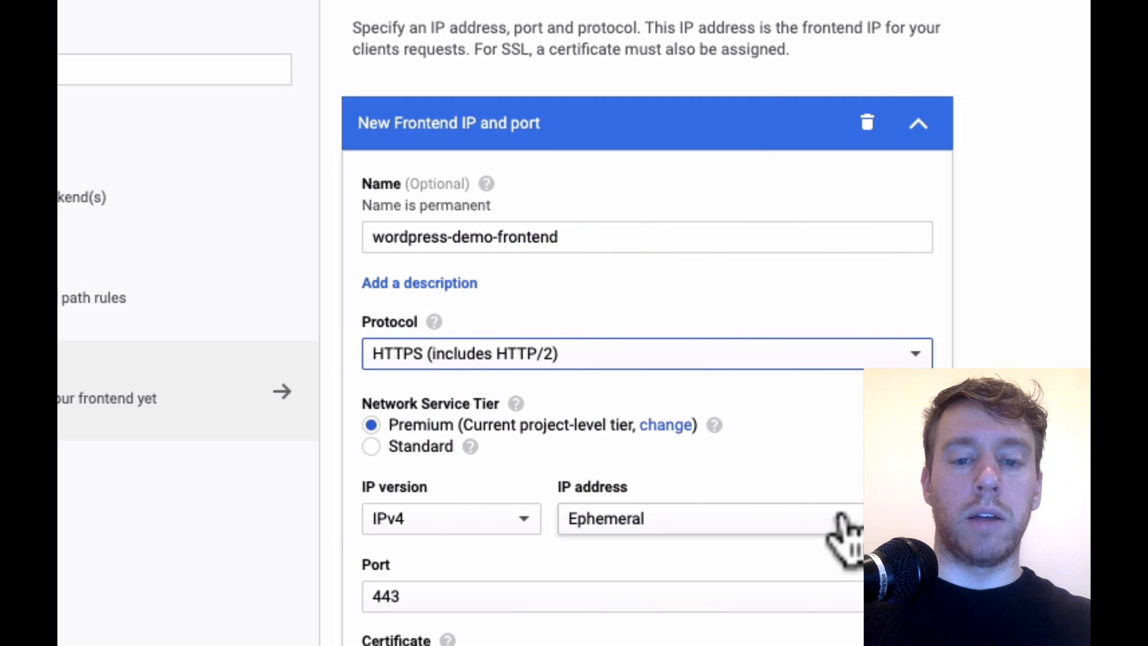
# - Reserve a new static IP wordpress-demo-static-ip (34.117.64.127) for the frontend
pyautogui.click(703, 518)
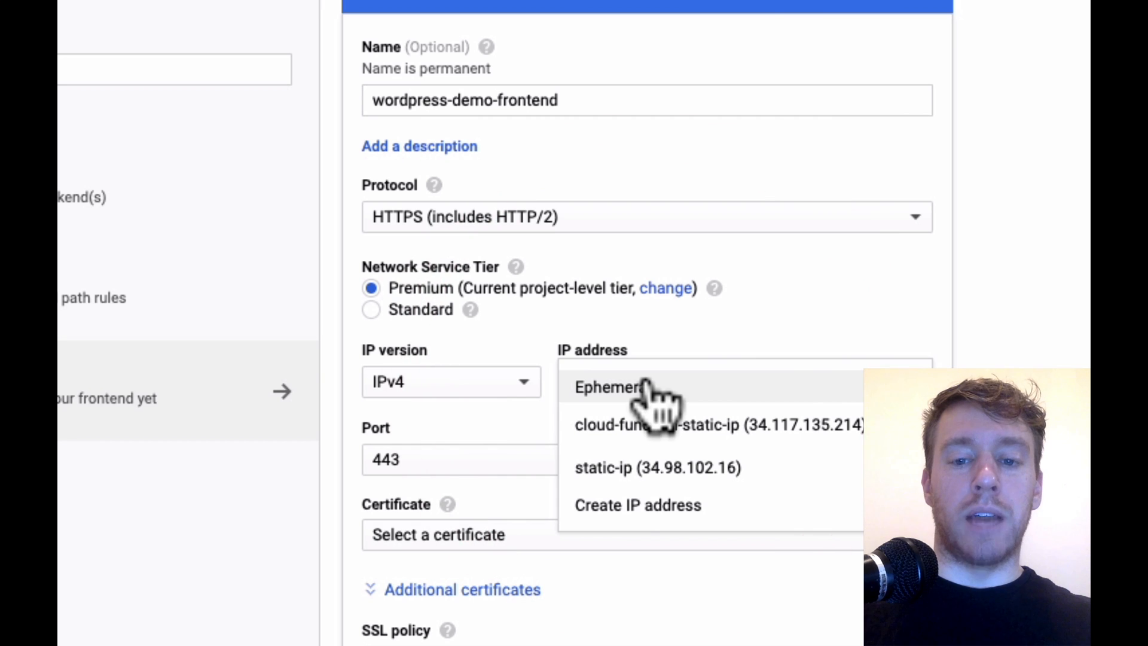
pyautogui.click(637, 504)
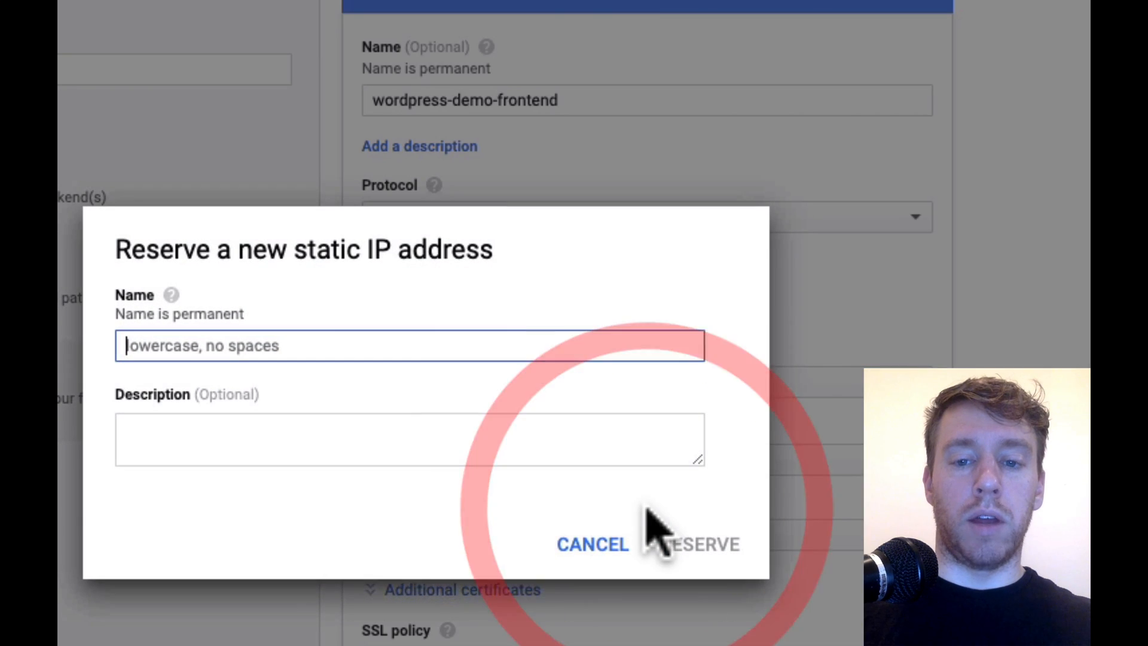
pyautogui.write('wordpress-demo-stati')
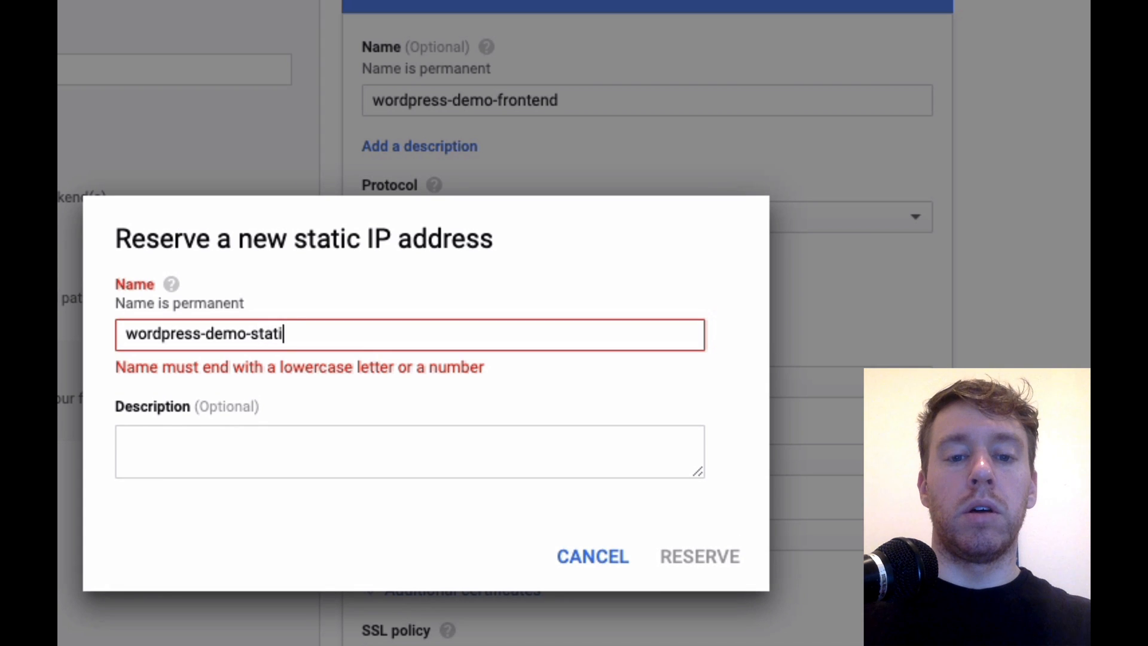
pyautogui.click(697, 556)
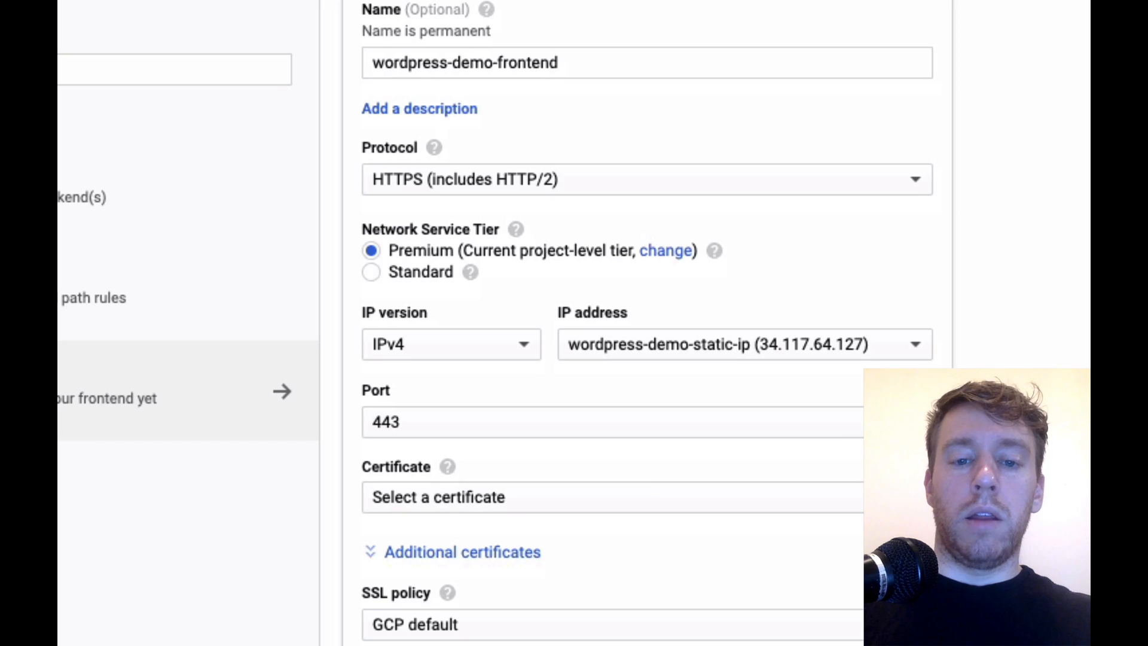
pyautogui.moveTo(501, 435)
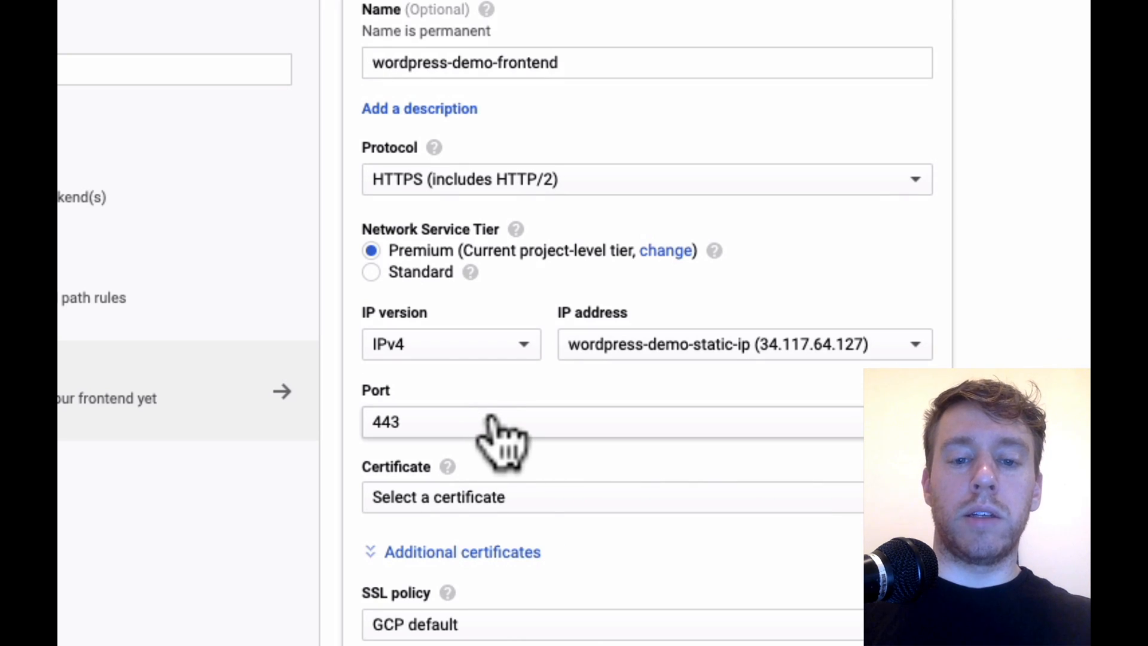
pyautogui.click(438, 496)
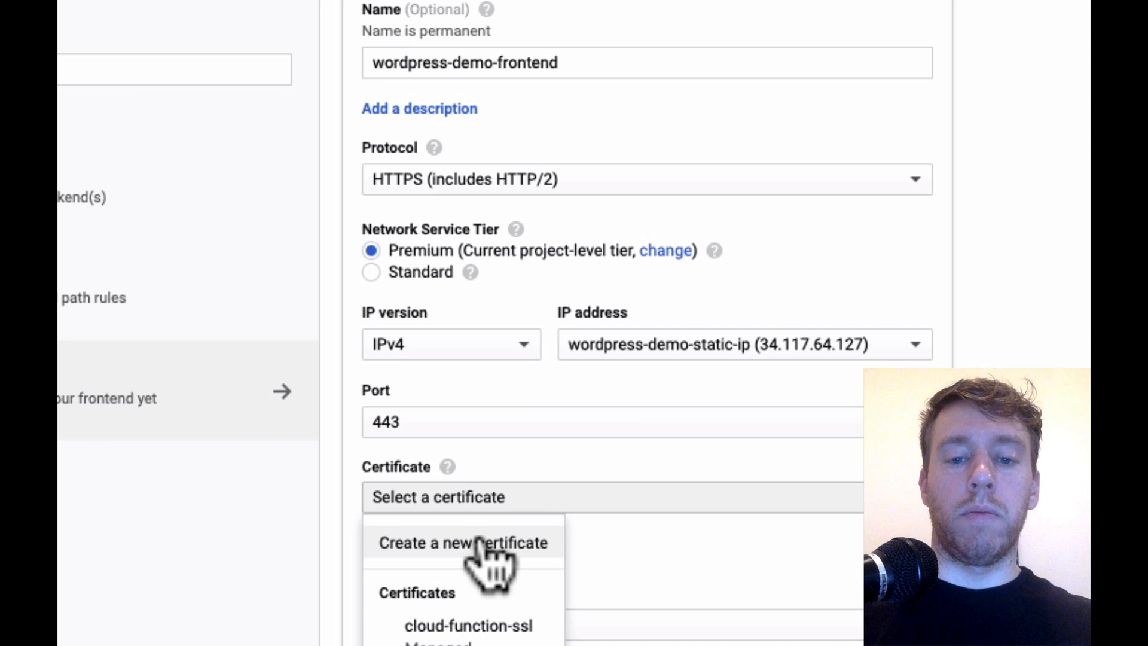
# - Create Google-managed certificate wordpress-demo-ssl-cert for macgyver.website, finish the frontend and review the settings
pyautogui.click(462, 543)
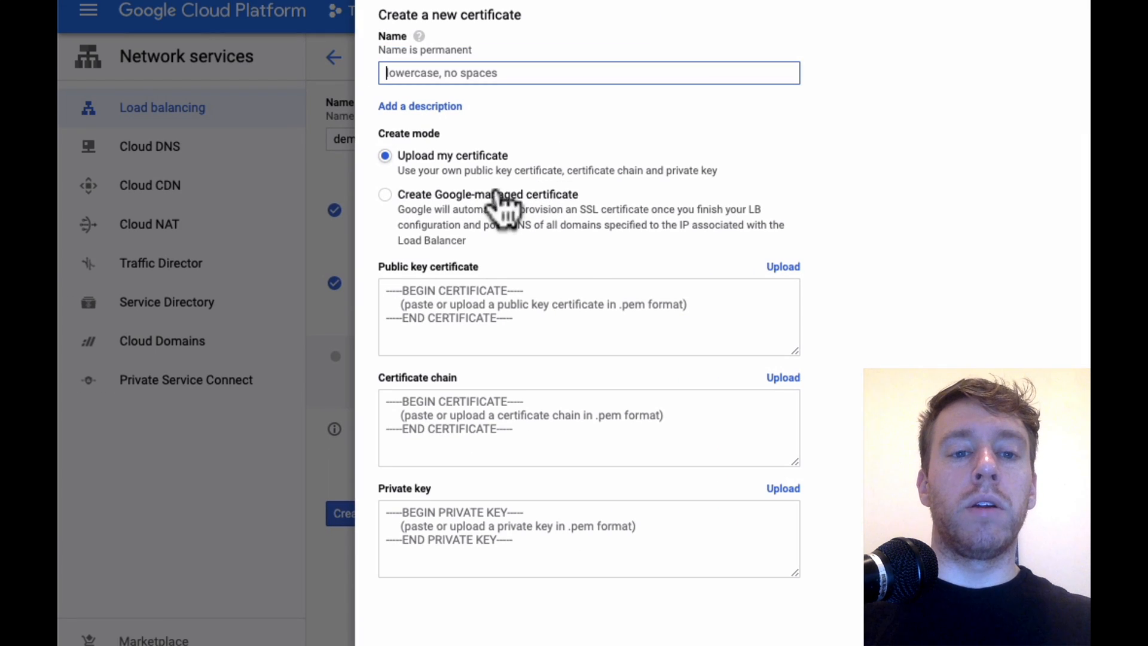
pyautogui.click(386, 193)
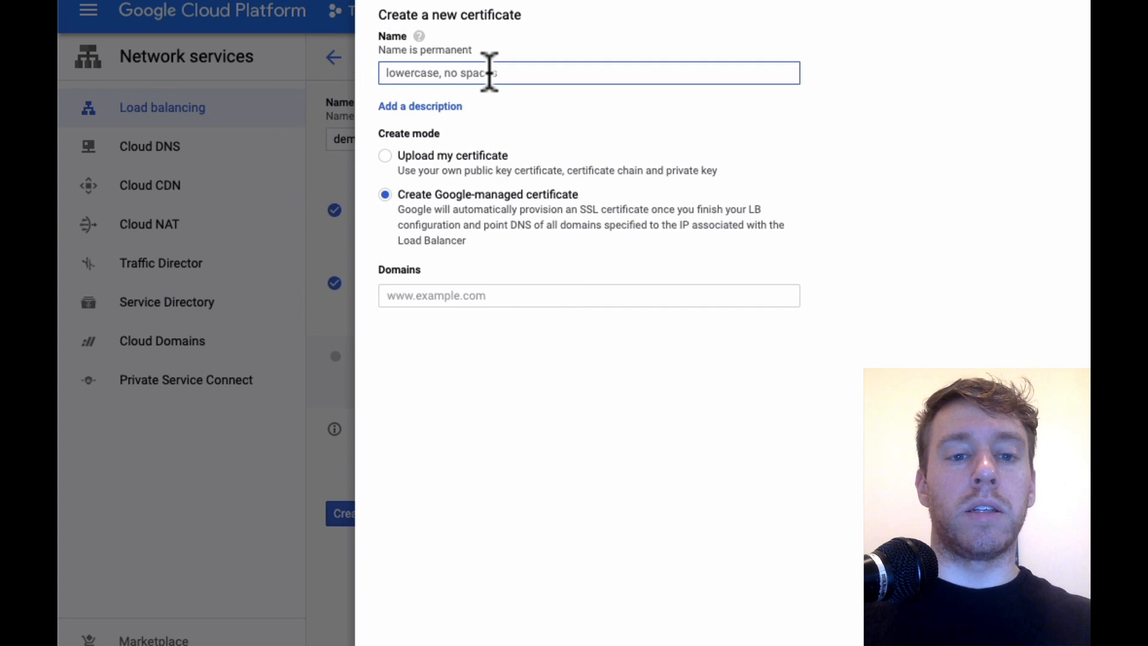
pyautogui.write('wordpress-')
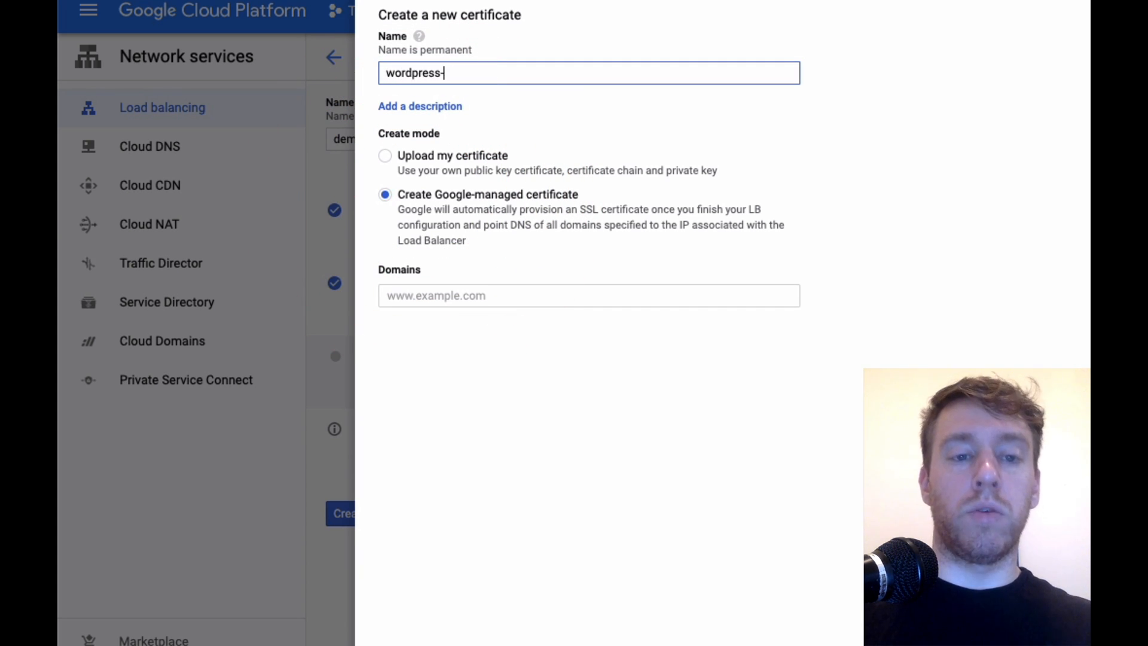
pyautogui.write('demo-ssl-cert')
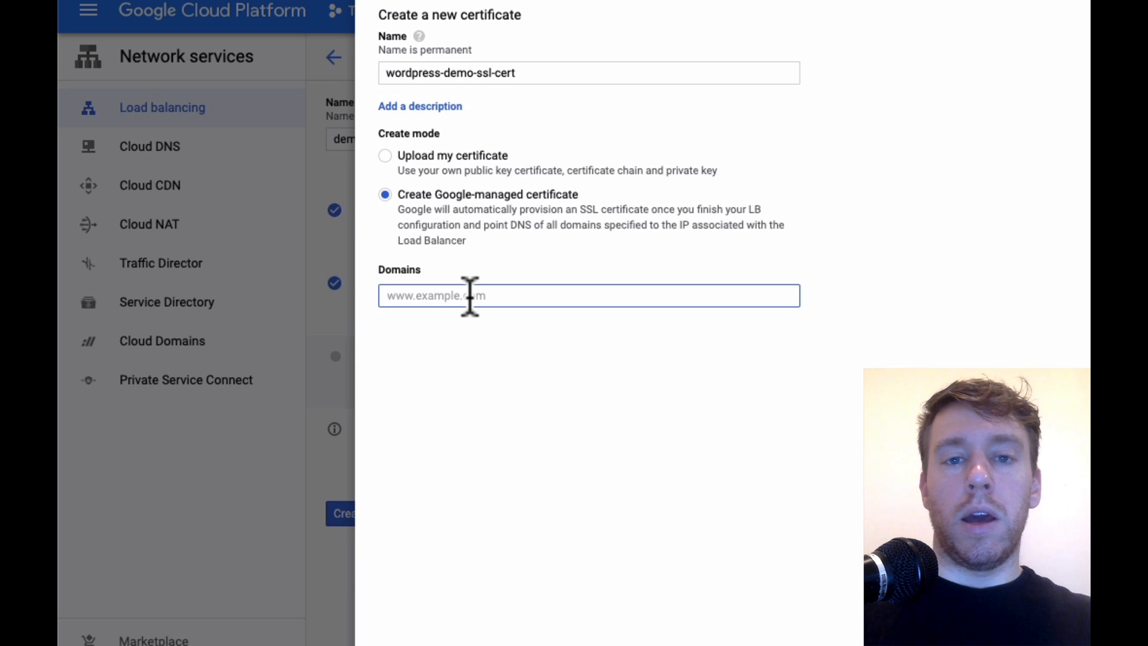
pyautogui.write('macgyver.website')
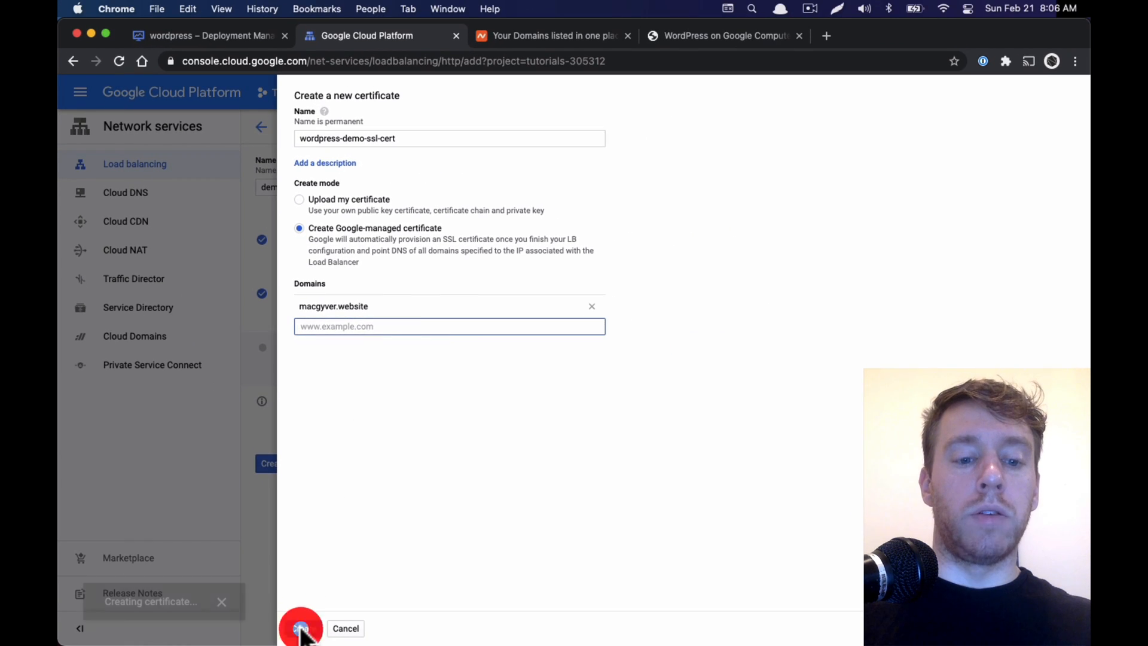
pyautogui.click(301, 628)
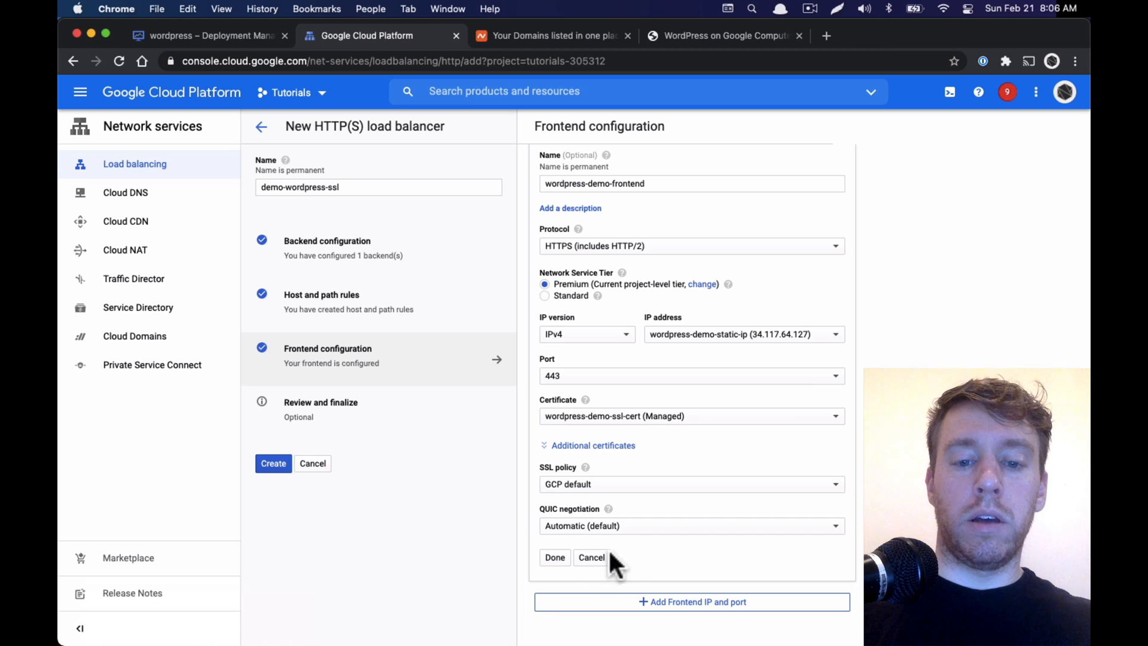
pyautogui.click(553, 557)
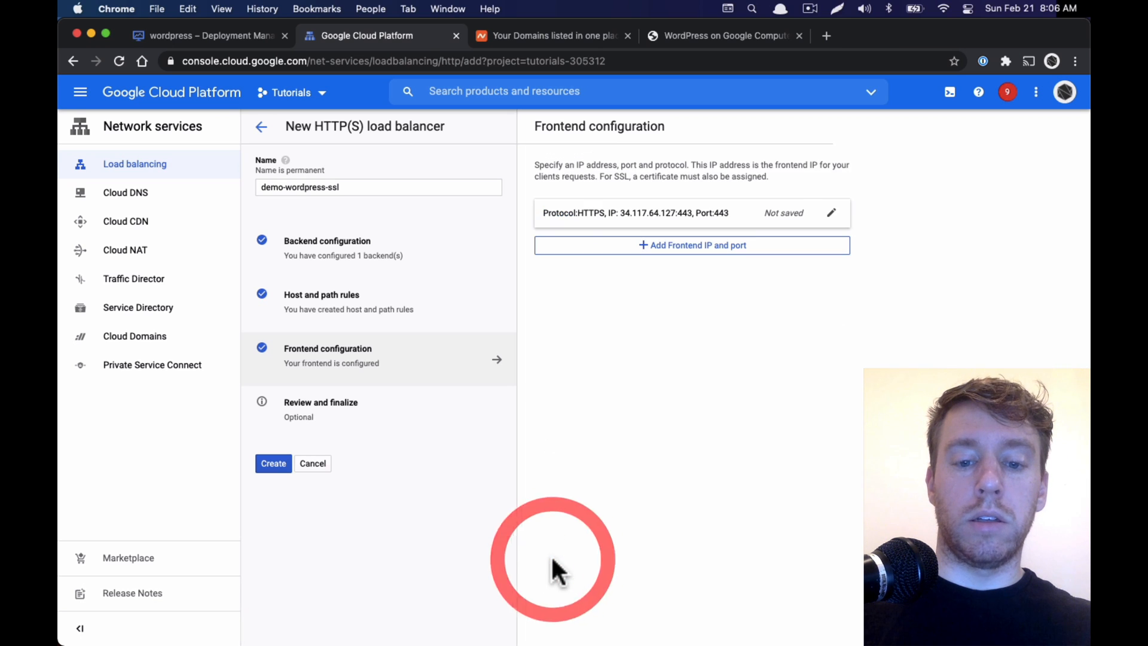
pyautogui.click(320, 409)
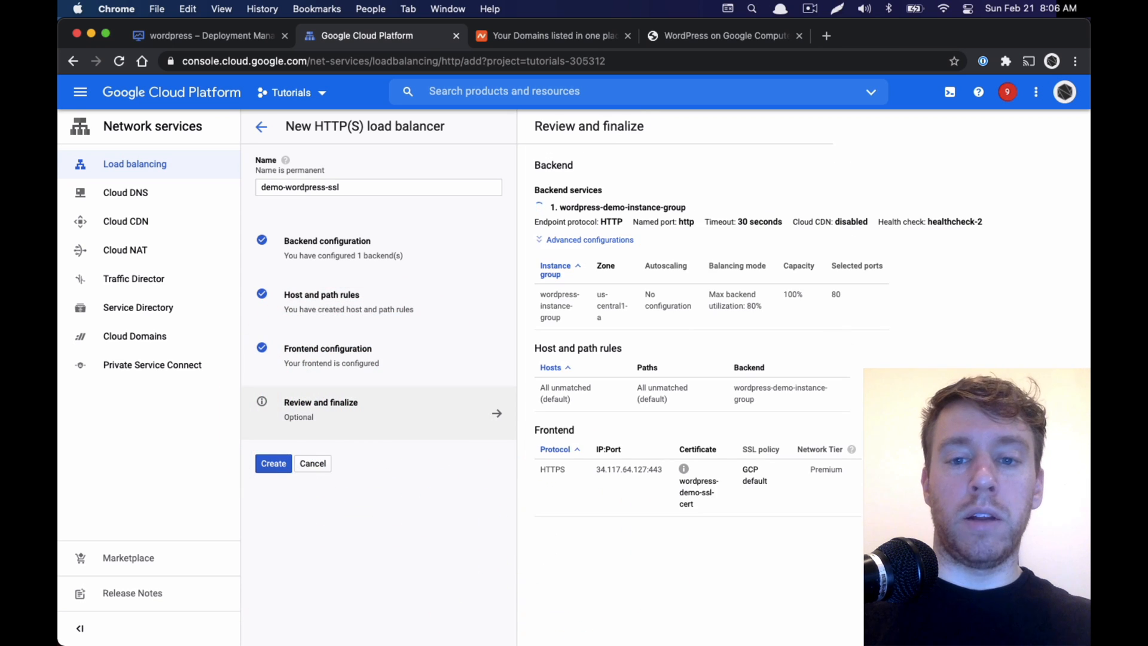
pyautogui.moveTo(773, 411)
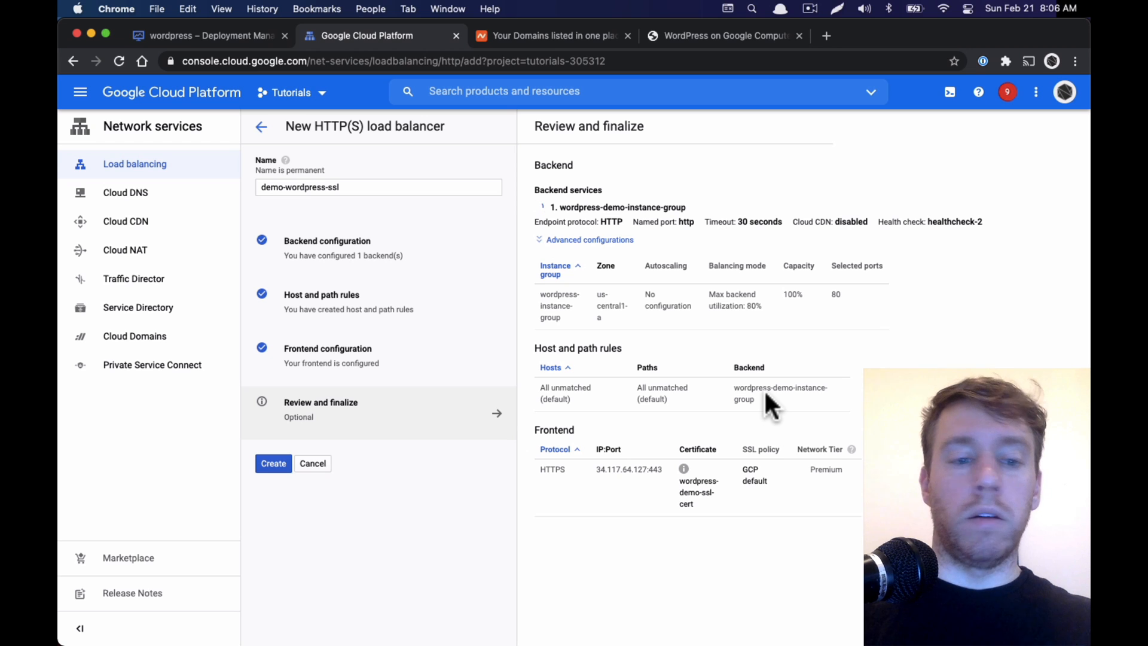
# - Create the demo-wordpress-ssl load balancer and return to the Load balancing list
pyautogui.click(272, 462)
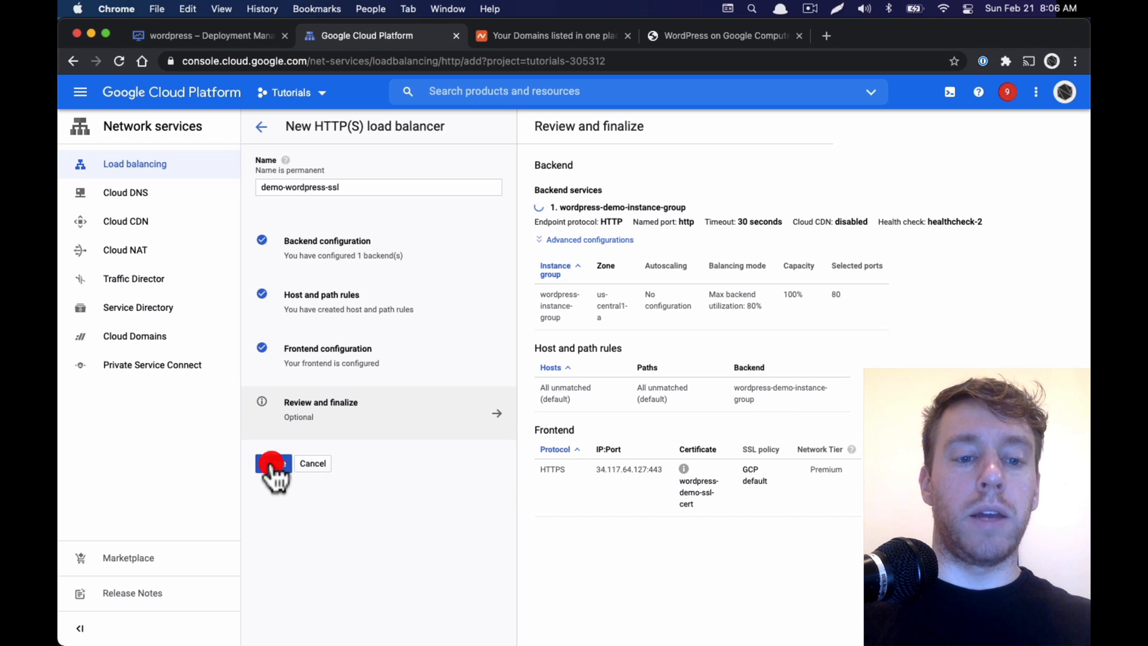
pyautogui.click(272, 463)
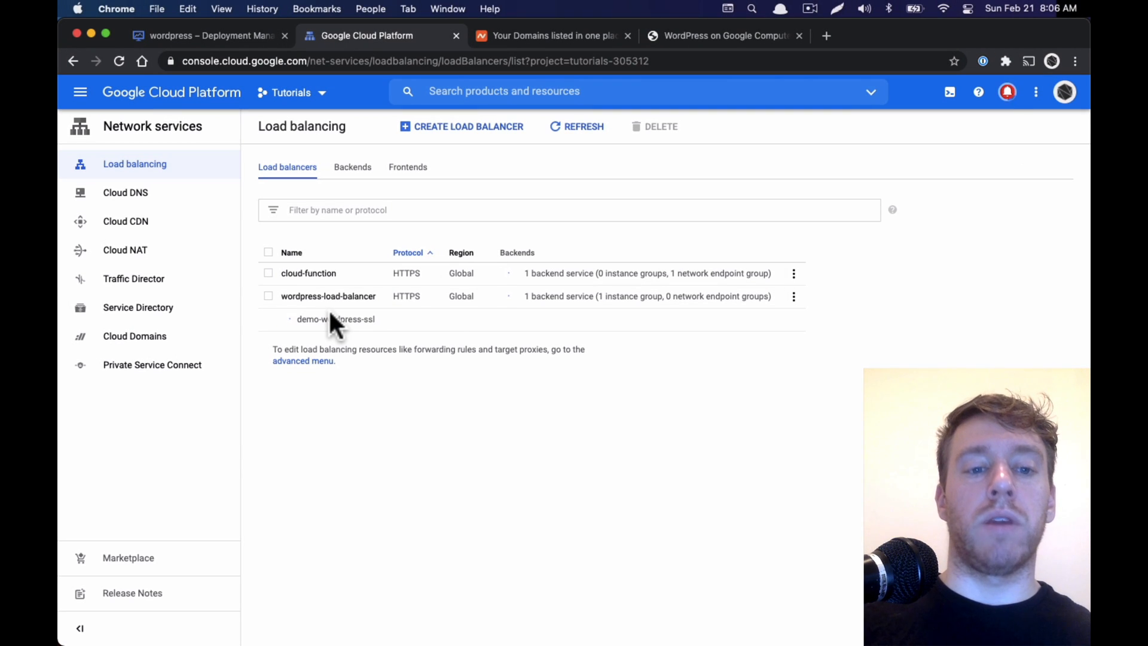
pyautogui.click(577, 126)
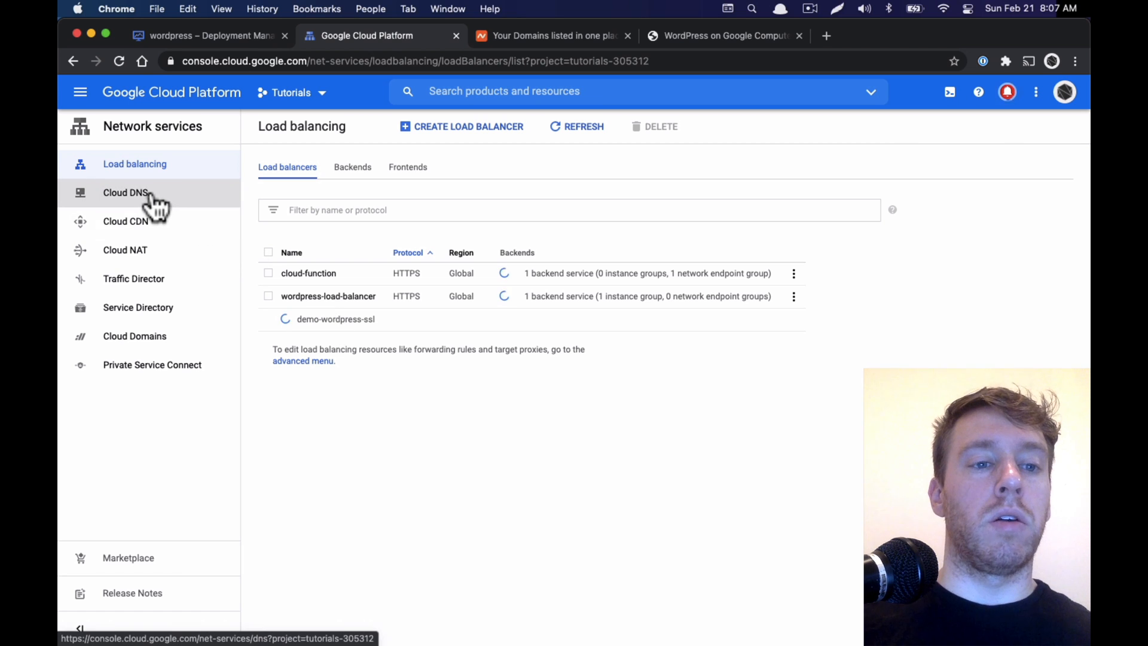
# - Create public Cloud DNS zone wordpress-demo-ssl for macgyver.website and view its NS records
pyautogui.click(126, 191)
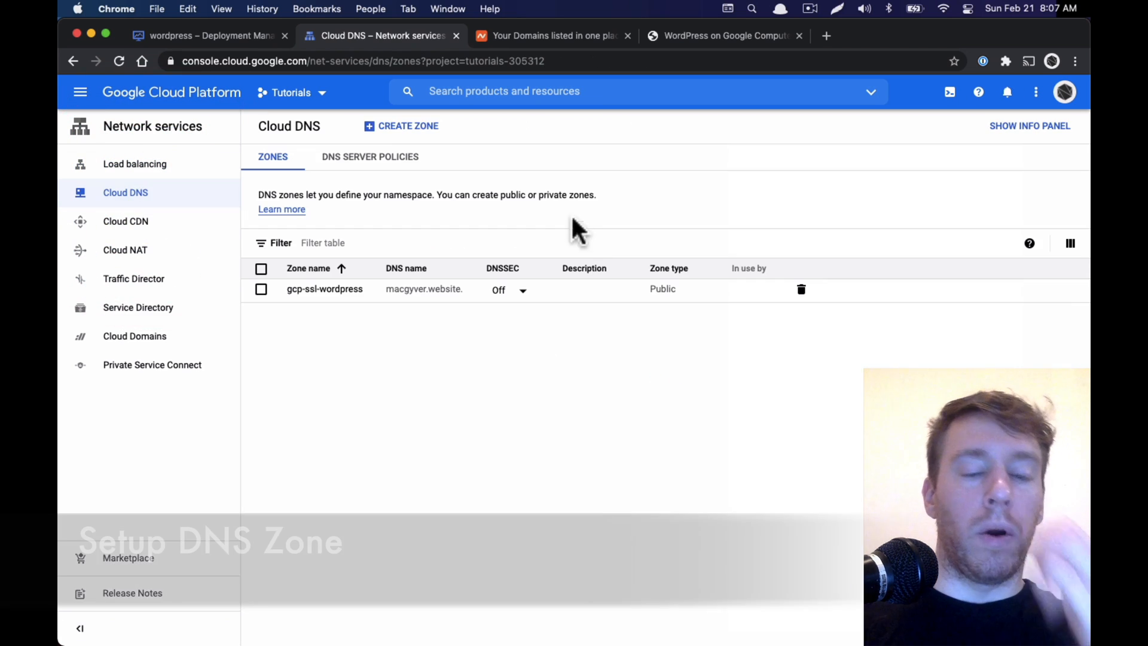
pyautogui.click(401, 125)
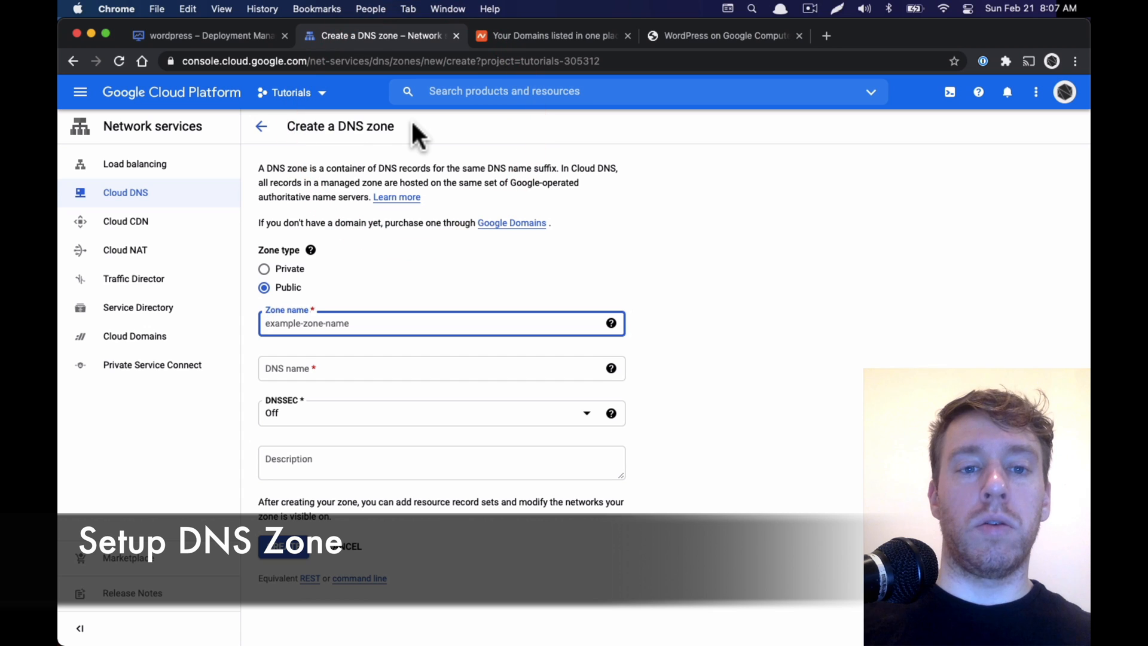
pyautogui.write('wordpress-de')
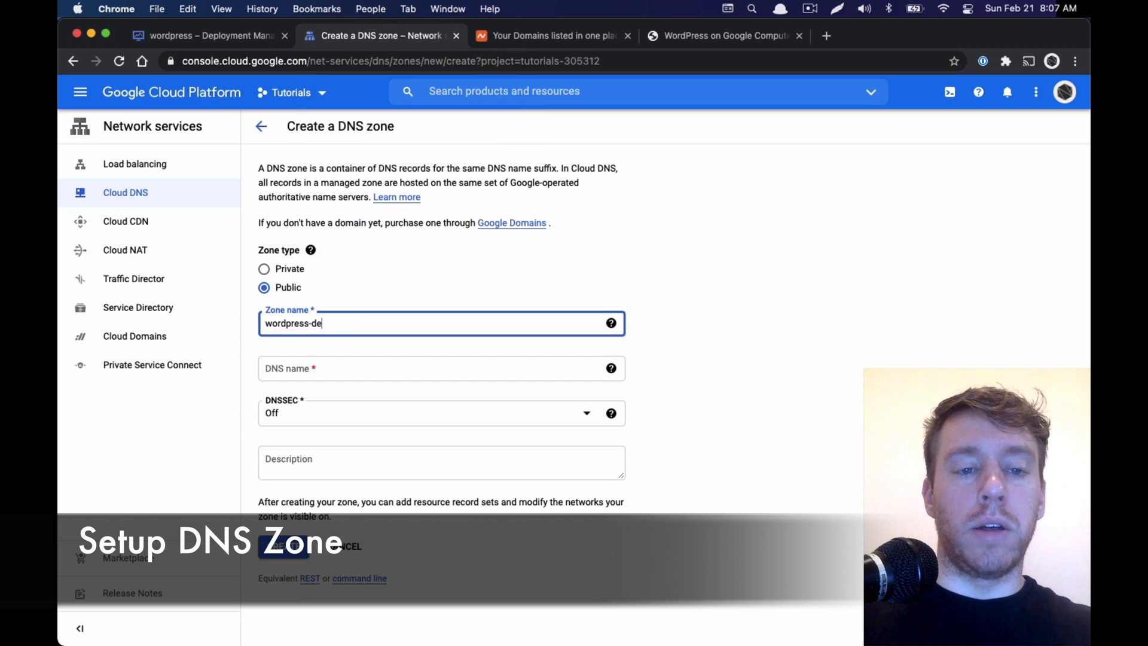
pyautogui.write('mo-ssl')
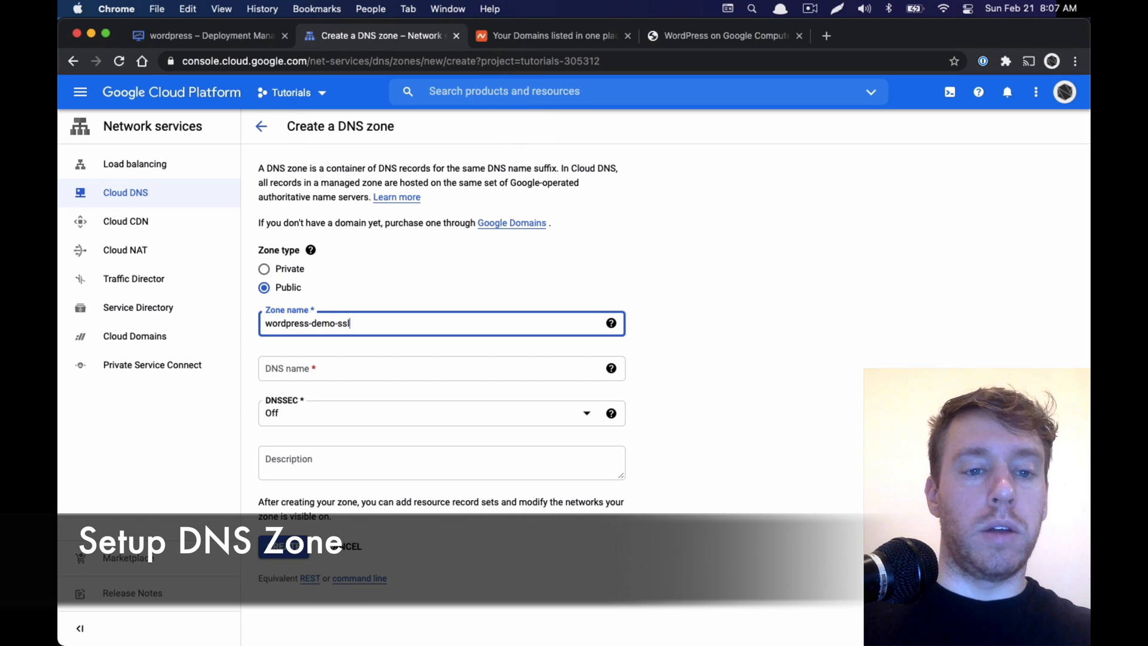
pyautogui.click(439, 367)
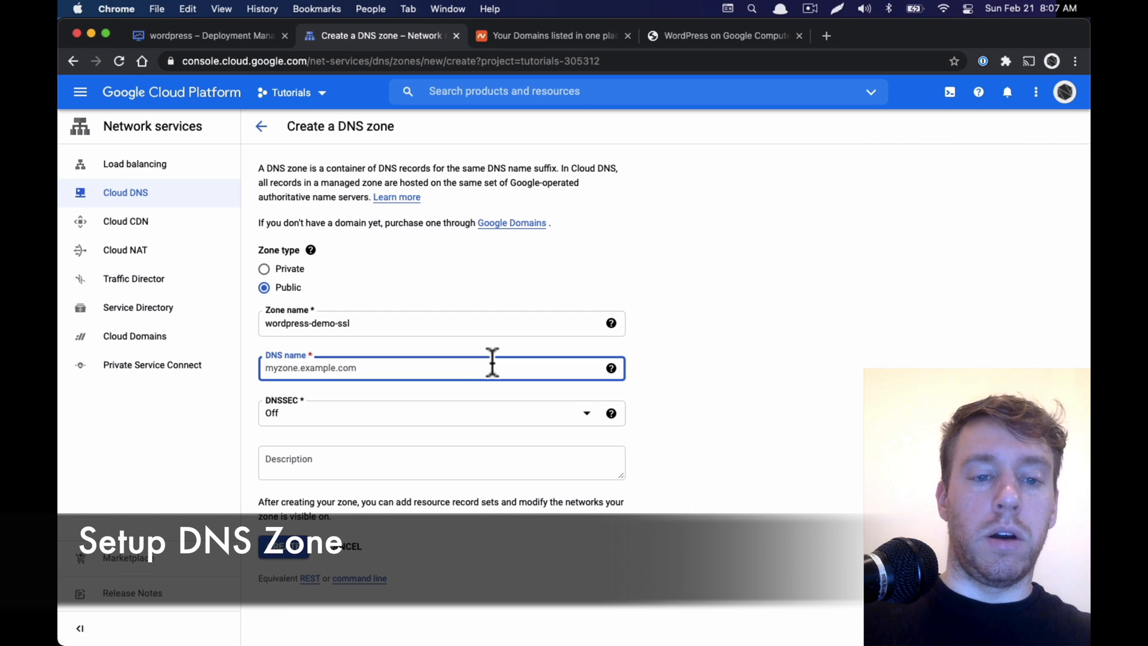
pyautogui.write('macgyver.w')
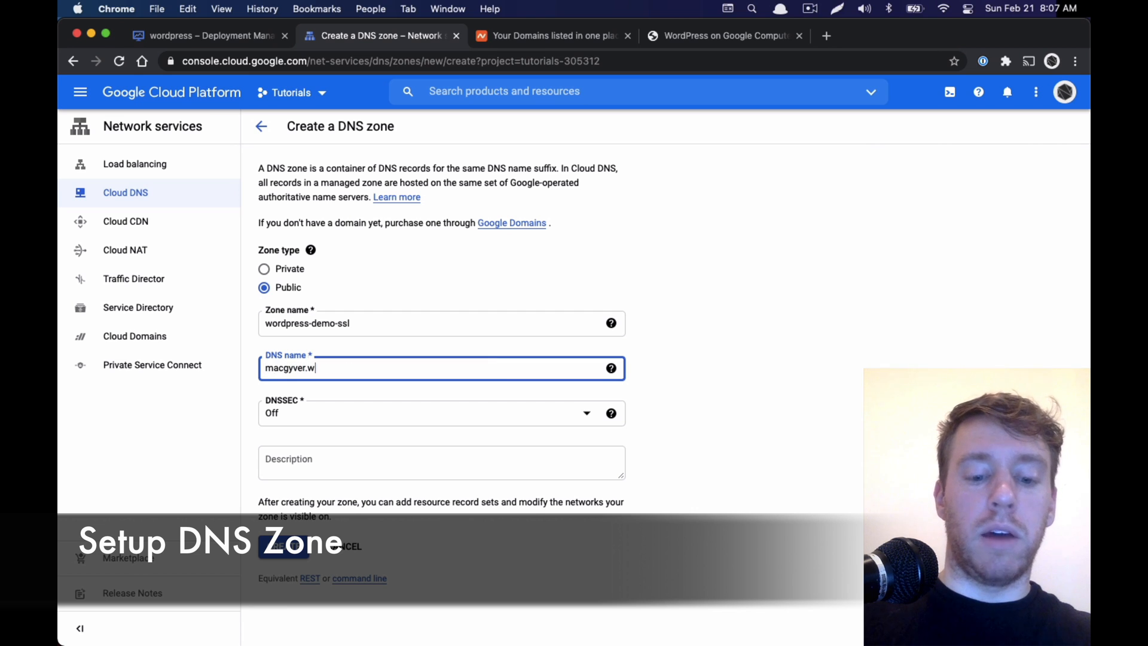
pyautogui.write('ebsite')
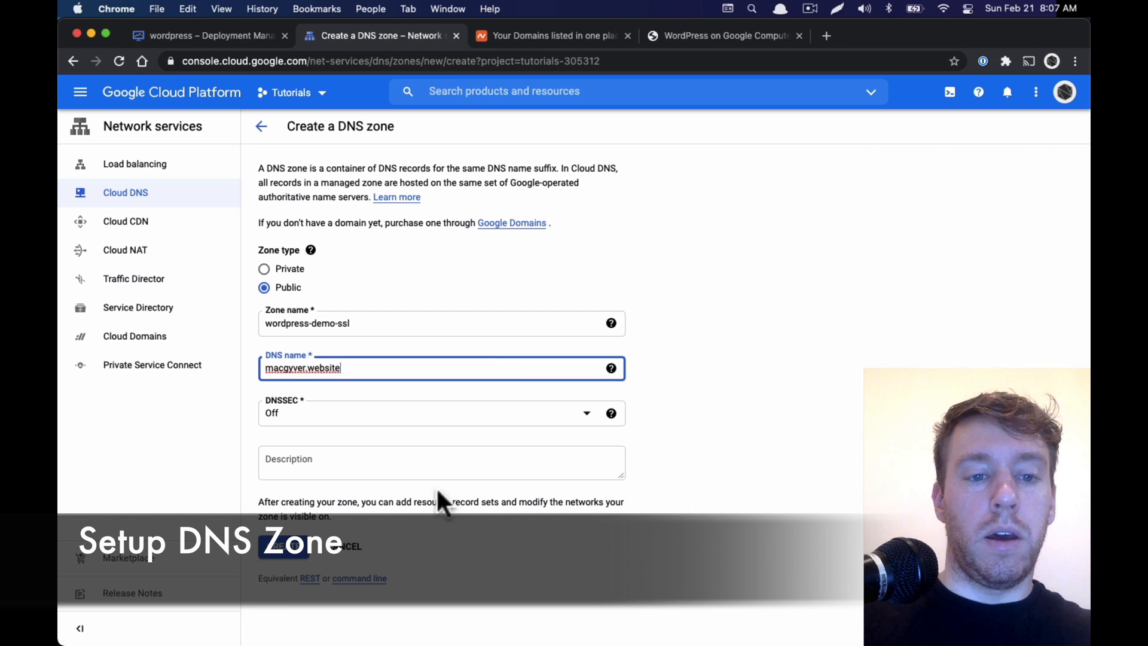
pyautogui.click(284, 545)
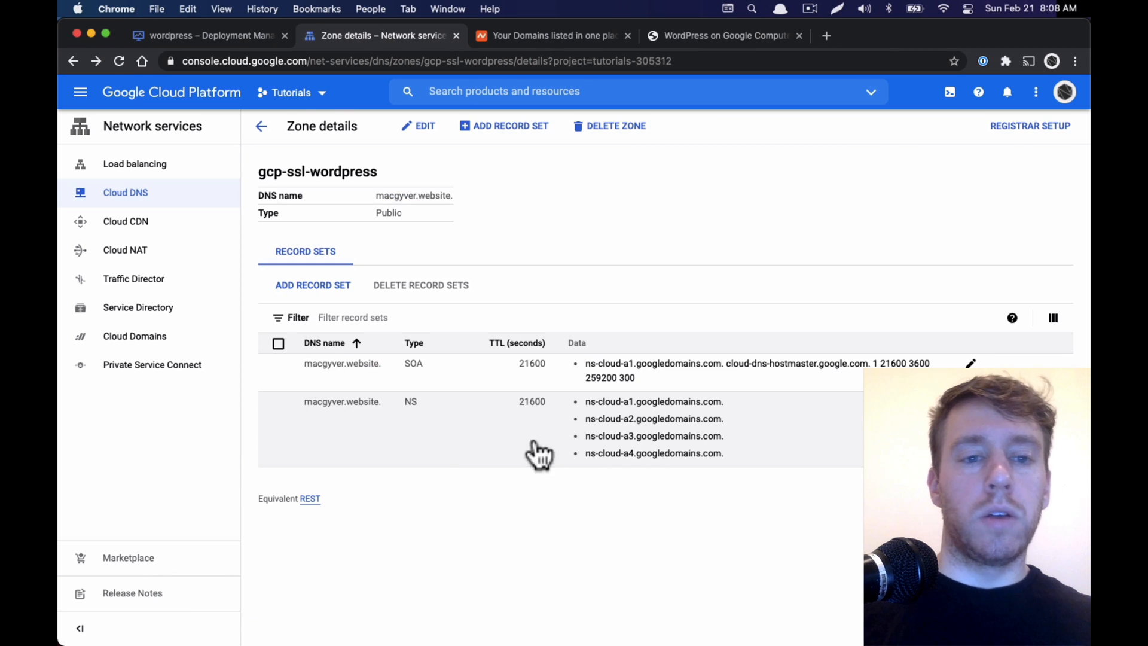
pyautogui.moveTo(618, 458)
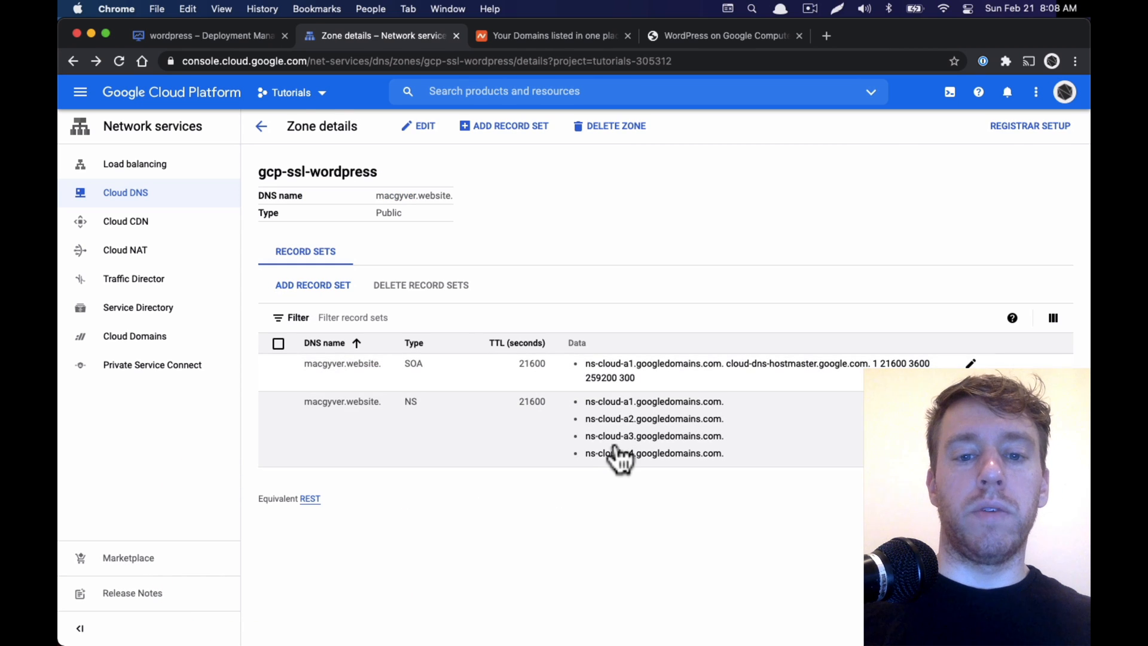
pyautogui.moveTo(388, 432)
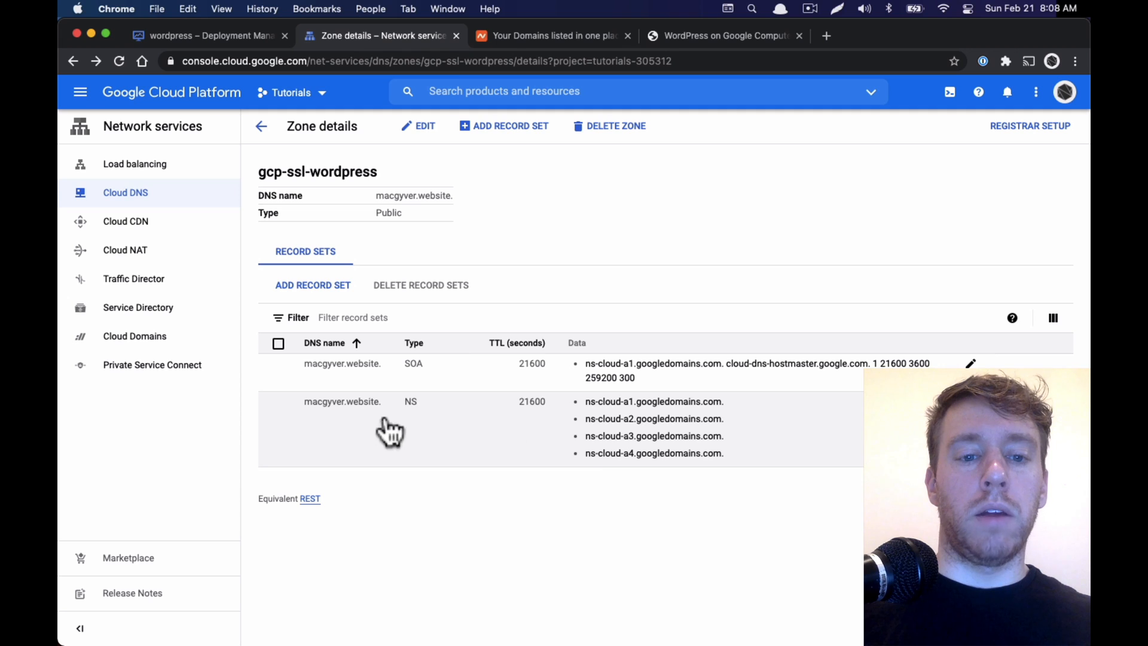
pyautogui.moveTo(601, 461)
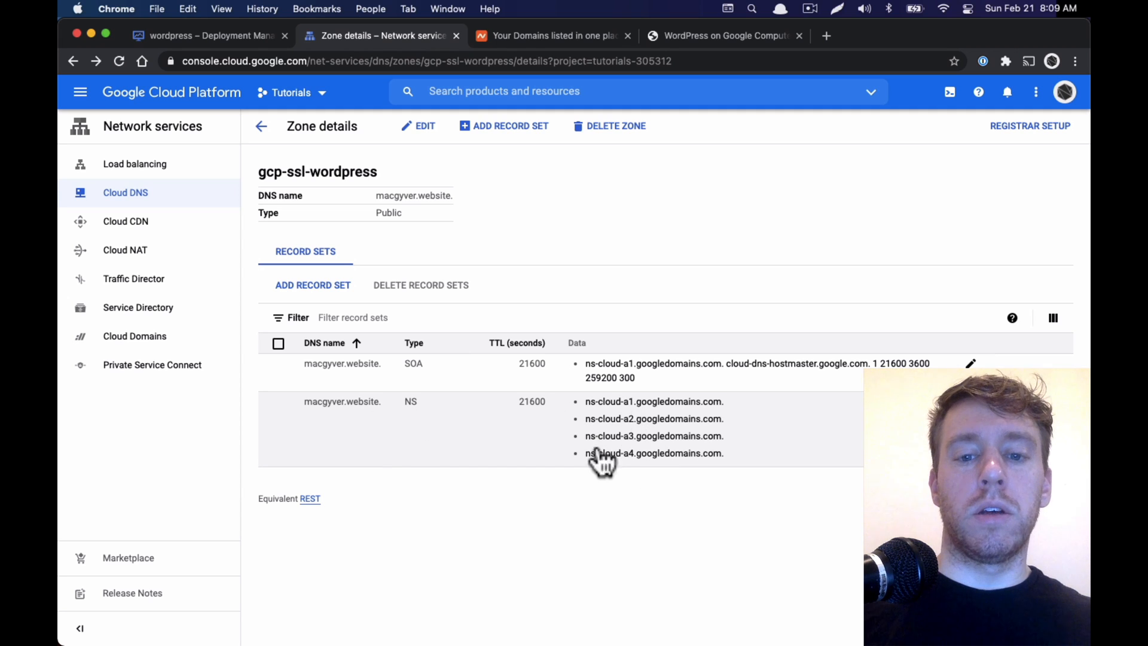
pyautogui.moveTo(618, 461)
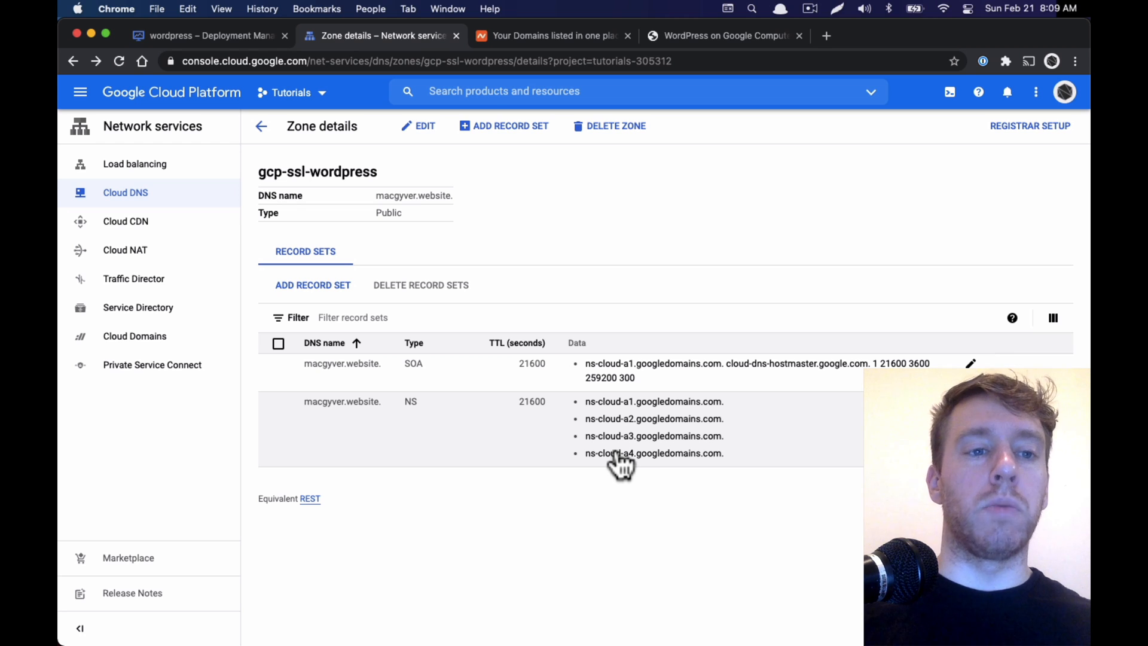
pyautogui.moveTo(421, 459)
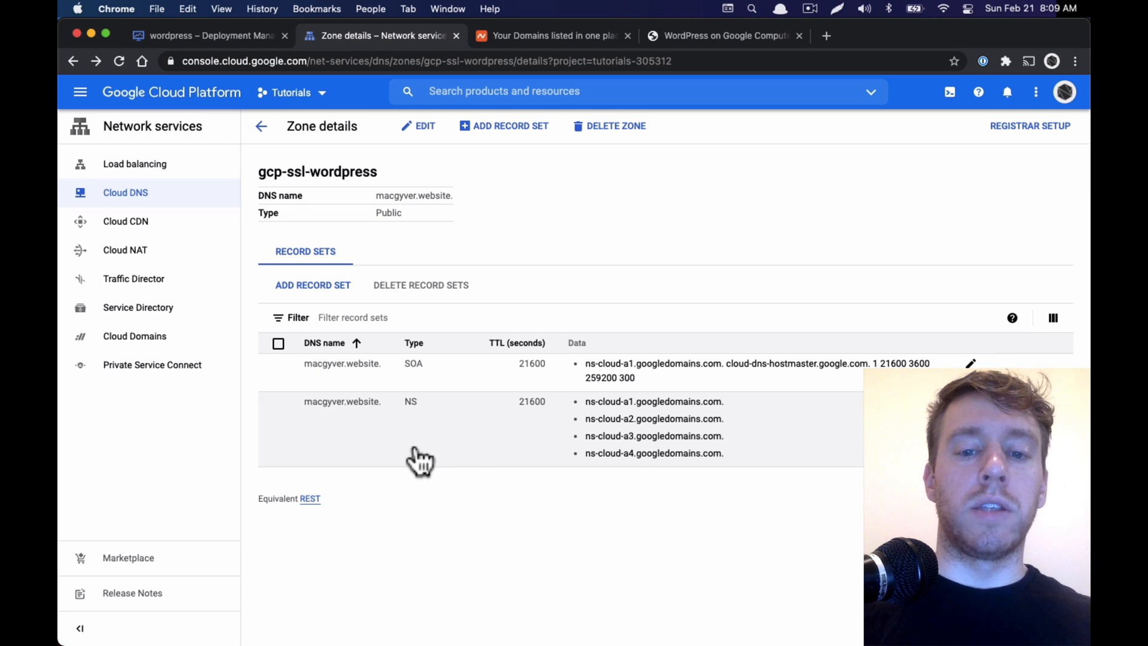
pyautogui.click(420, 284)
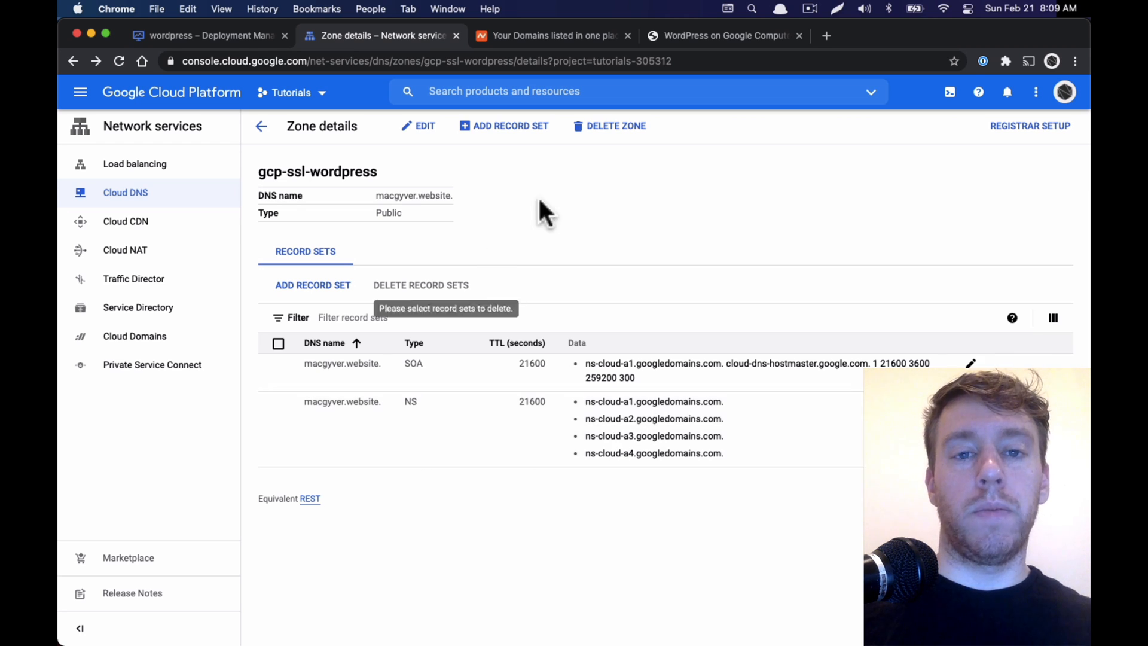
# - In Namecheap set macgyver.website to Custom DNS with the four ns-cloud-a googledomains.com name servers
pyautogui.click(552, 35)
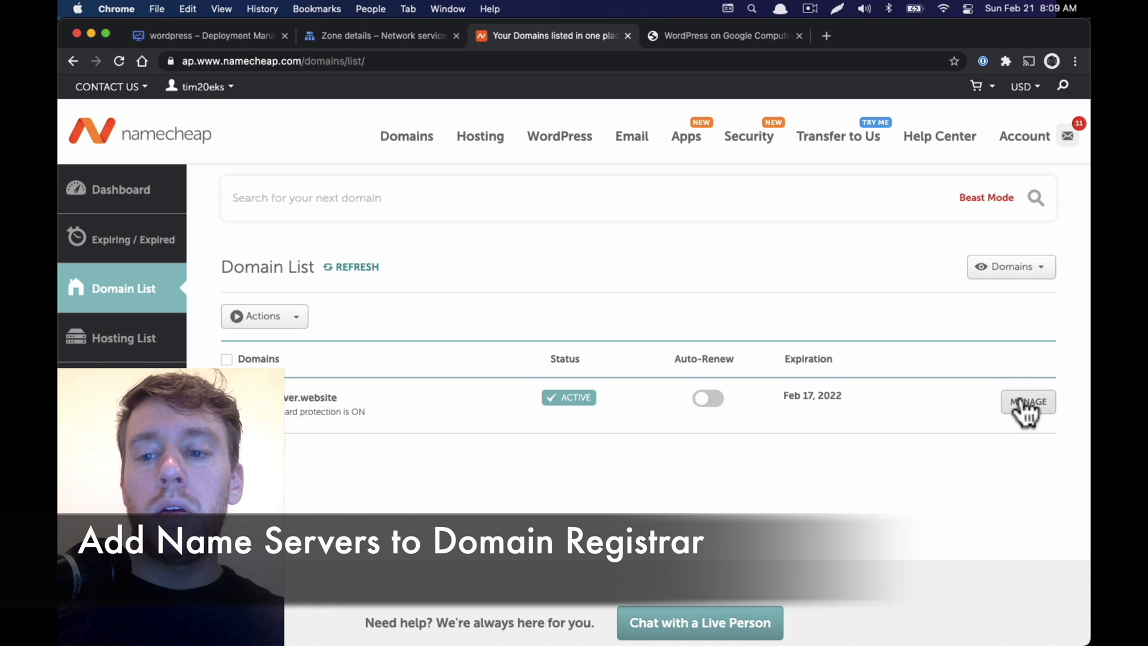
pyautogui.click(1028, 401)
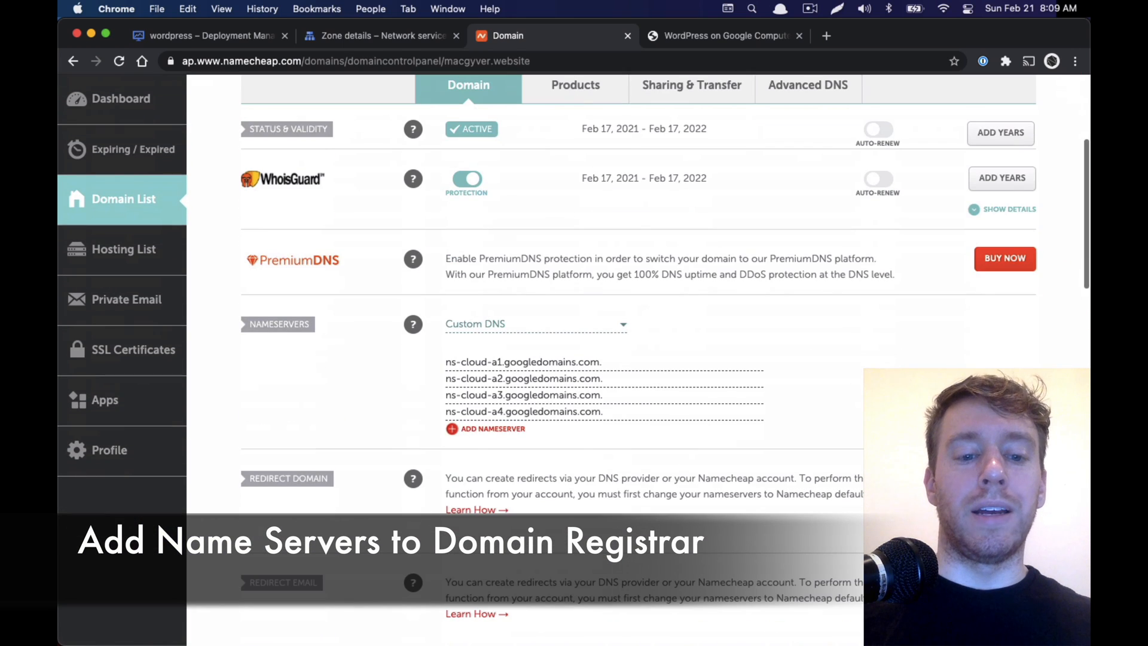
pyautogui.click(535, 324)
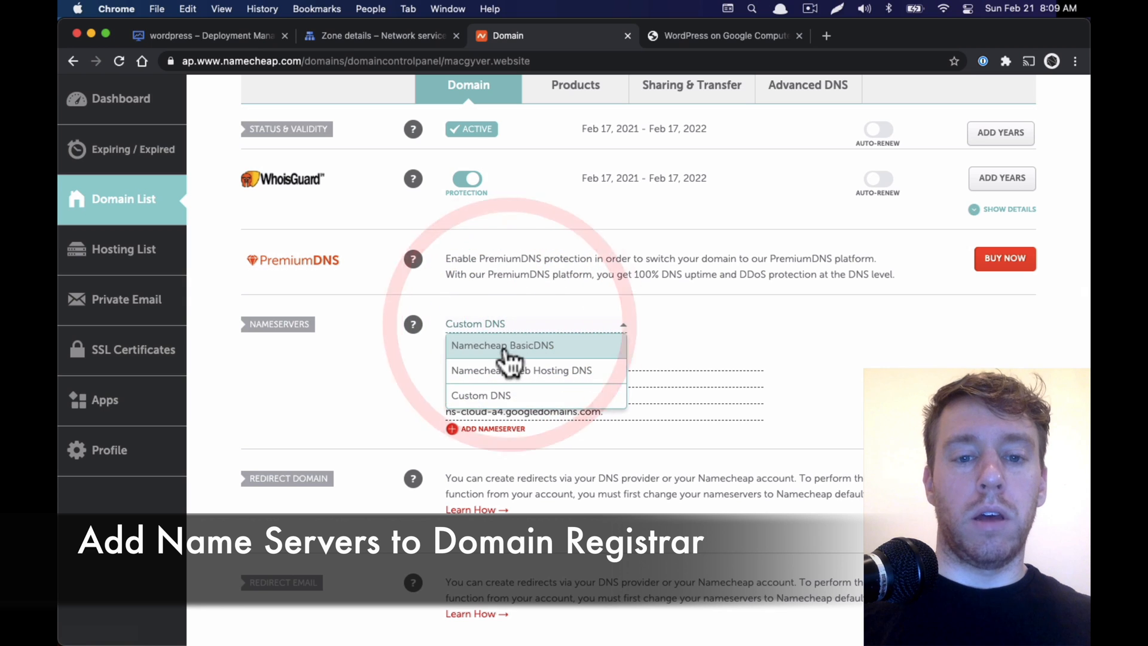
pyautogui.click(503, 345)
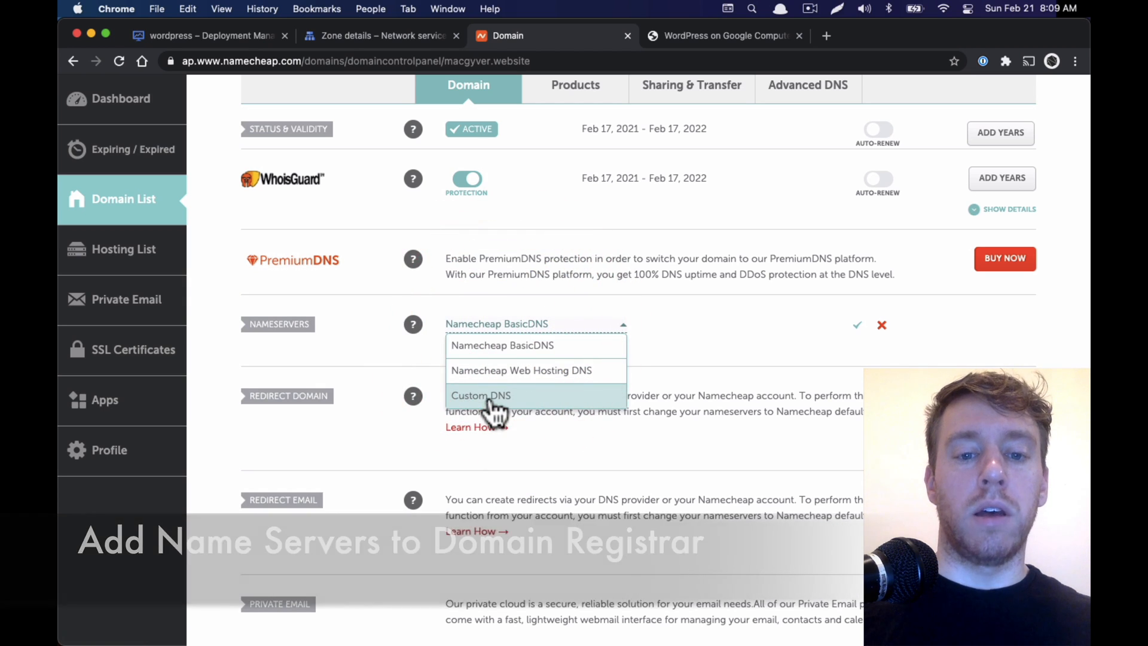
pyautogui.click(481, 396)
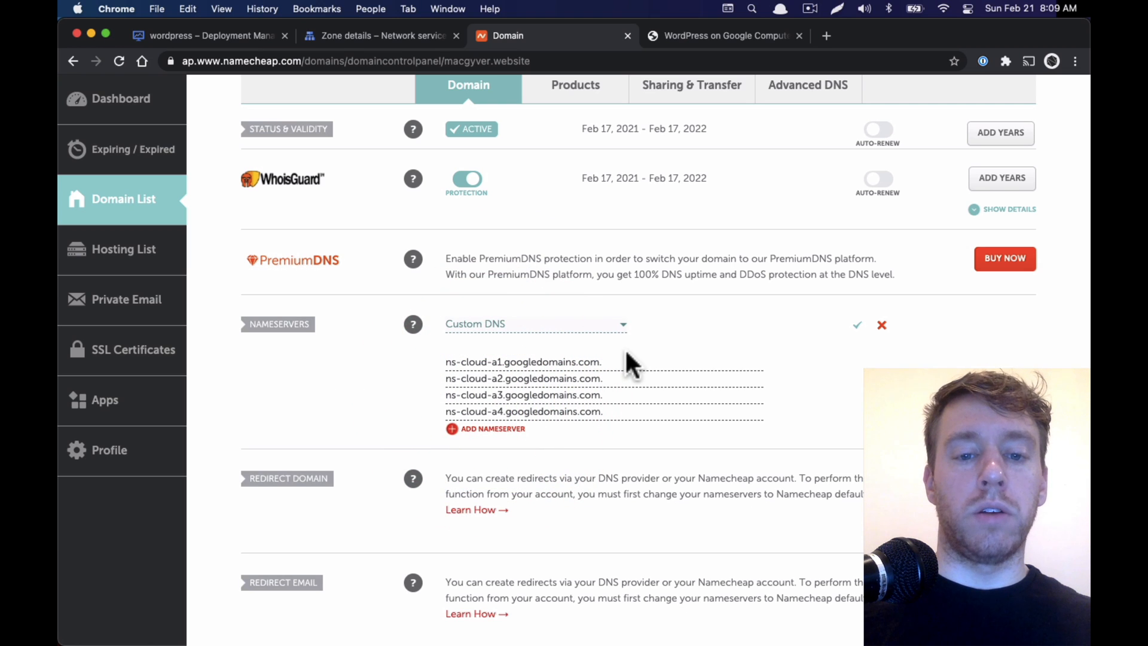
pyautogui.moveTo(486, 359)
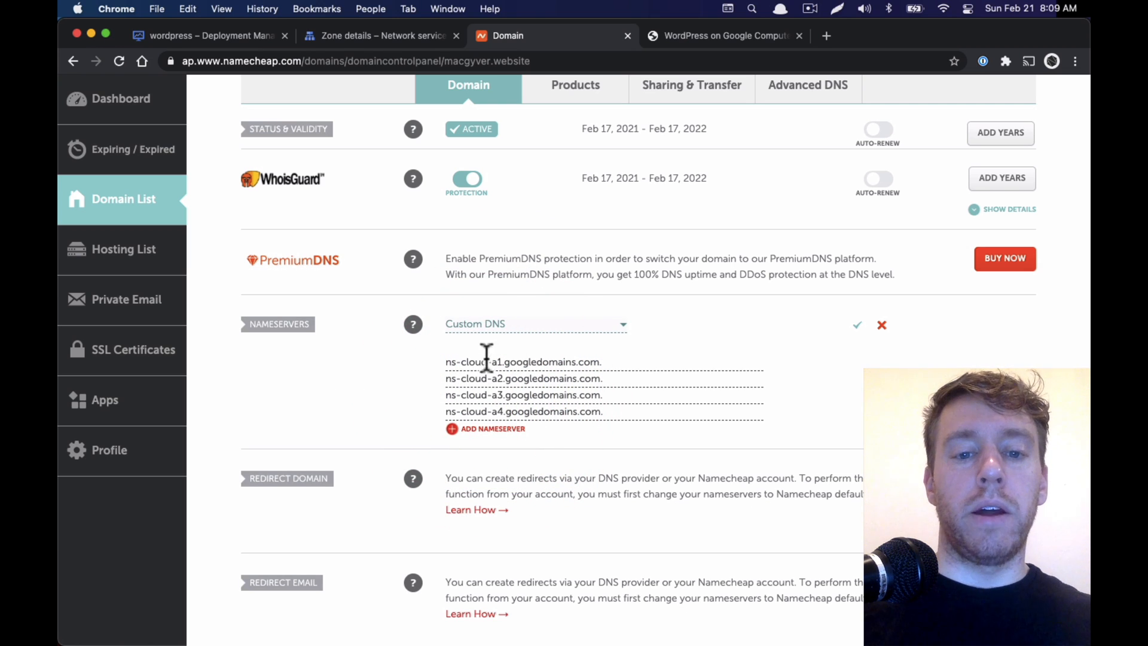
pyautogui.moveTo(420, 52)
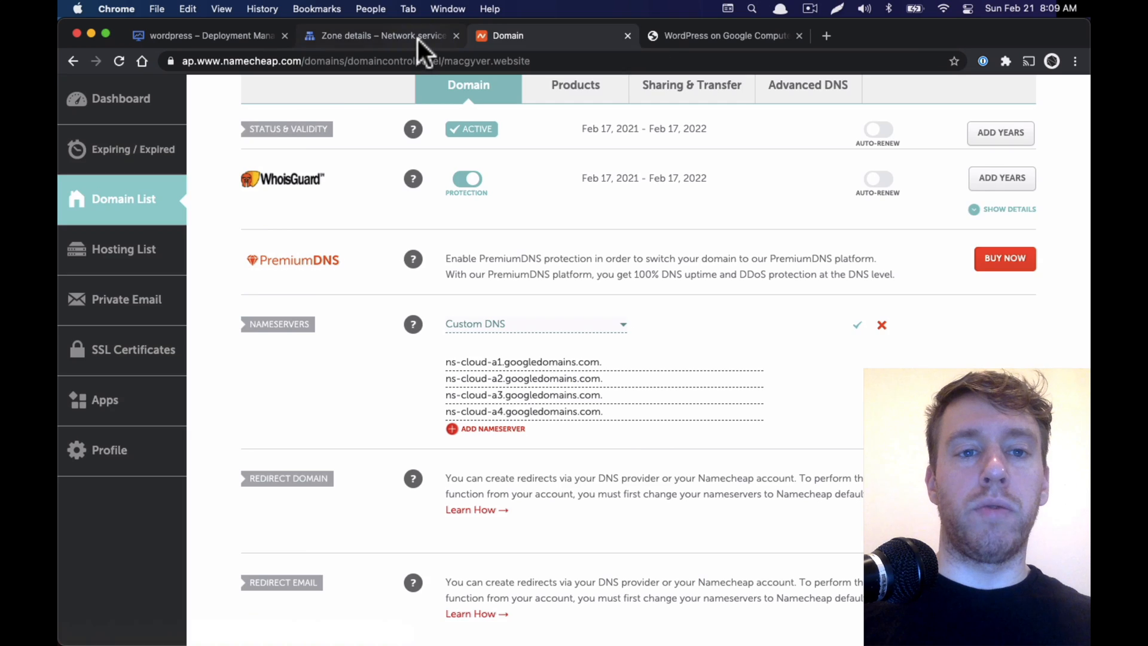
pyautogui.click(376, 35)
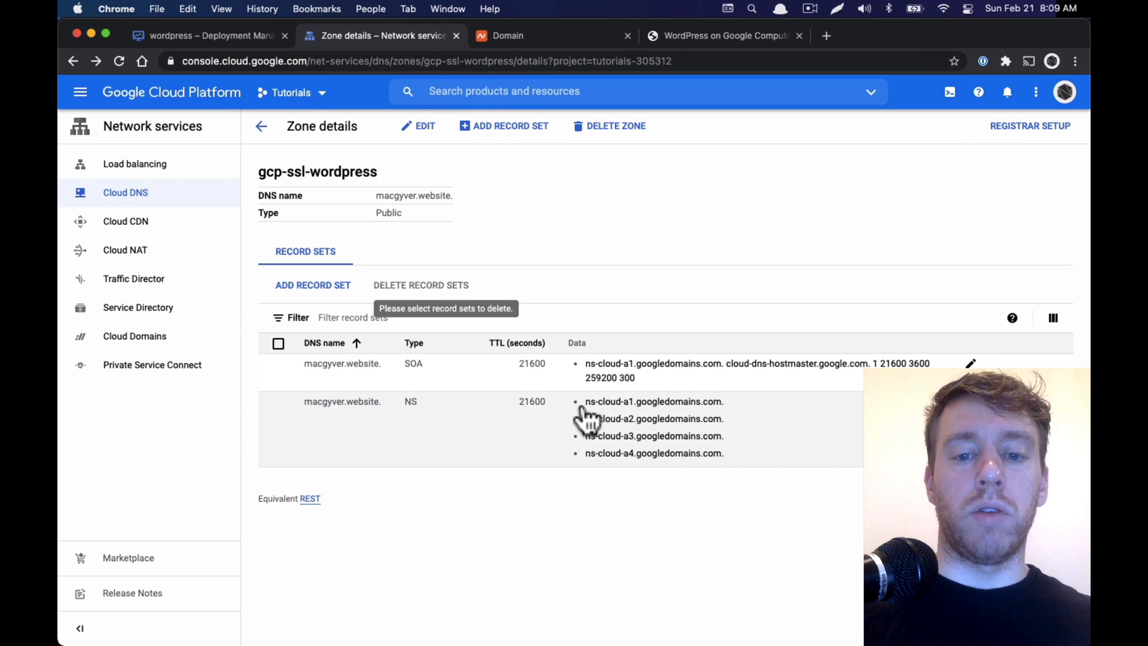
pyautogui.moveTo(637, 473)
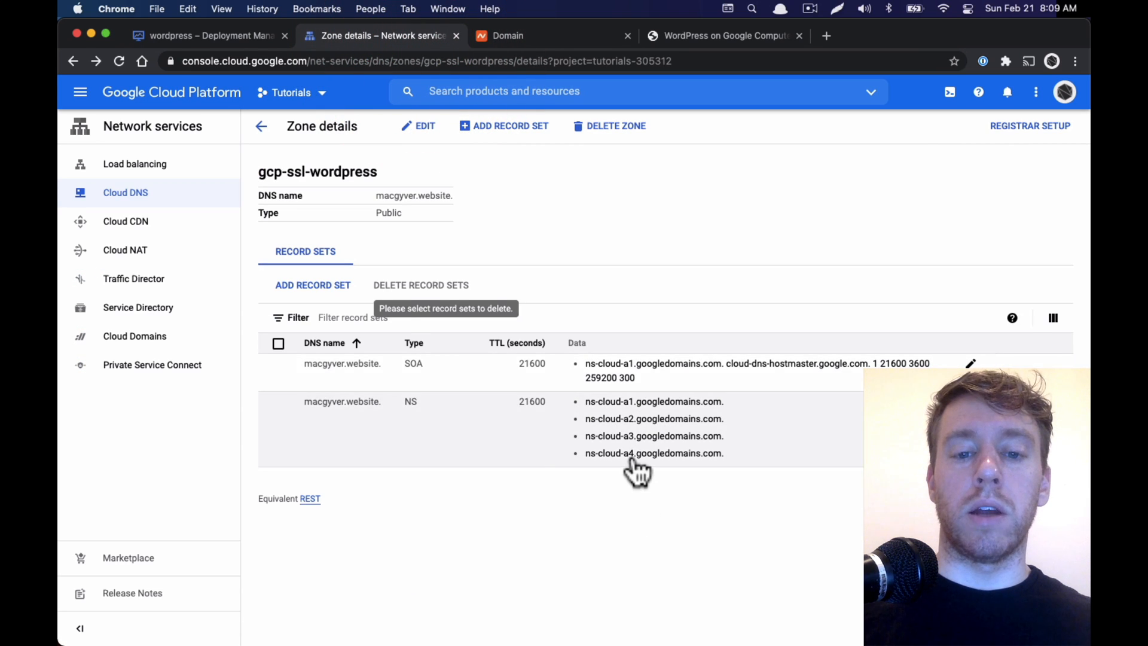
pyautogui.click(507, 35)
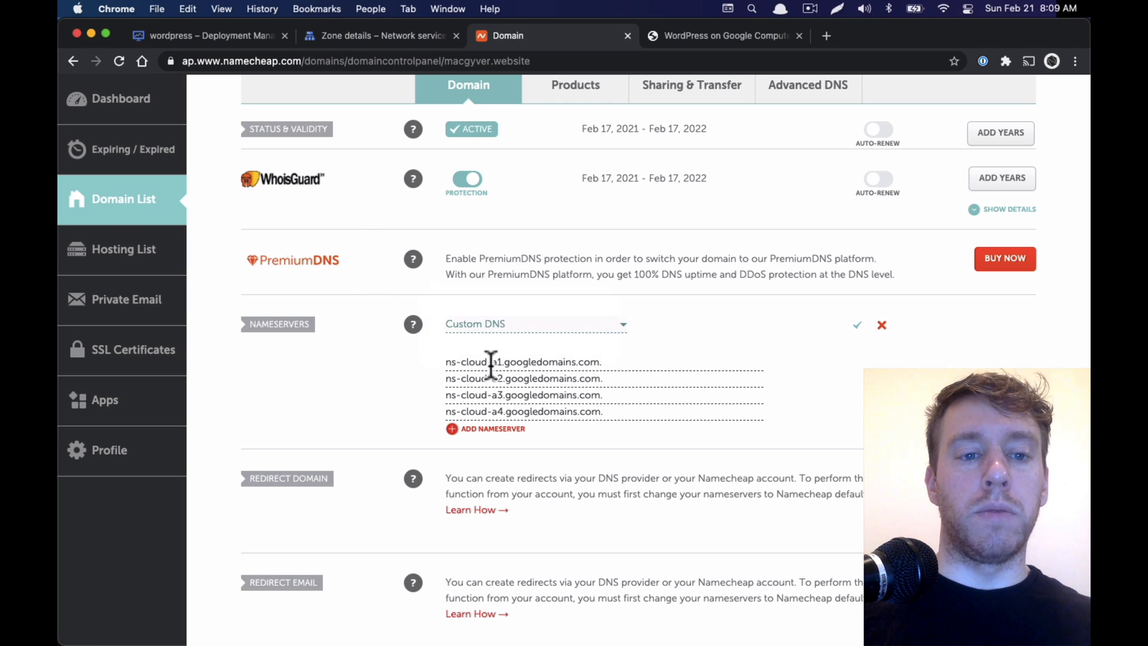
pyautogui.moveTo(572, 417)
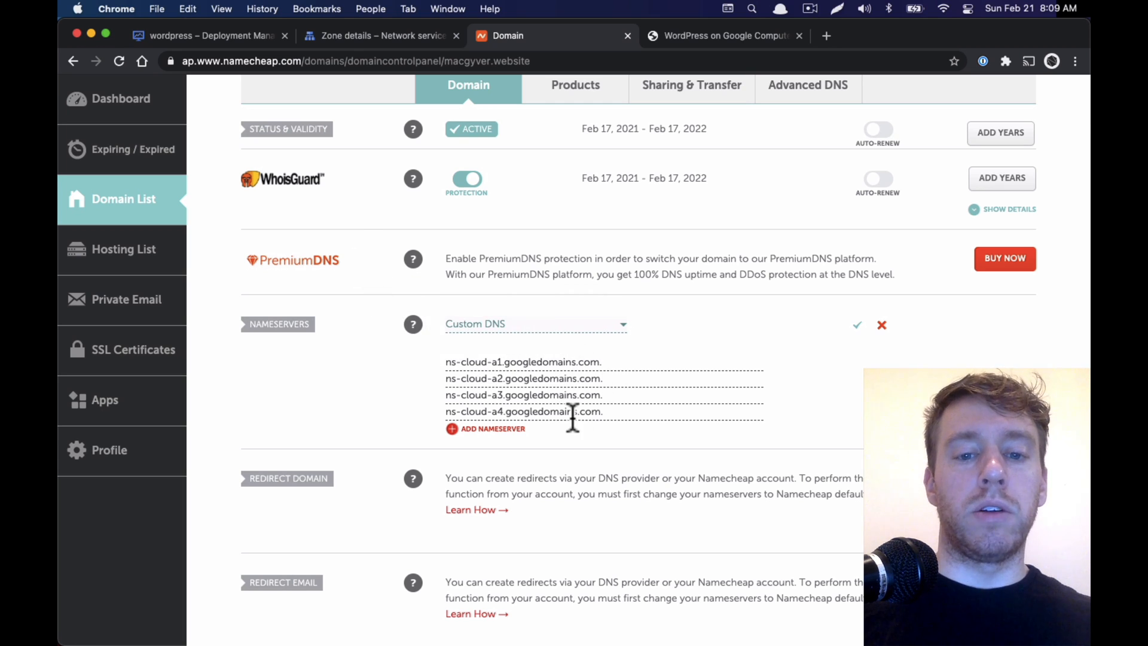
pyautogui.click(379, 35)
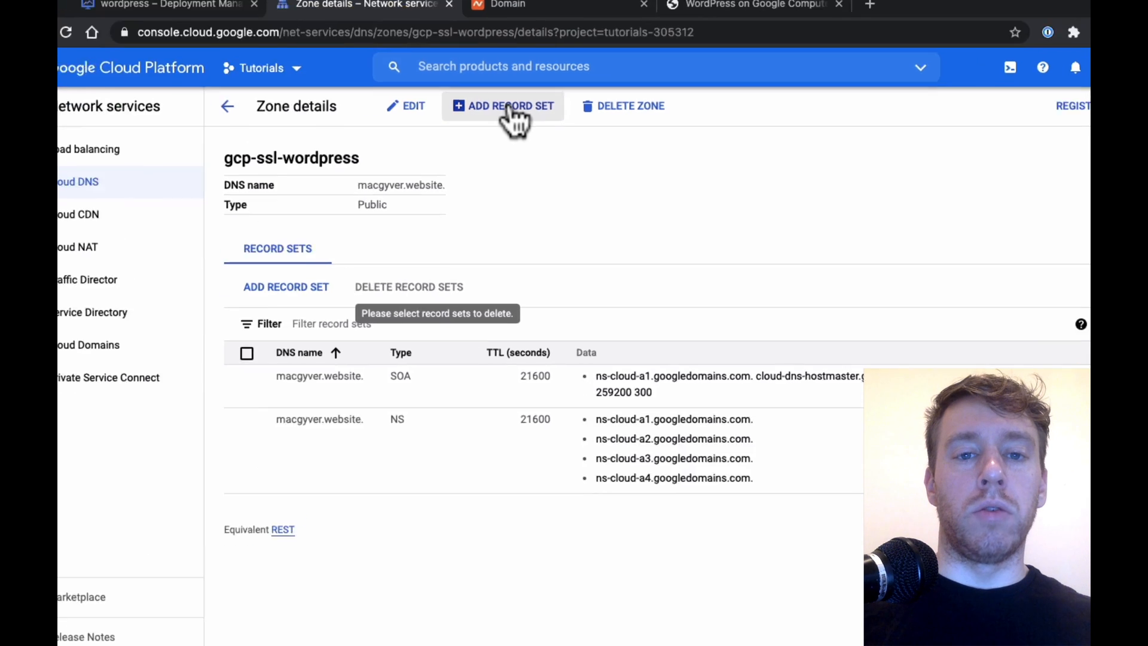
# - Start an A record set with TTL in seconds, then head back toward the Load balancing list
pyautogui.click(504, 105)
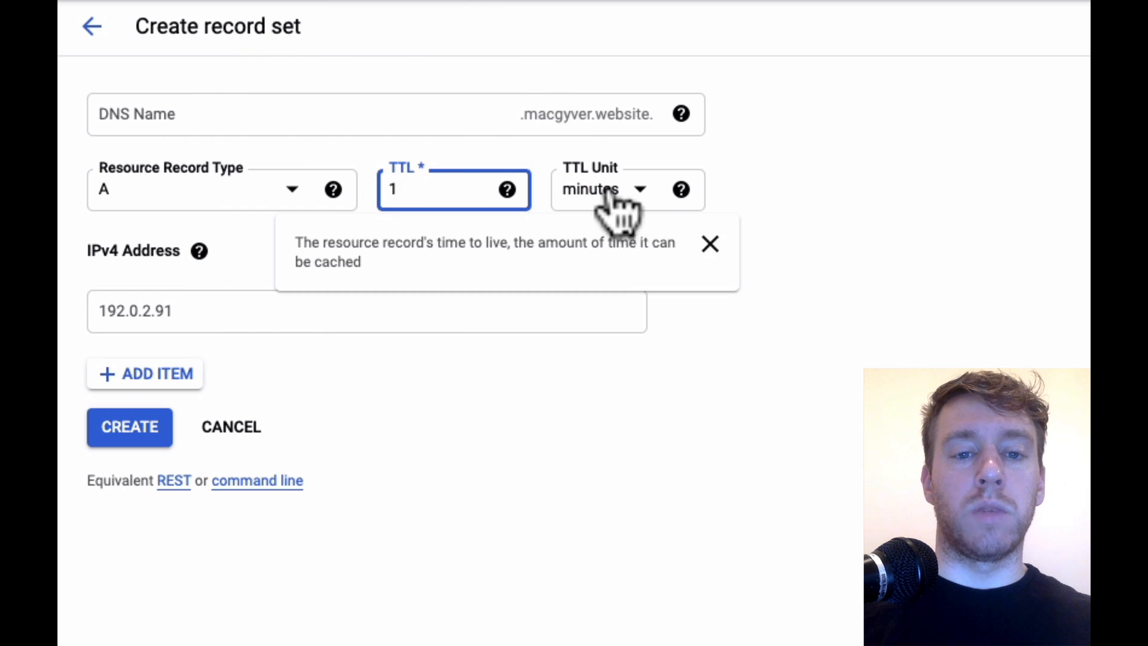
pyautogui.click(626, 189)
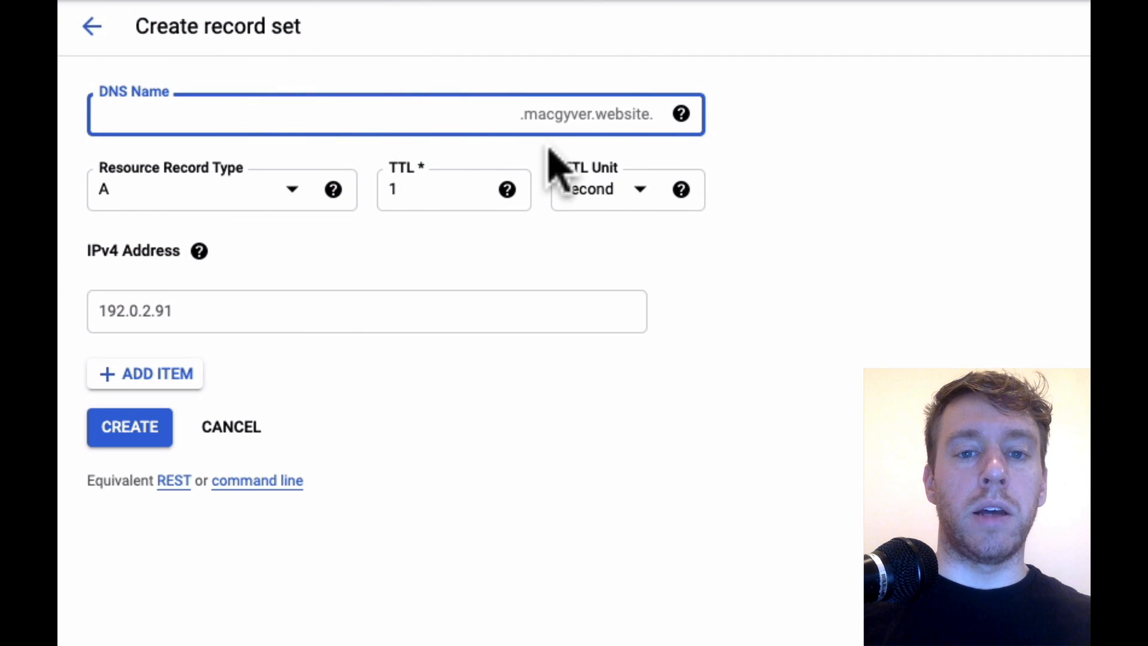
pyautogui.moveTo(531, 400)
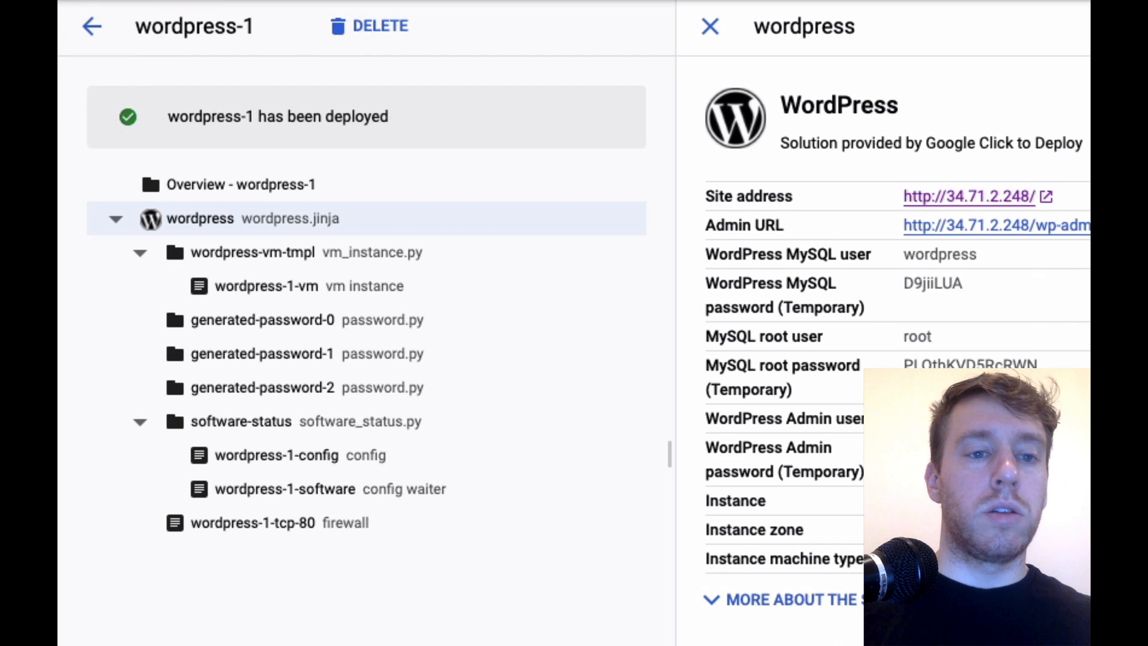
pyautogui.click(80, 92)
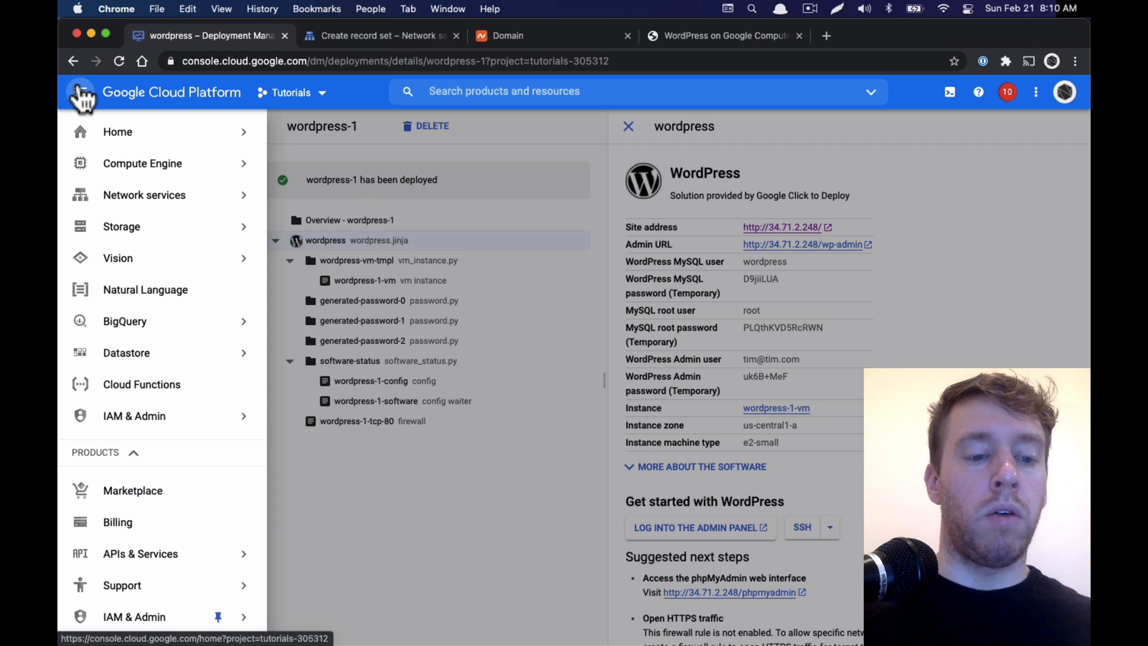
pyautogui.click(144, 194)
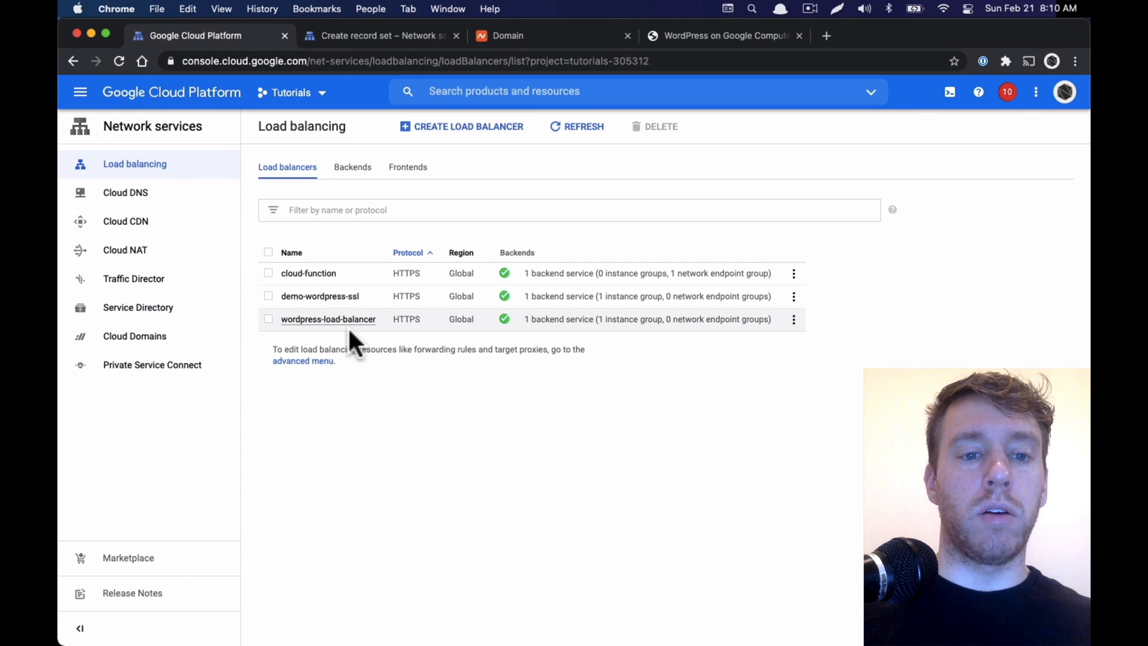
# - Copy wordpress-load-balancer's frontend IP 34.98.102.16 and return to the record set form
pyautogui.click(328, 318)
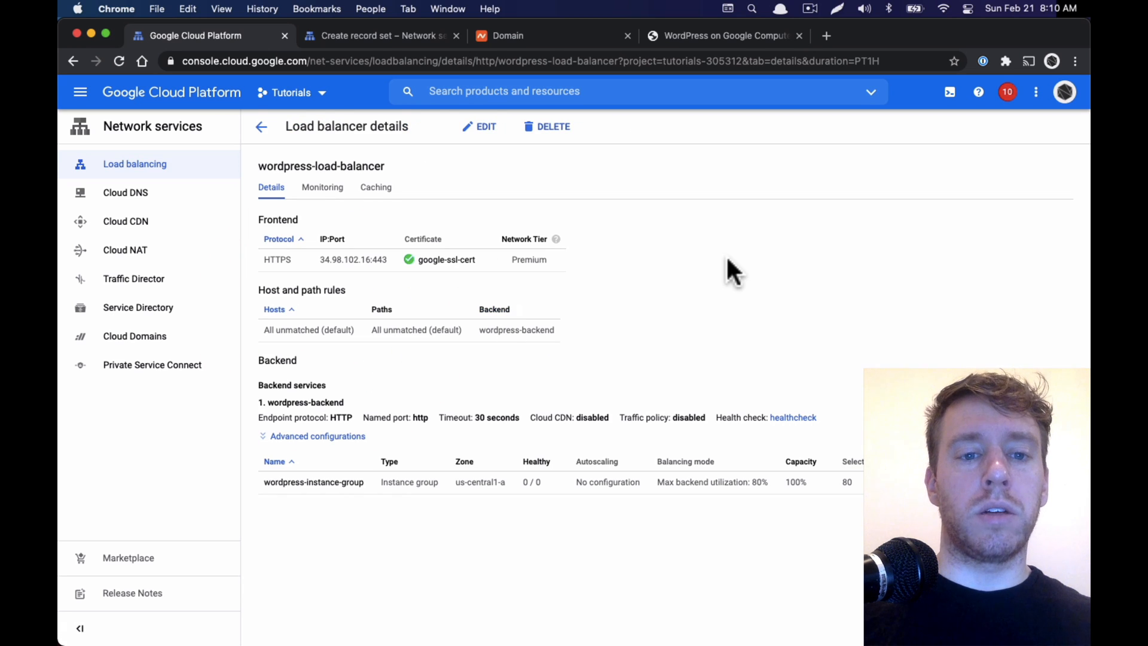
pyautogui.moveTo(423, 238)
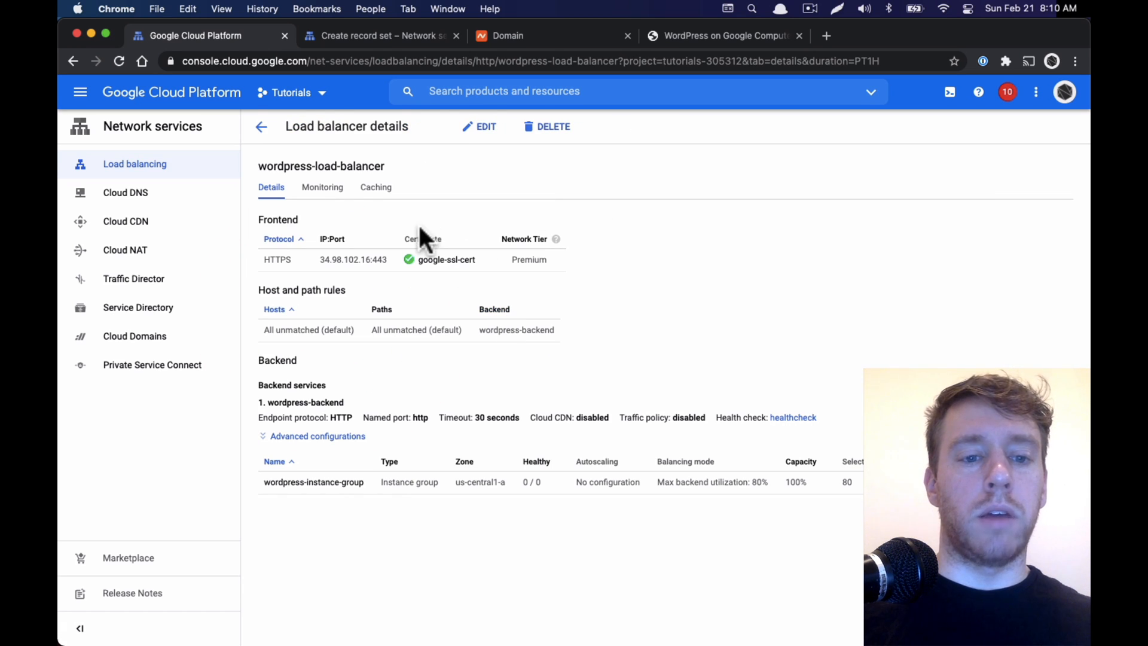
pyautogui.doubleClick(338, 260)
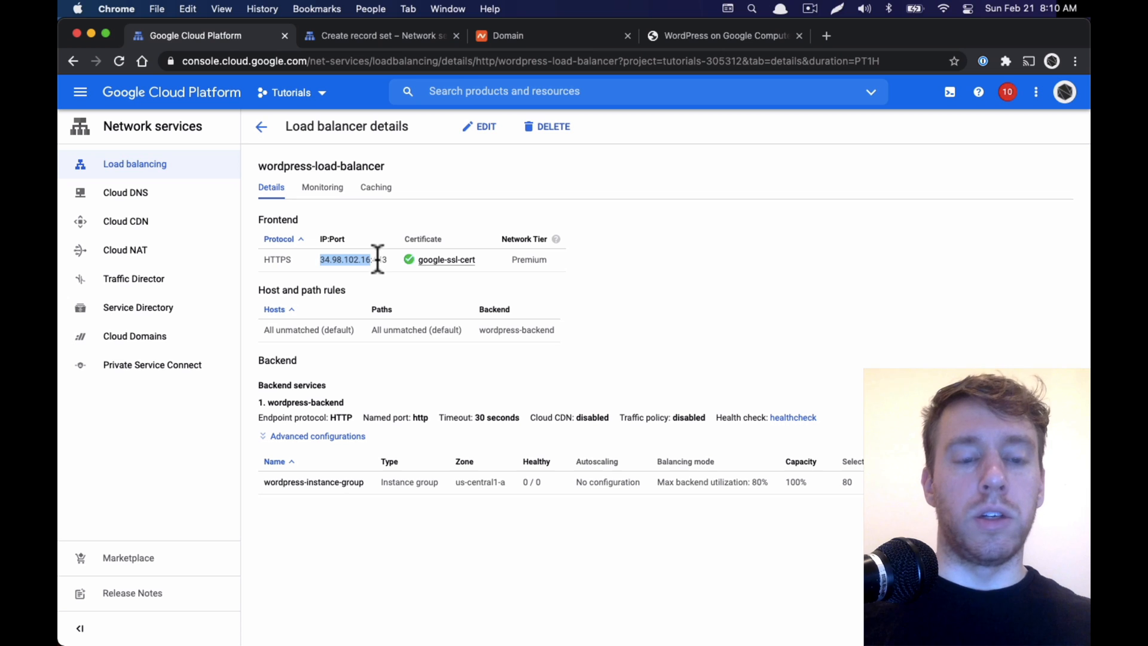
pyautogui.click(379, 35)
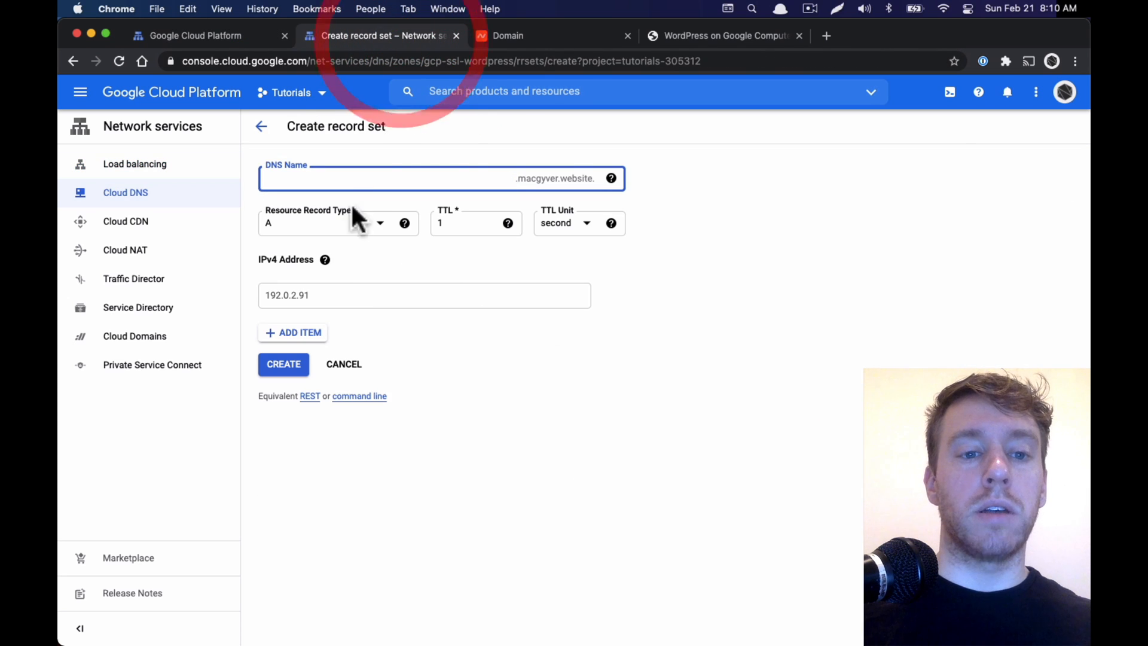
# - Create the A record for macgyver.website pointing to 34.98.102.16 with TTL 1
pyautogui.write('34.98.102.16')
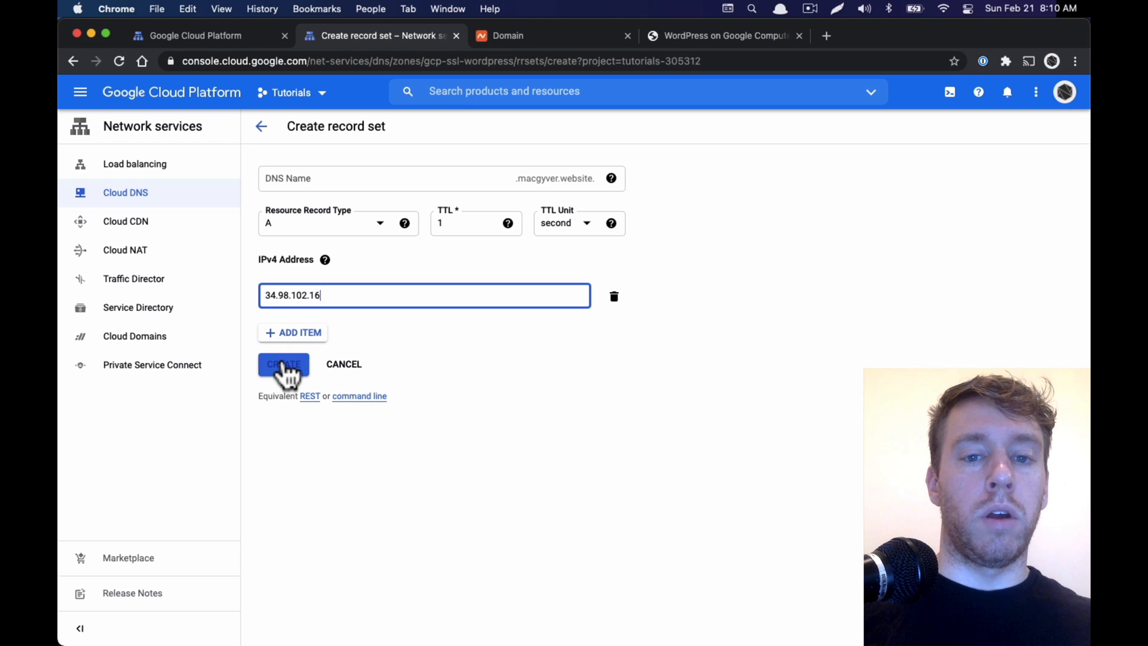
pyautogui.click(284, 364)
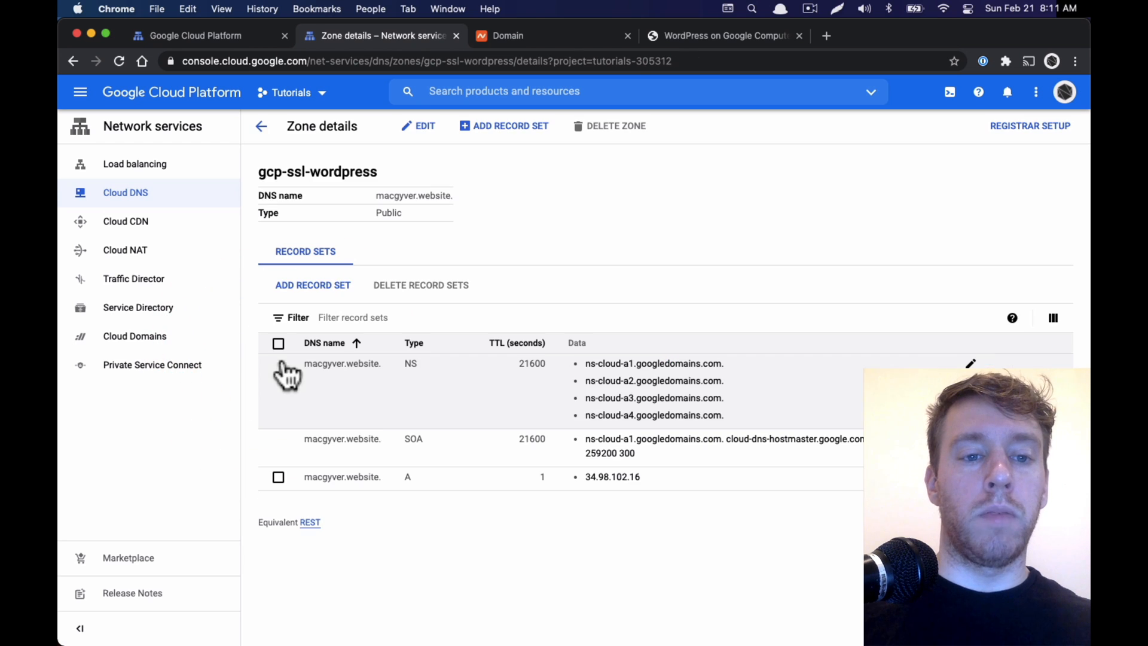
pyautogui.moveTo(521, 384)
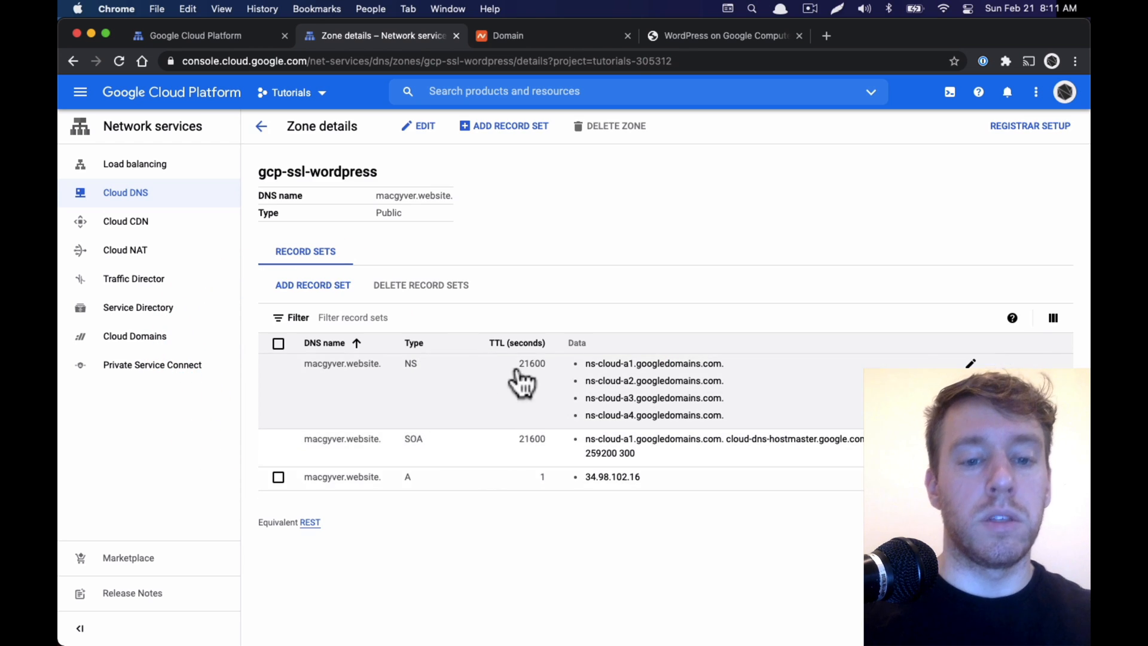
pyautogui.moveTo(467, 428)
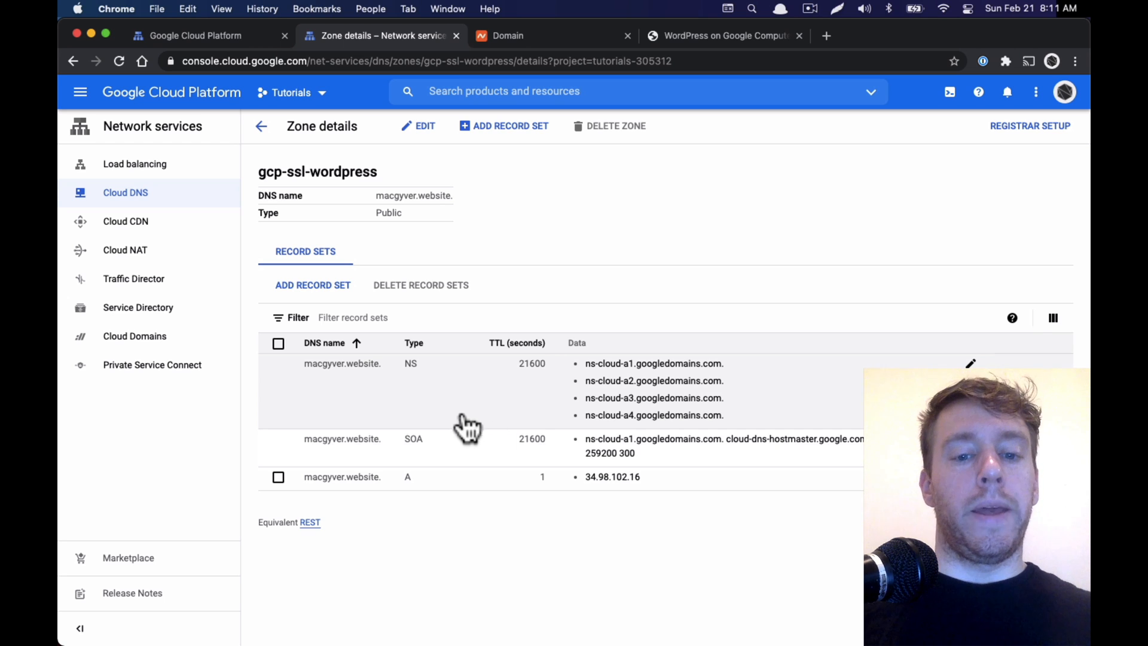
pyautogui.moveTo(612, 498)
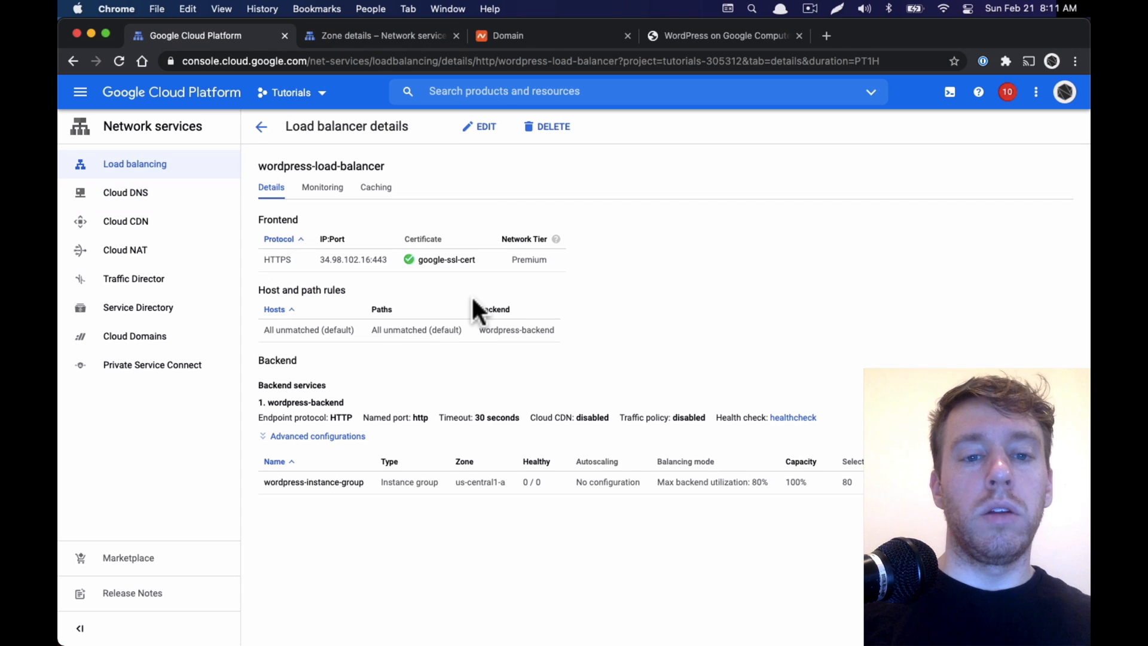
pyautogui.moveTo(458, 303)
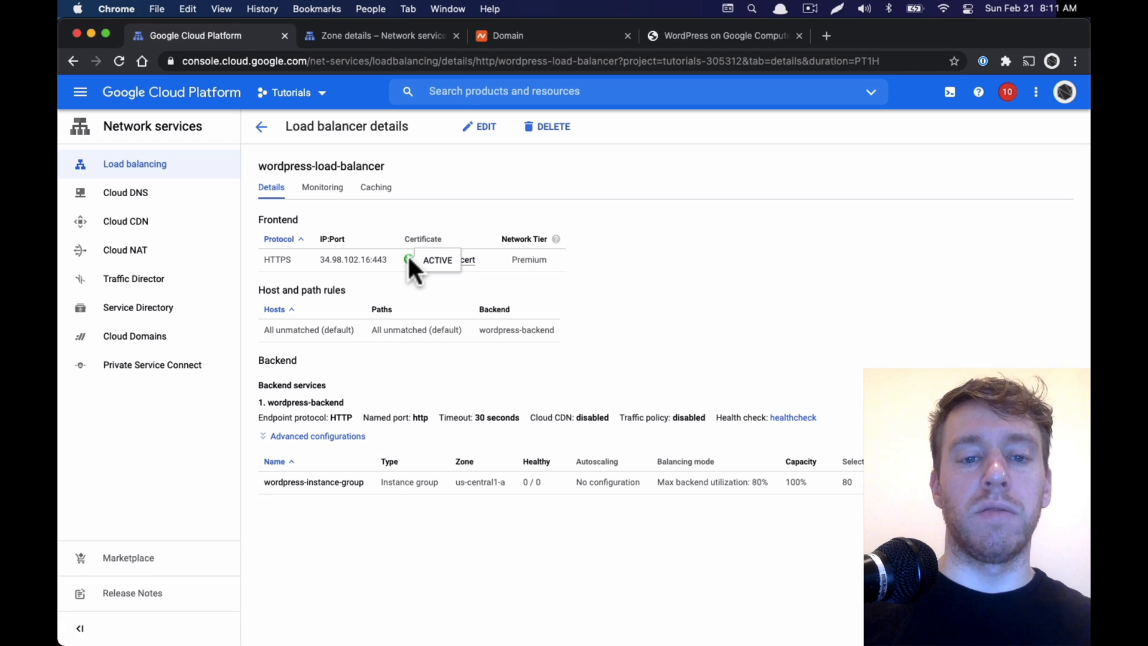
pyautogui.moveTo(413, 301)
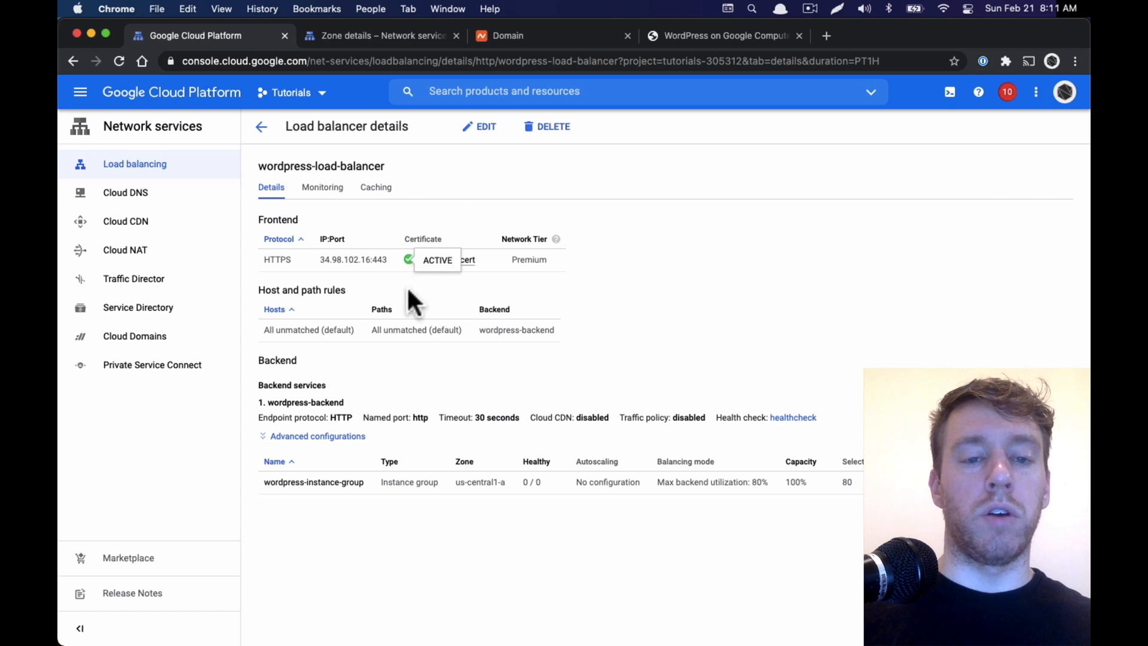
pyautogui.moveTo(415, 269)
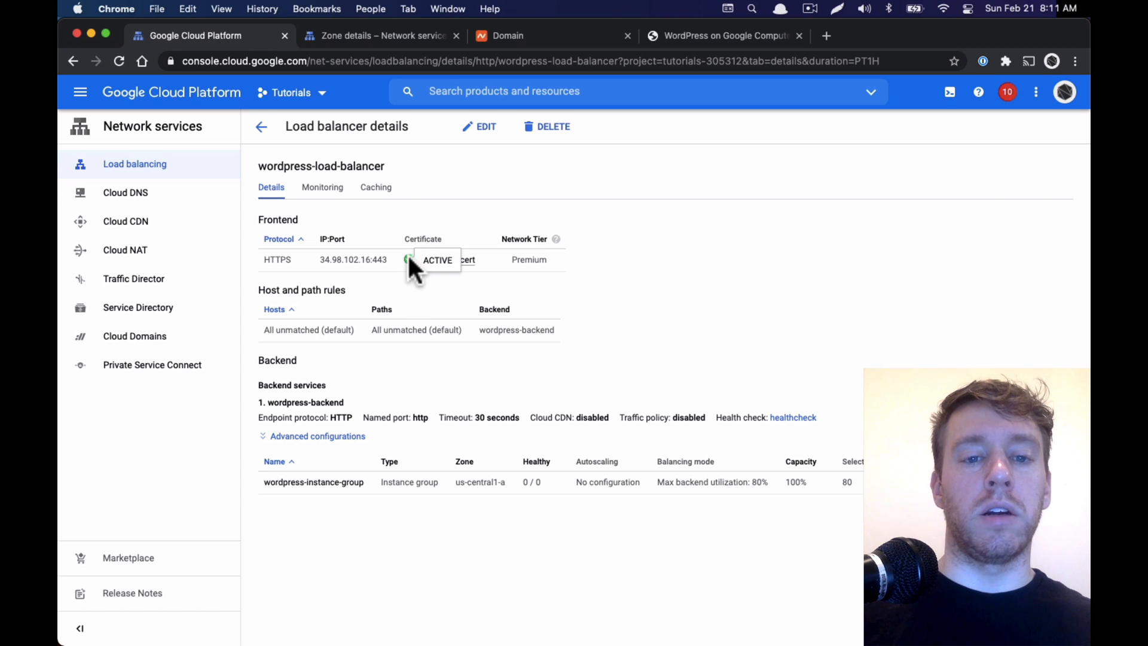
pyautogui.moveTo(407, 330)
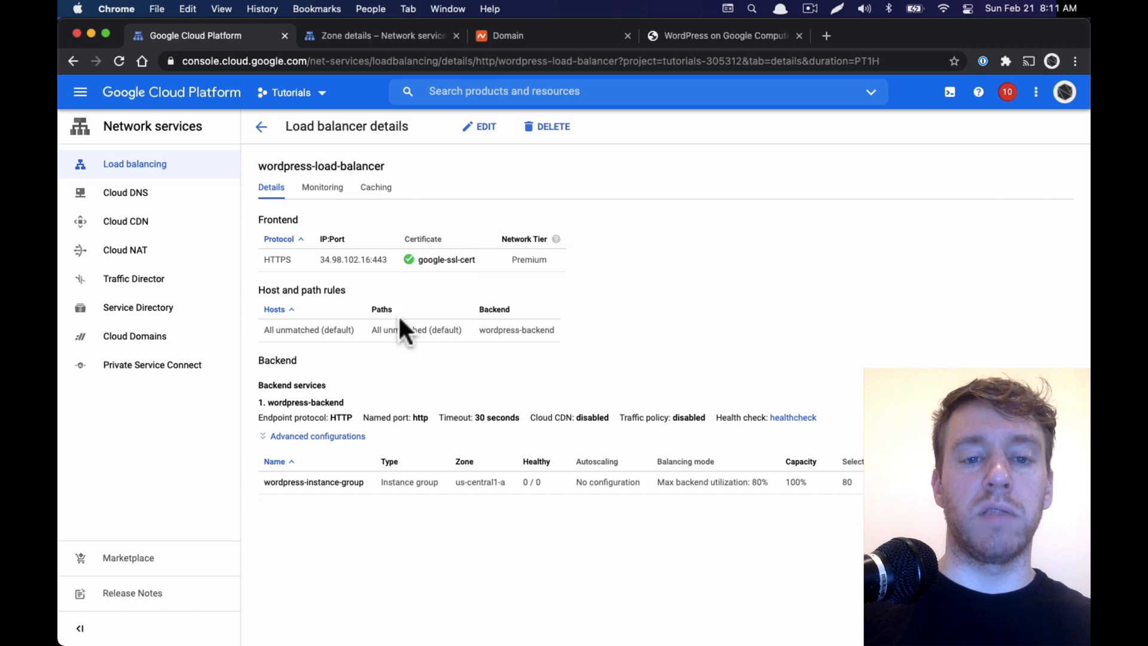
pyautogui.moveTo(409, 261)
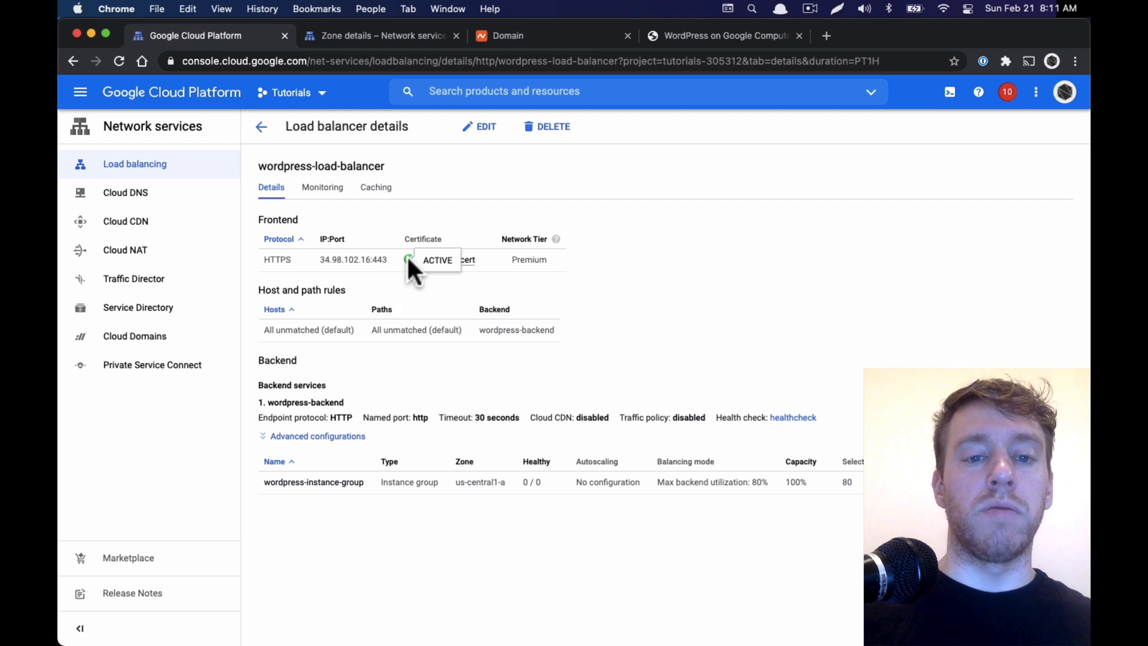
pyautogui.moveTo(421, 315)
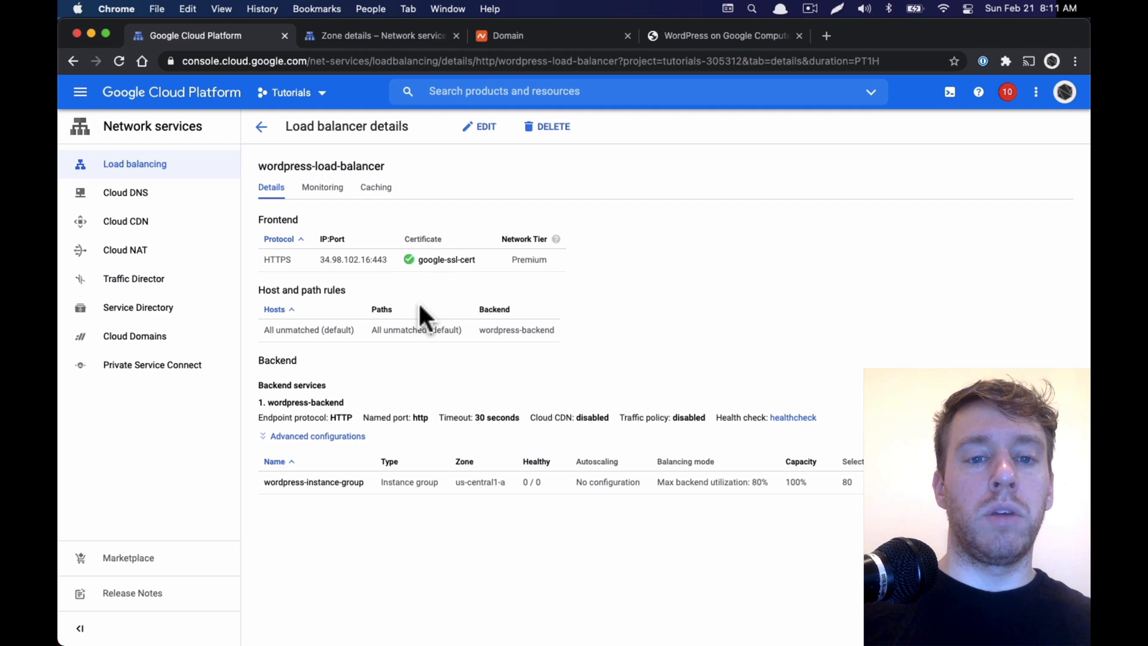
pyautogui.moveTo(635, 357)
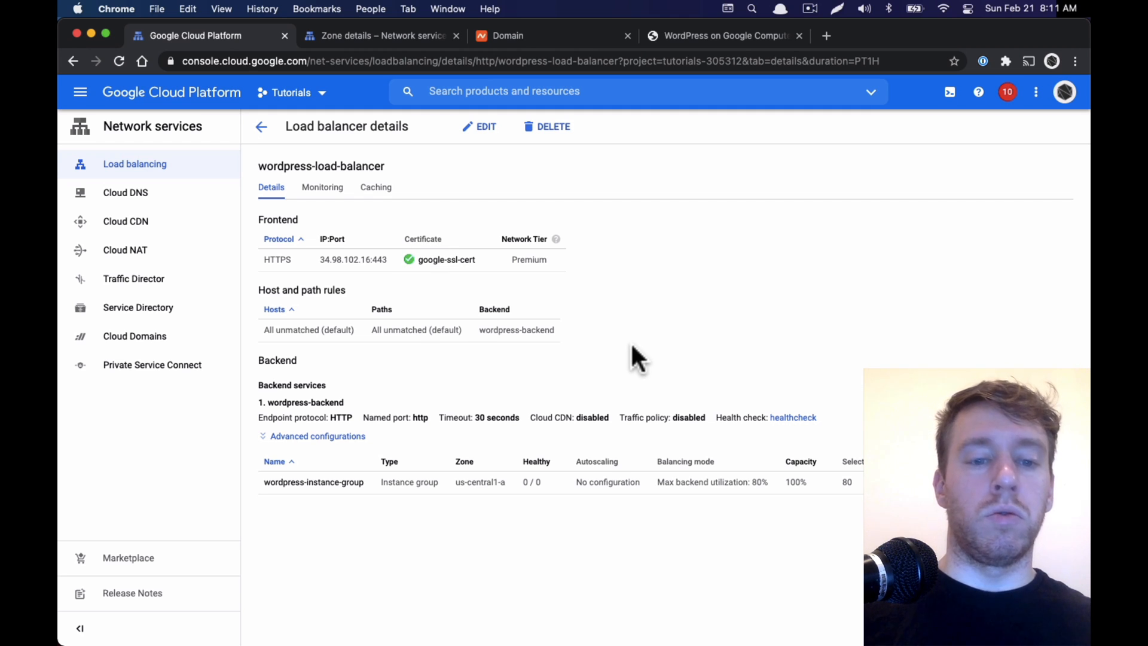
pyautogui.moveTo(743, 267)
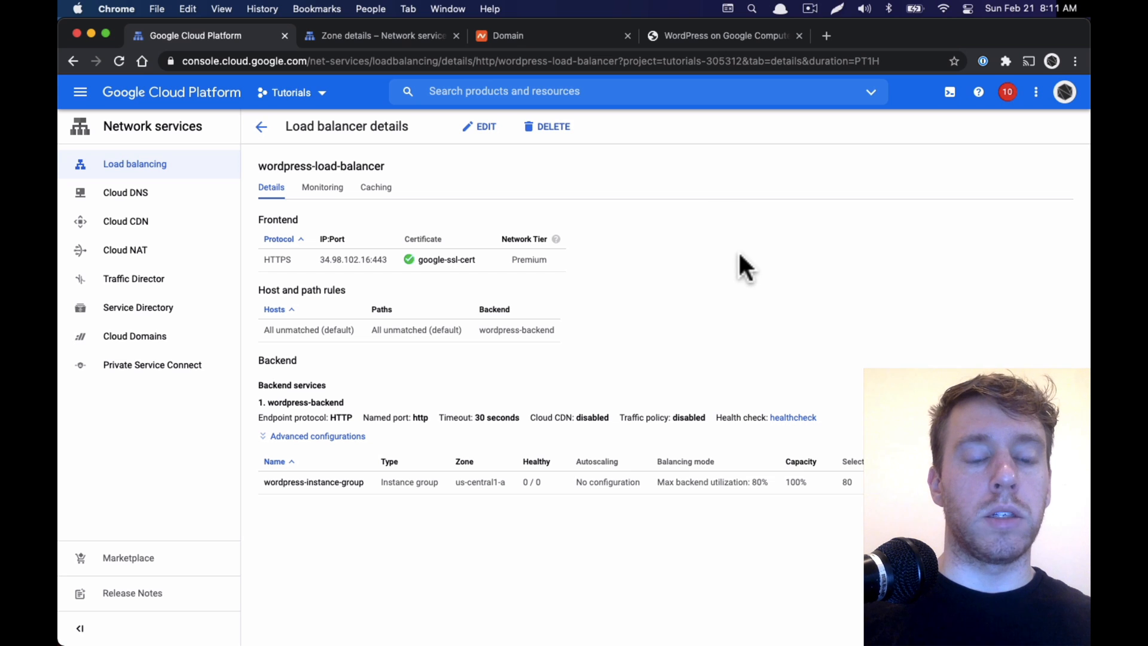
pyautogui.moveTo(1077, 73)
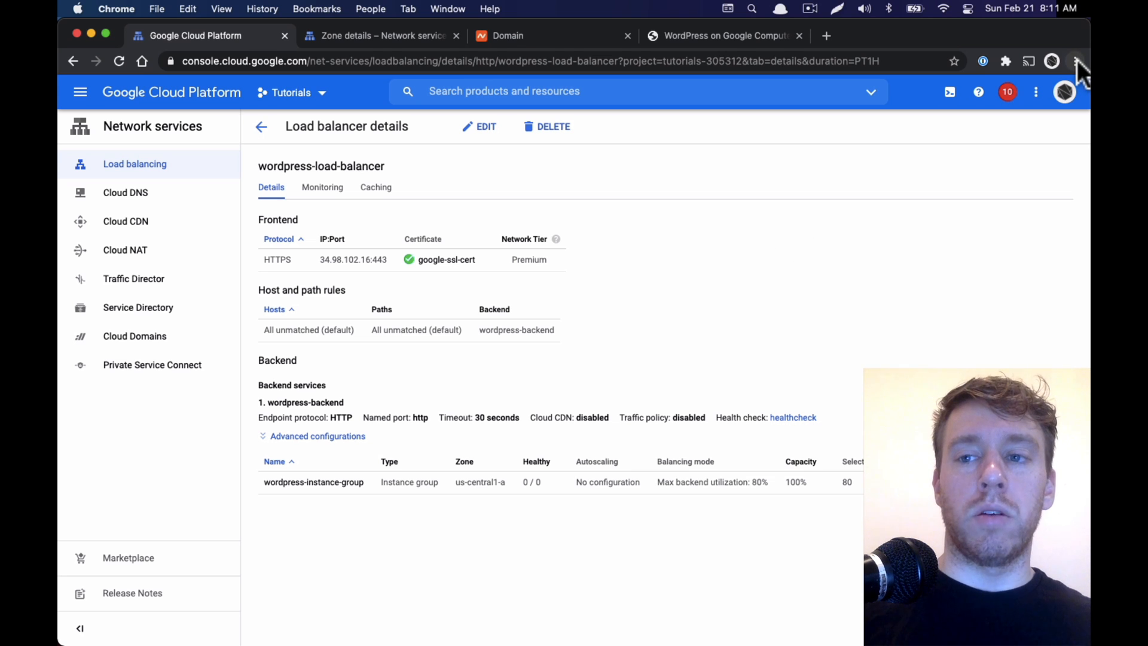
# - Open Chrome's menu after confirming google-ssl-cert is ACTIVE on the load balancer
pyautogui.click(1074, 61)
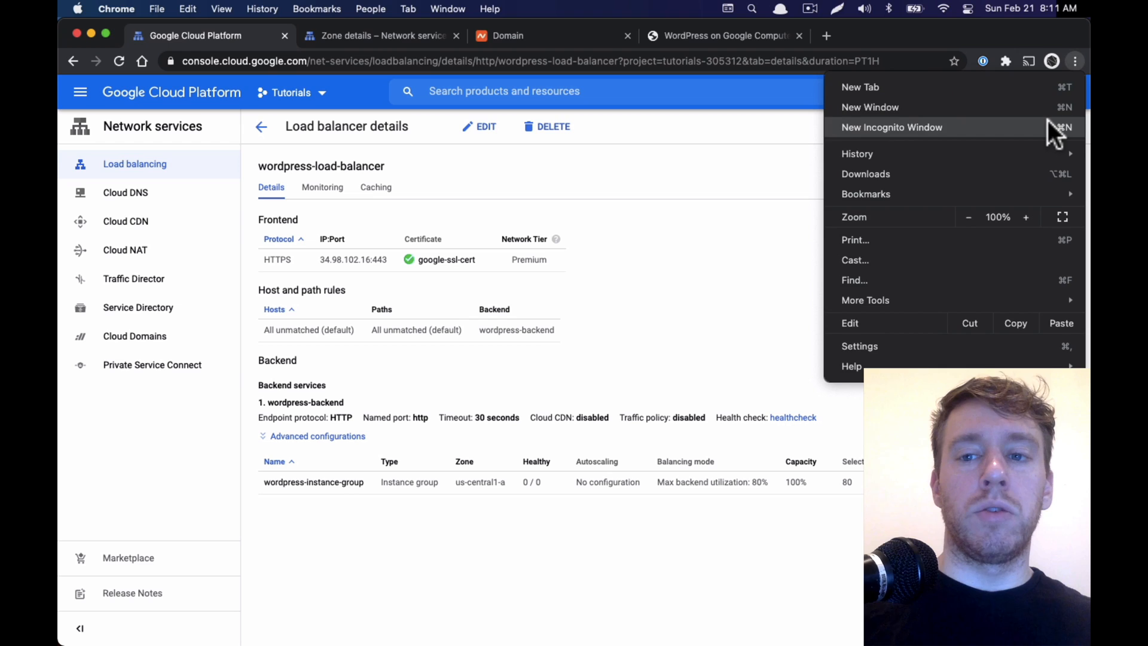
# - Start a new incognito window and switch to Terminal to flush the DNS cache
pyautogui.click(891, 128)
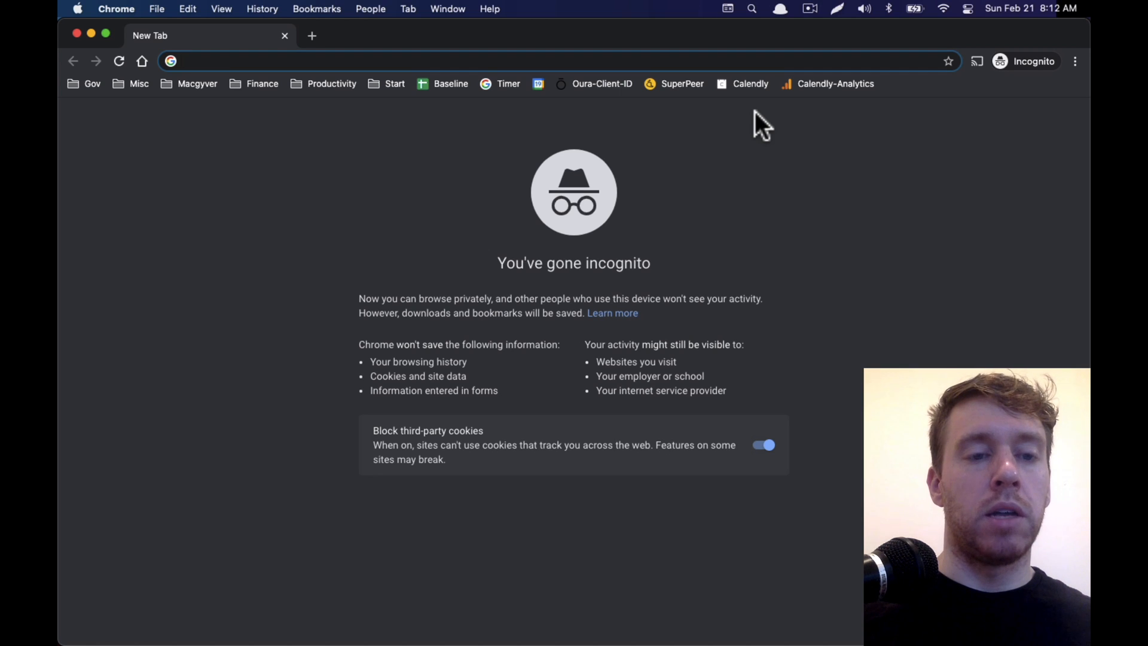
pyautogui.moveTo(578, 249)
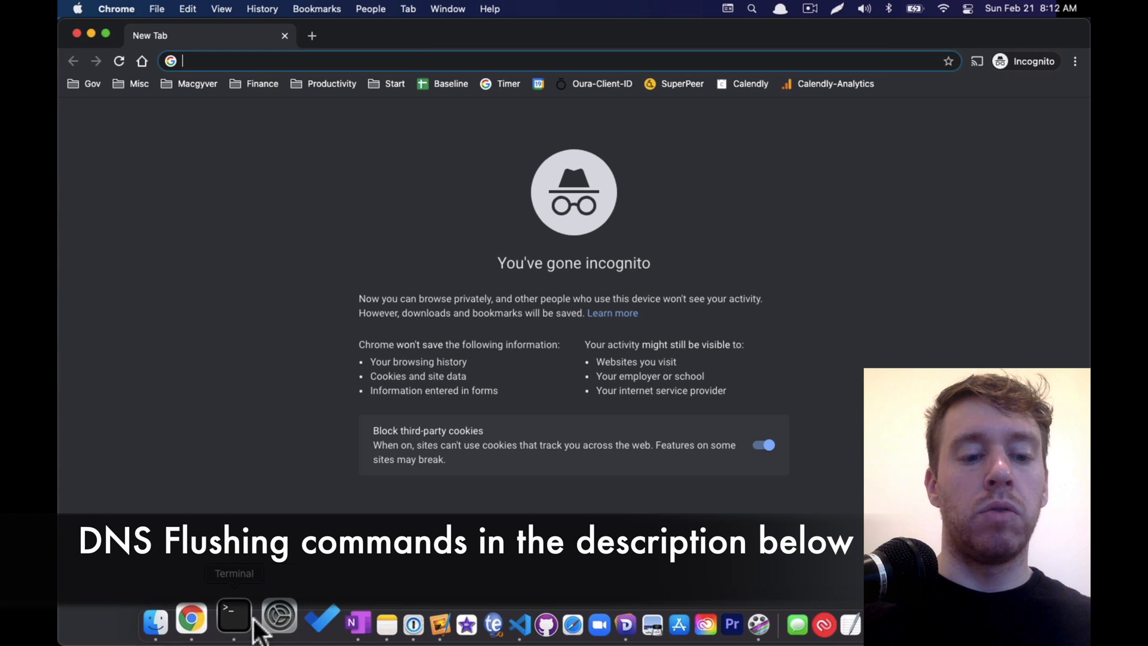
pyautogui.click(233, 624)
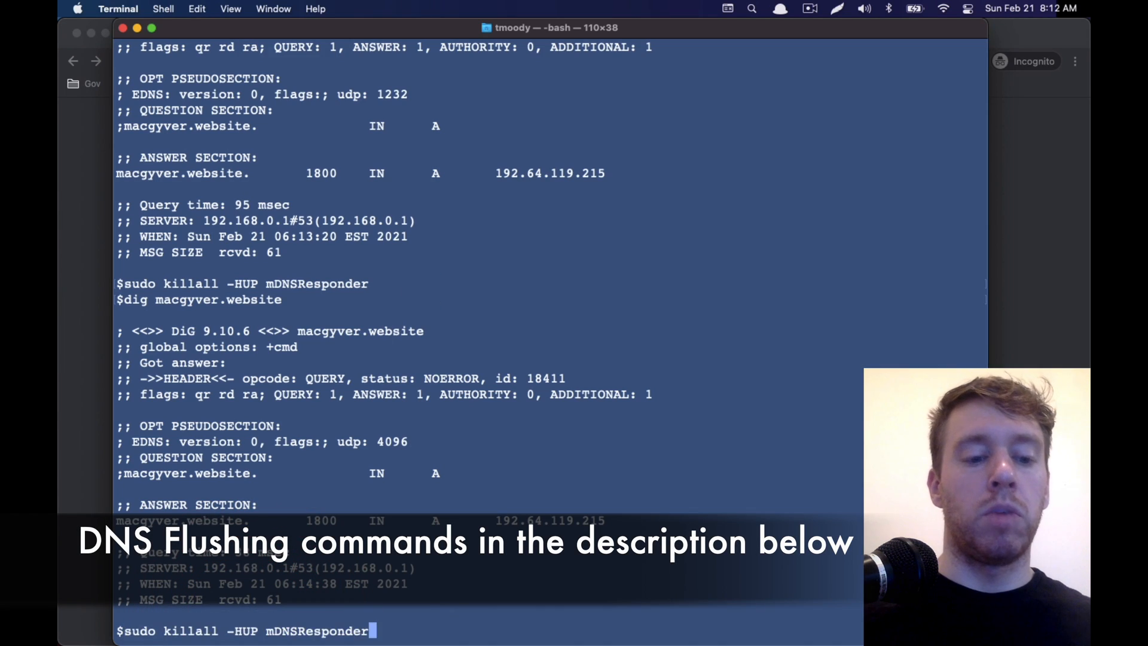
pyautogui.moveTo(227, 410)
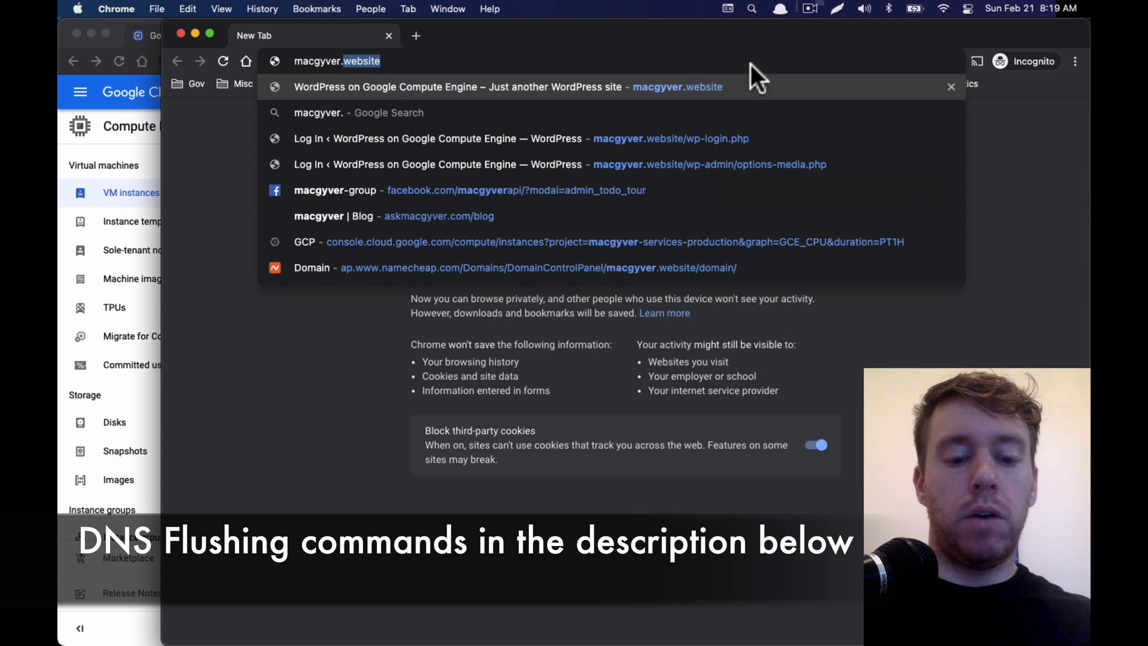
pyautogui.click(459, 86)
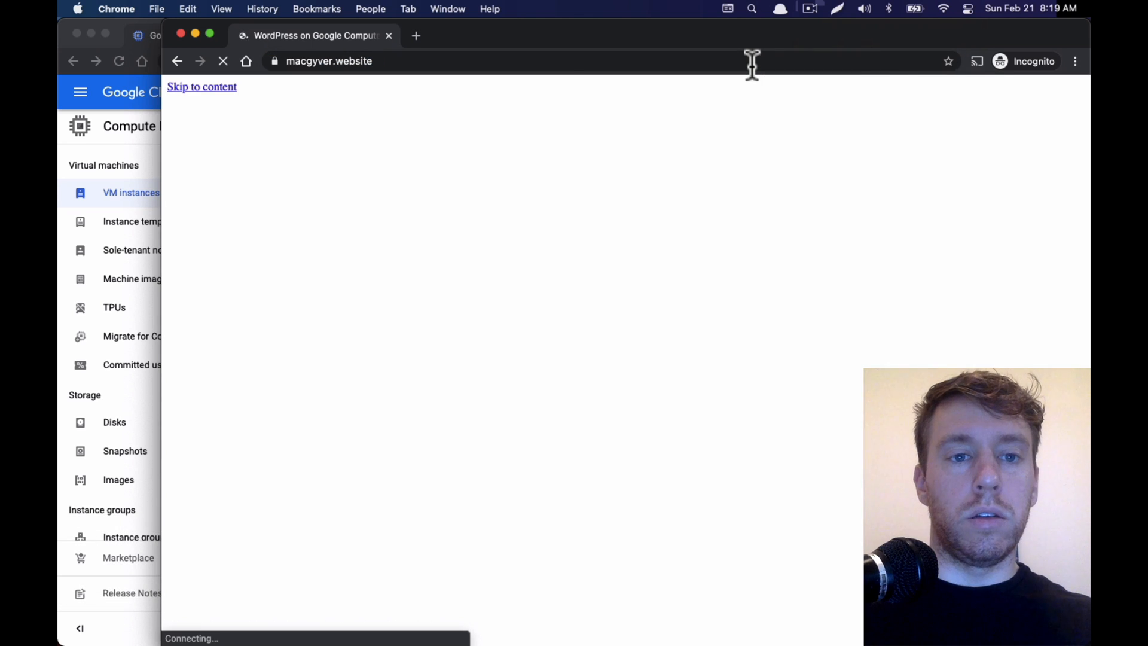
pyautogui.moveTo(356, 176)
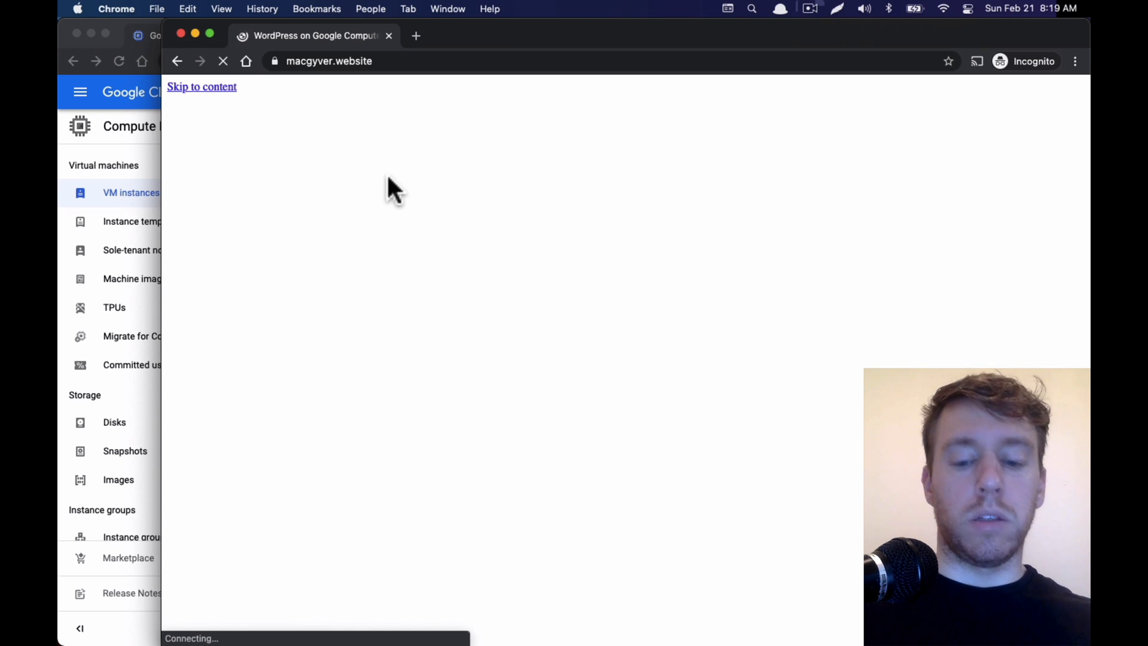
pyautogui.press('F12')
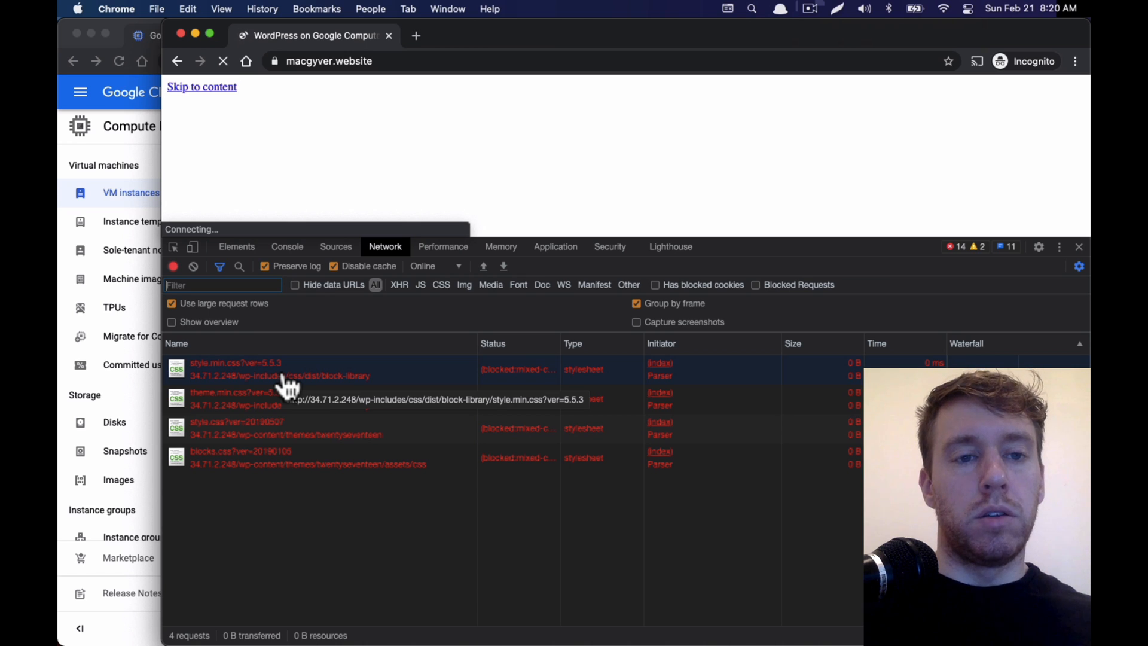
pyautogui.click(274, 61)
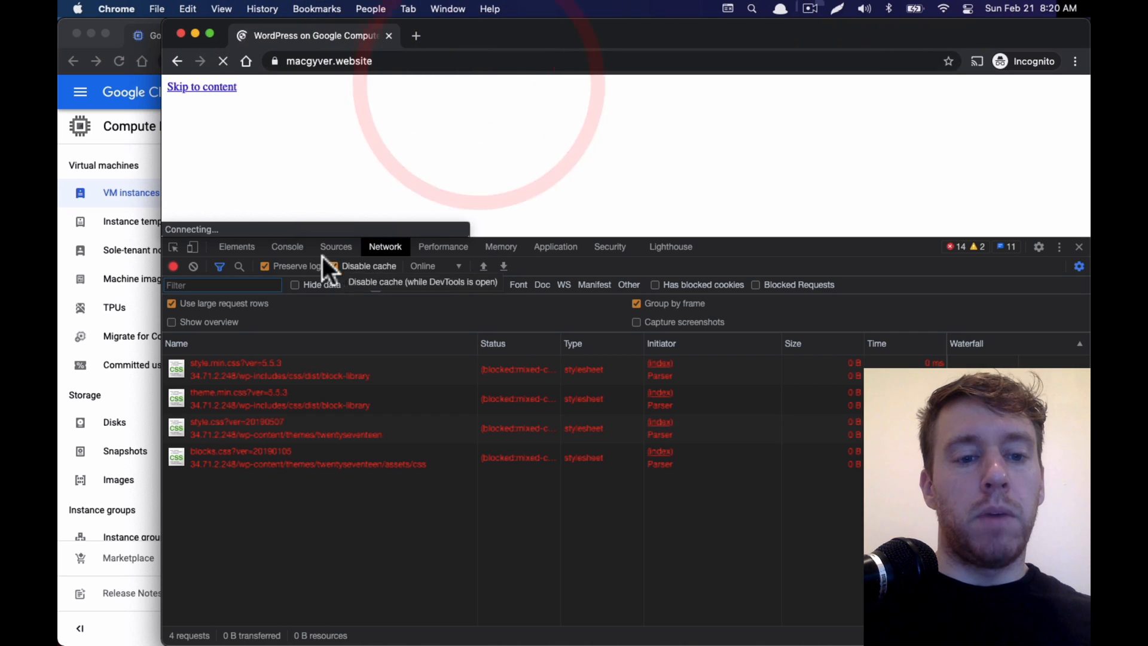
pyautogui.click(235, 247)
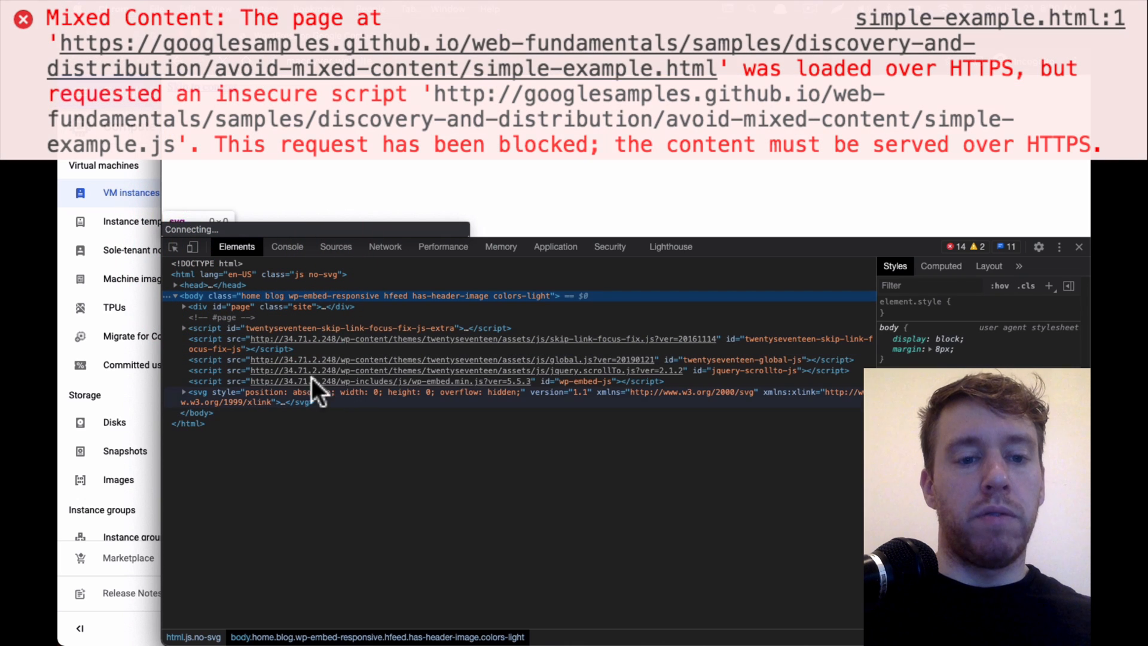
pyautogui.moveTo(271, 359)
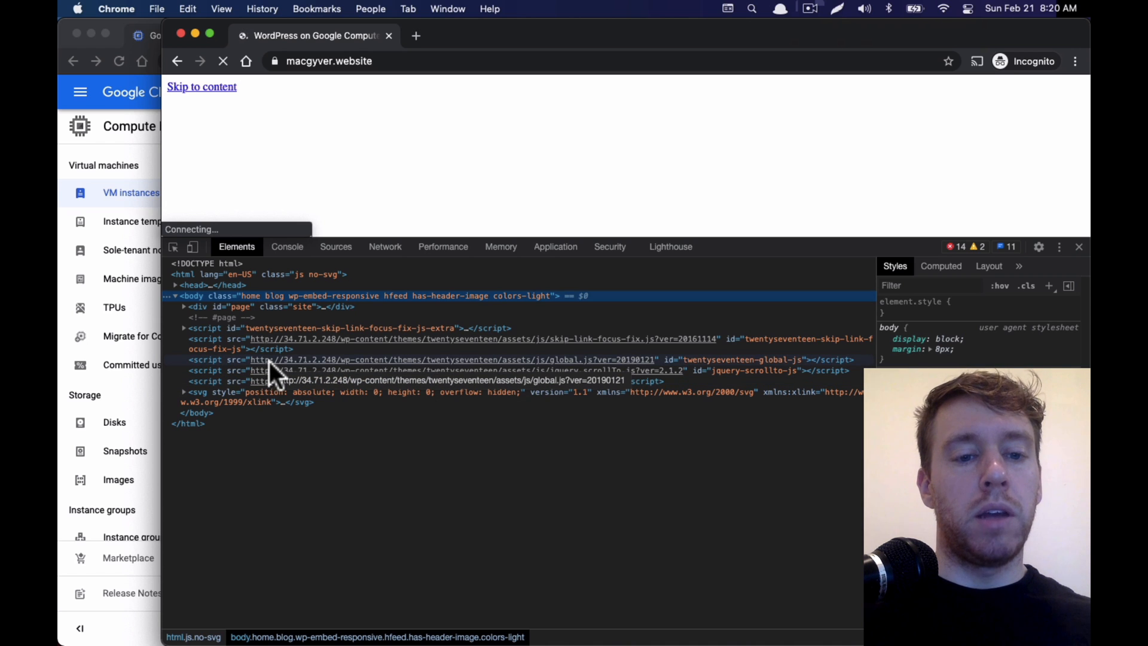
pyautogui.moveTo(315, 344)
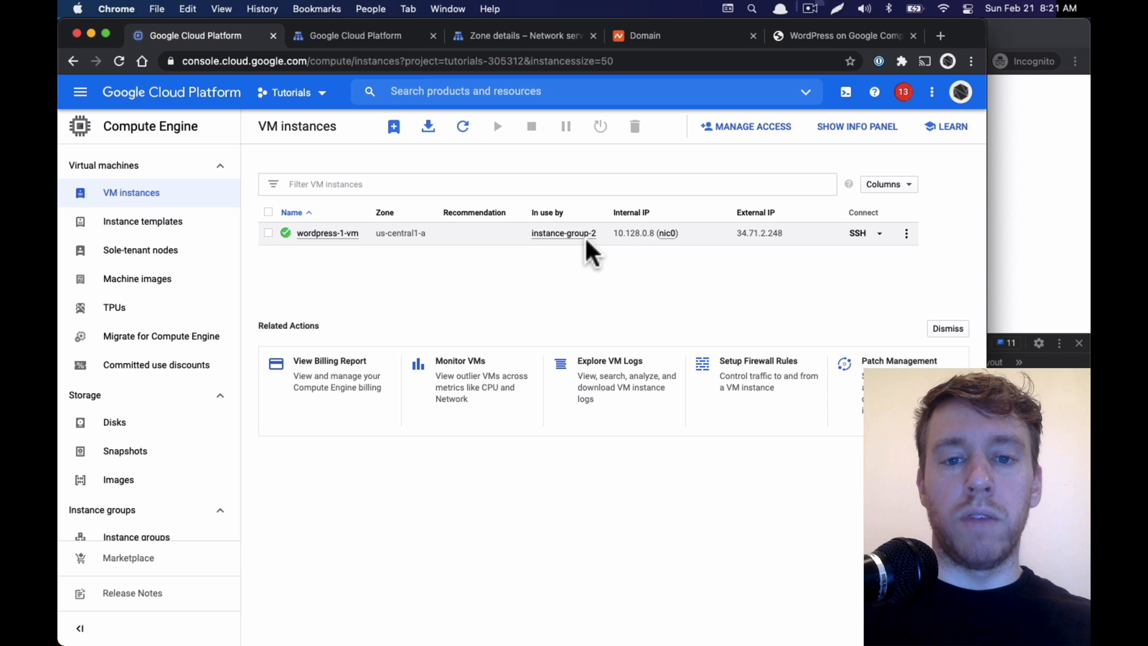
pyautogui.moveTo(794, 233)
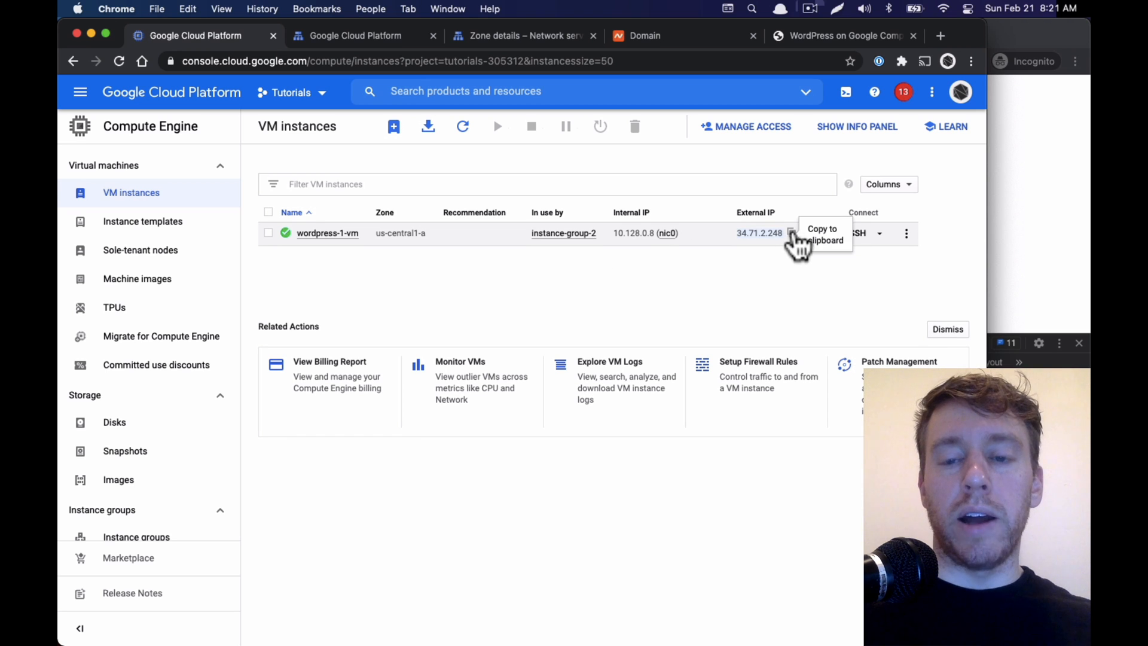
# - Open 34.71.2.248/ in a new tab and look up the wordpress-1 deployment in Deployment Manager
pyautogui.click(941, 35)
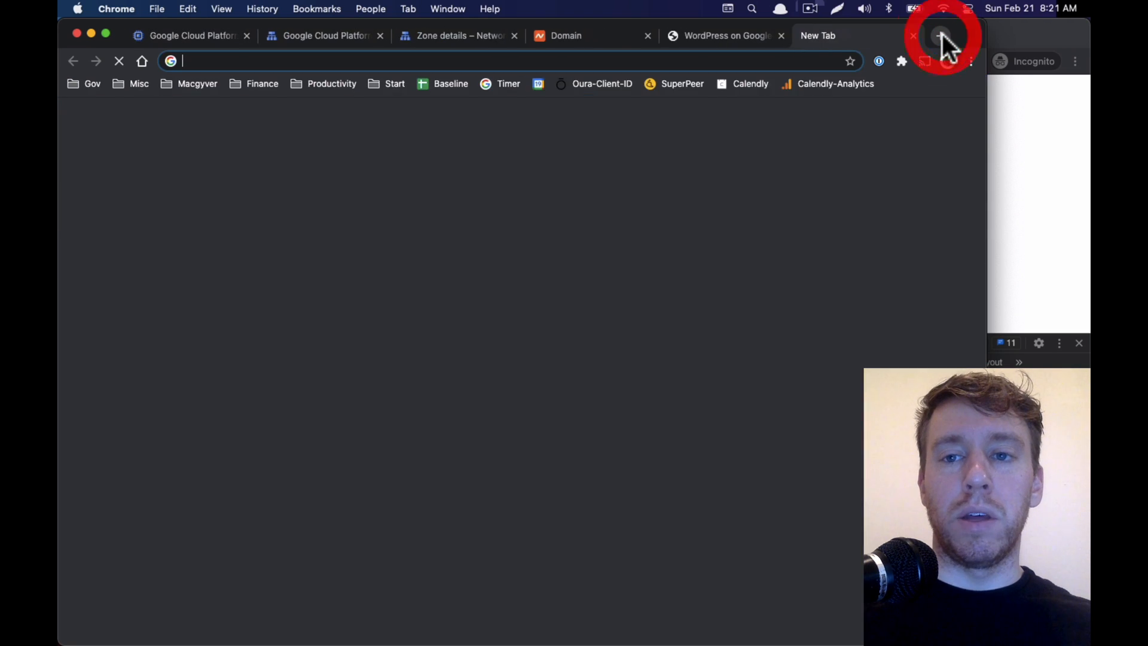
pyautogui.write('34.71.2.248/')
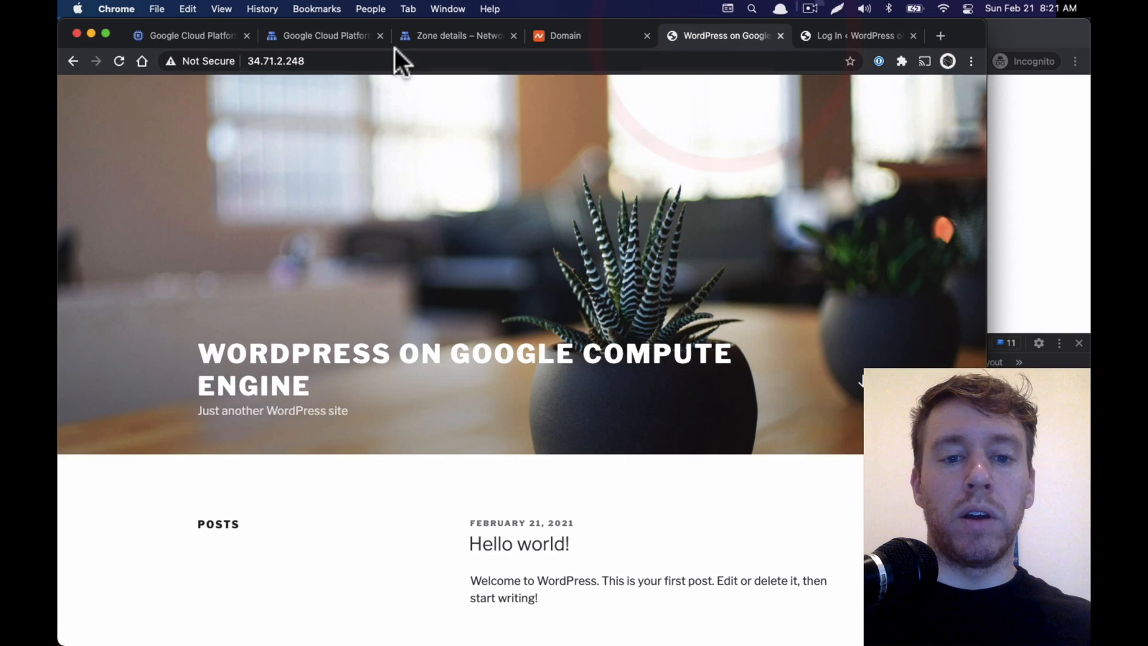
pyautogui.click(187, 35)
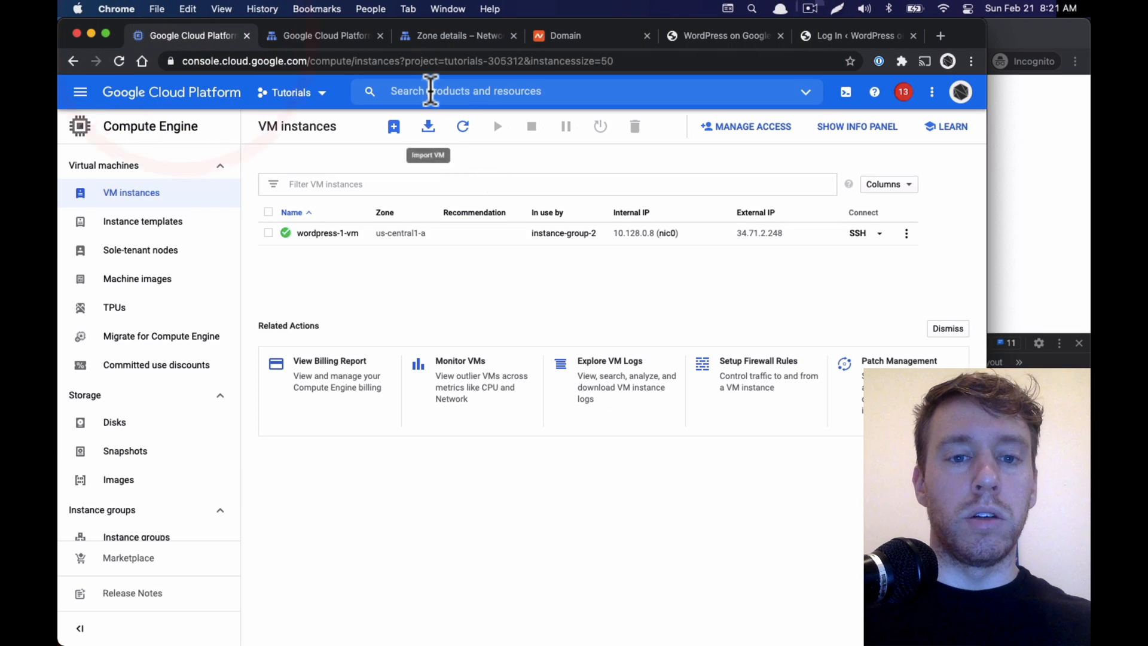
pyautogui.write('deploym')
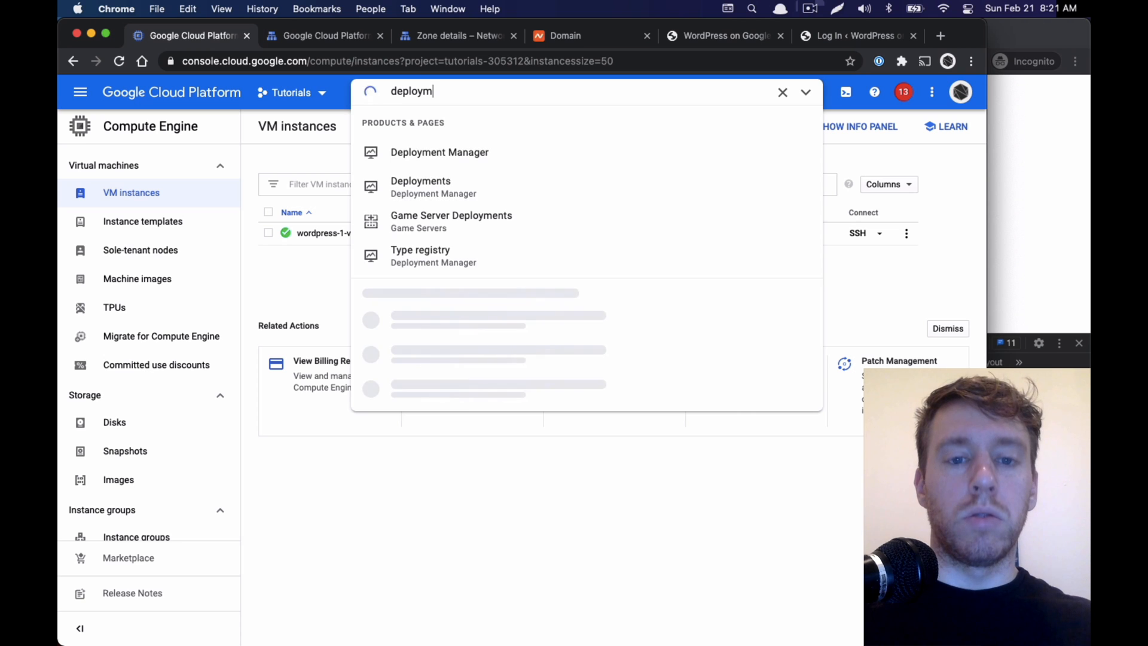
pyautogui.click(420, 180)
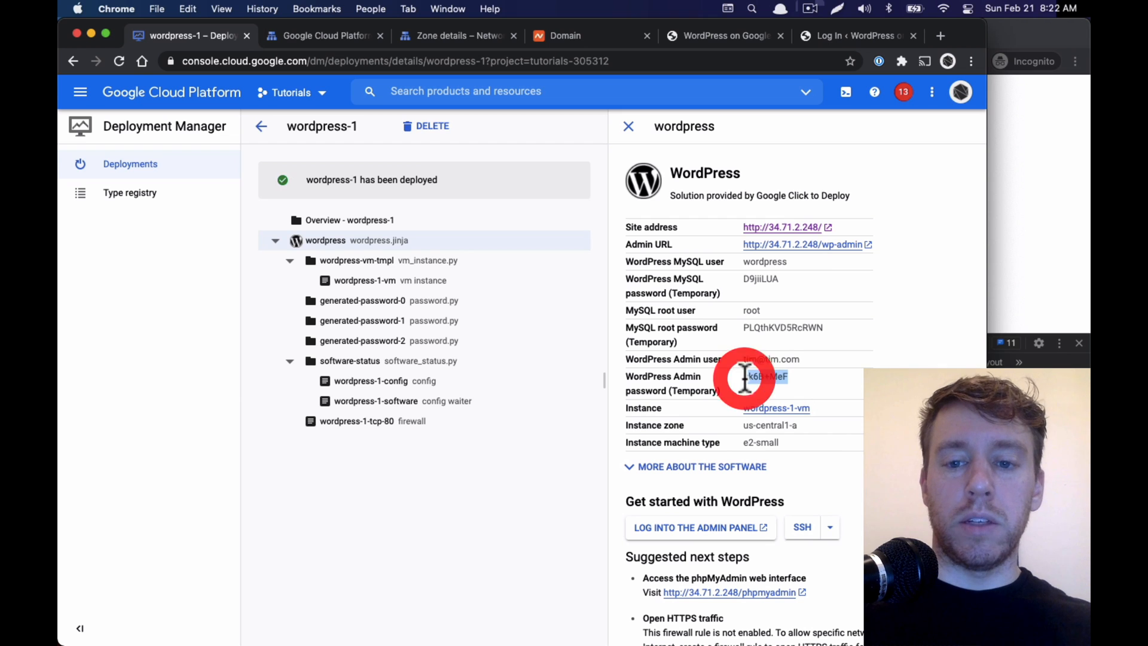
# - Switch to the WordPress login page for 34.71.2.248
pyautogui.click(852, 34)
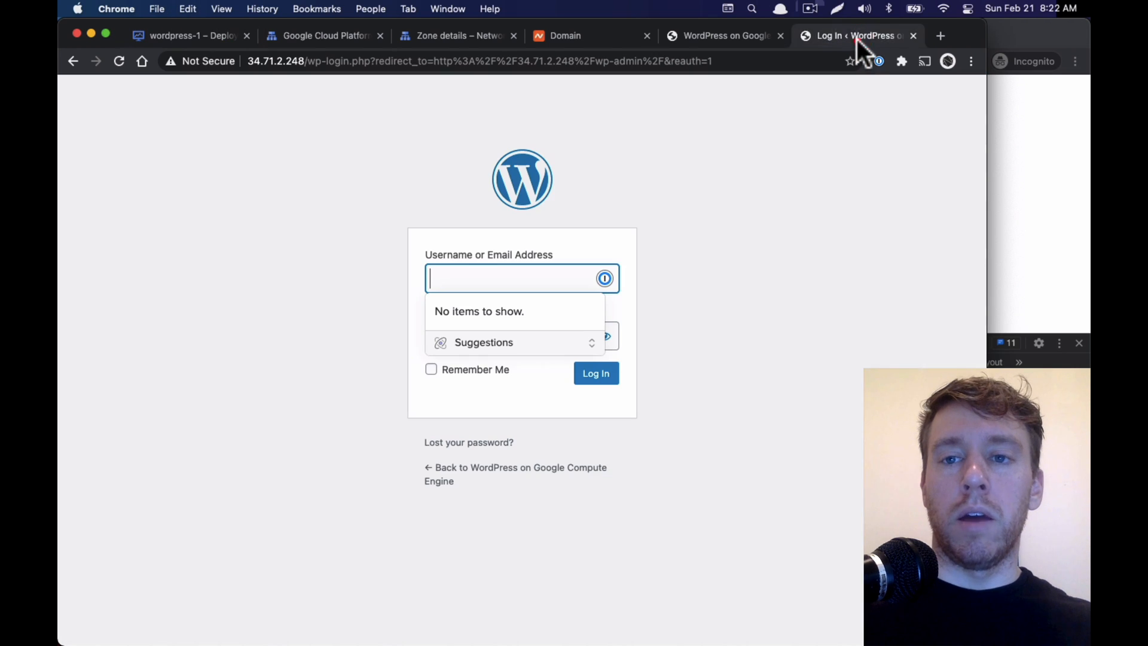
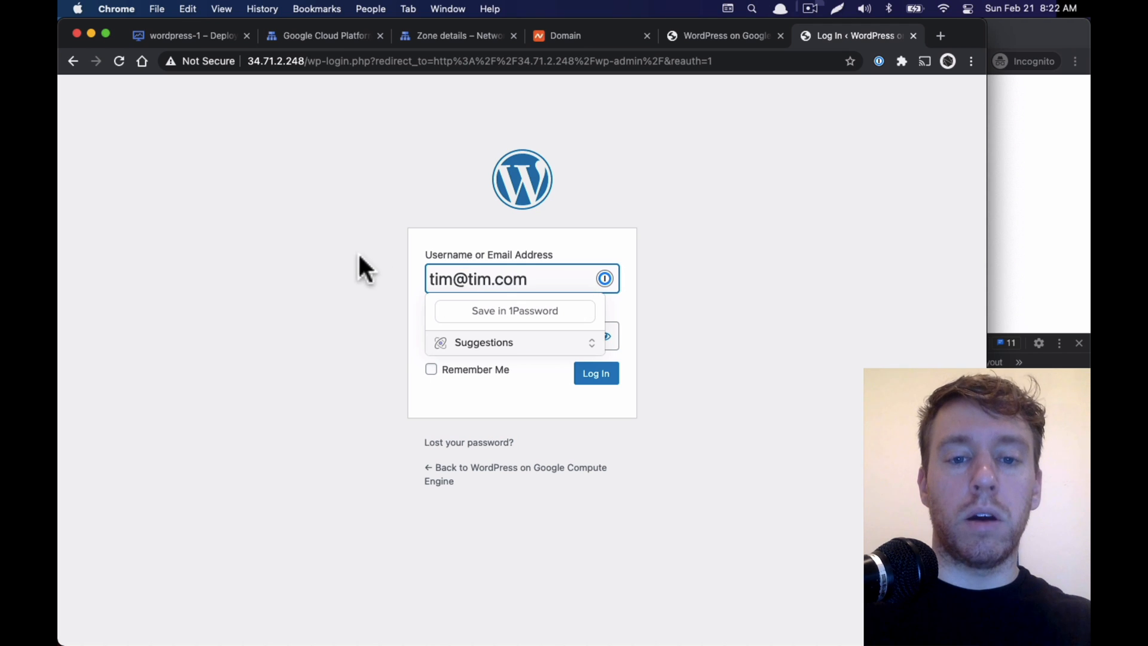
pyautogui.click(596, 373)
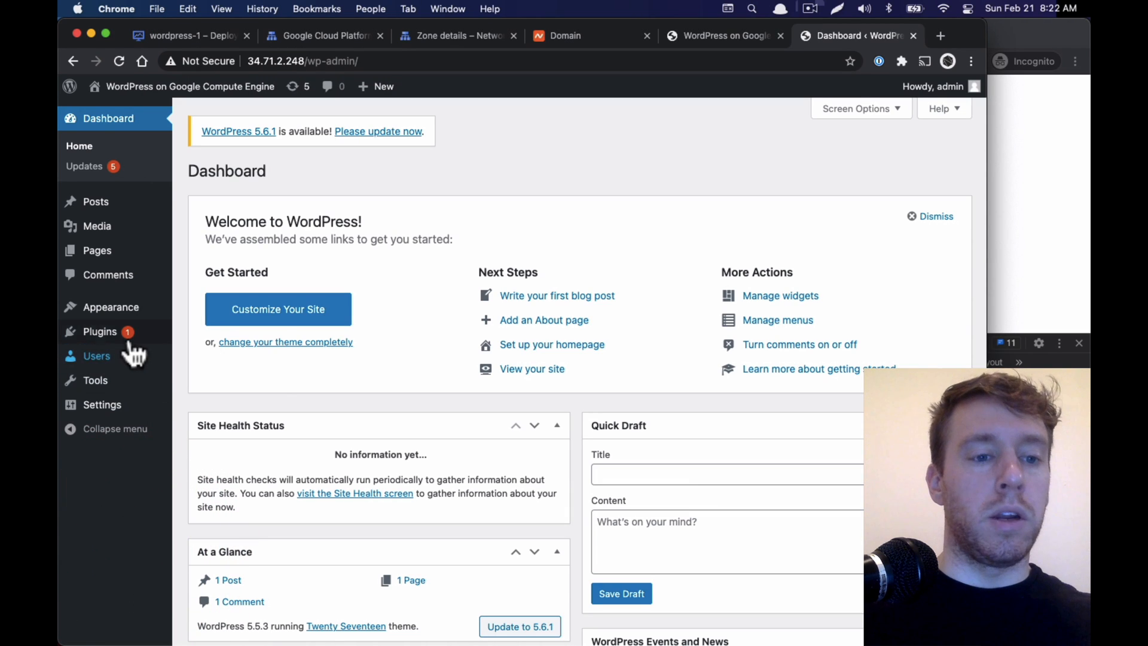
# - Search the plugin directory for 'ssl content fixer'
pyautogui.click(100, 331)
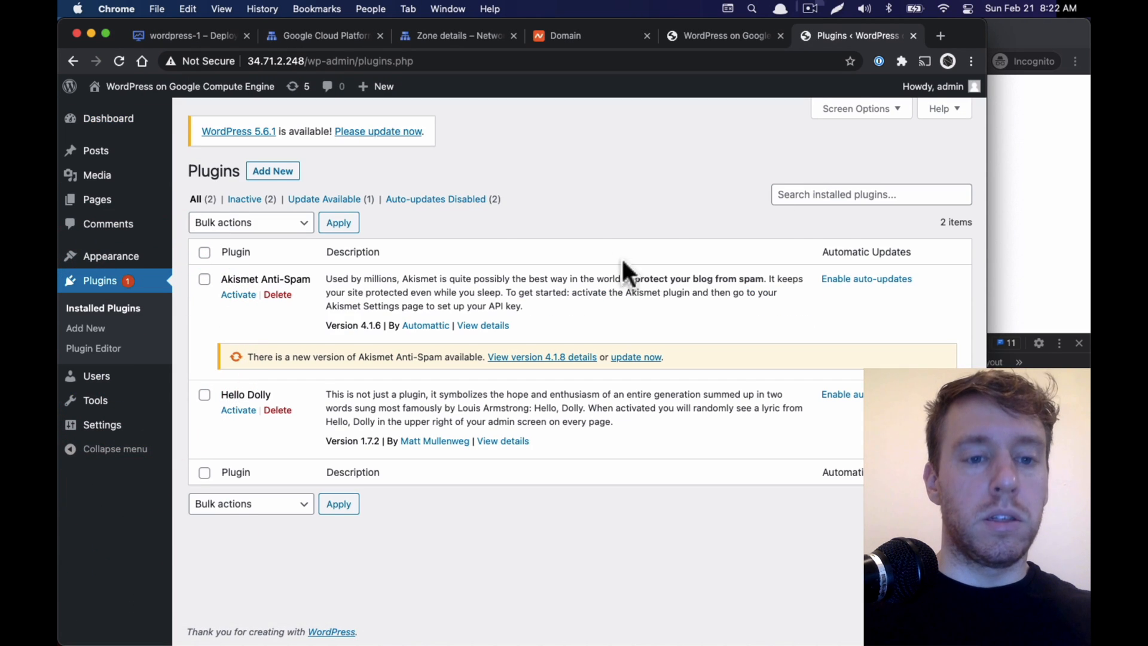
pyautogui.click(871, 194)
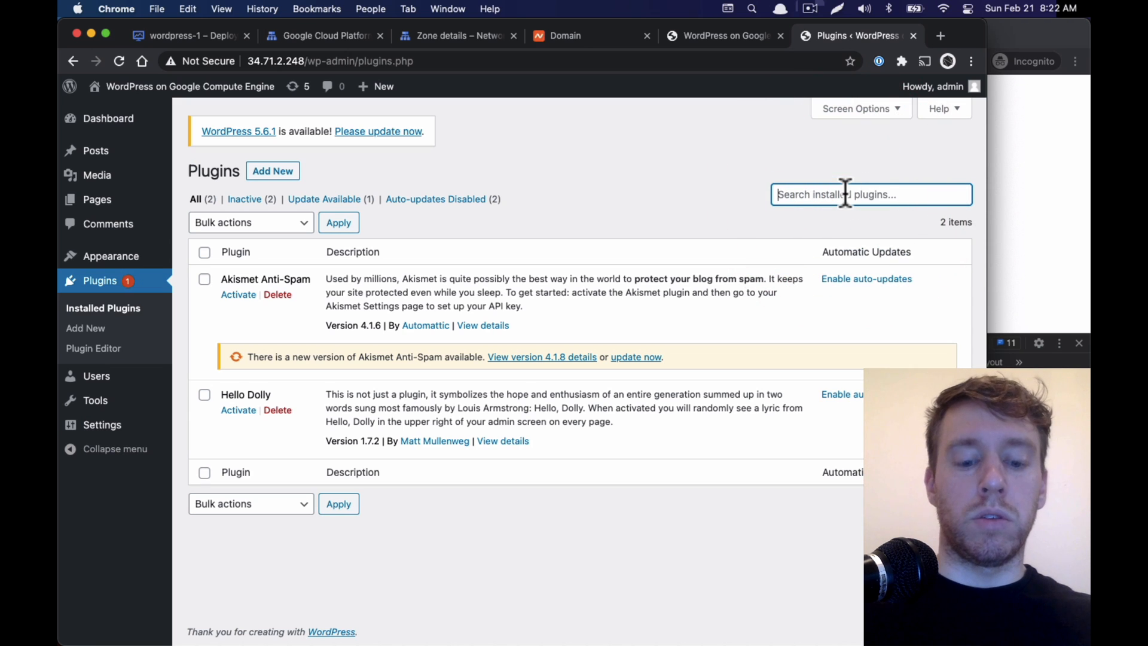
pyautogui.write('ssl c')
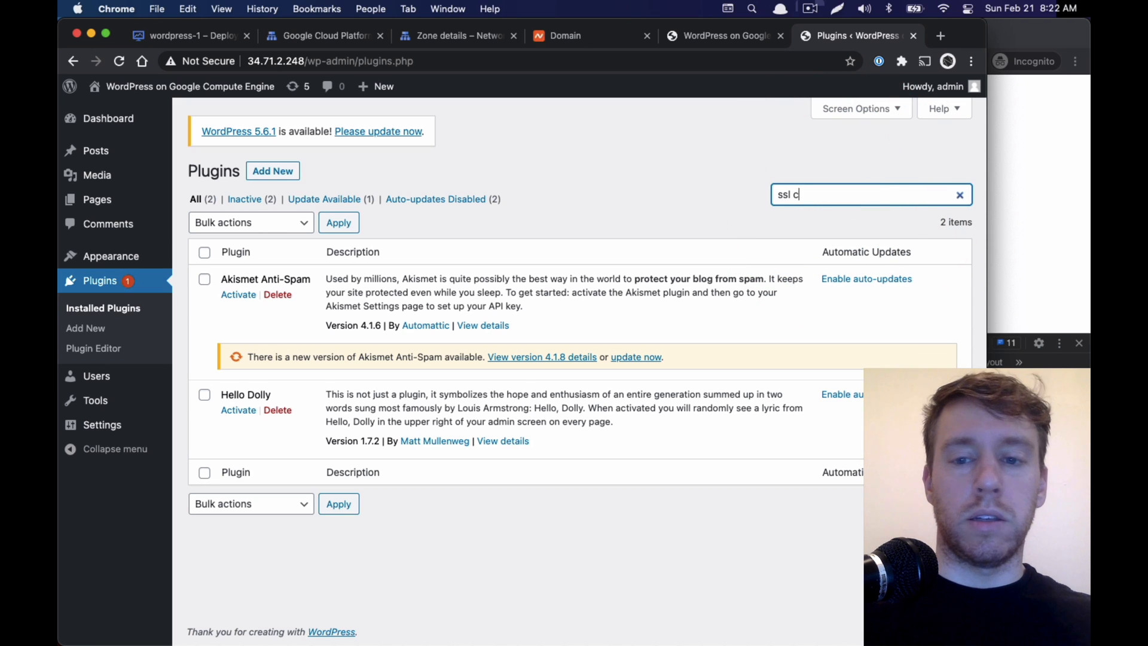
pyautogui.write('ontent fixer')
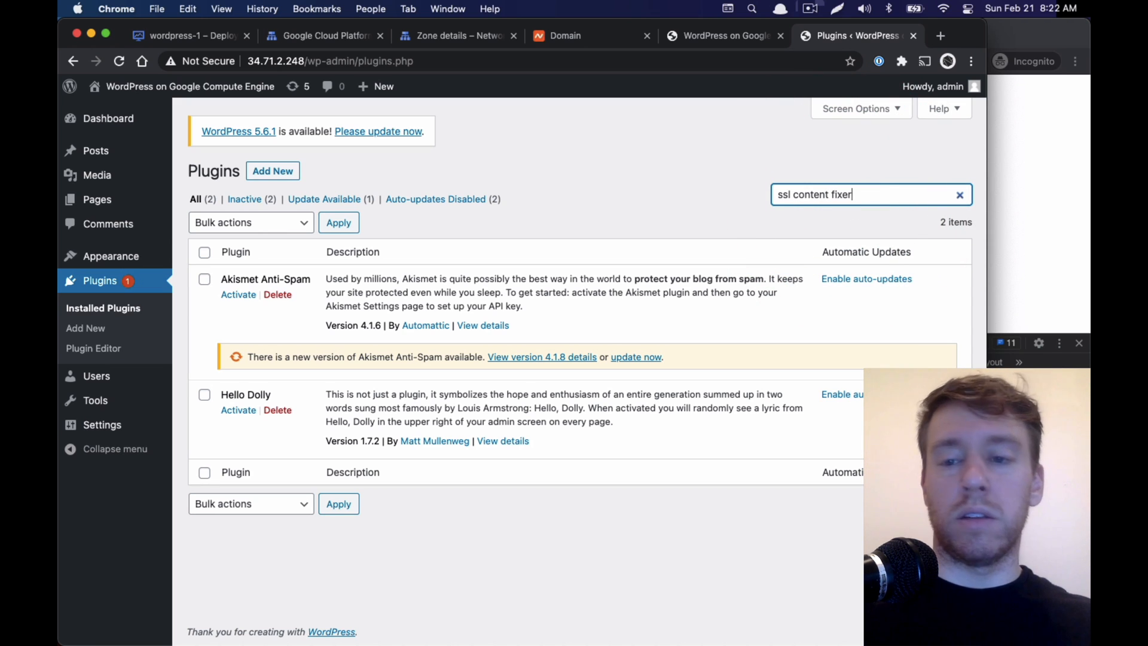
pyautogui.press('Return')
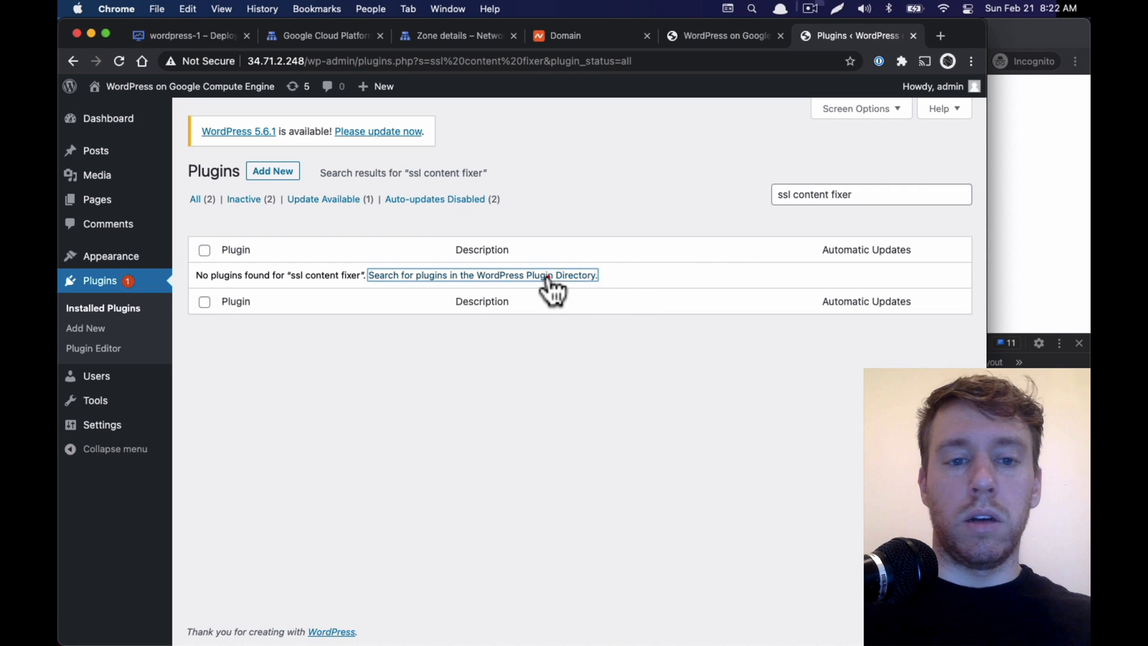
pyautogui.click(482, 275)
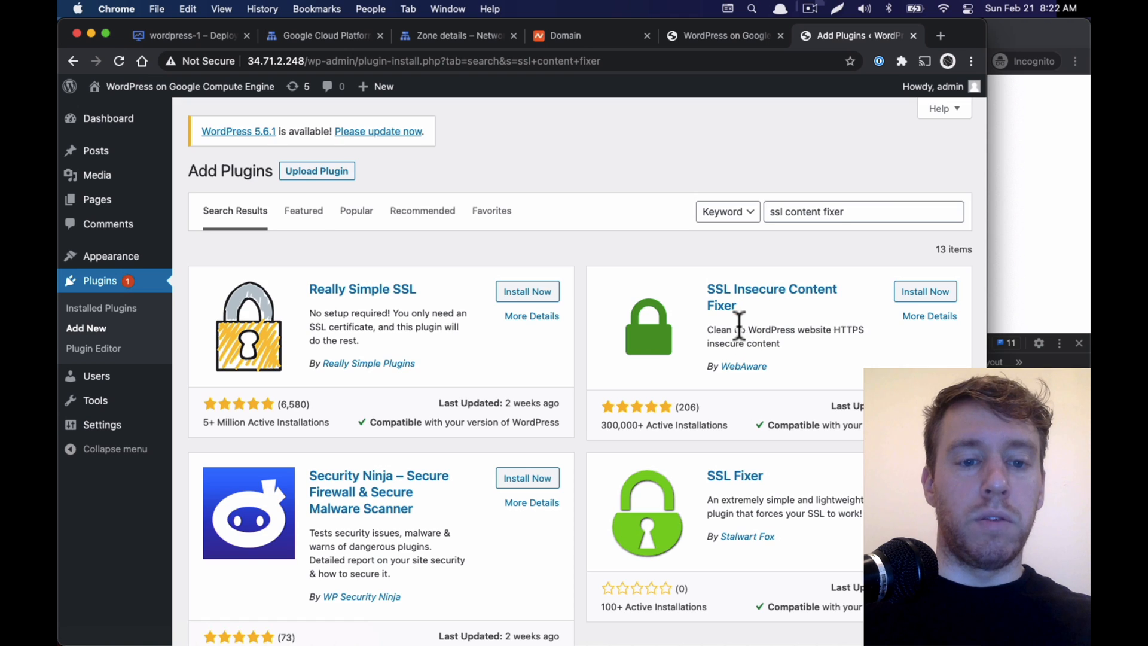
pyautogui.moveTo(798, 308)
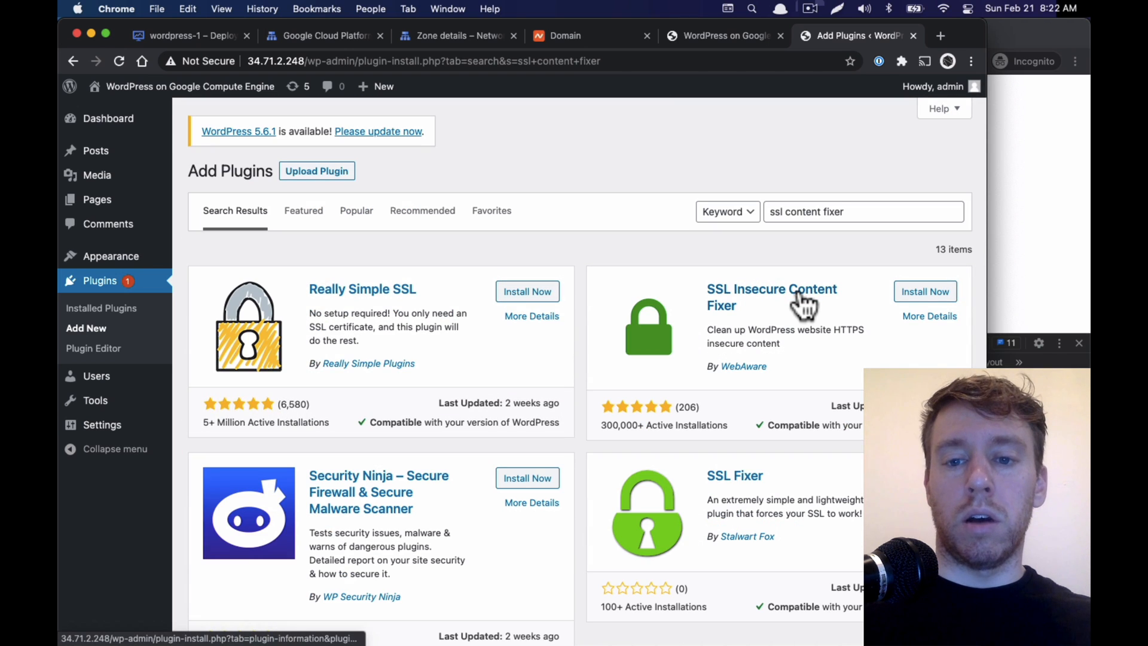
# - Install and activate the SSL Insecure Content Fixer plugin
pyautogui.click(924, 292)
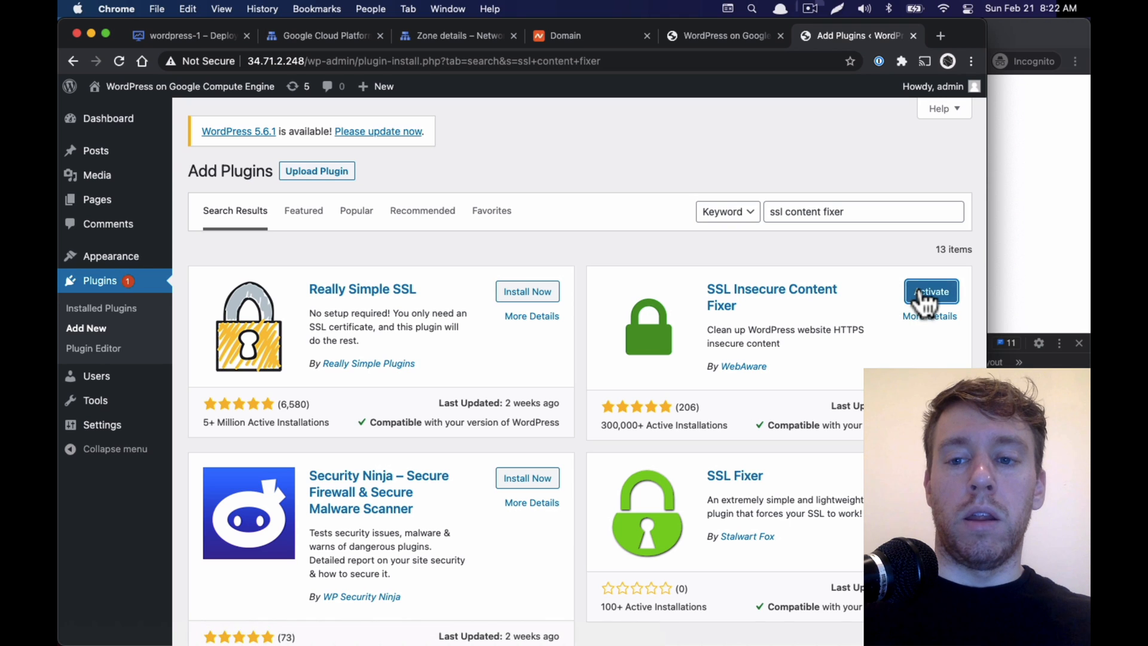
pyautogui.click(931, 291)
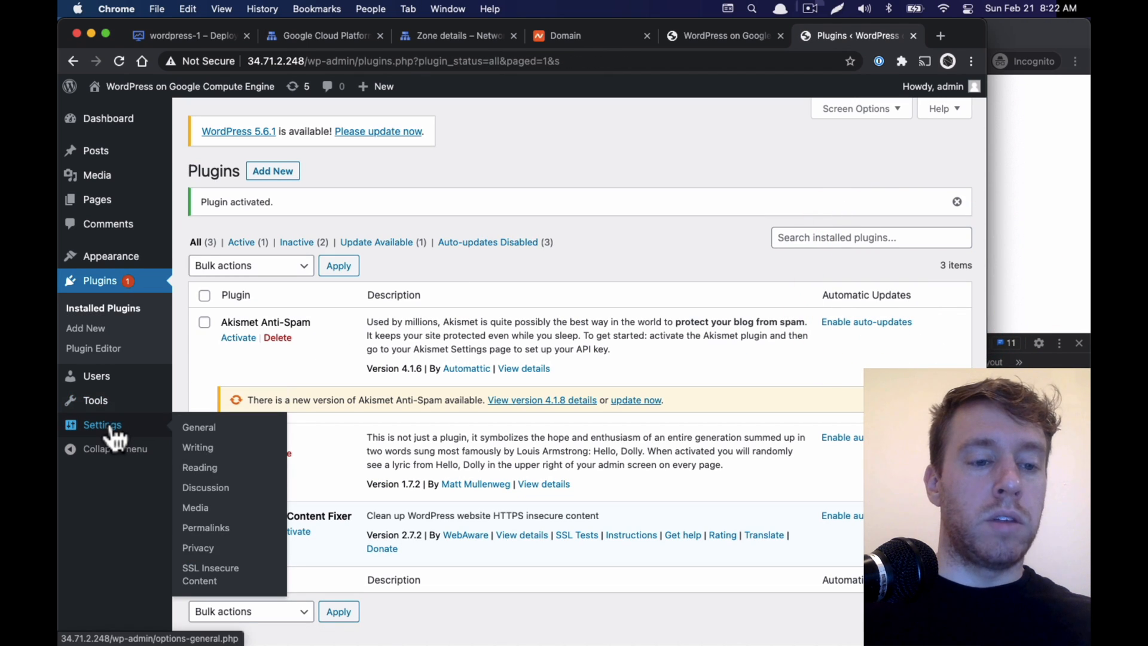
pyautogui.moveTo(211, 573)
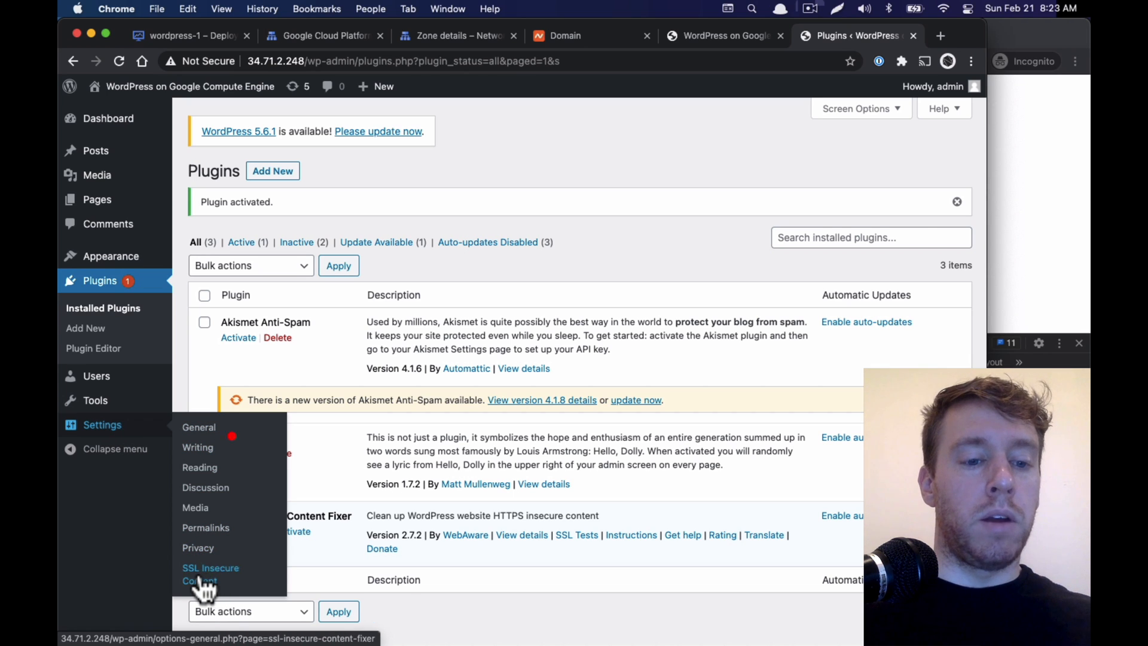
# - Set the plugin's HTTPS detection to HTTP_X_FORWARDED_PROTO and save the settings
pyautogui.click(199, 574)
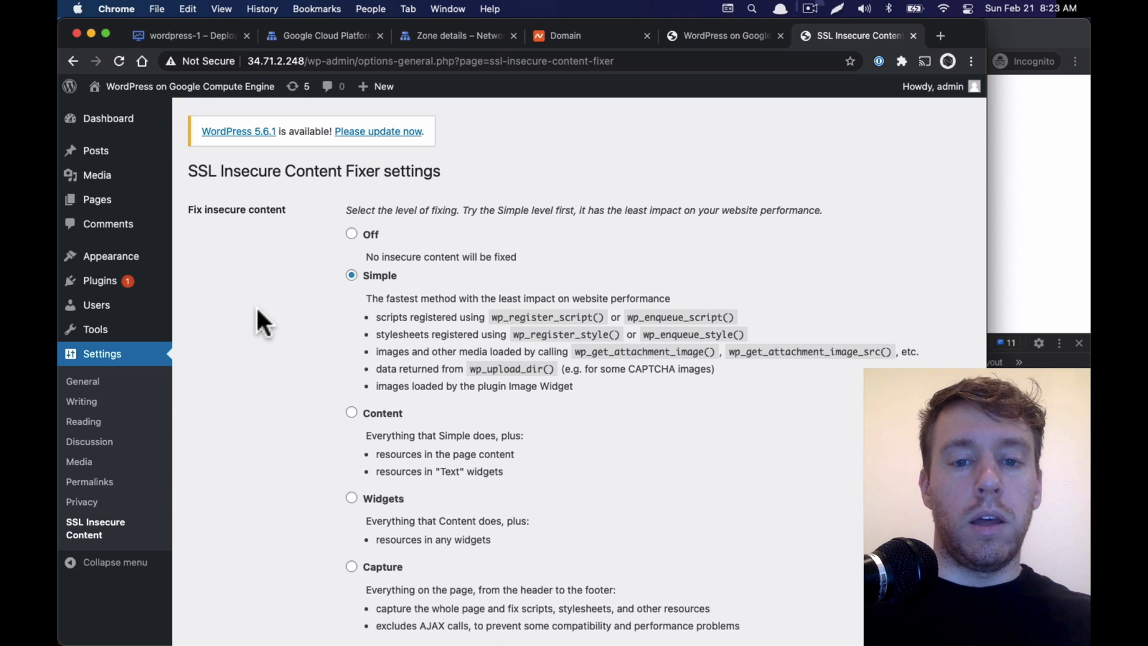
pyautogui.scroll(-3)
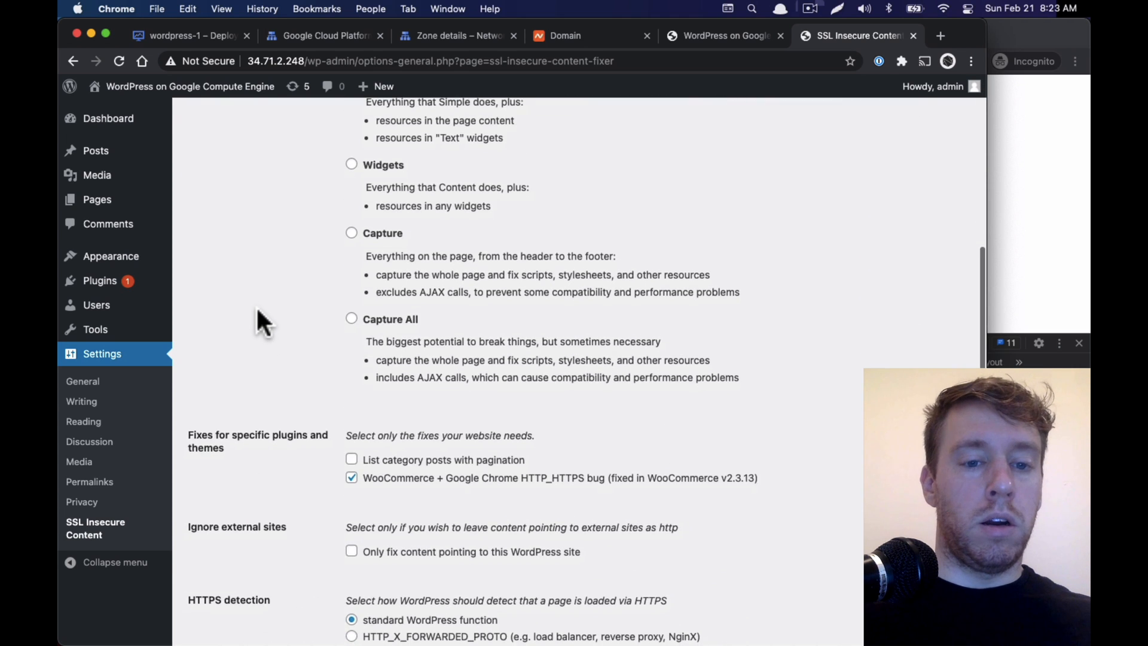
pyautogui.scroll(-3)
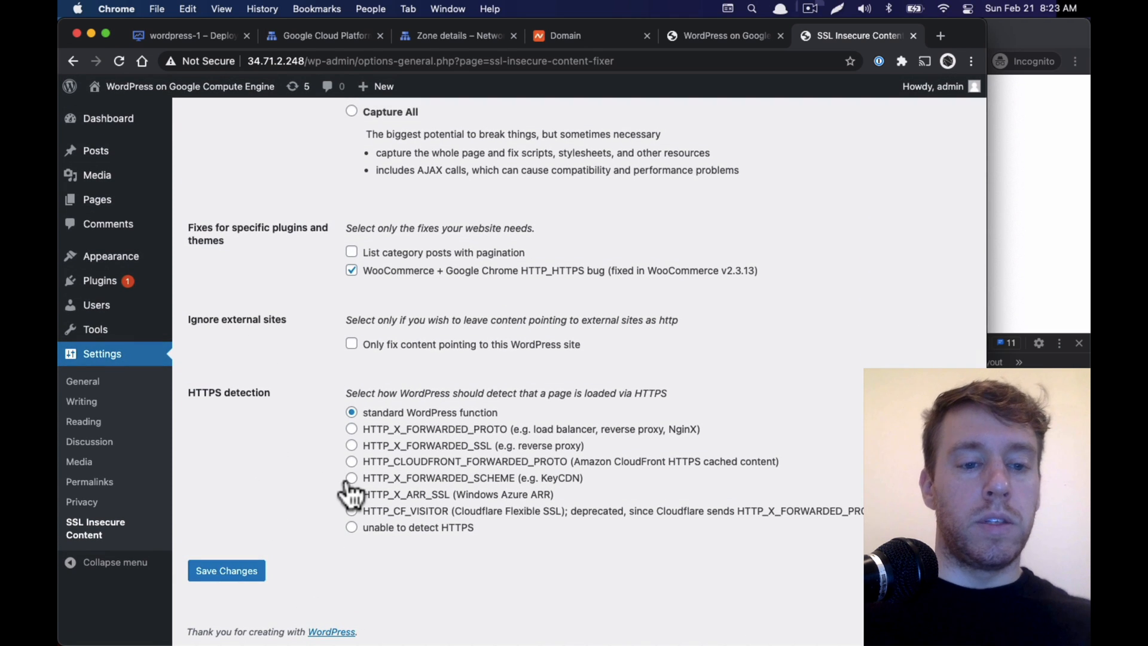
pyautogui.moveTo(649, 442)
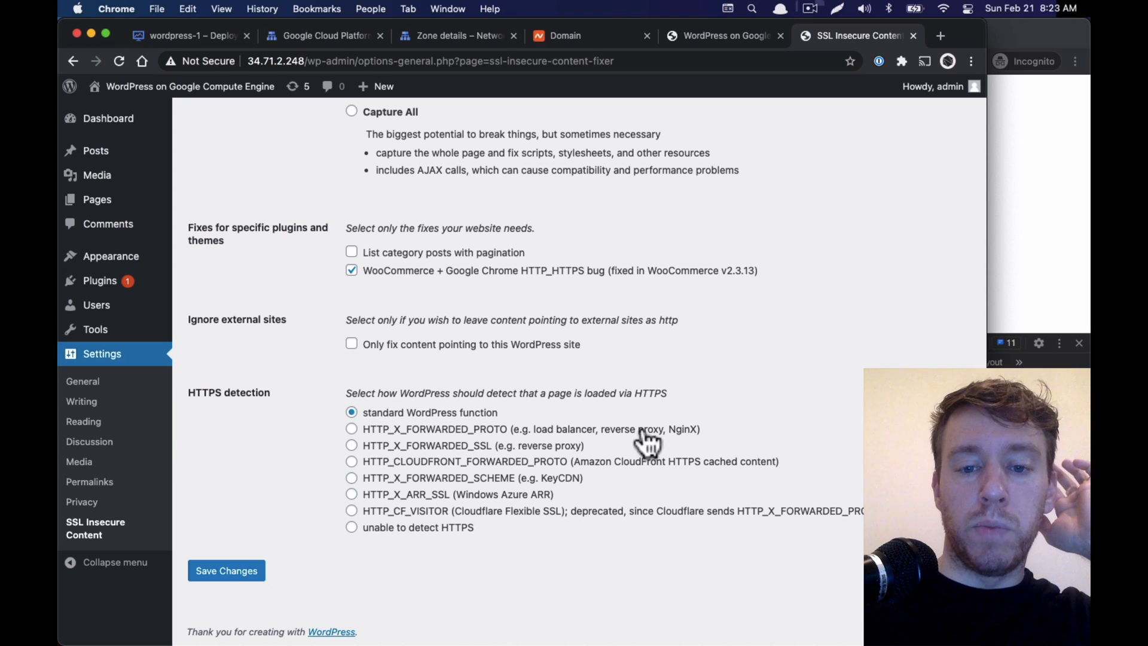
pyautogui.moveTo(407, 448)
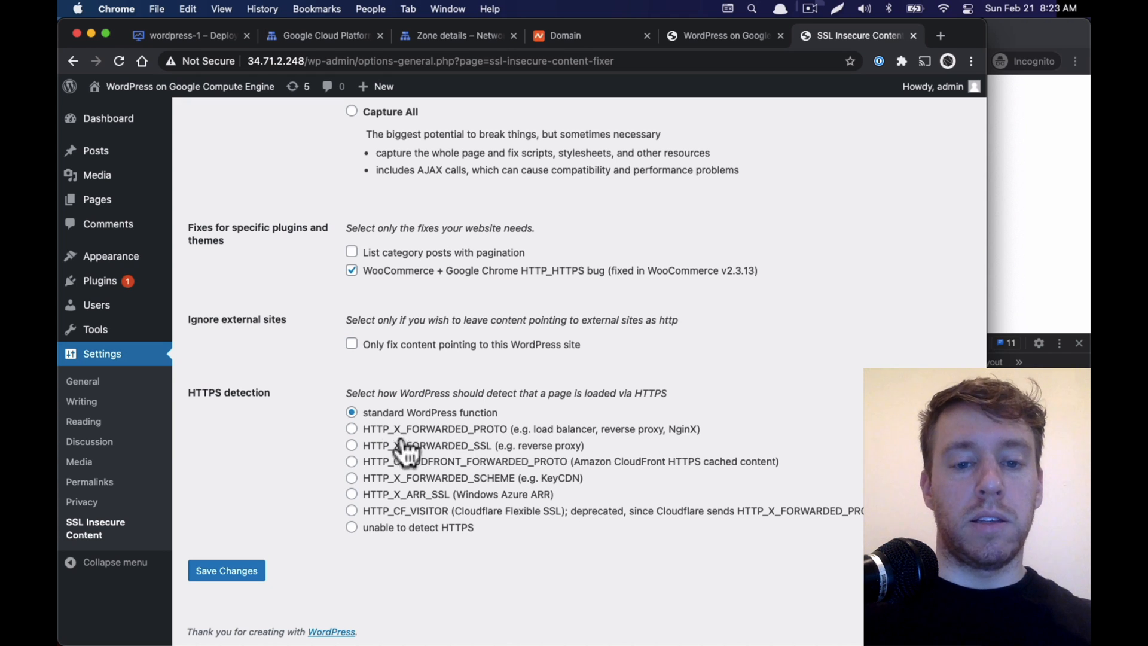
pyautogui.moveTo(356, 433)
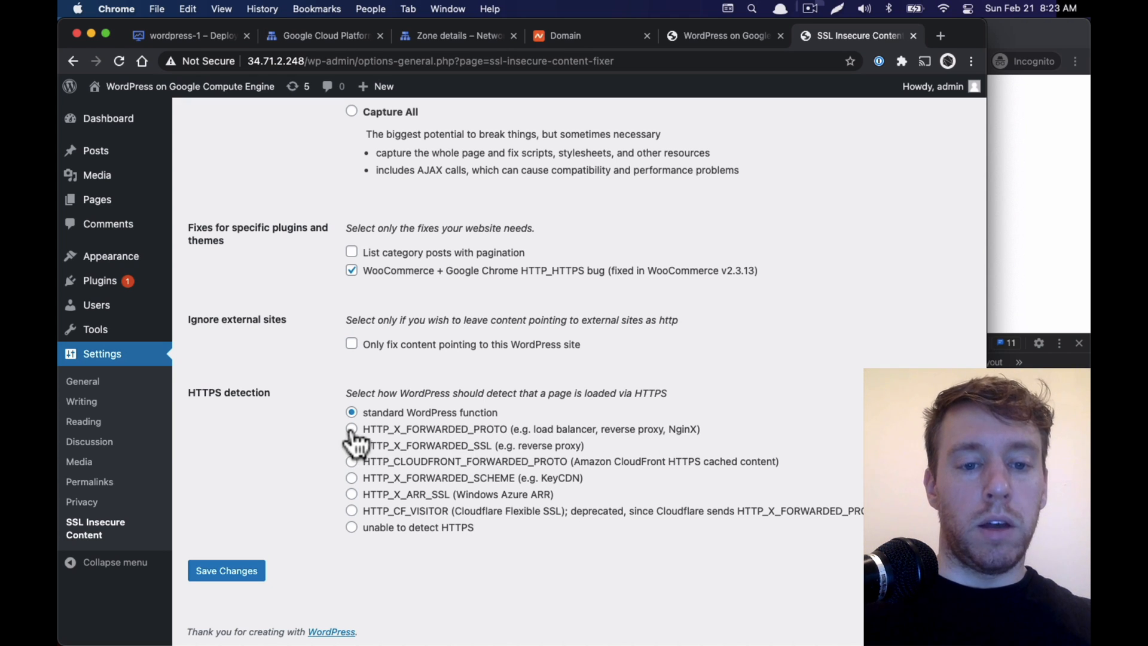
pyautogui.click(352, 429)
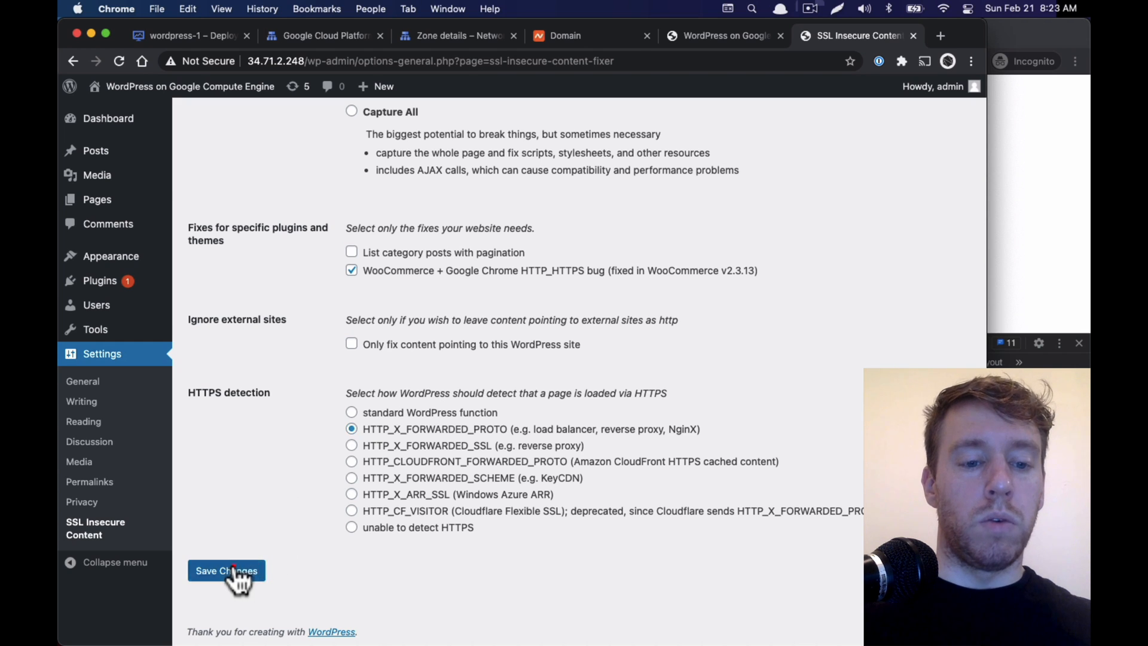
pyautogui.click(226, 571)
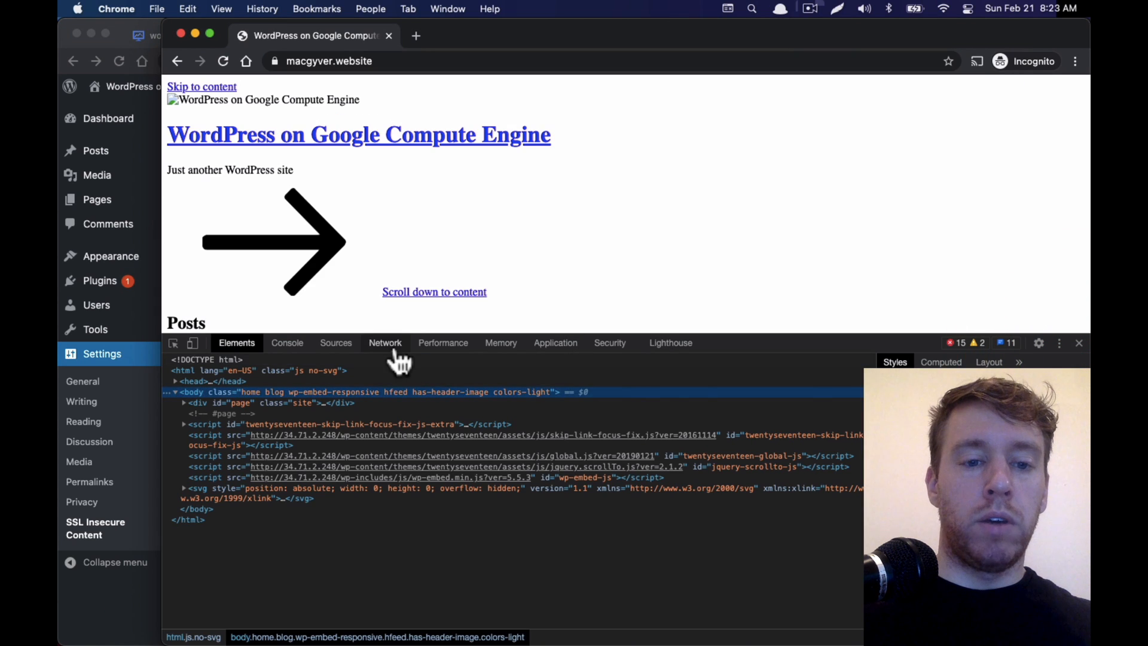
# - Clear the Network log and reload macgyver.website to record fresh asset requests
pyautogui.click(385, 343)
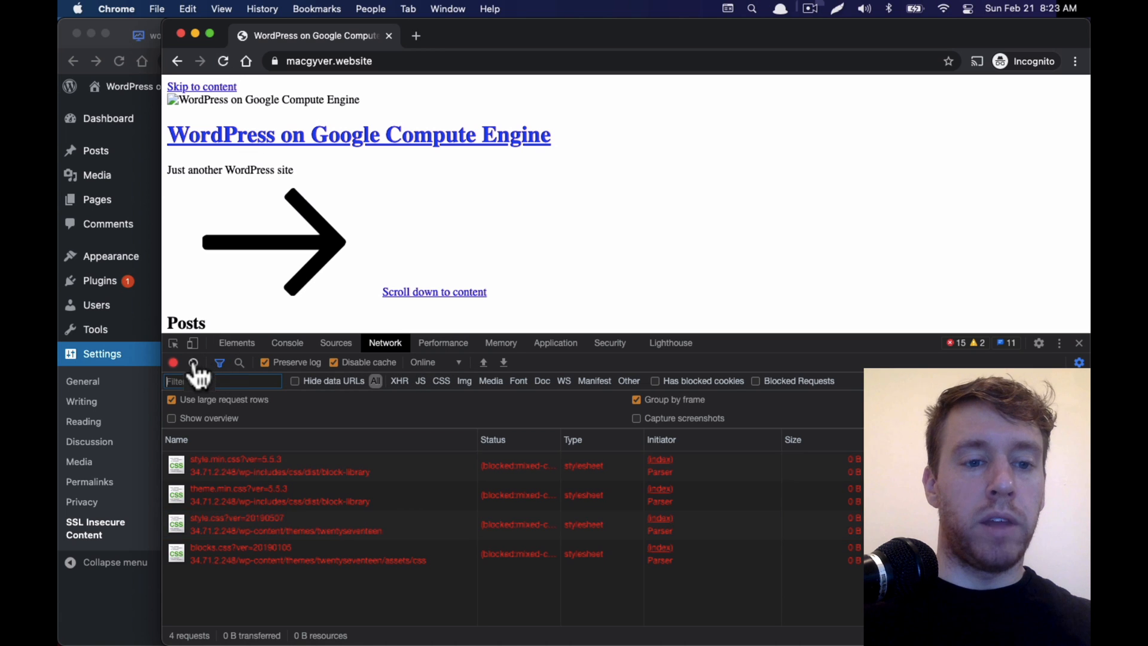
pyautogui.click(194, 362)
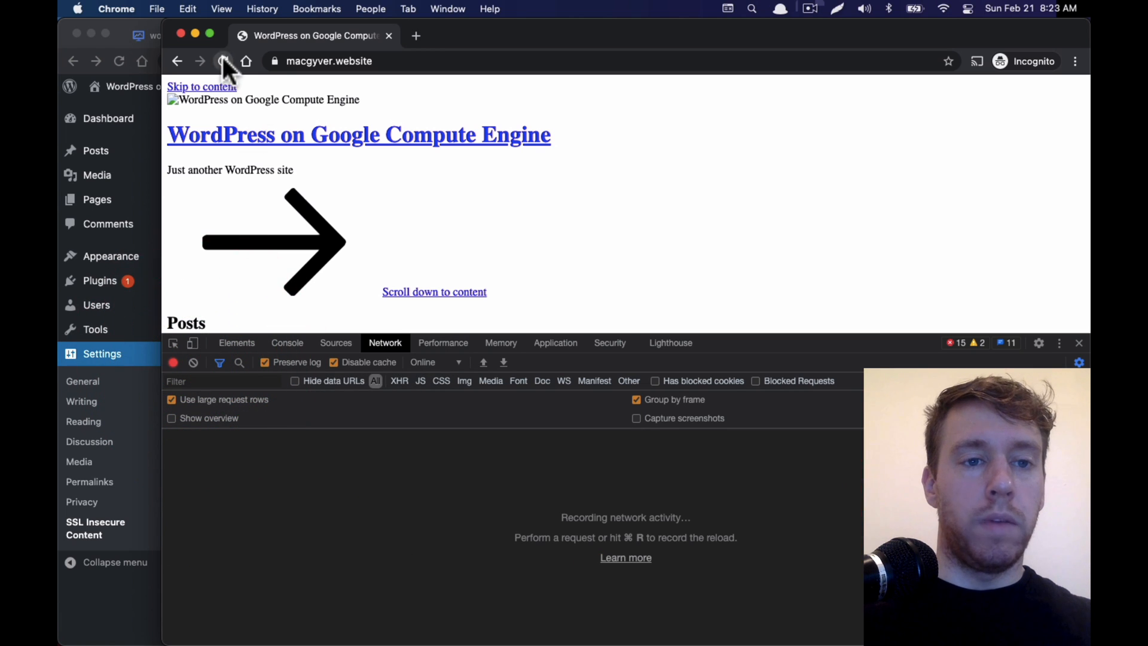
pyautogui.click(223, 61)
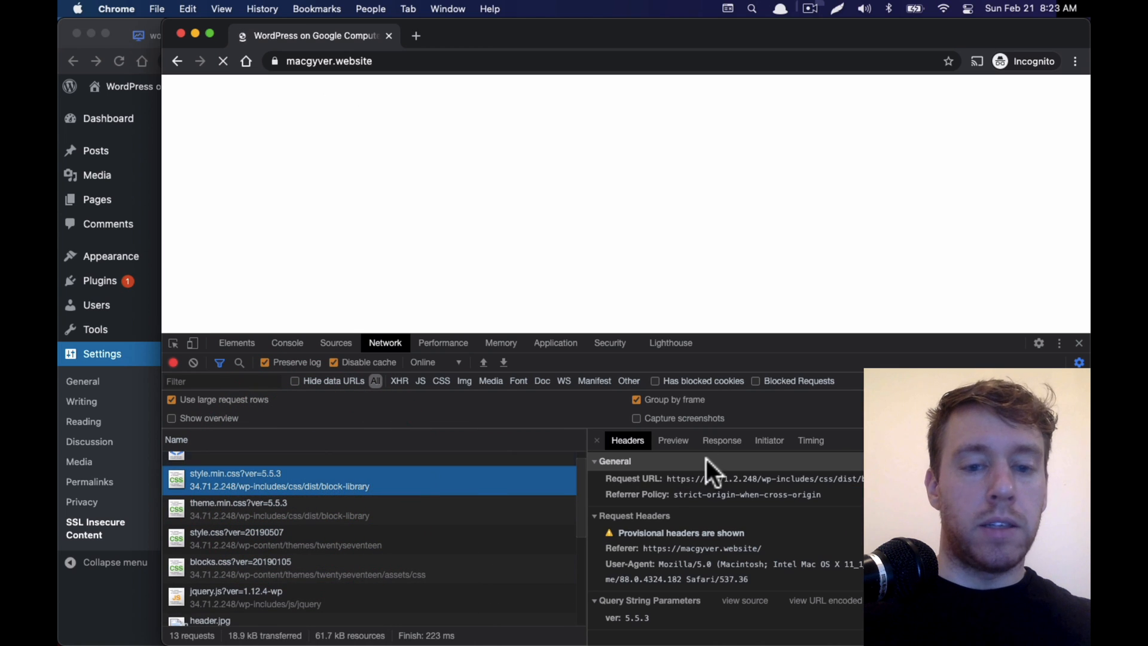
pyautogui.moveTo(696, 497)
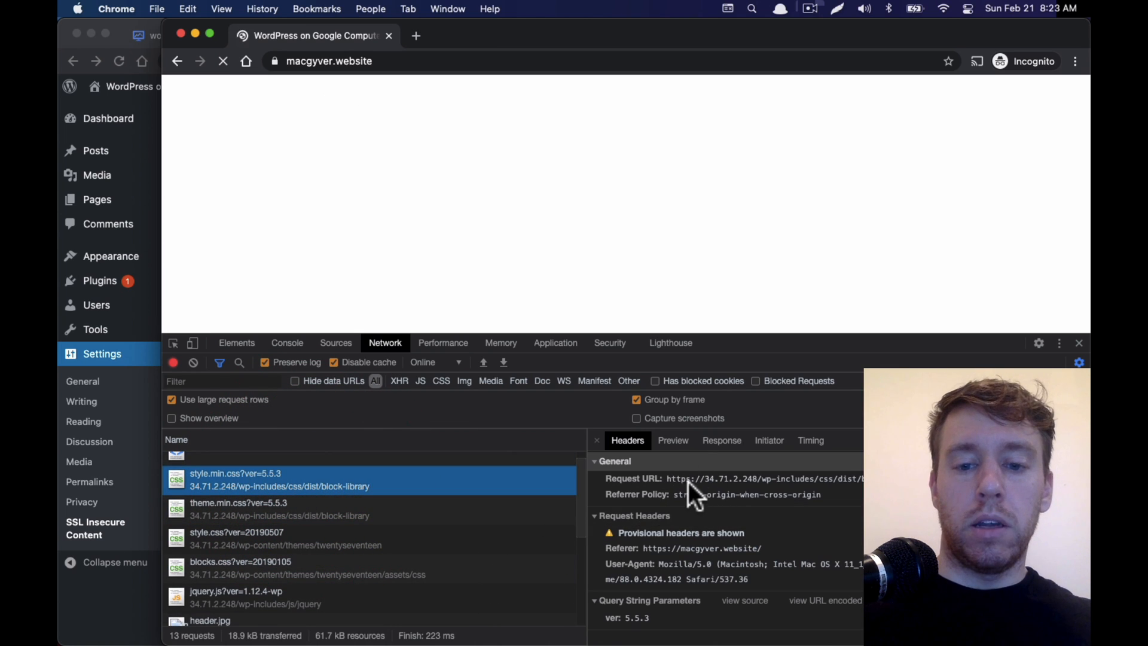
pyautogui.moveTo(477, 536)
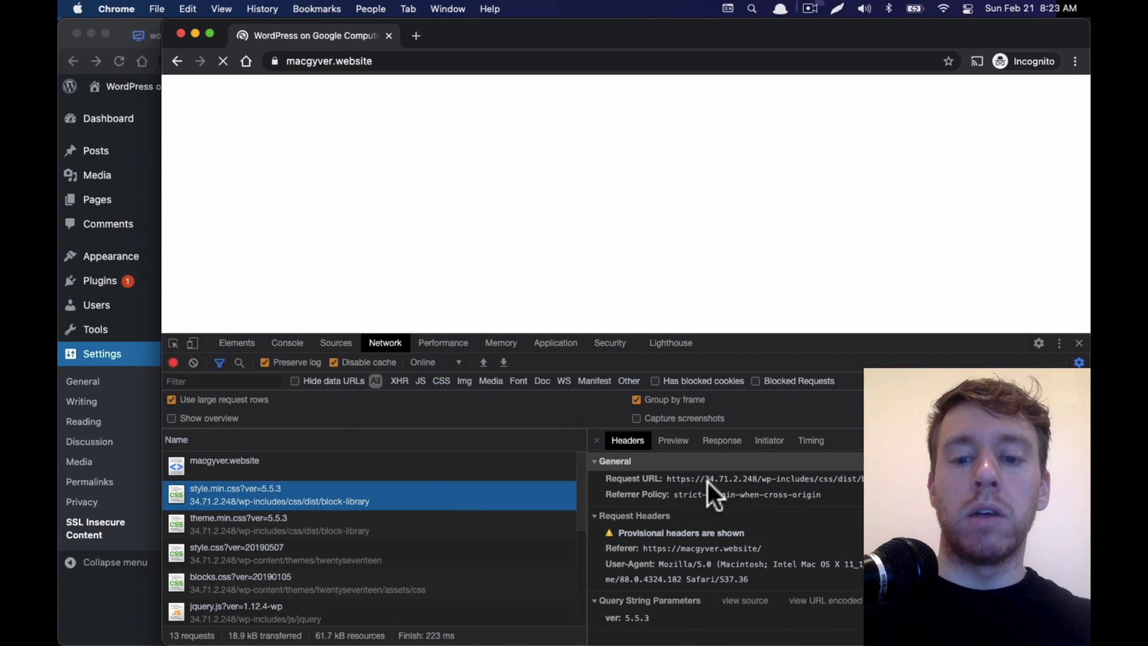
pyautogui.moveTo(762, 490)
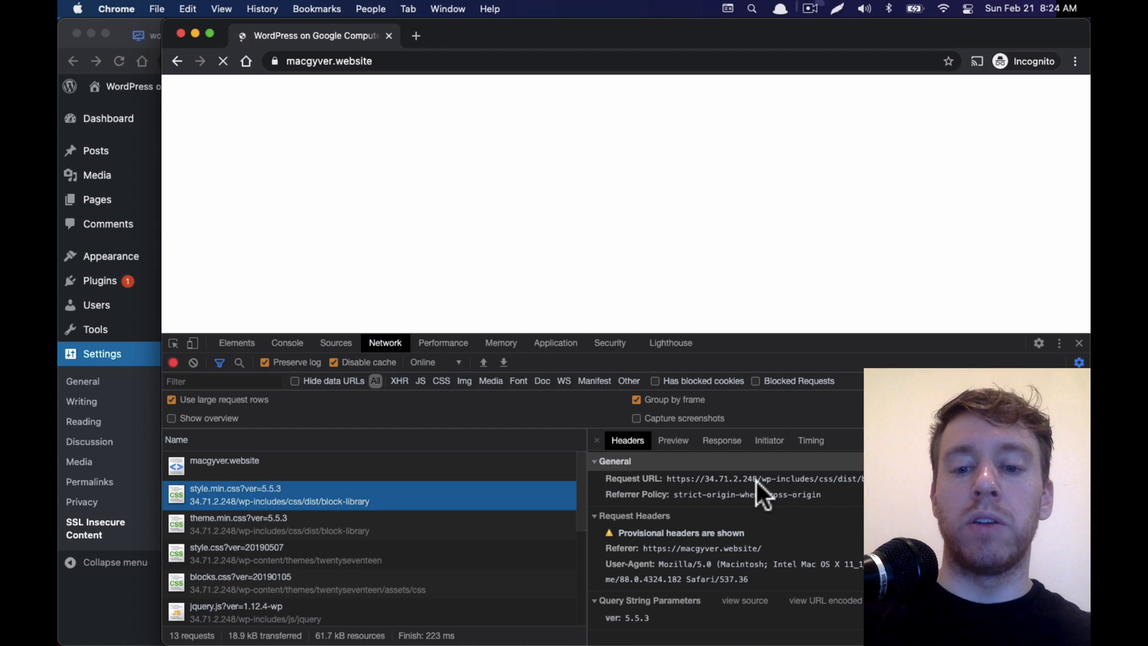
pyautogui.moveTo(758, 497)
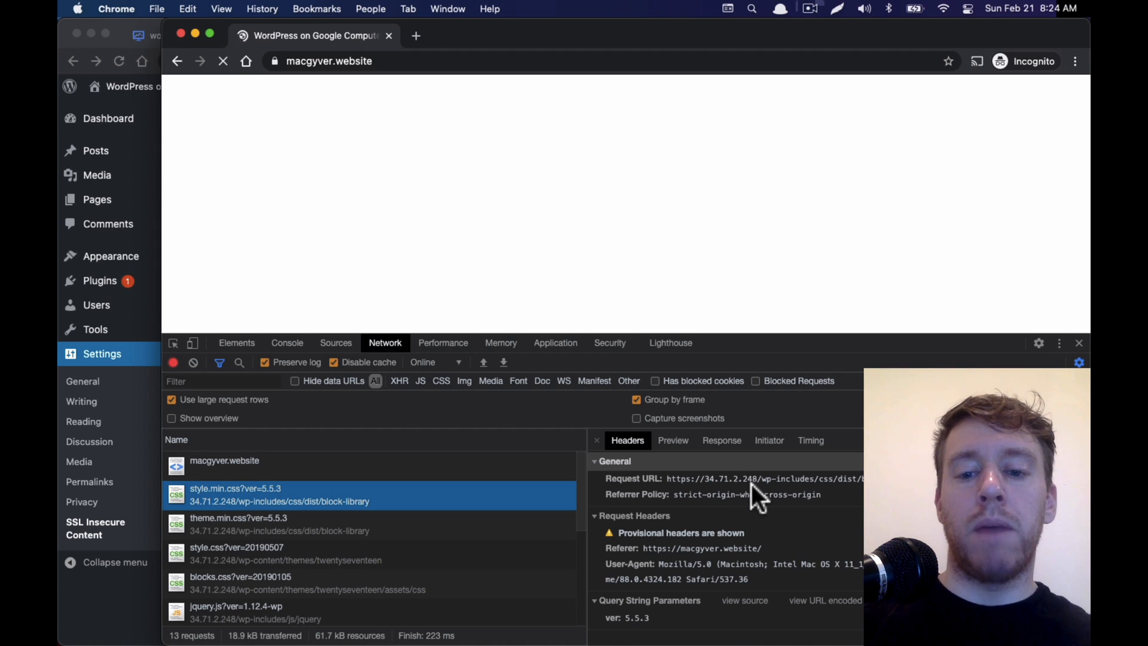
pyautogui.moveTo(747, 494)
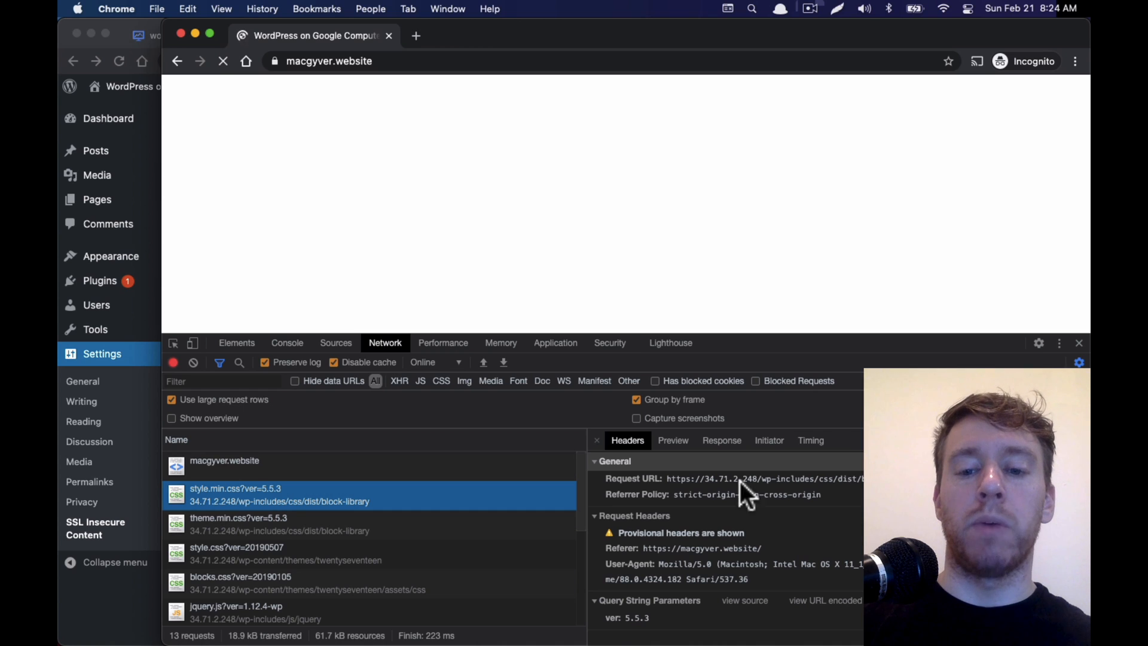
pyautogui.moveTo(287, 343)
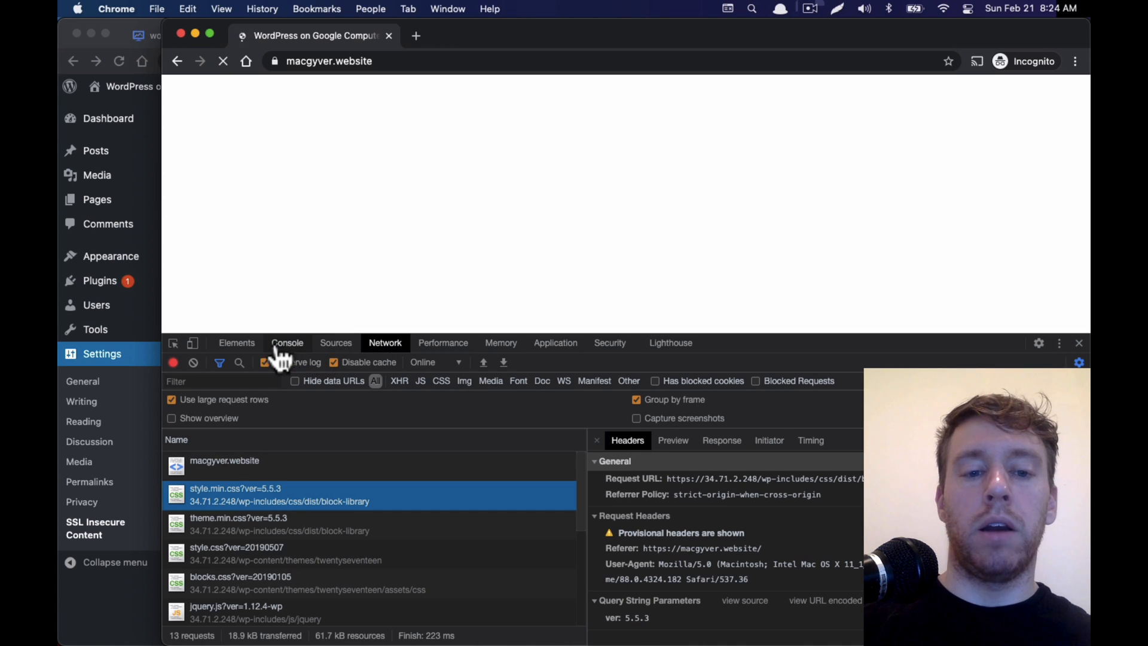
# - Review the page HTML for stylesheet links to 34.71.2.248, then return to WordPress admin
pyautogui.click(236, 343)
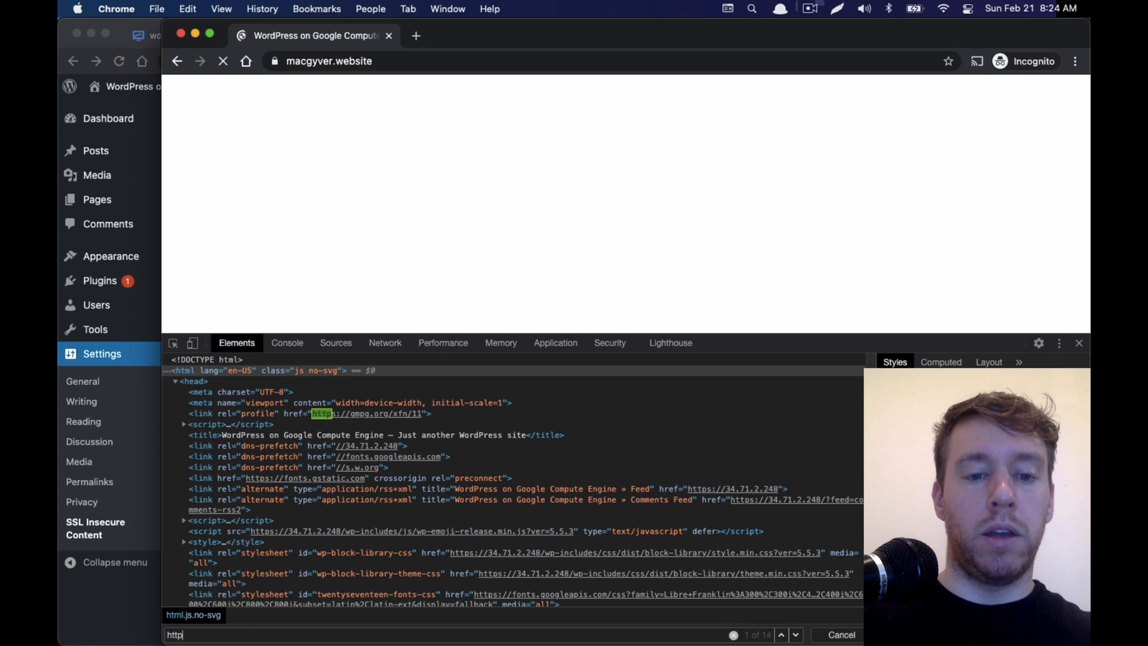
pyautogui.scroll(-3)
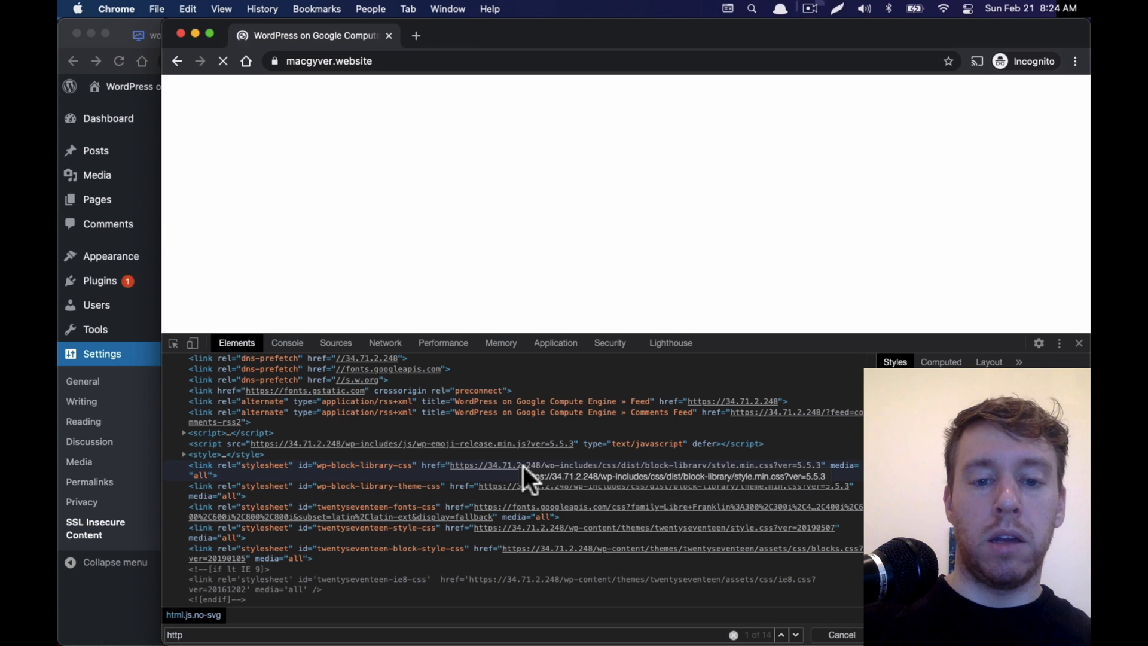
pyautogui.click(476, 444)
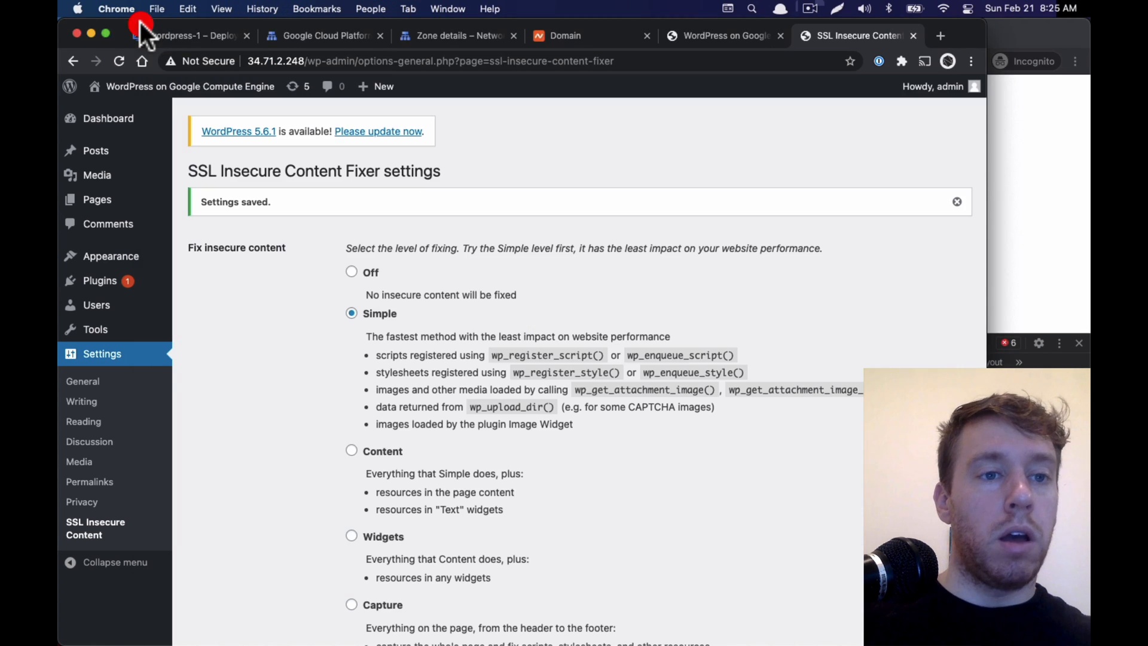
pyautogui.moveTo(190, 435)
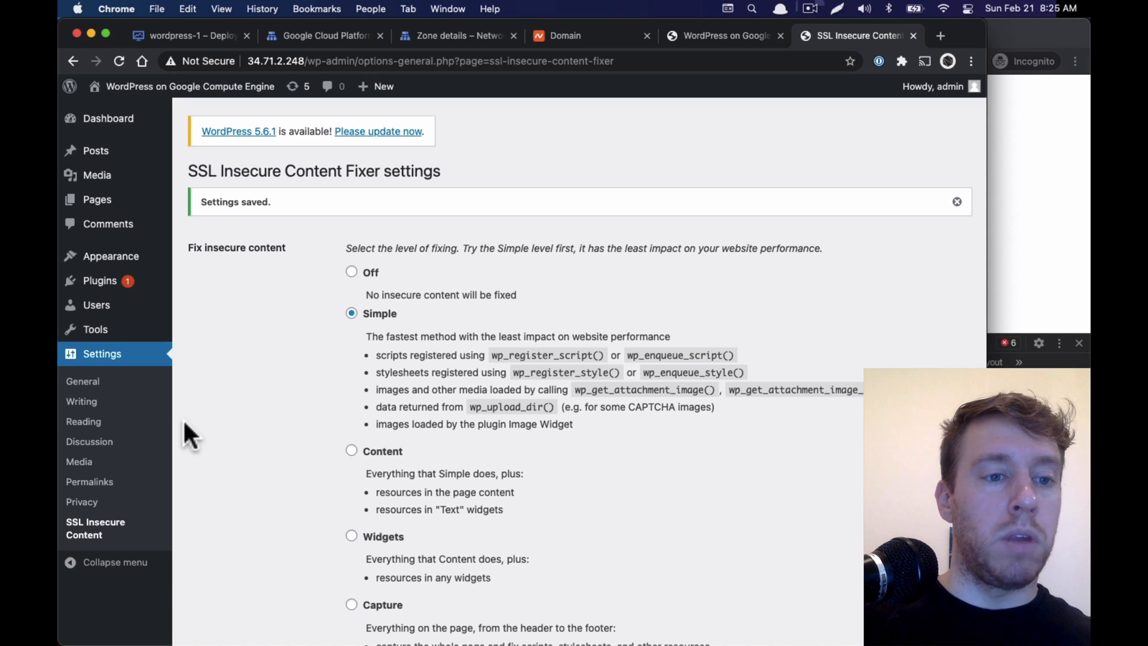
pyautogui.click(82, 380)
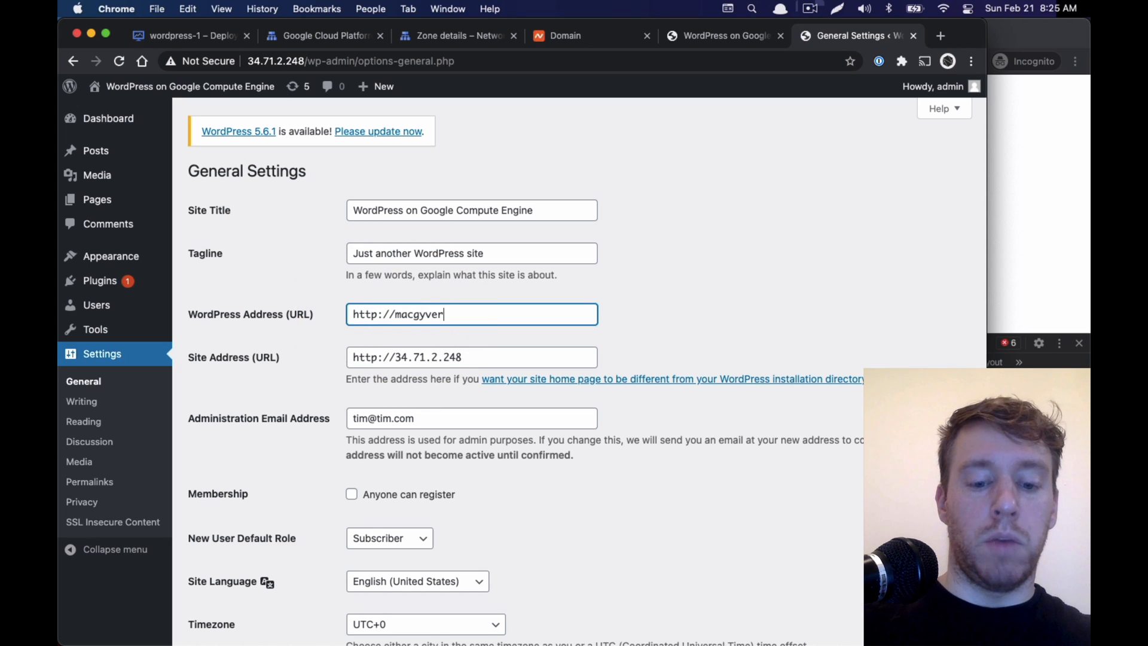
pyautogui.write('.website')
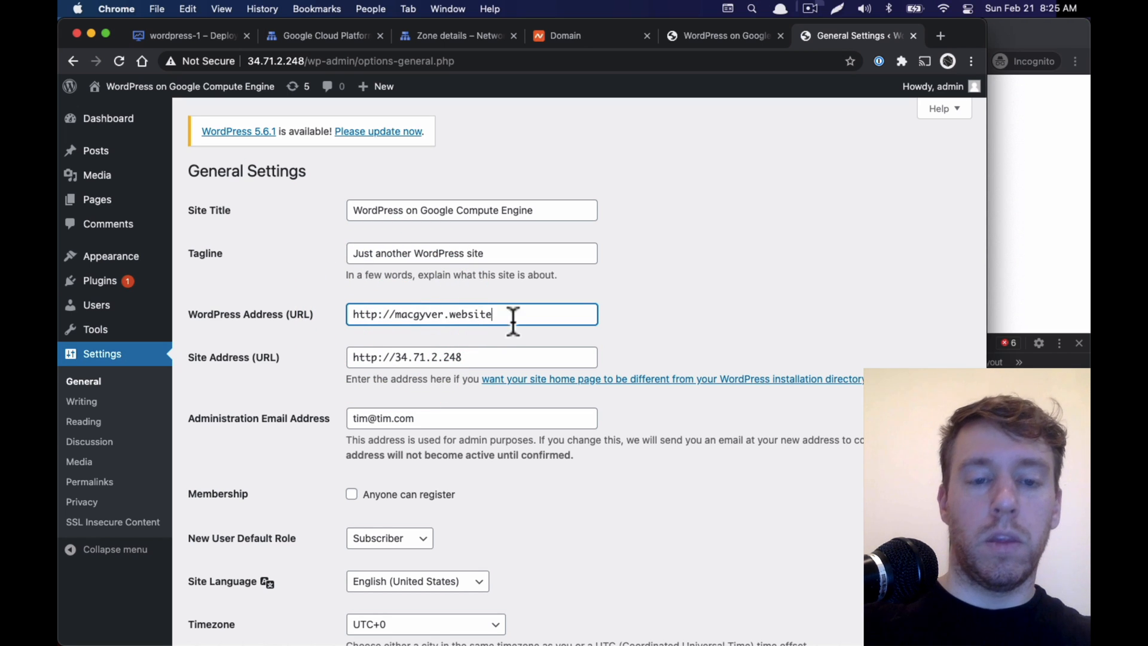
pyautogui.click(471, 357)
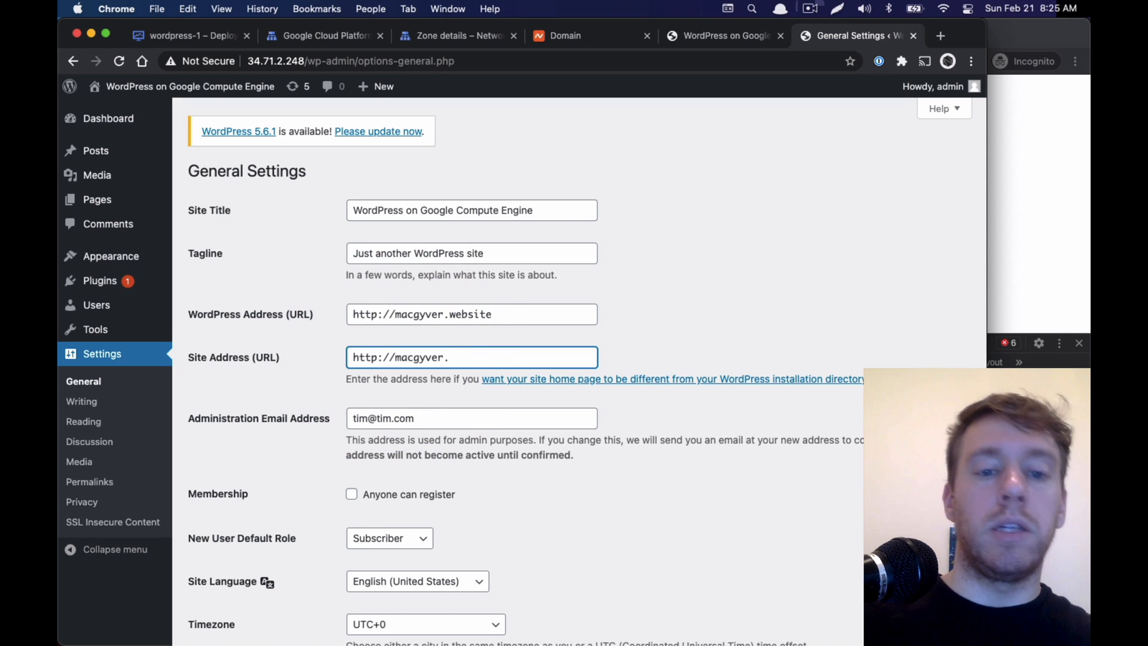
pyautogui.write('website')
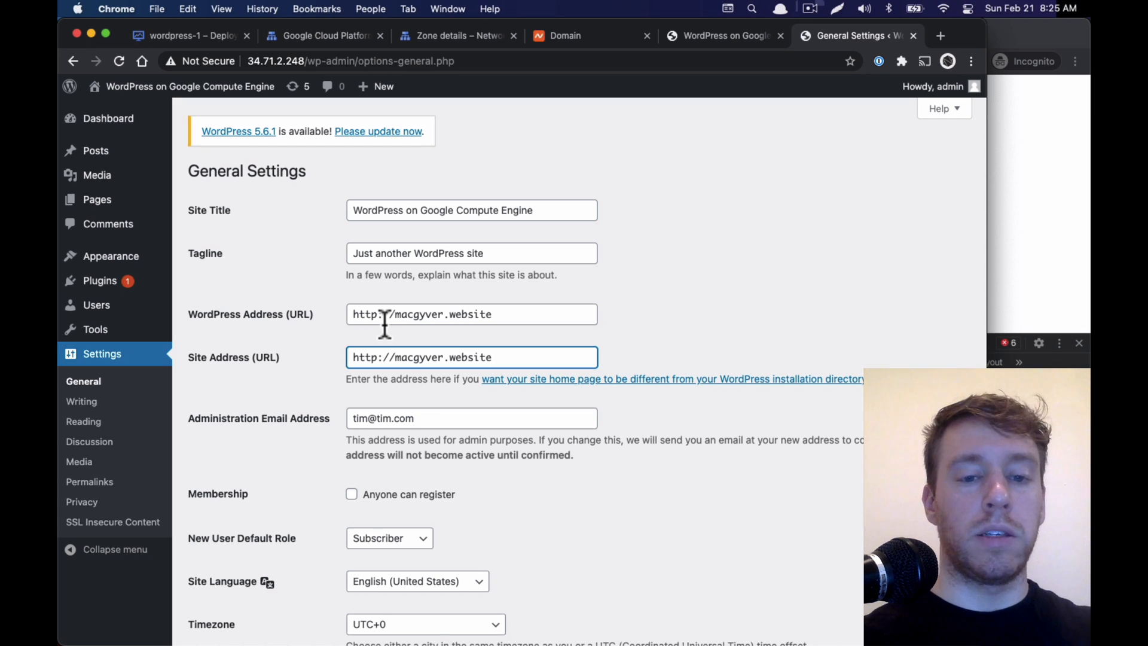
pyautogui.moveTo(286, 330)
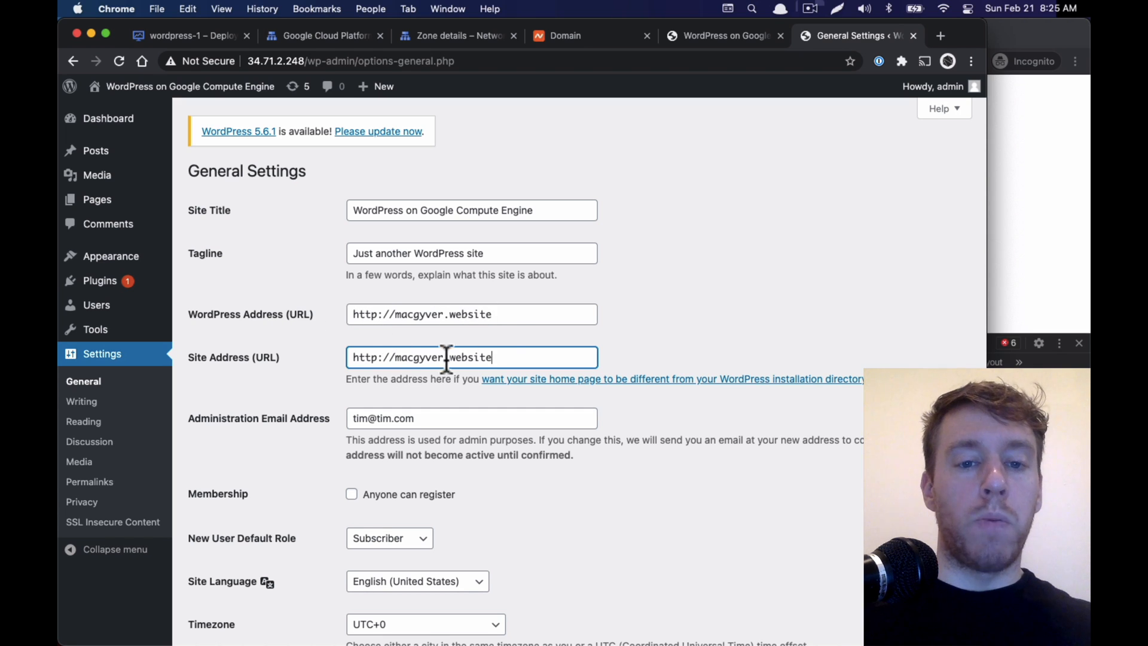
pyautogui.scroll(-3)
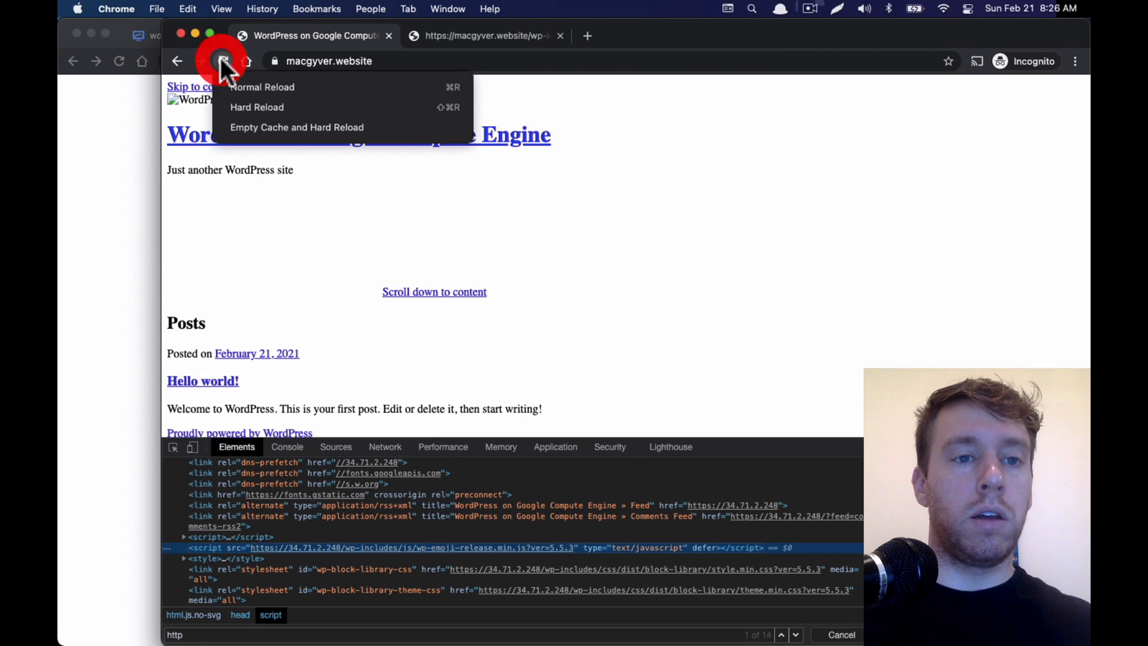
pyautogui.moveTo(272, 131)
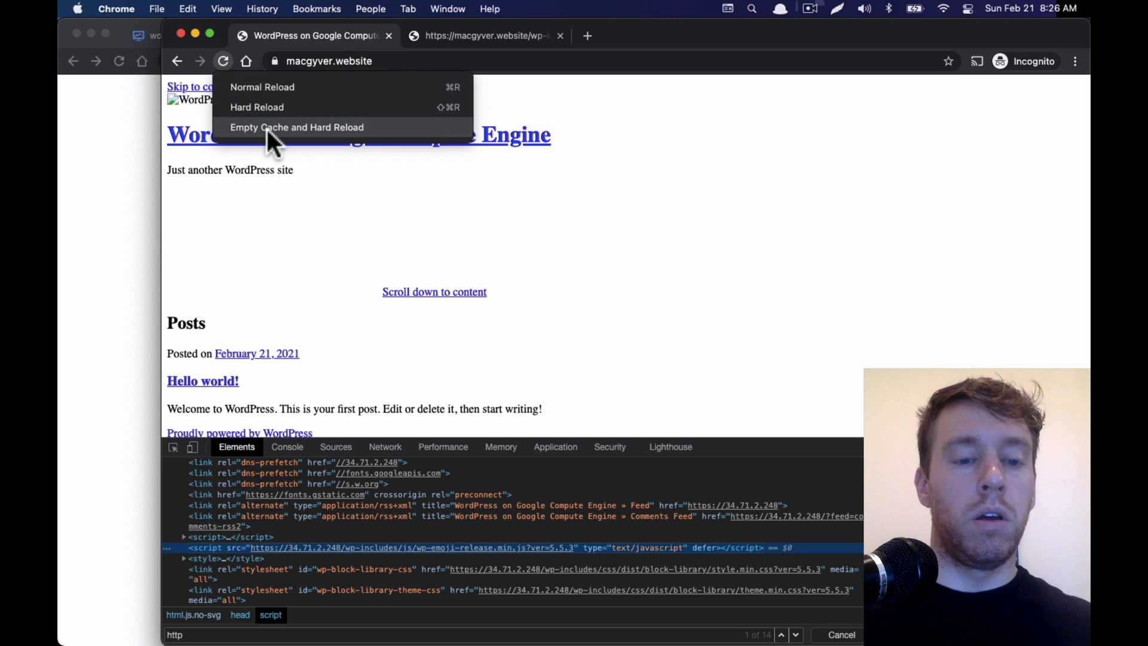
# - Empty cache and hard reload, confirm assets load over HTTPS from macgyver.website with status 200
pyautogui.click(297, 127)
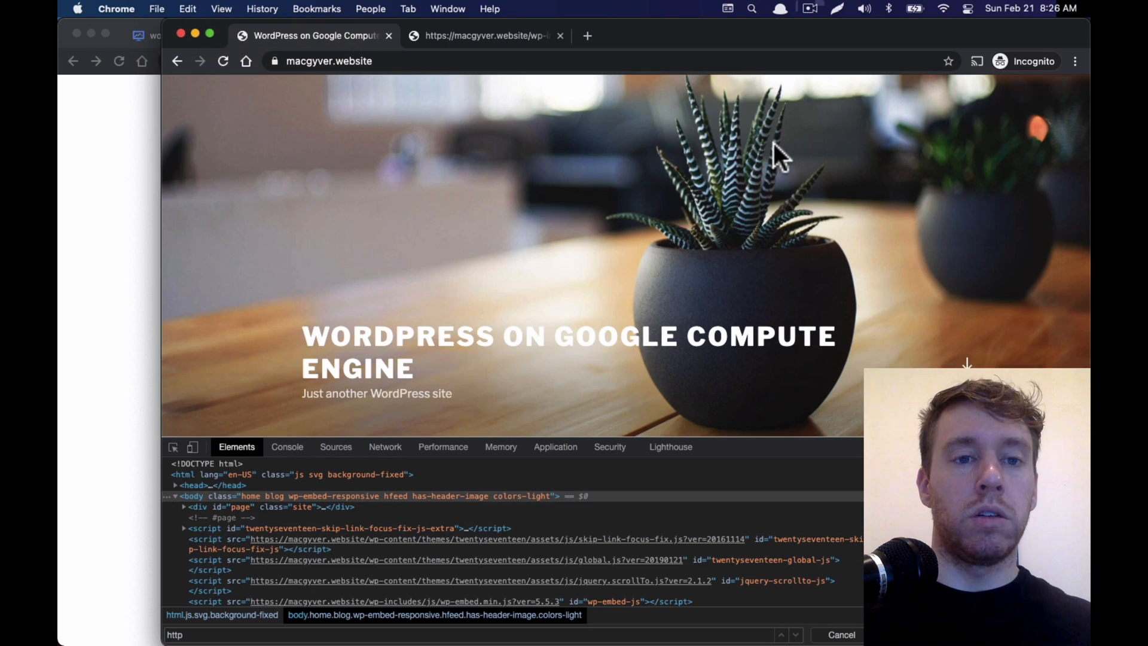
pyautogui.moveTo(384, 435)
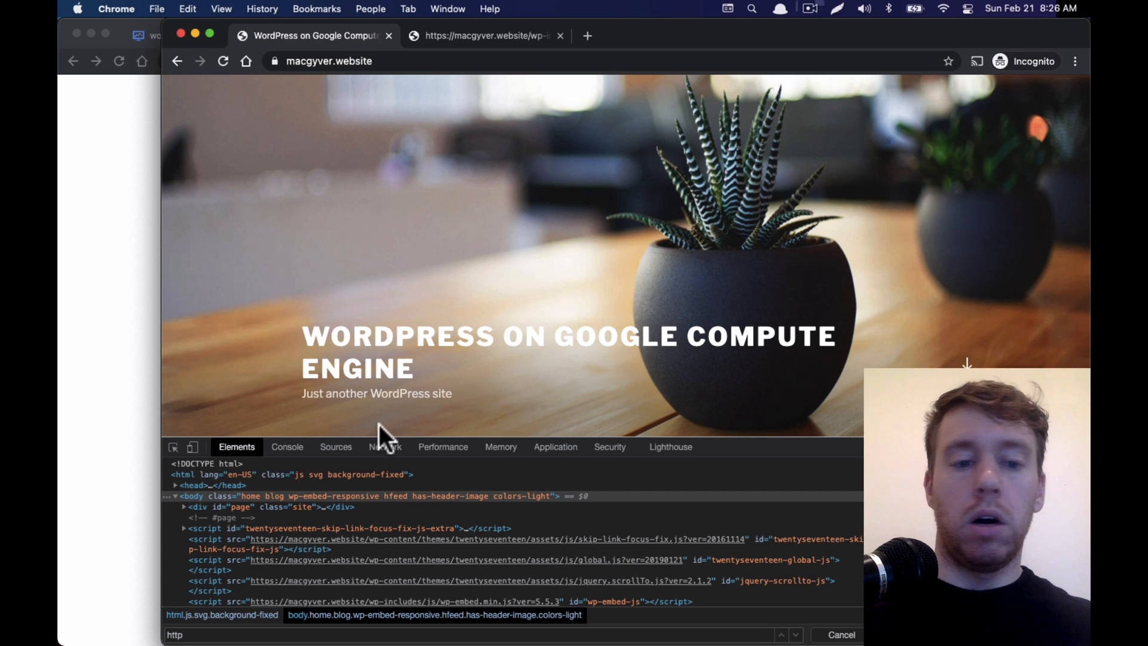
pyautogui.click(385, 446)
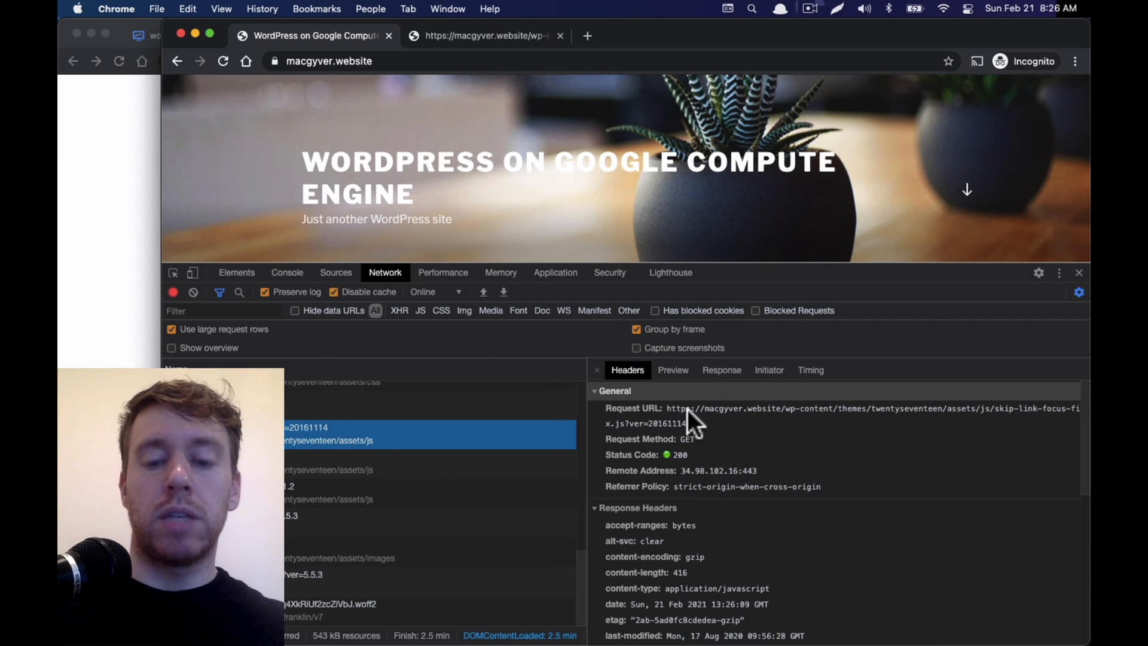
pyautogui.moveTo(738, 421)
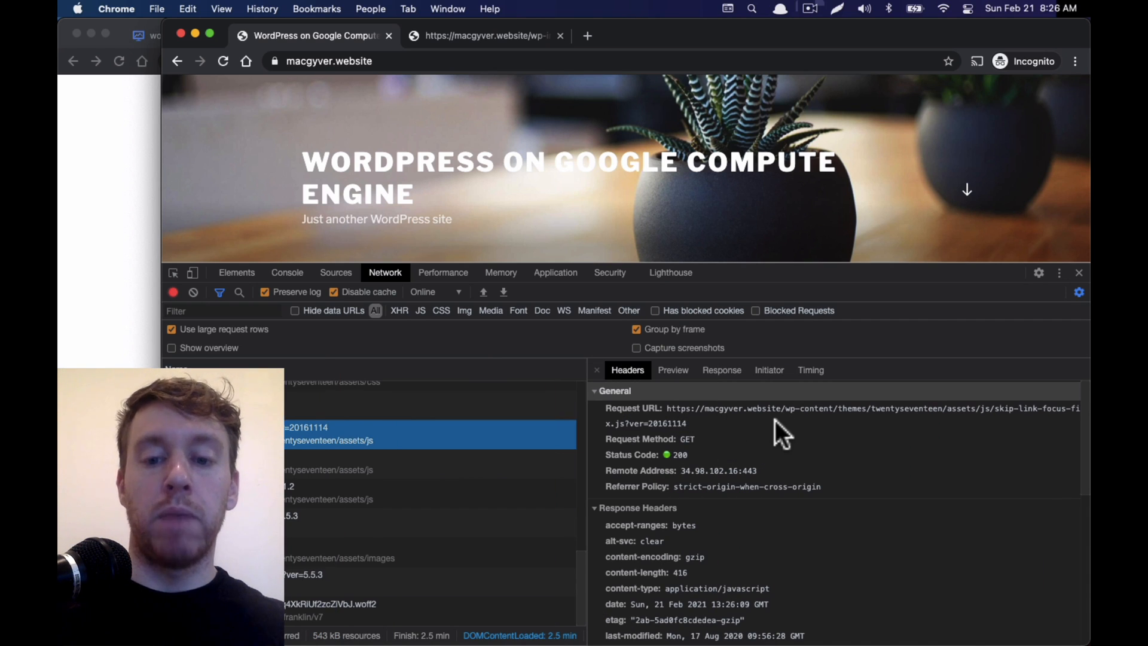
pyautogui.click(1077, 273)
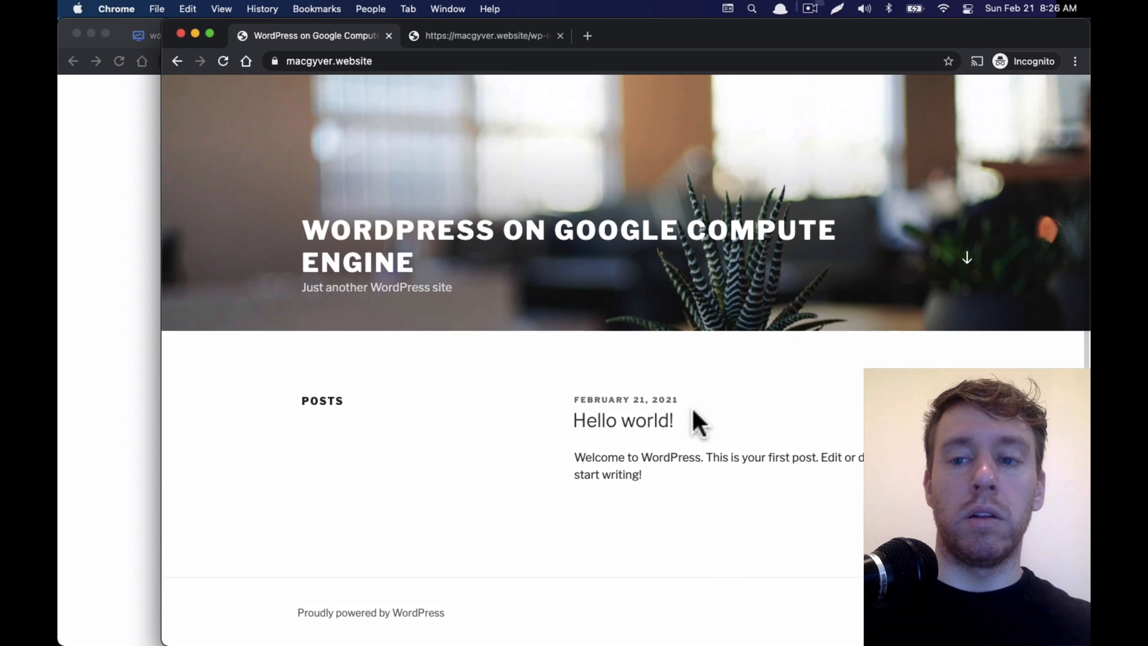
pyautogui.click(329, 61)
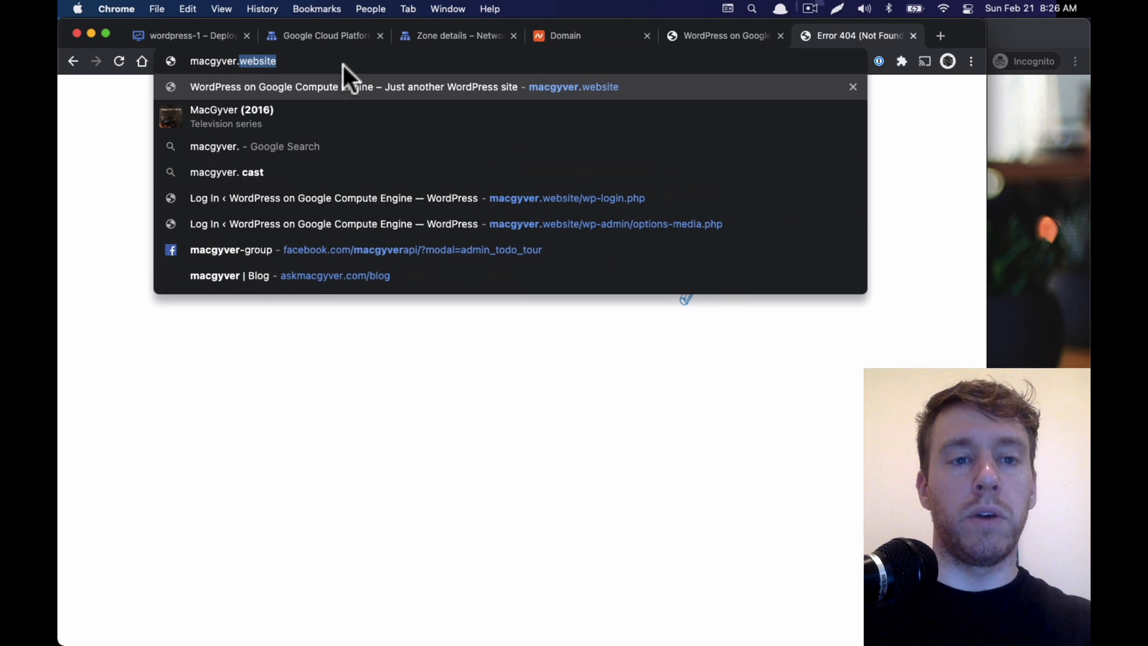
# - Point the admin tab's address at macgyver.website/wp-login.php to reach the login page
pyautogui.write('/wp-login.php')
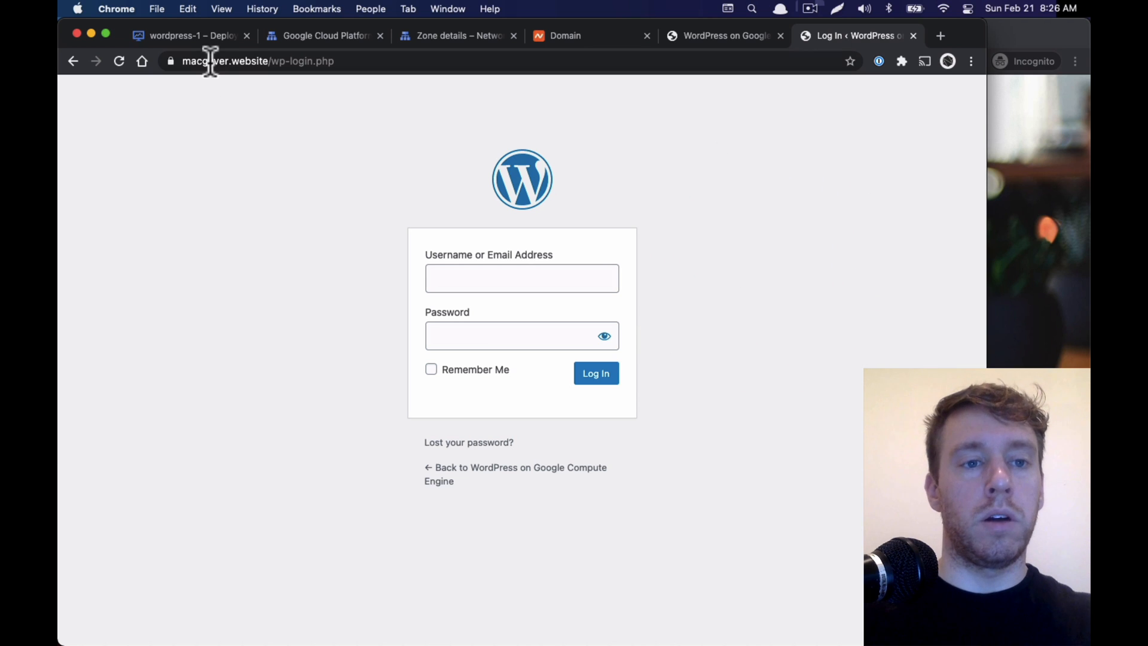
pyautogui.moveTo(445, 135)
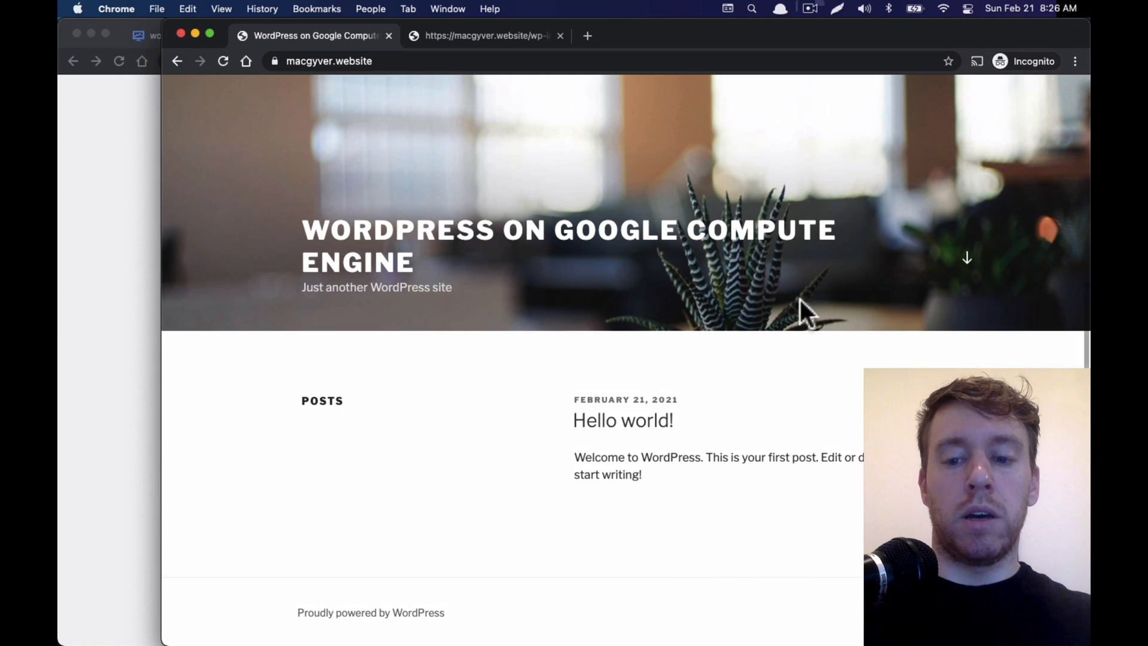
pyautogui.moveTo(628, 351)
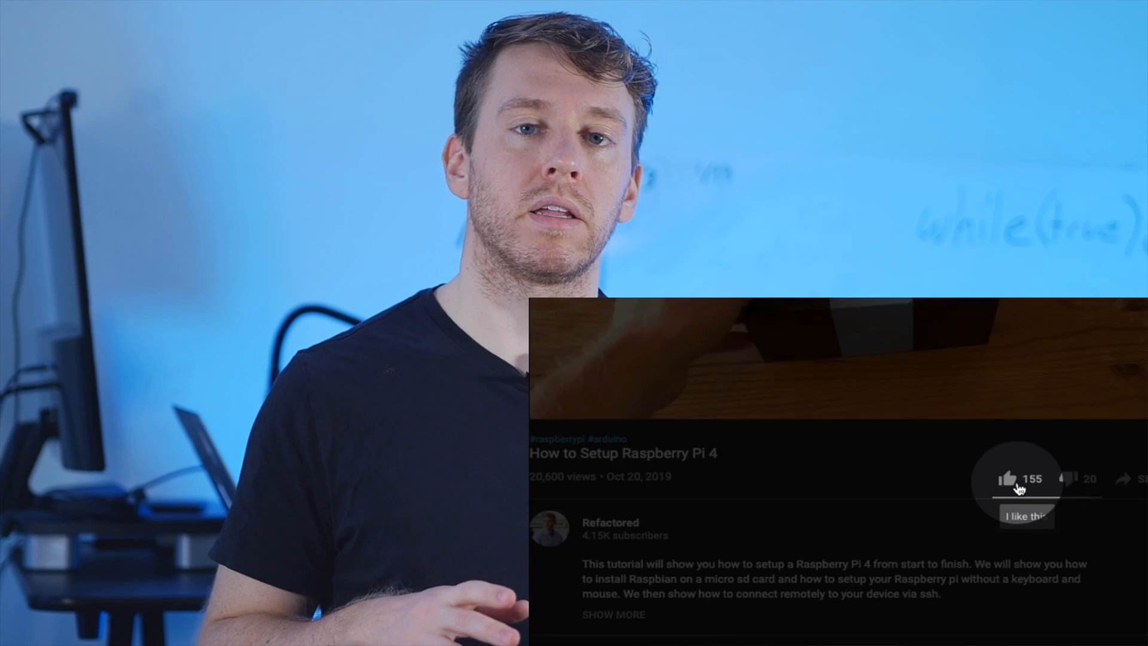
pyautogui.click(1018, 477)
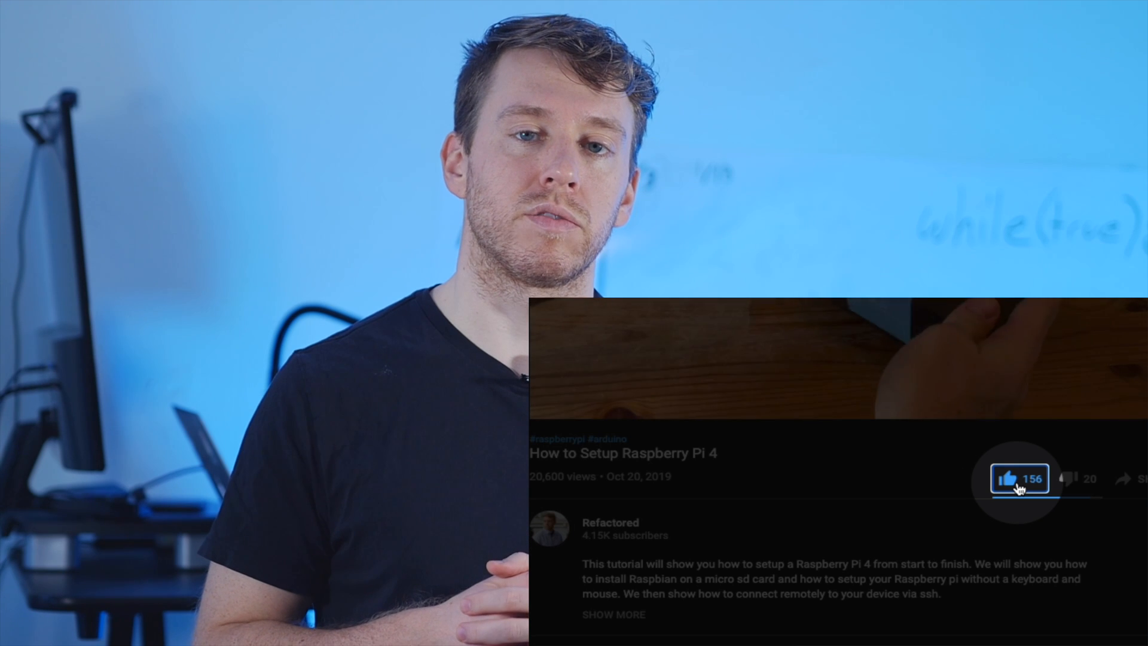